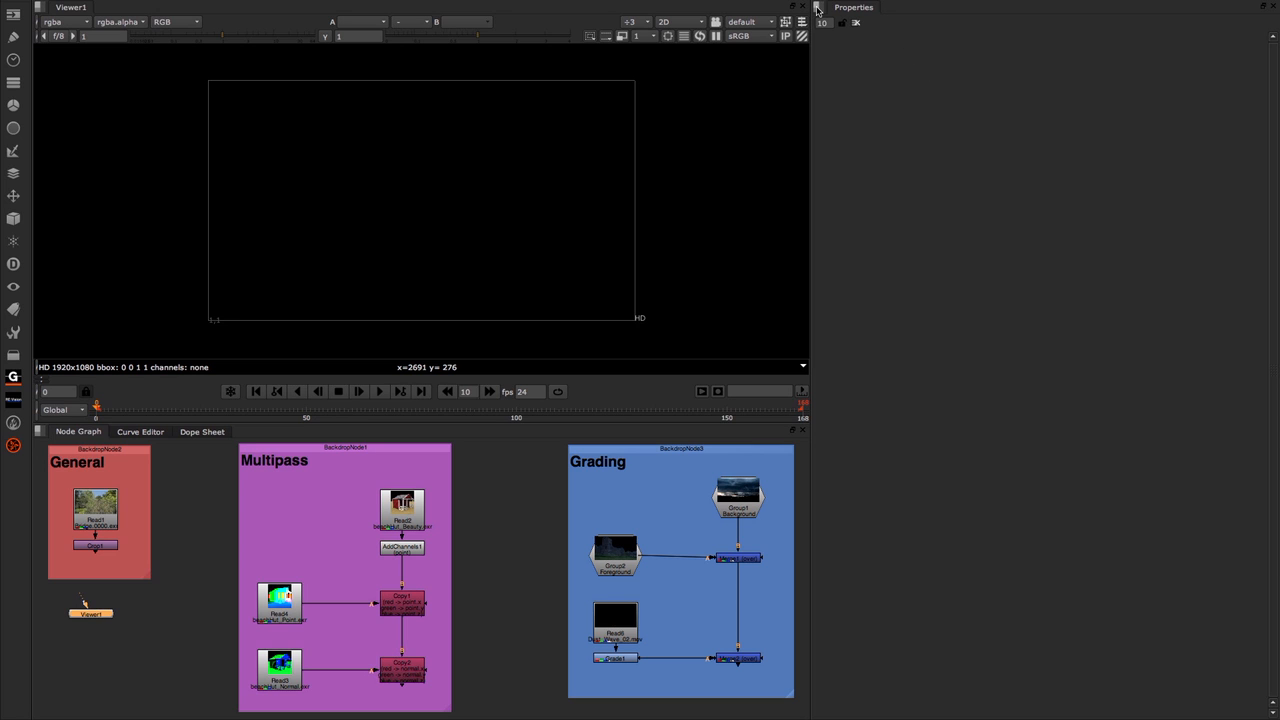
Step: Split the properties area horizontally and put a Pixel Analyzer panel in the lower pane
{"action": "left_click", "coordinate": [818, 8]}
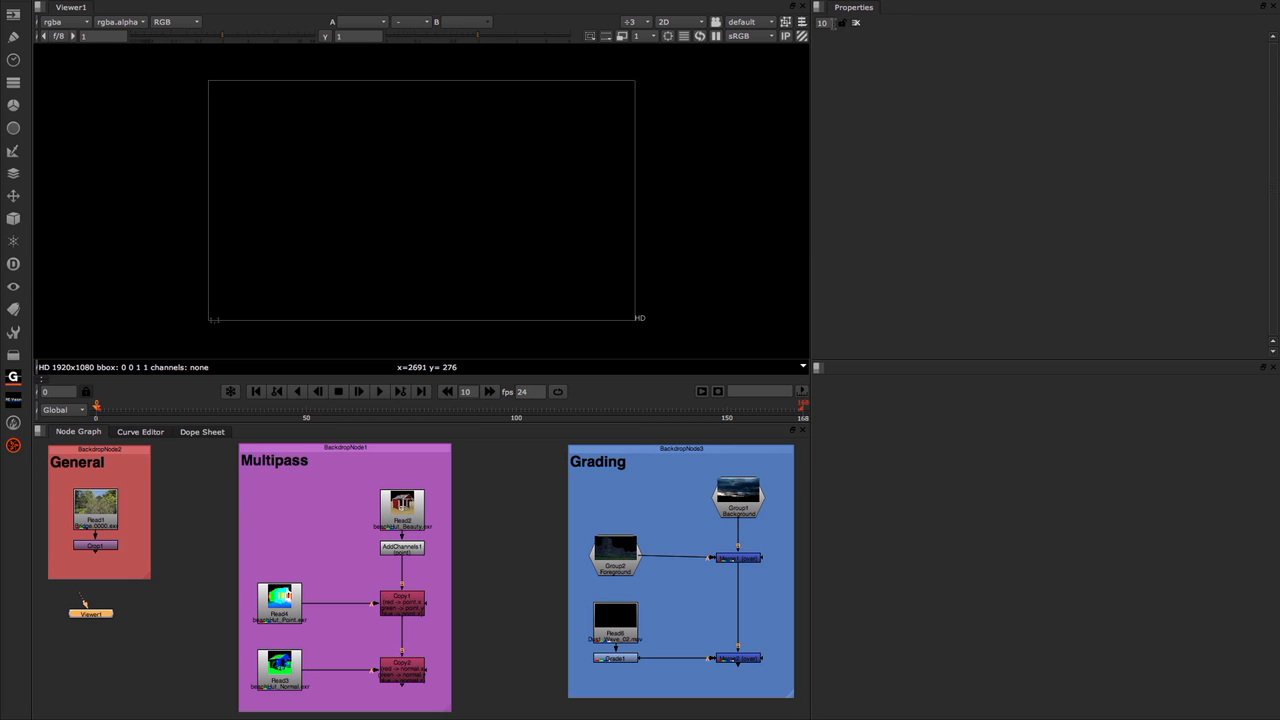
{"action": "left_click", "coordinate": [819, 369]}
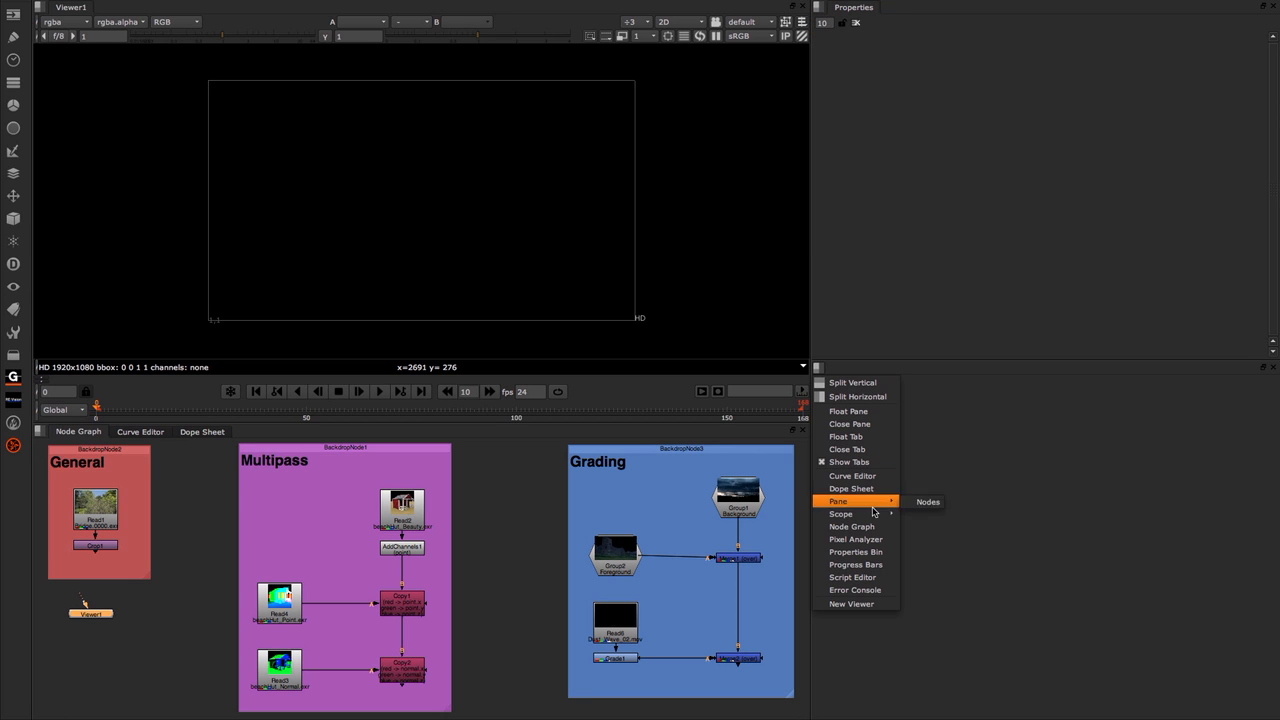
{"action": "mouse_move", "coordinate": [841, 513]}
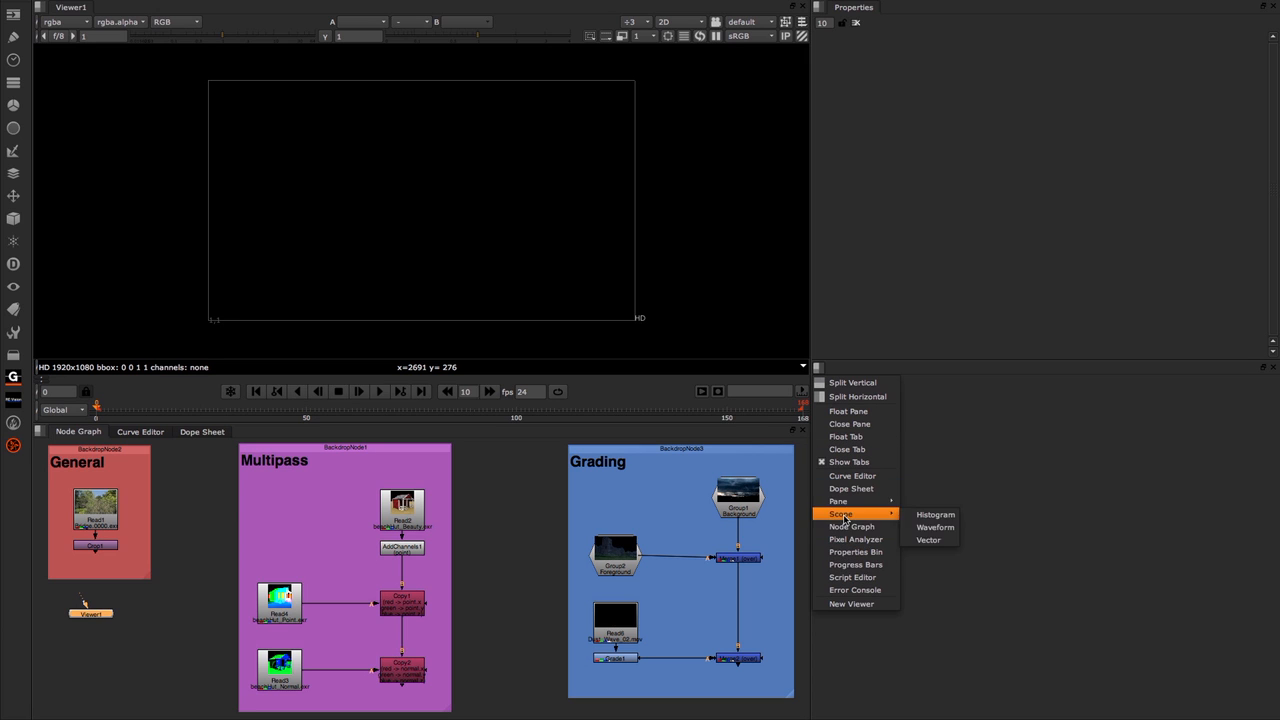
{"action": "mouse_move", "coordinate": [855, 539]}
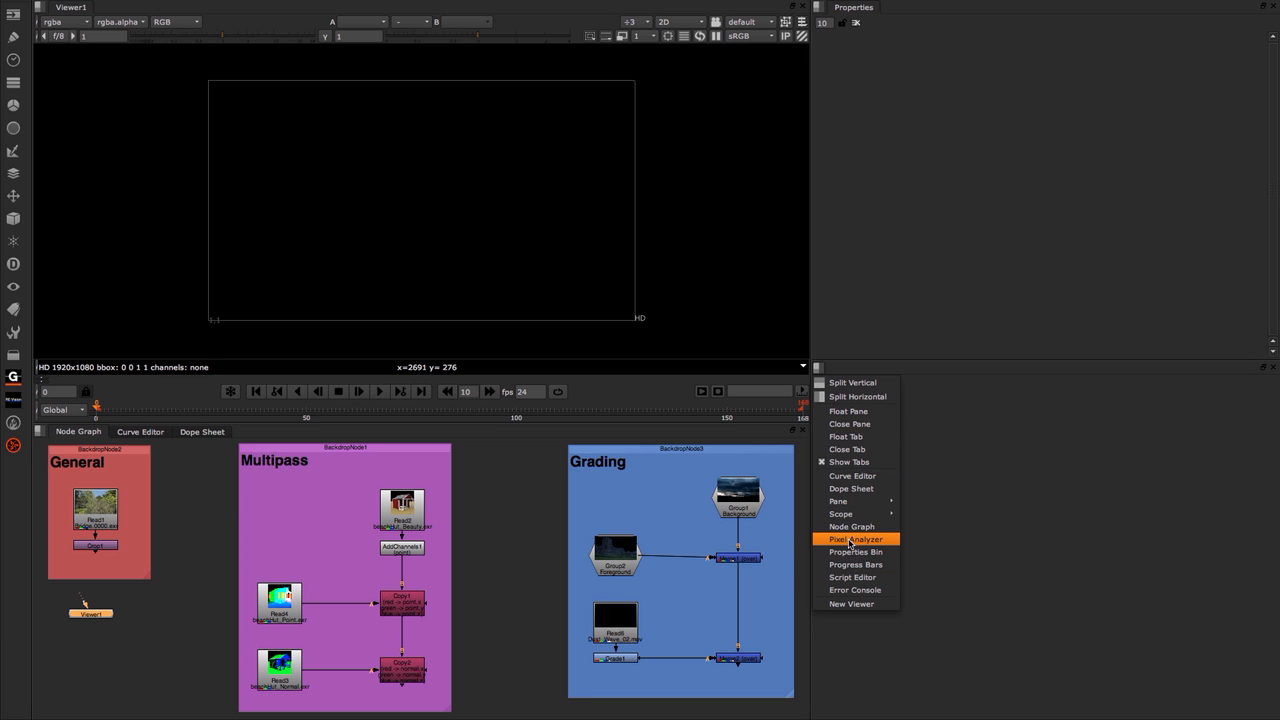
{"action": "left_click", "coordinate": [857, 539]}
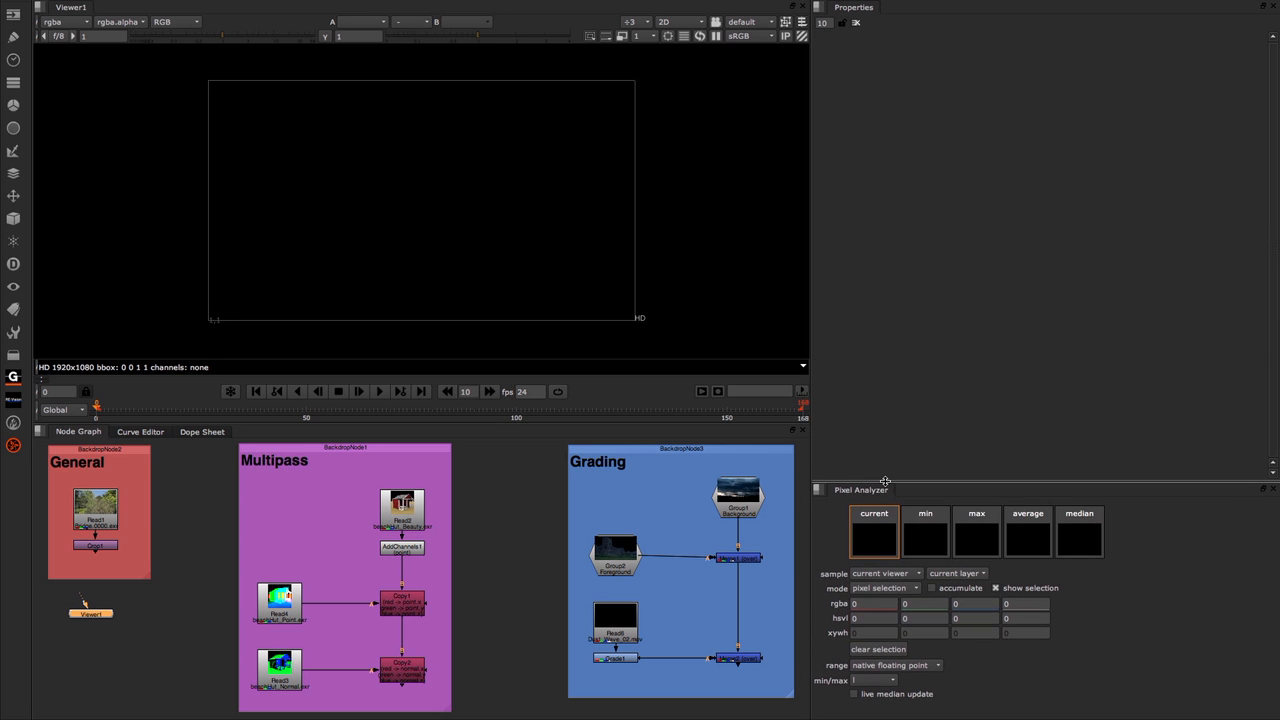
{"action": "mouse_move", "coordinate": [955, 192]}
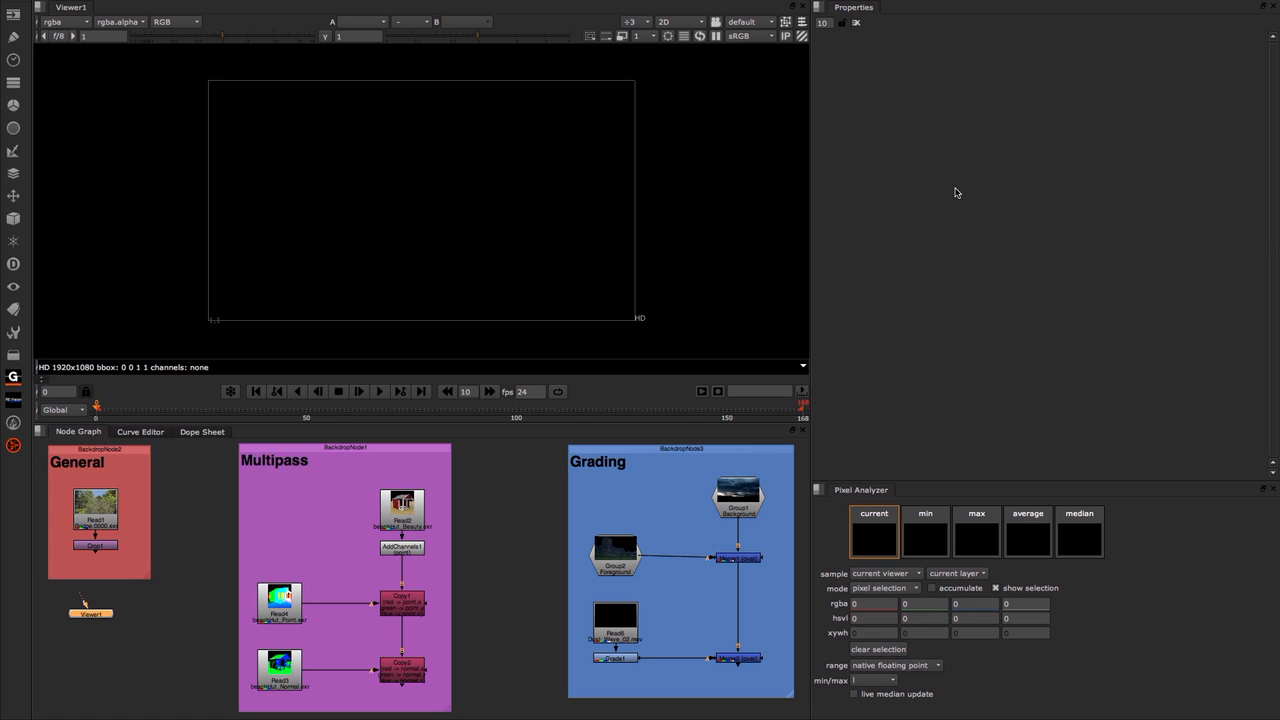
{"action": "mouse_move", "coordinate": [968, 331]}
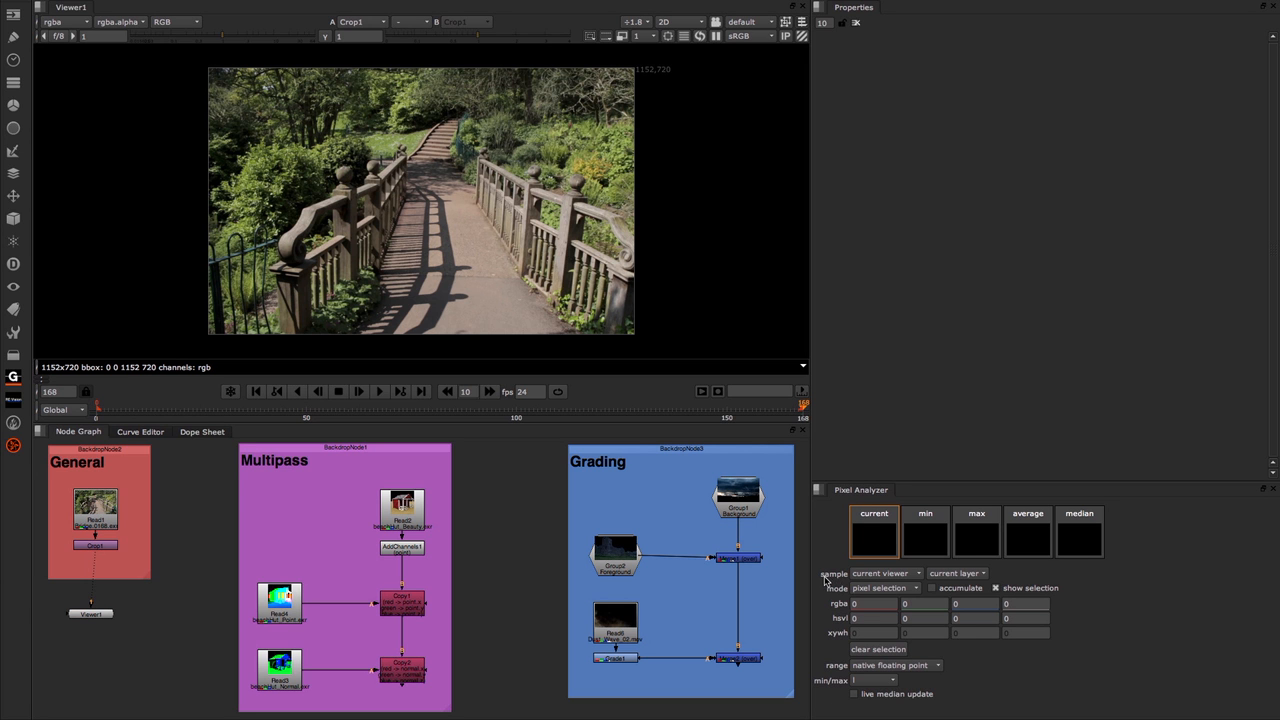
{"action": "mouse_move", "coordinate": [890, 580]}
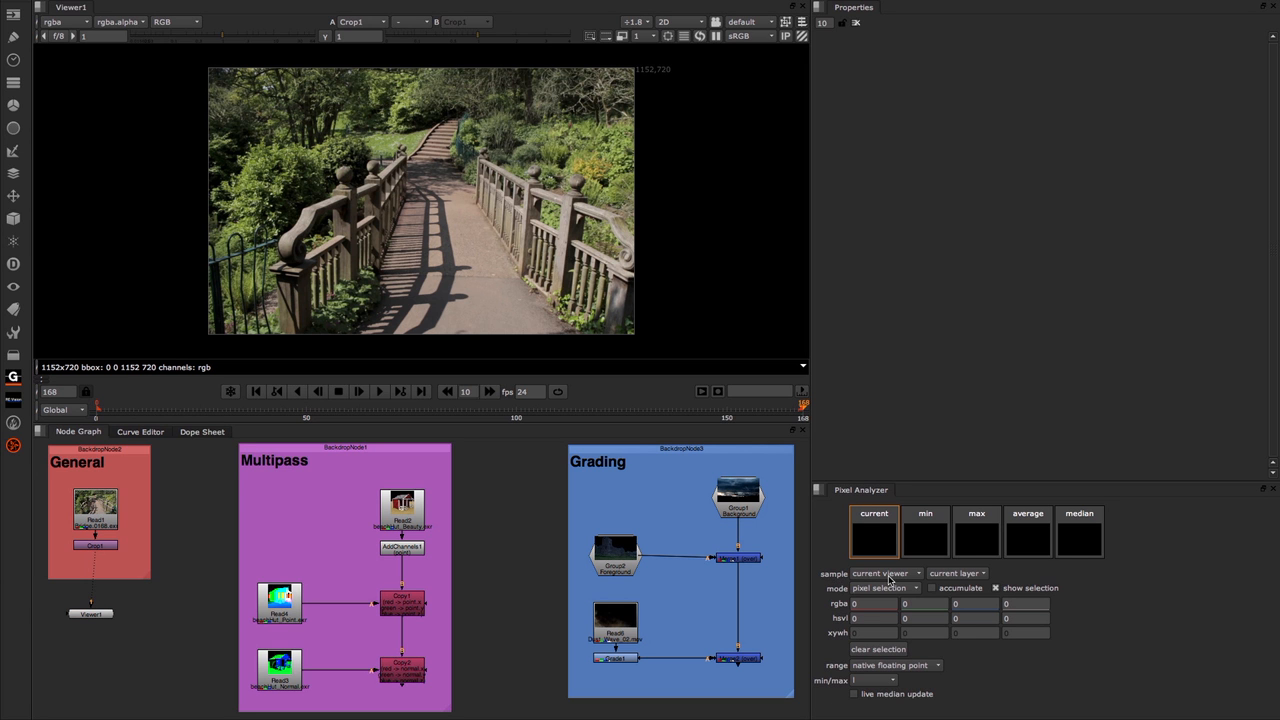
{"action": "mouse_move", "coordinate": [895, 580]}
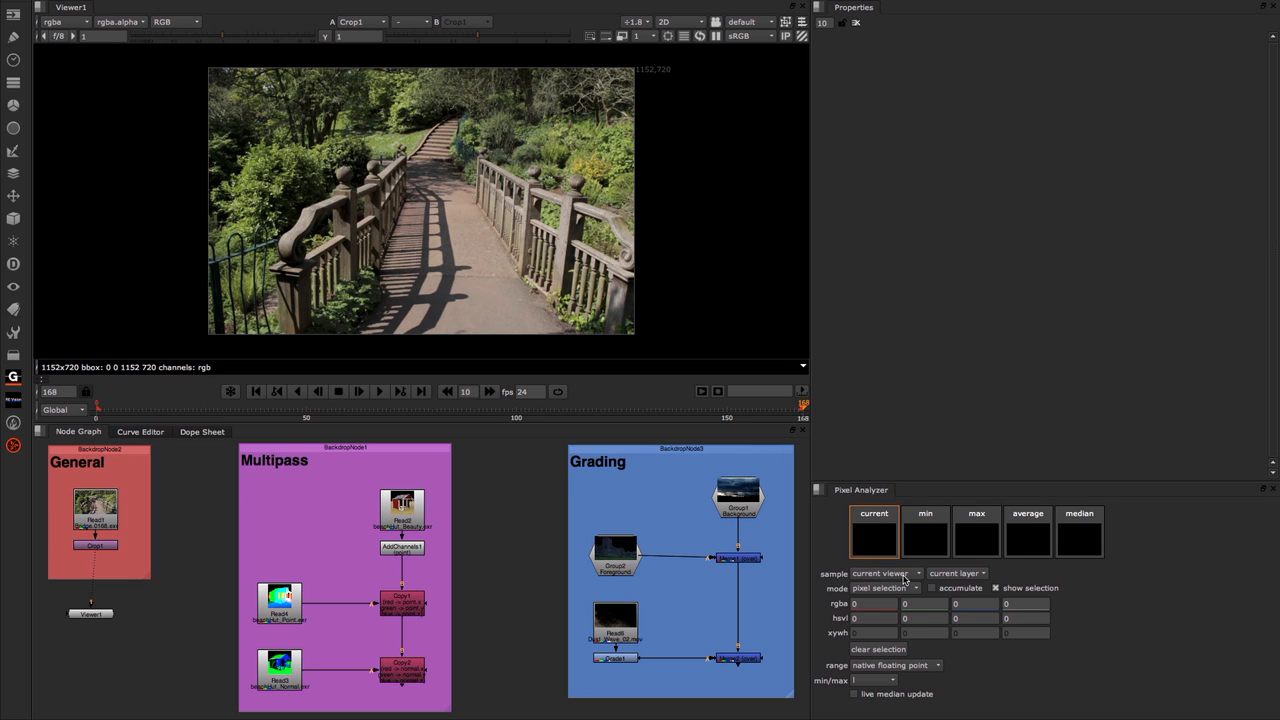
{"action": "mouse_move", "coordinate": [261, 566]}
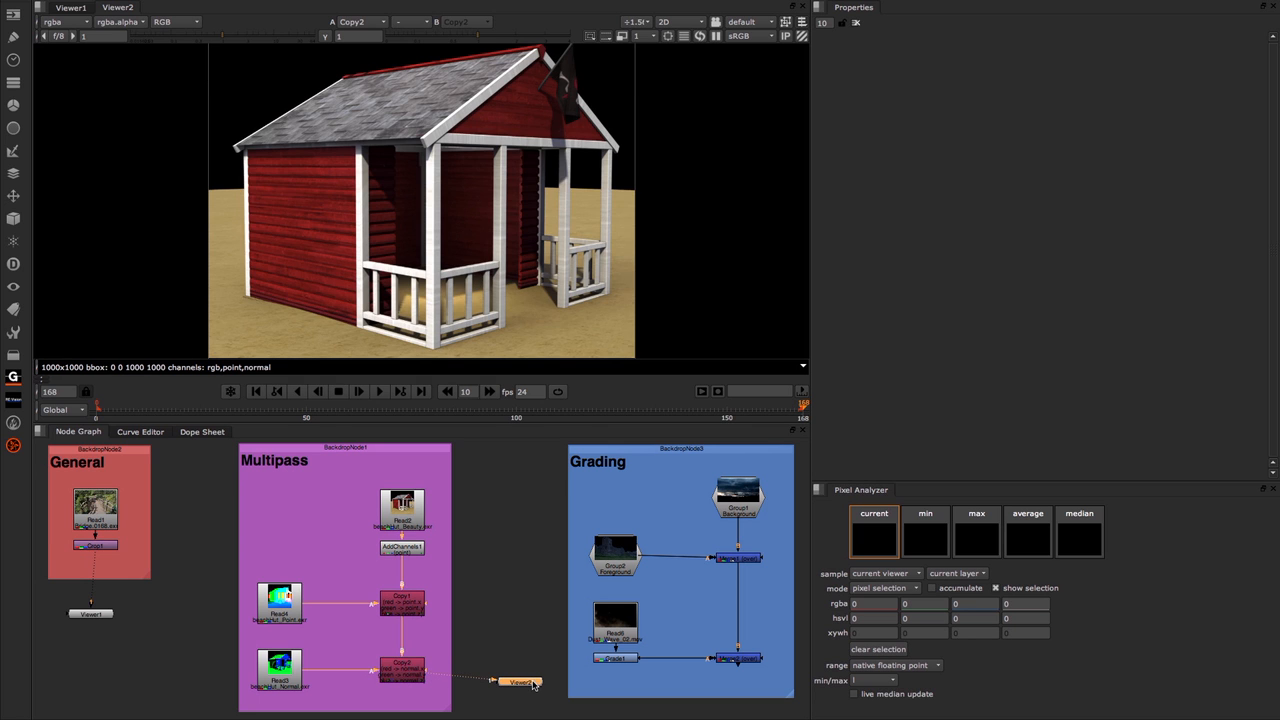
Step: Return to Viewer1's bridge image and switch the analyzer's sample source between viewers, ending on Viewer2
{"action": "left_click", "coordinate": [70, 7]}
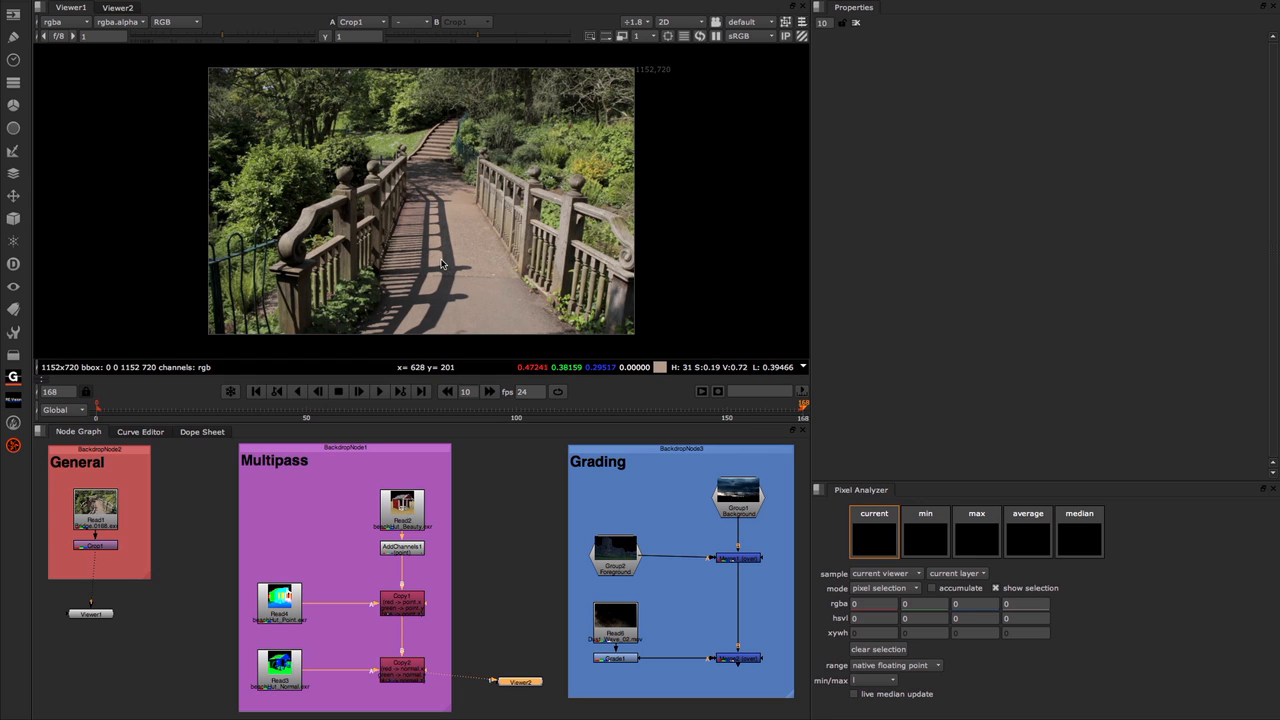
{"action": "mouse_move", "coordinate": [432, 250]}
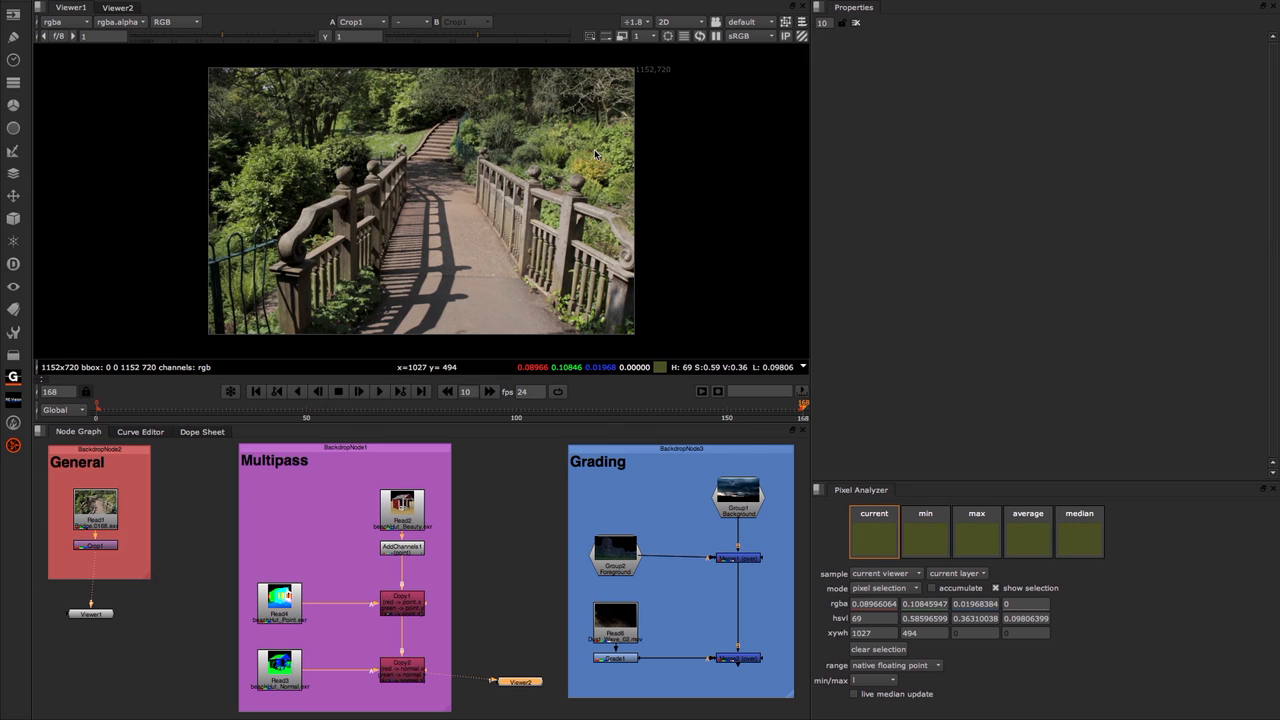
{"action": "mouse_move", "coordinate": [853, 537]}
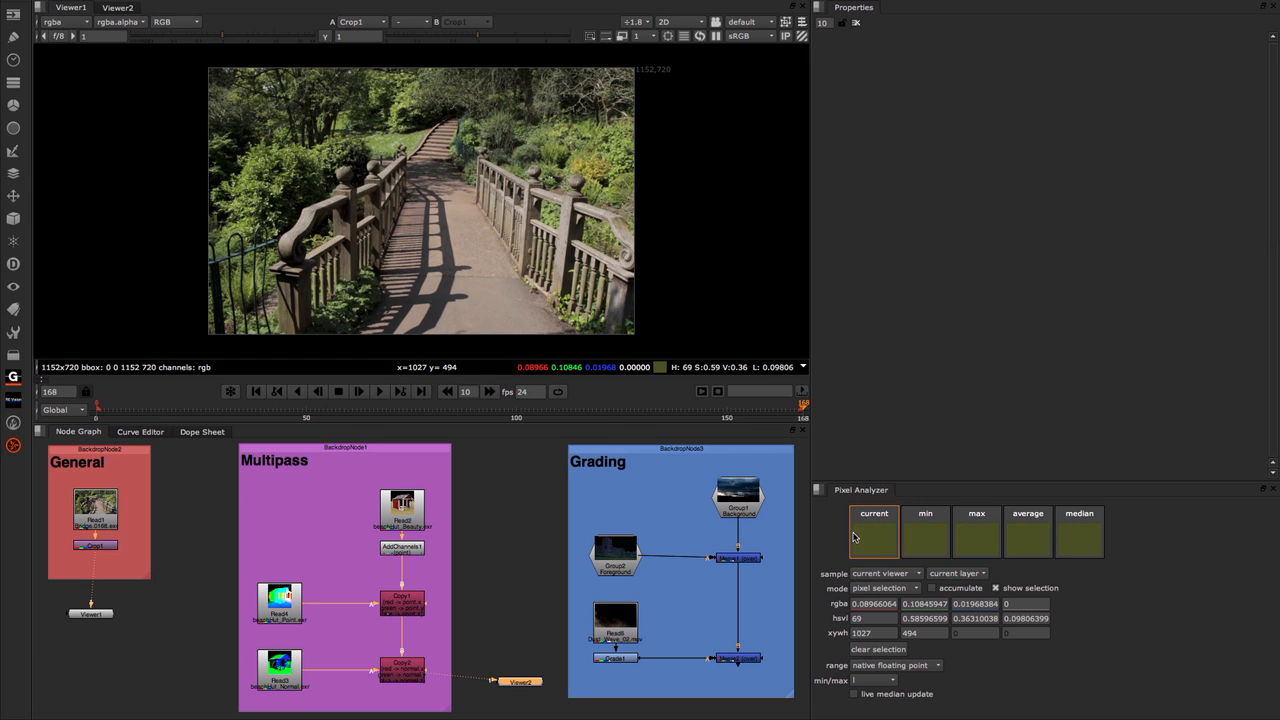
{"action": "mouse_move", "coordinate": [1078, 533]}
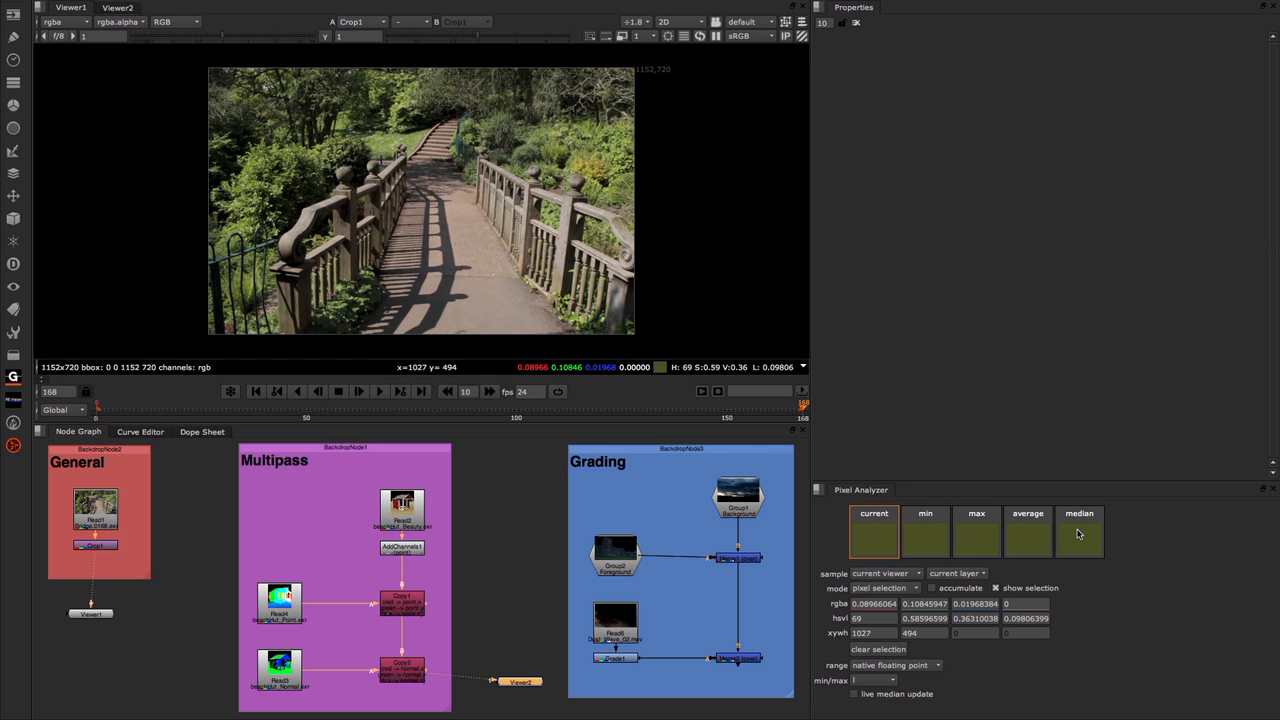
{"action": "mouse_move", "coordinate": [705, 330]}
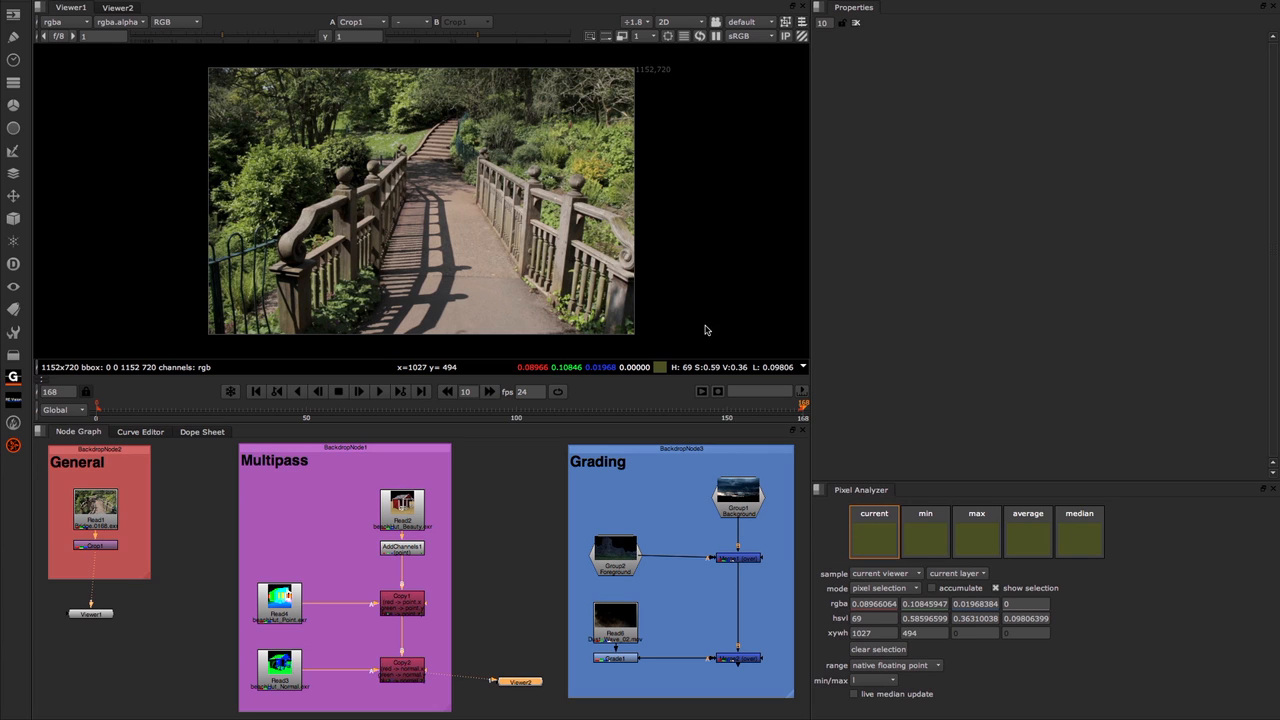
{"action": "mouse_move", "coordinate": [924, 536]}
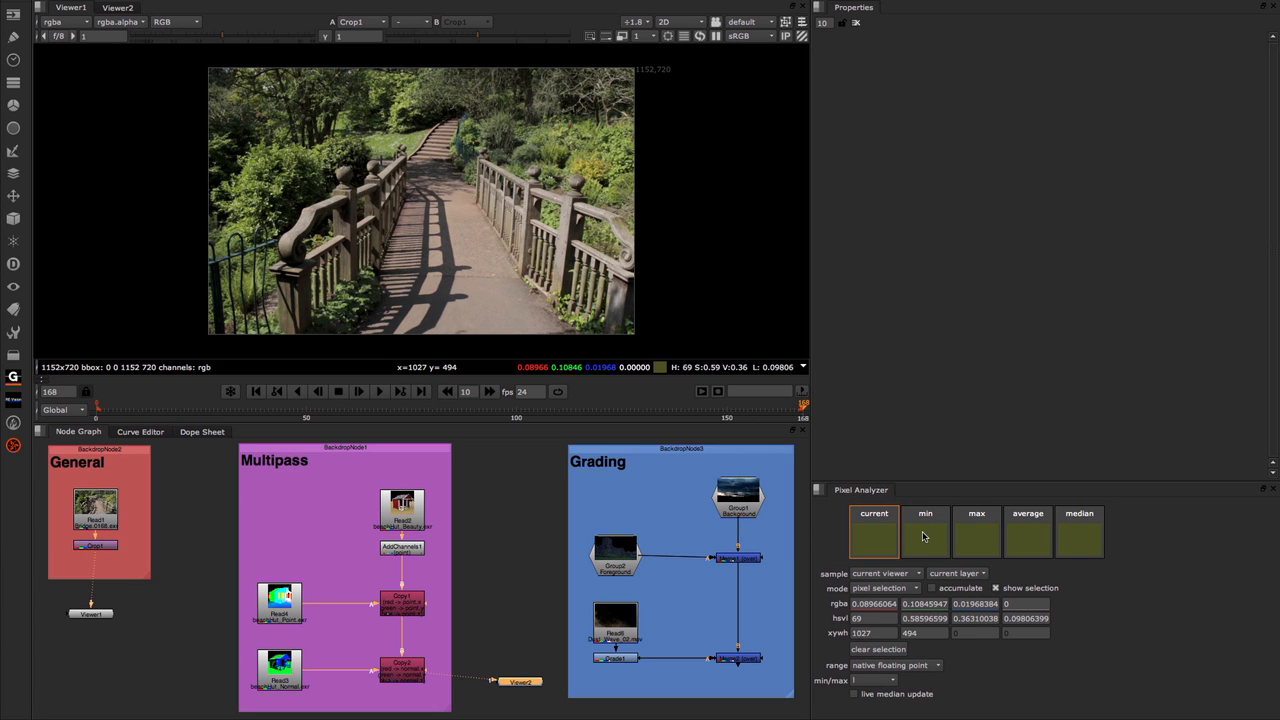
{"action": "mouse_move", "coordinate": [855, 546]}
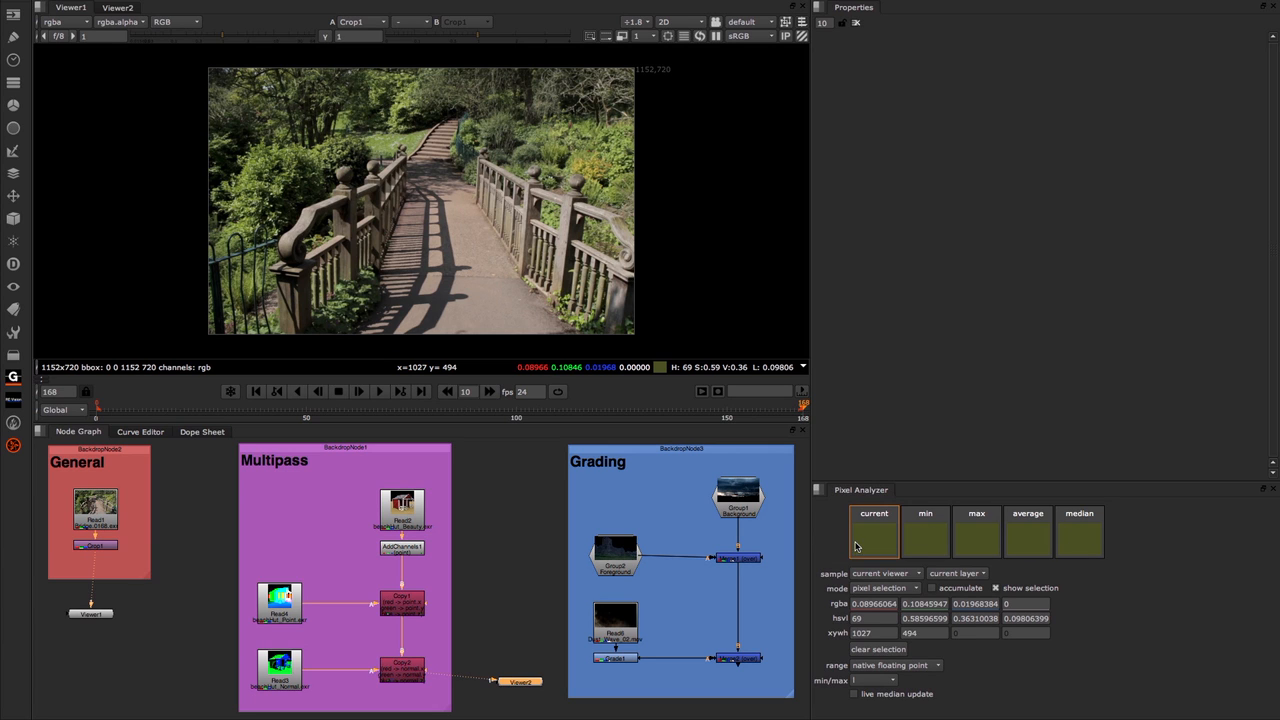
{"action": "mouse_move", "coordinate": [882, 573]}
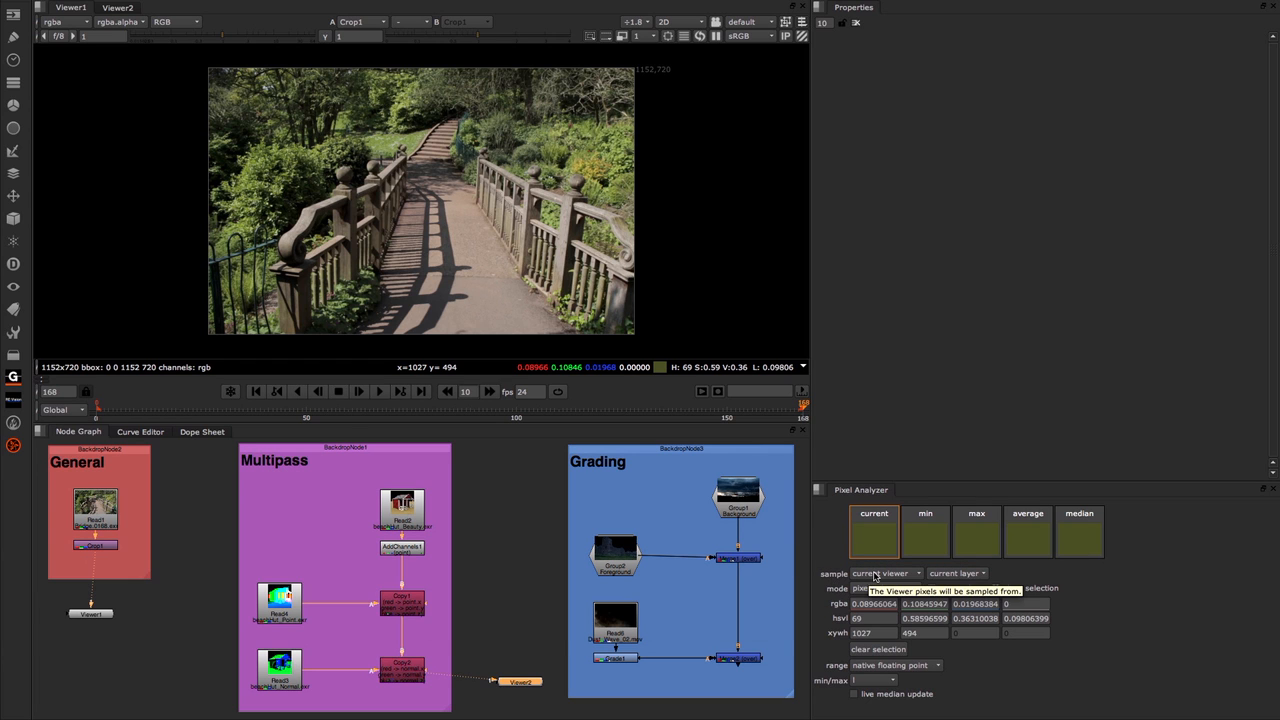
{"action": "left_click", "coordinate": [885, 573]}
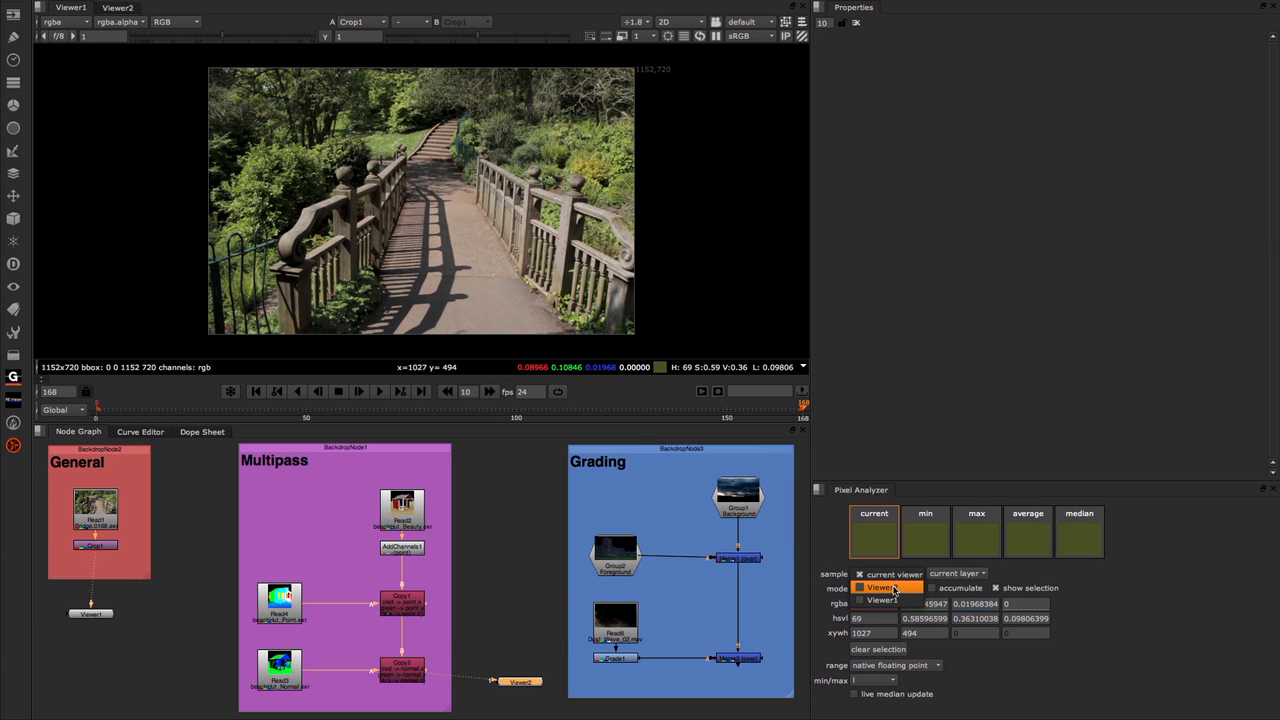
{"action": "left_click", "coordinate": [880, 587]}
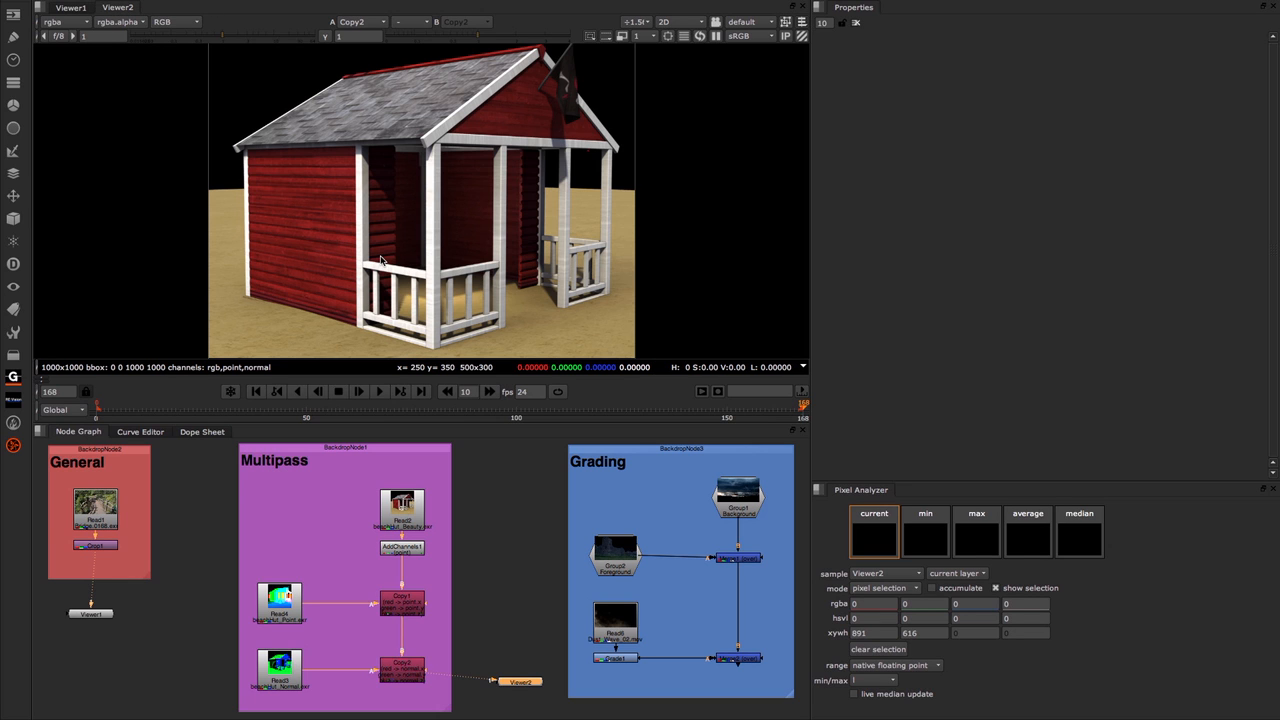
{"action": "mouse_move", "coordinate": [313, 236]}
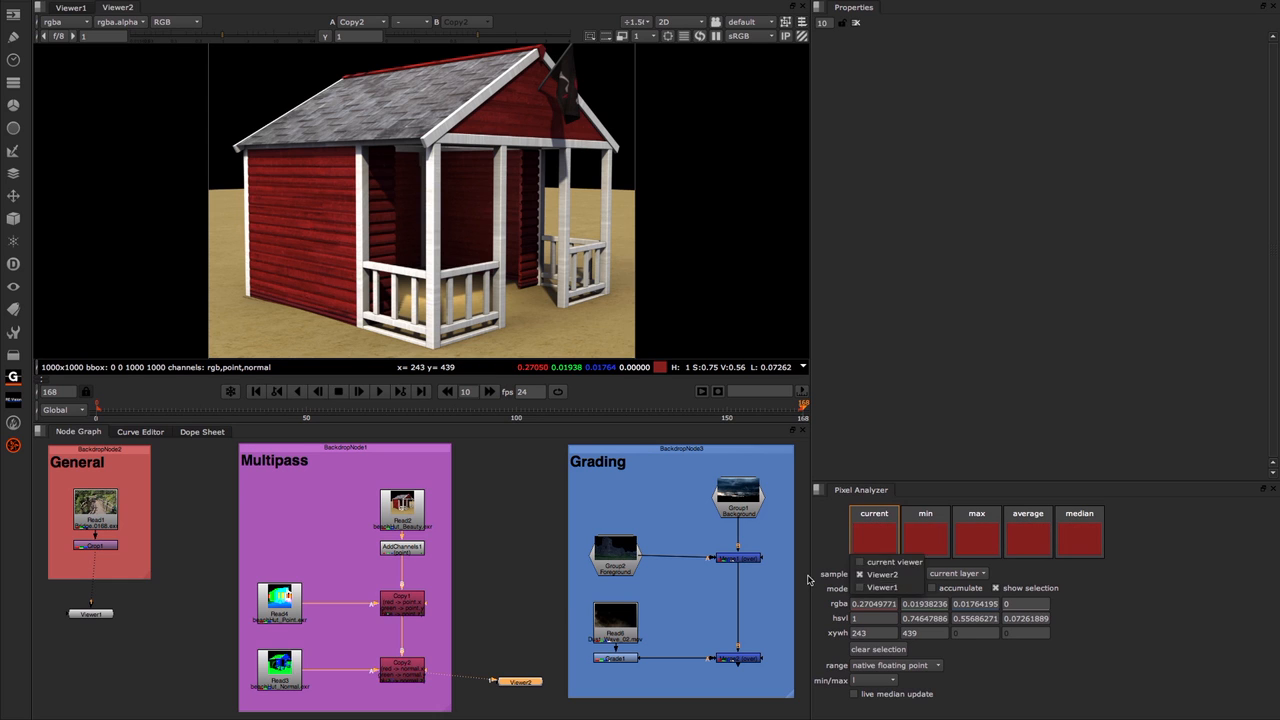
{"action": "left_click", "coordinate": [884, 574]}
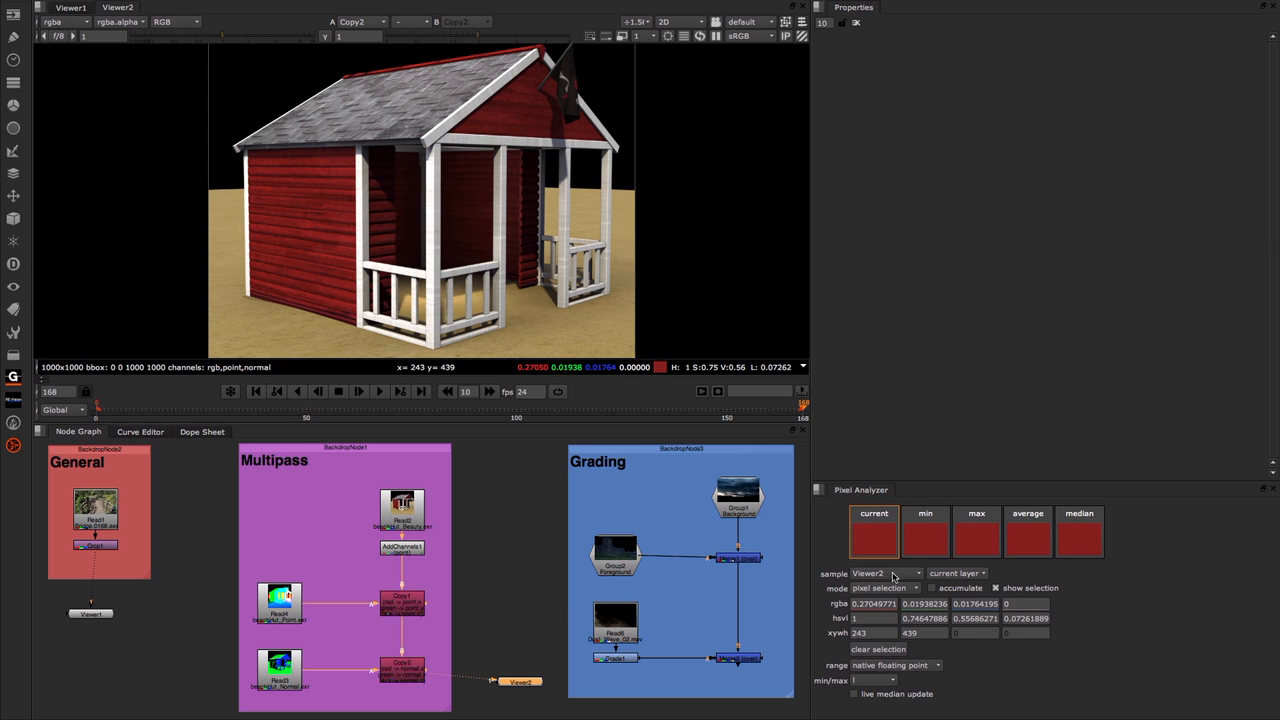
{"action": "left_click", "coordinate": [884, 573]}
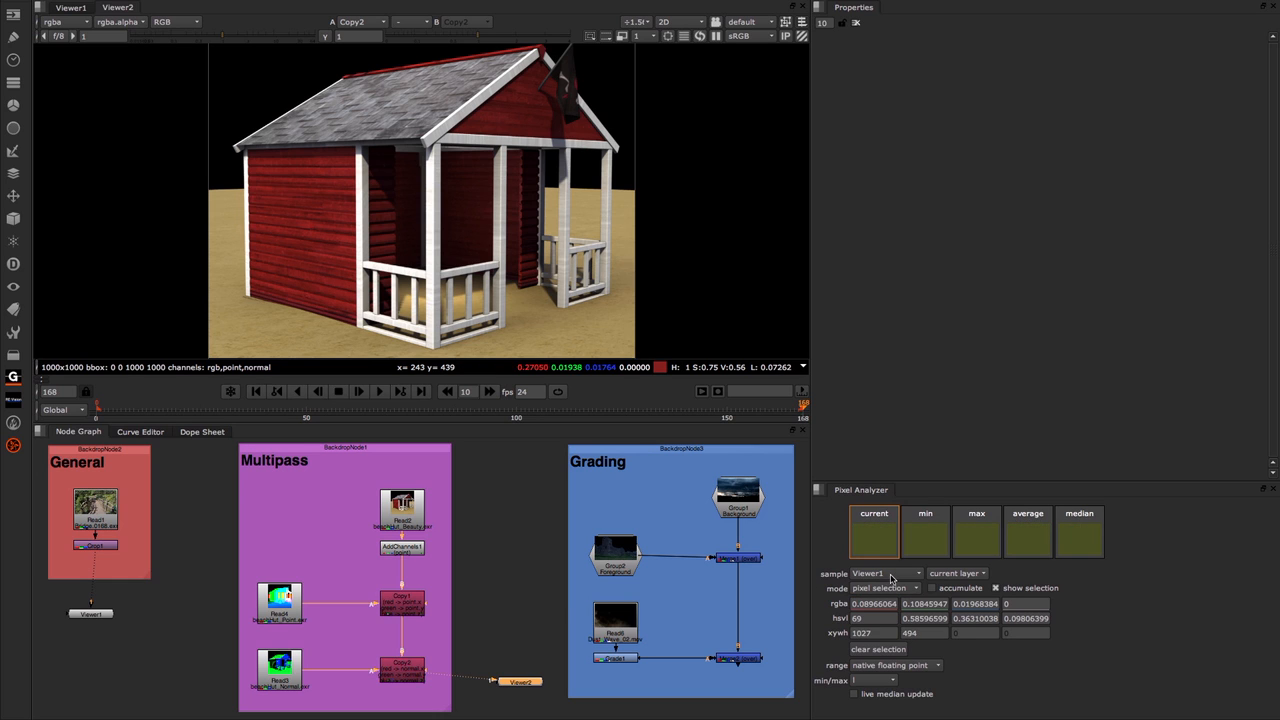
{"action": "left_click", "coordinate": [884, 573]}
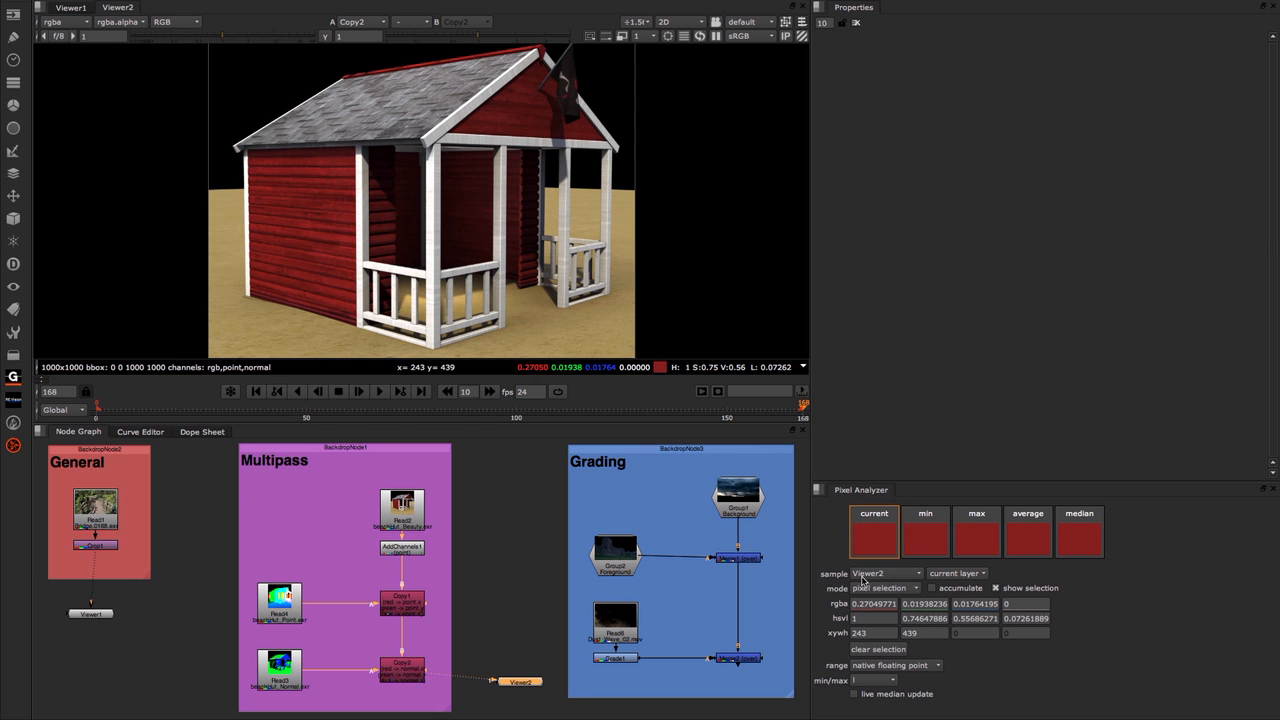
{"action": "left_click", "coordinate": [885, 573]}
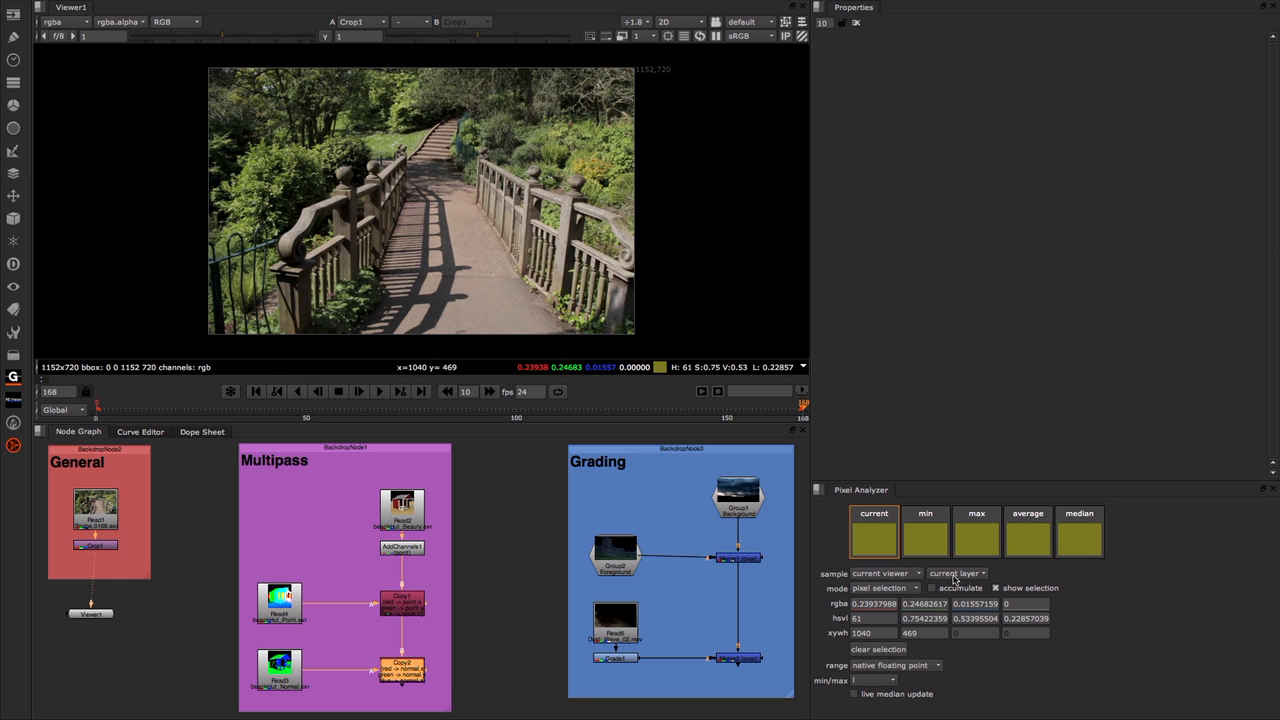
{"action": "mouse_move", "coordinate": [955, 573]}
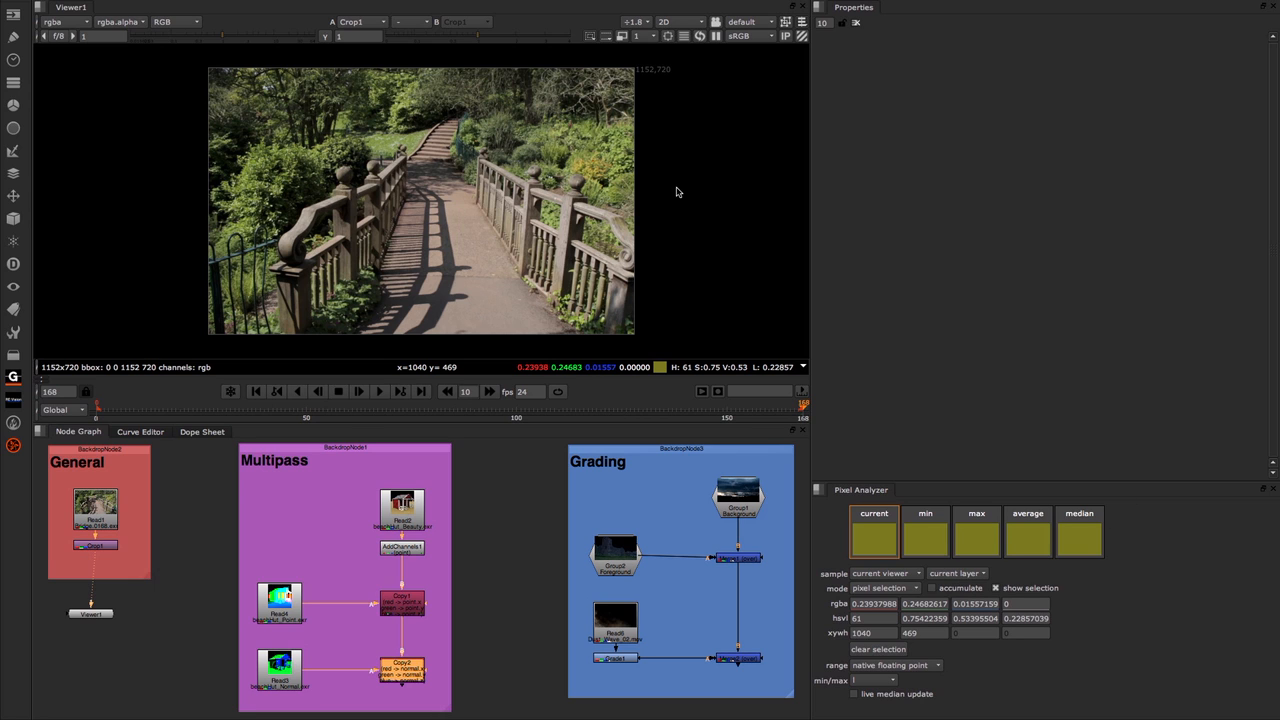
{"action": "mouse_move", "coordinate": [119, 593]}
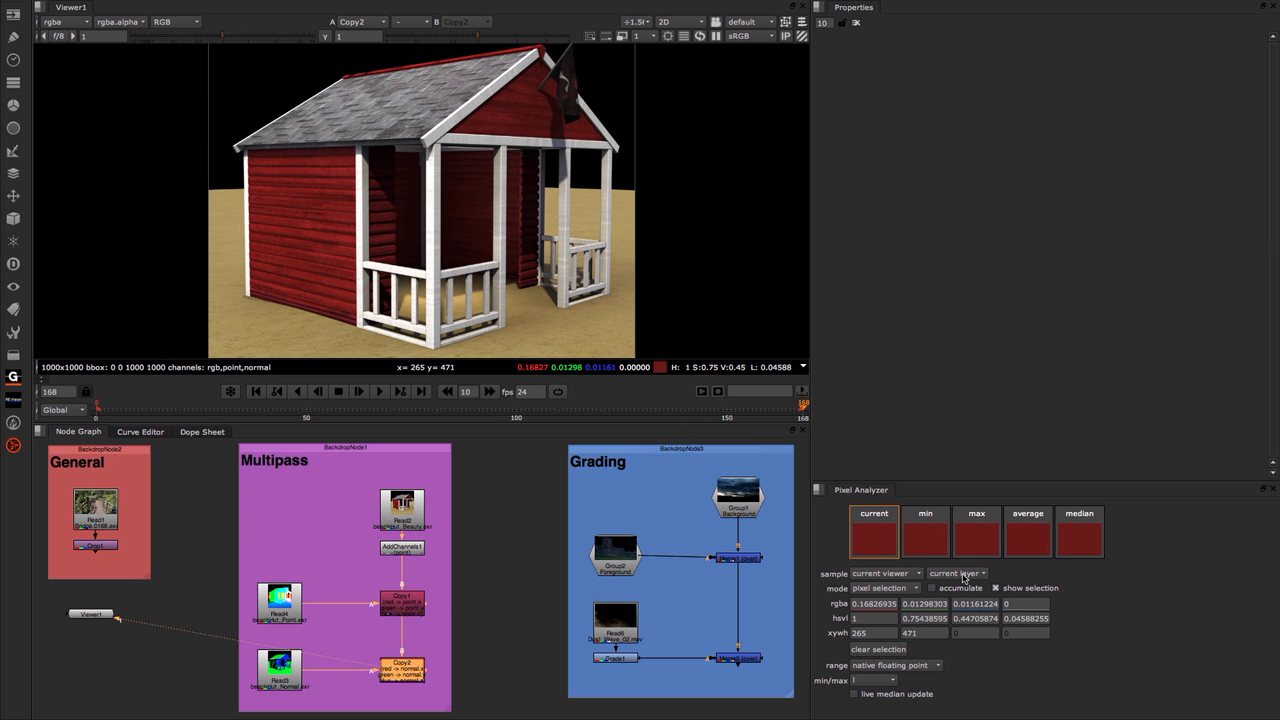
Step: Set the Pixel Analyzer layer to normal, then to the house render's point layer
{"action": "left_click", "coordinate": [955, 573]}
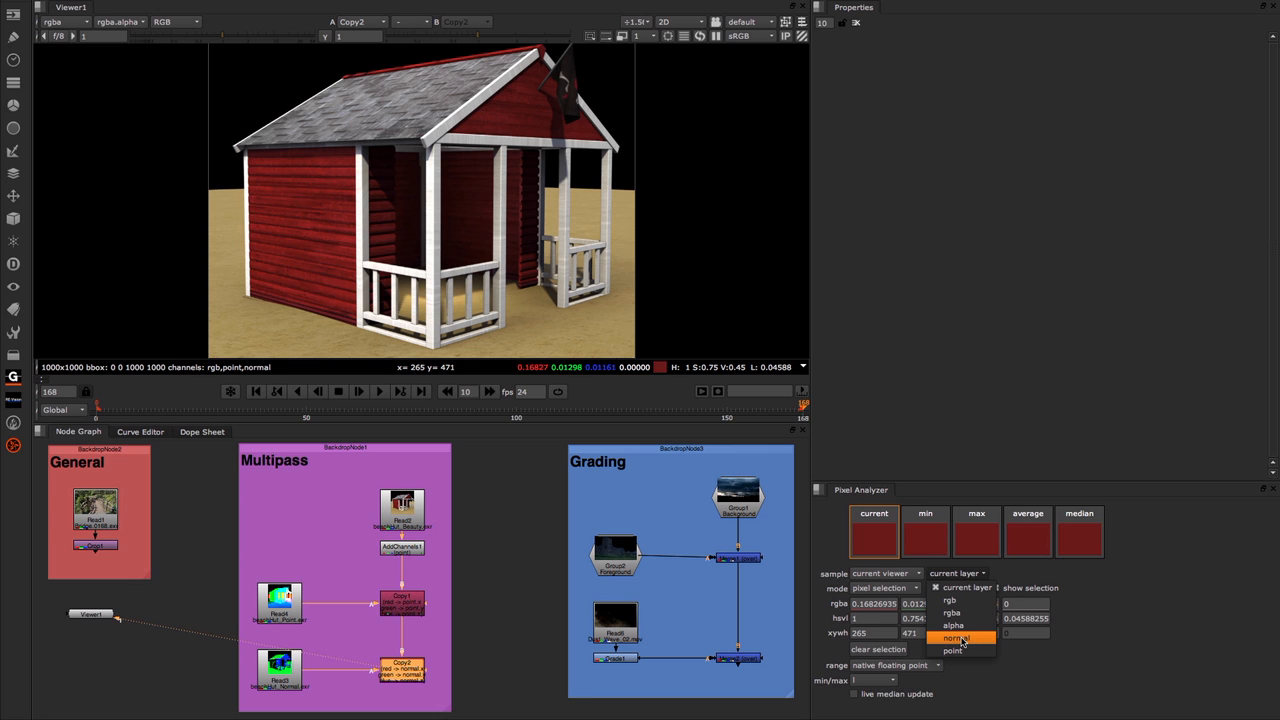
{"action": "left_click", "coordinate": [959, 638]}
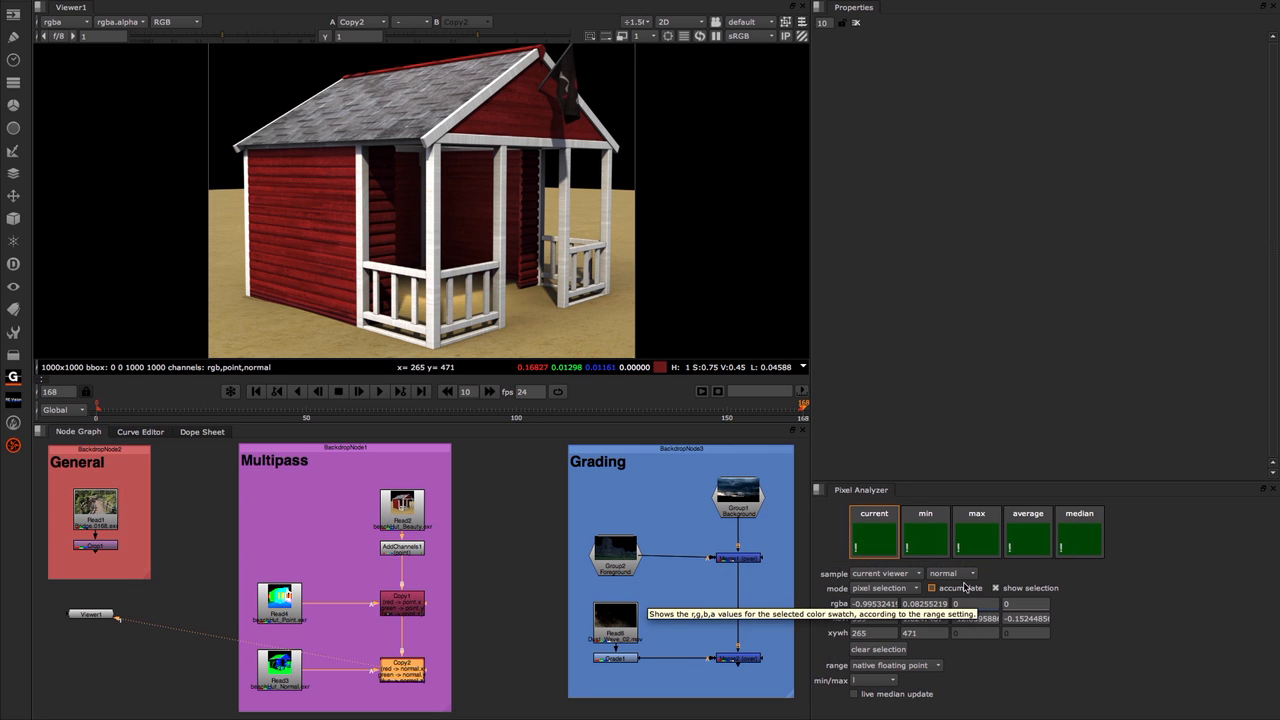
{"action": "left_click", "coordinate": [968, 573]}
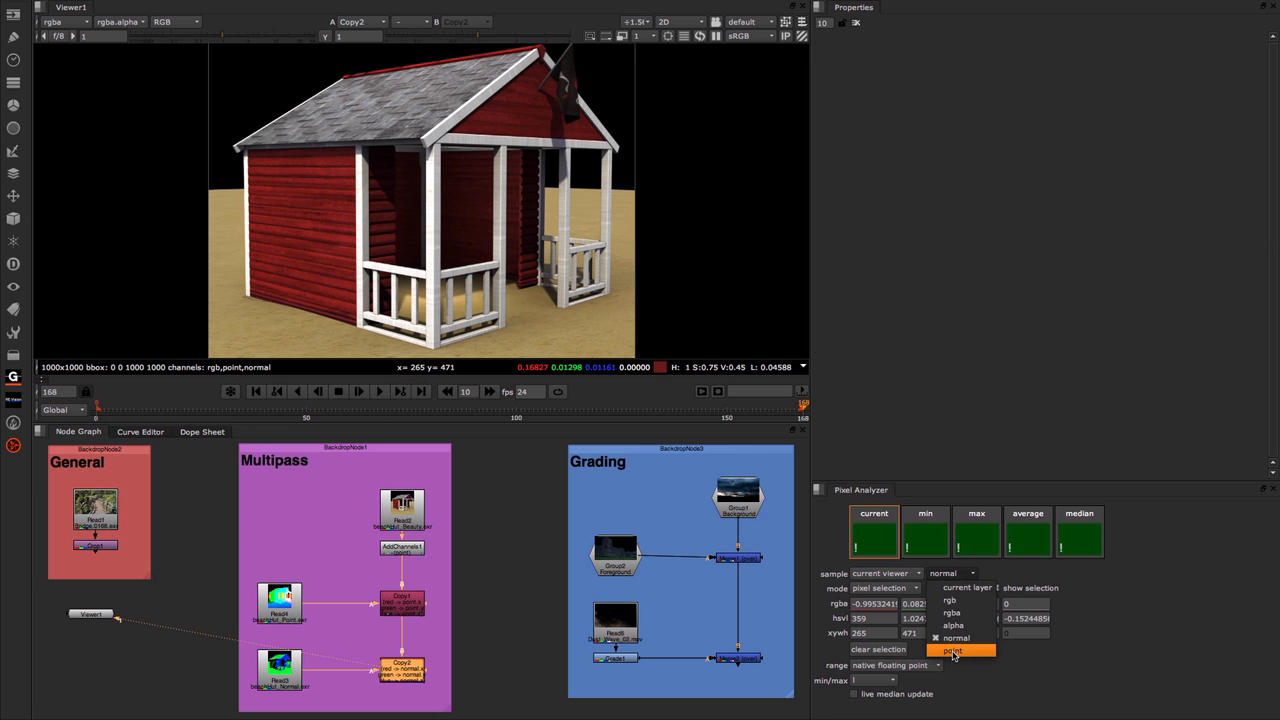
{"action": "left_click", "coordinate": [951, 650]}
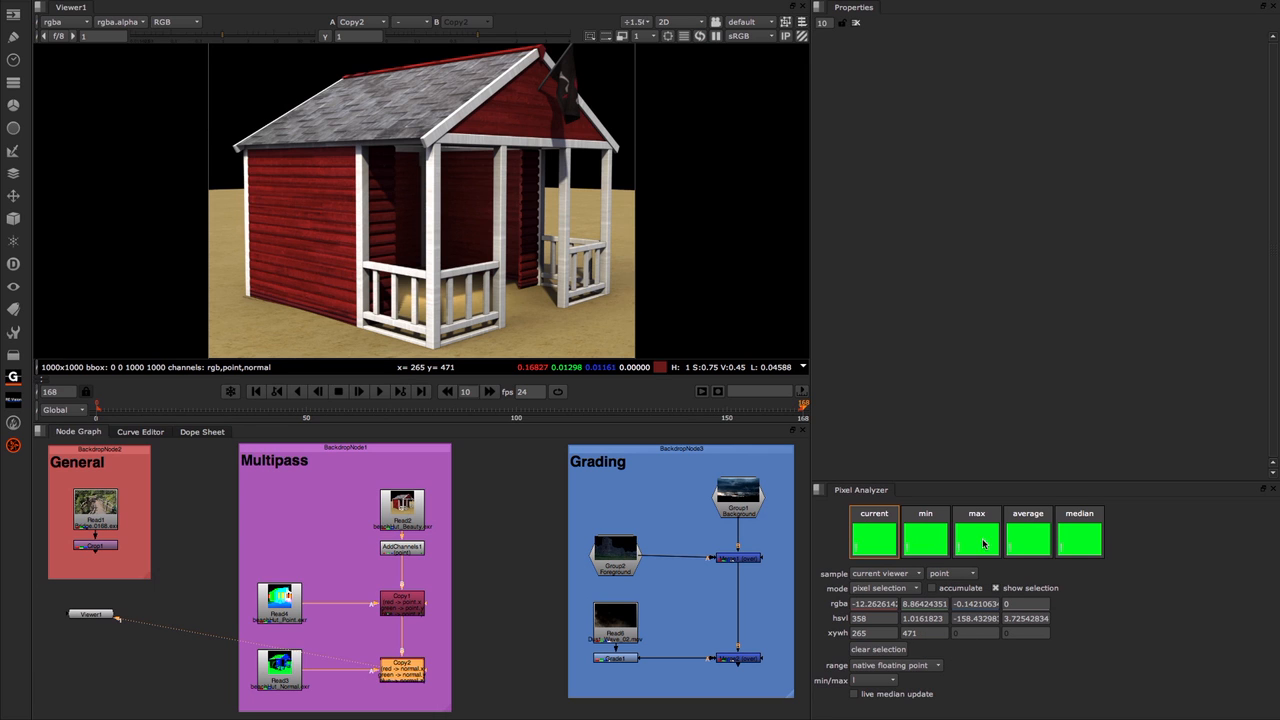
{"action": "mouse_move", "coordinate": [341, 241]}
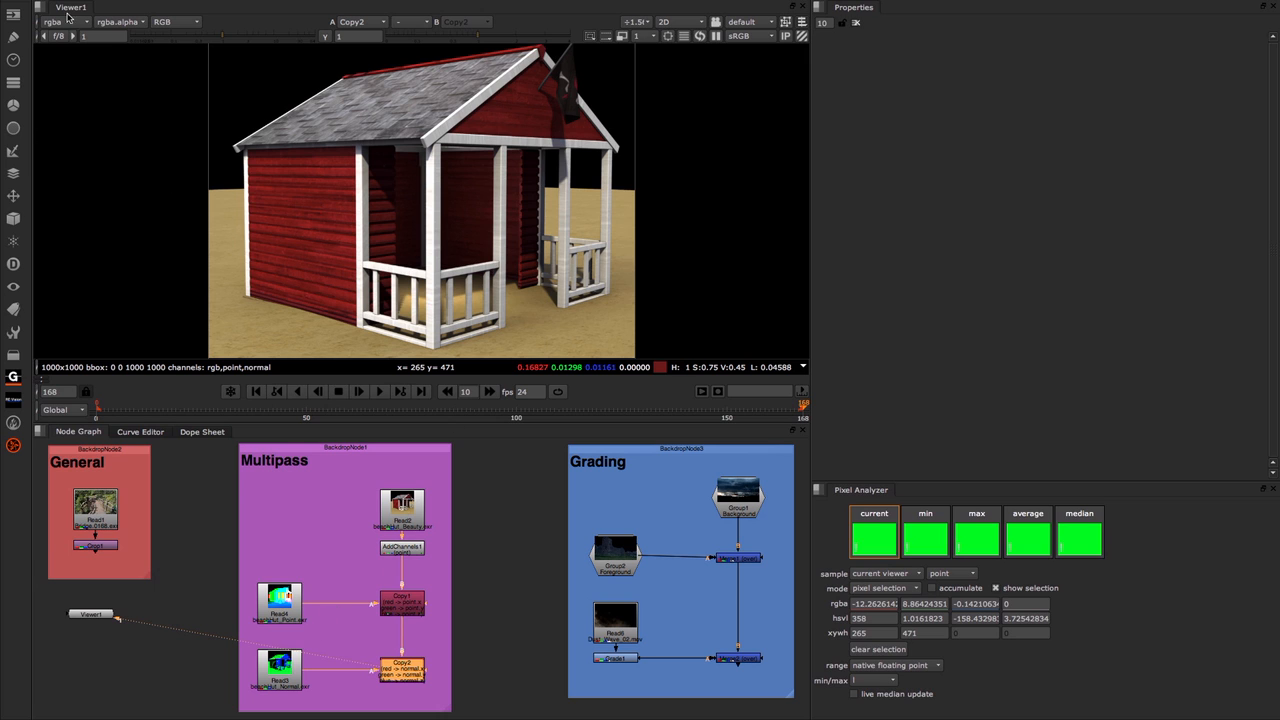
Step: View the house's point position pass, then its normals pass, in the viewer
{"action": "left_click", "coordinate": [52, 21]}
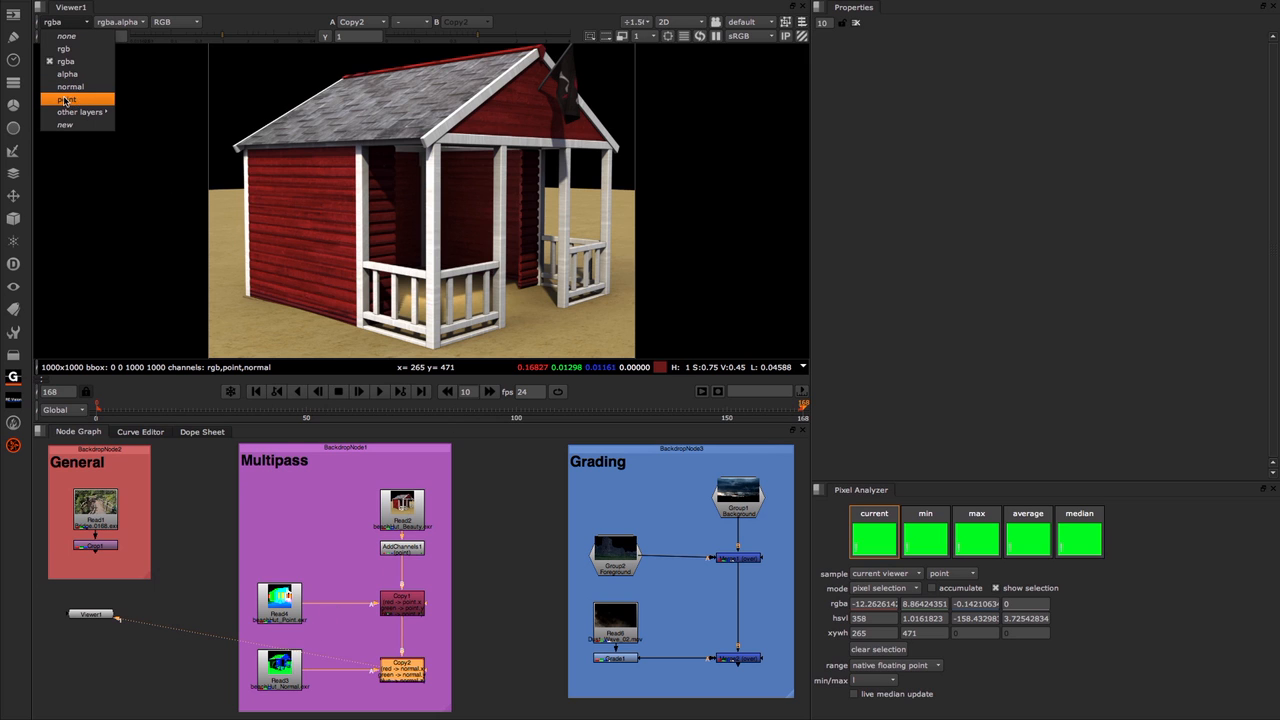
{"action": "left_click", "coordinate": [67, 99]}
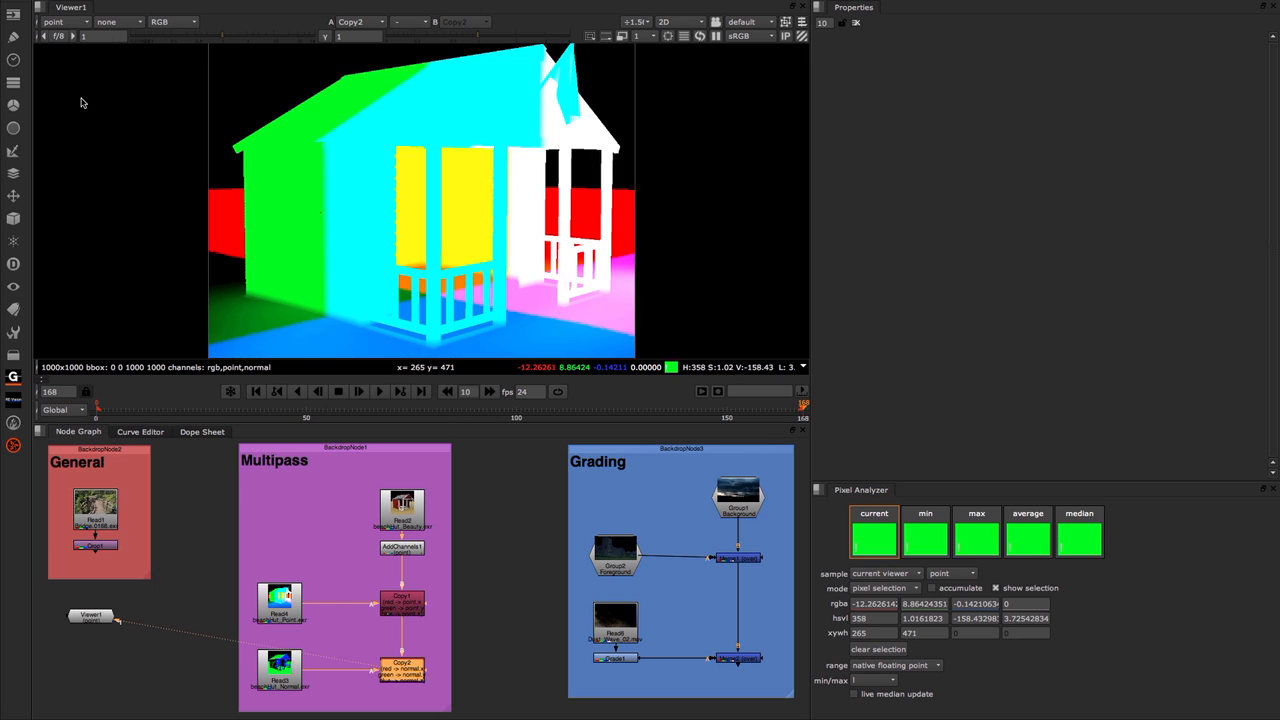
{"action": "left_click", "coordinate": [63, 22]}
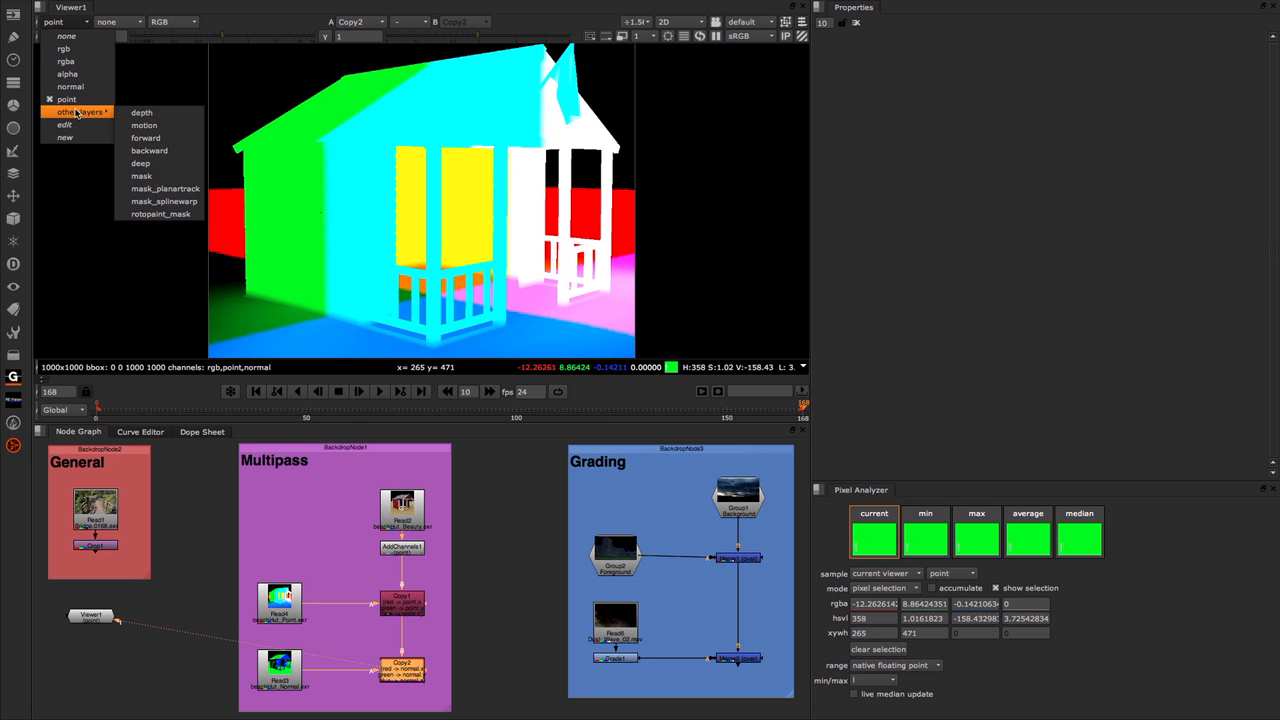
{"action": "left_click", "coordinate": [66, 86]}
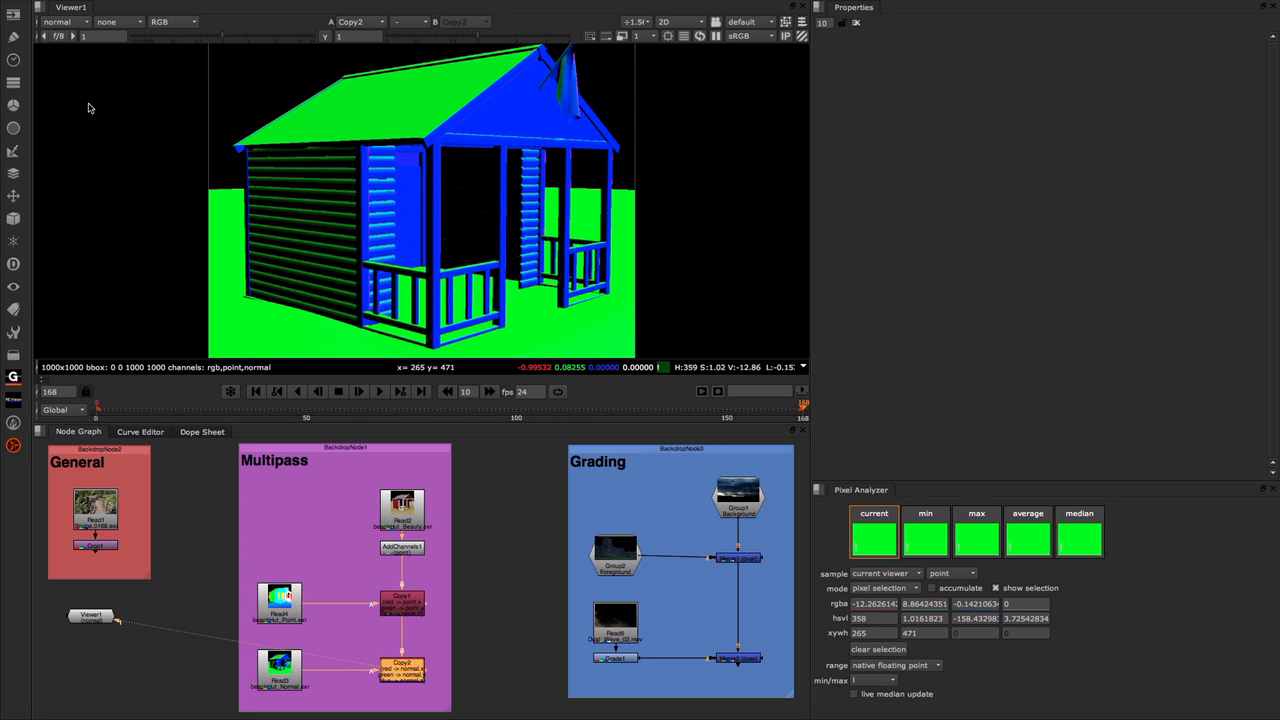
{"action": "mouse_move", "coordinate": [1016, 541]}
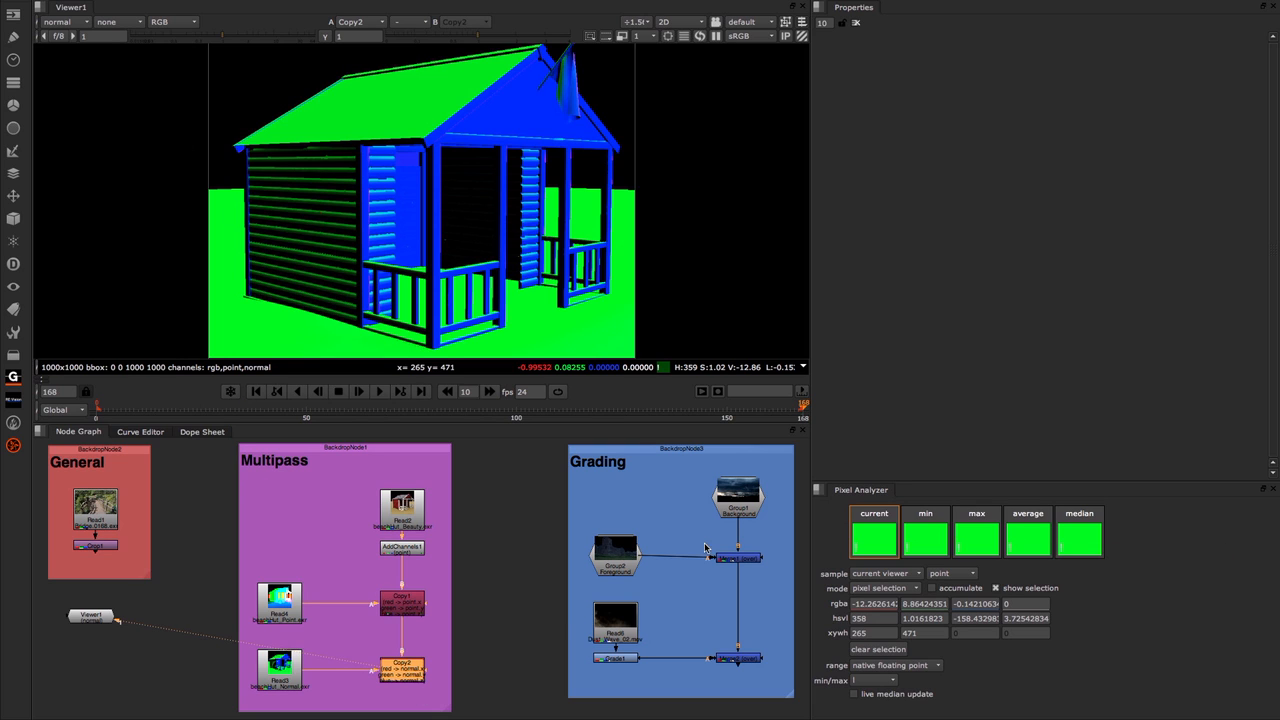
{"action": "mouse_move", "coordinate": [905, 577]}
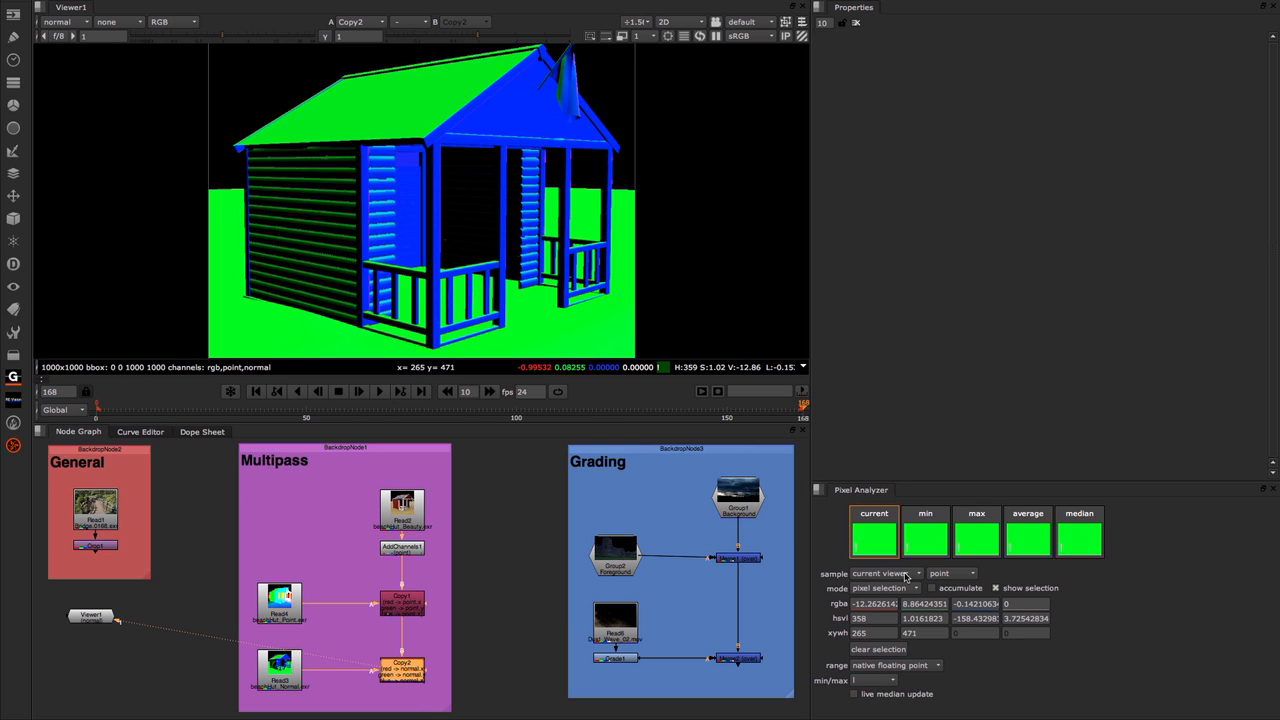
{"action": "mouse_move", "coordinate": [880, 573]}
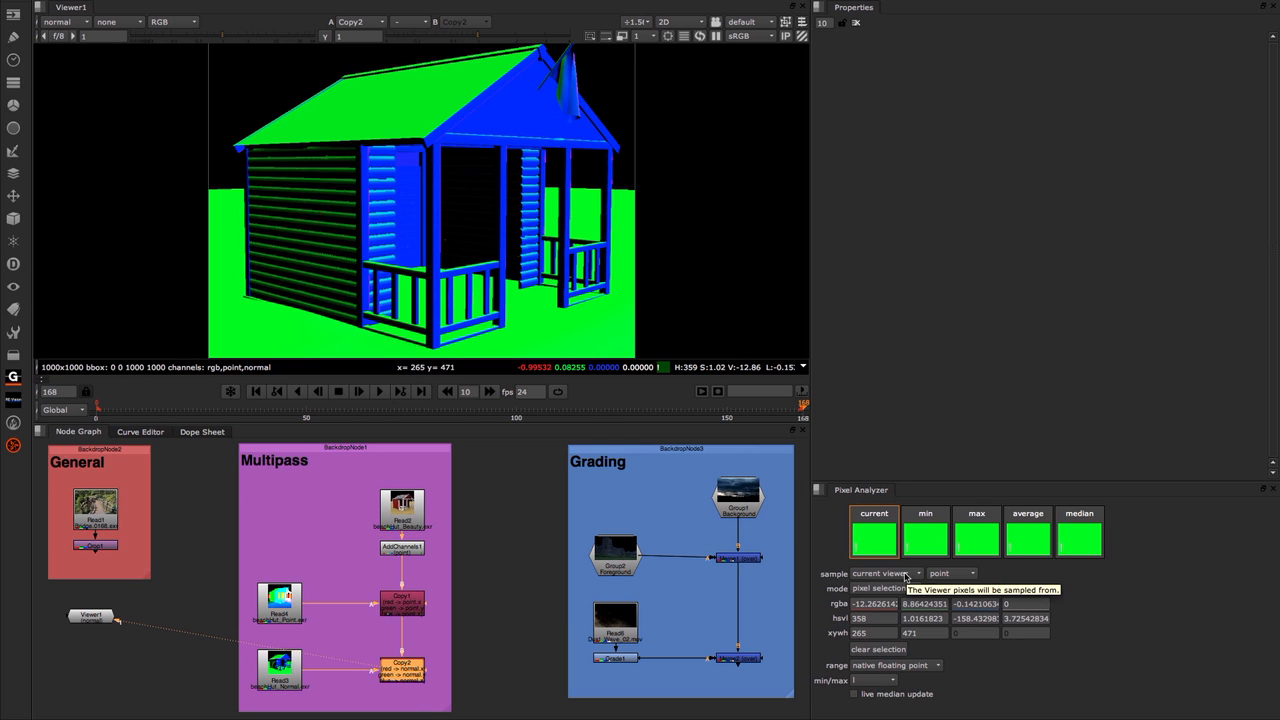
Step: Set the analyzer to measure the rgb layer and show the garden photo in rgba
{"action": "left_click", "coordinate": [950, 573]}
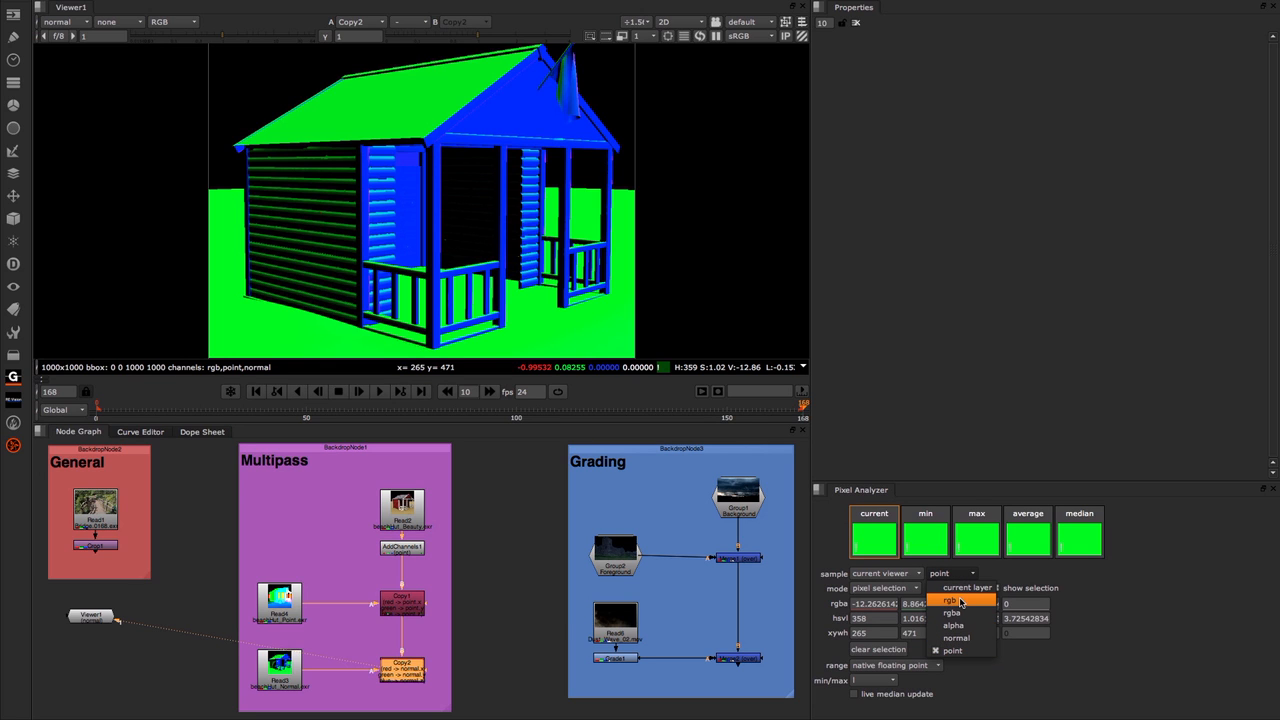
{"action": "left_click", "coordinate": [948, 600]}
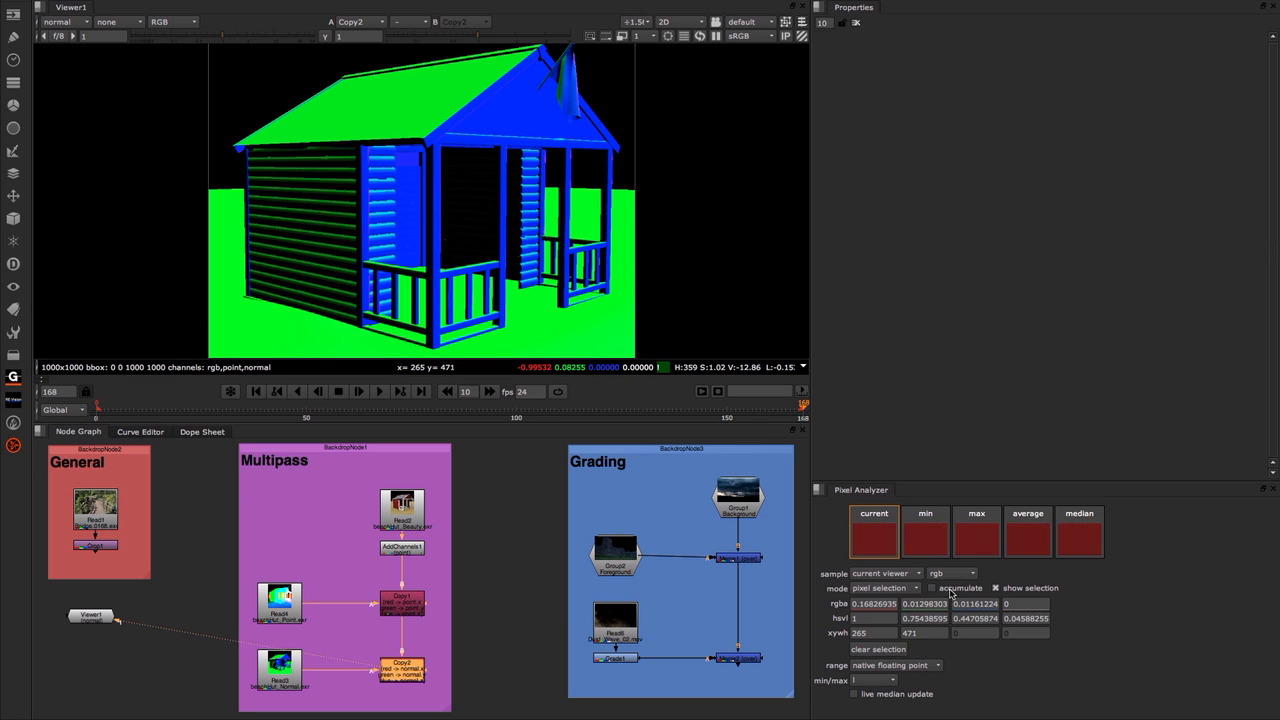
{"action": "mouse_move", "coordinate": [365, 665]}
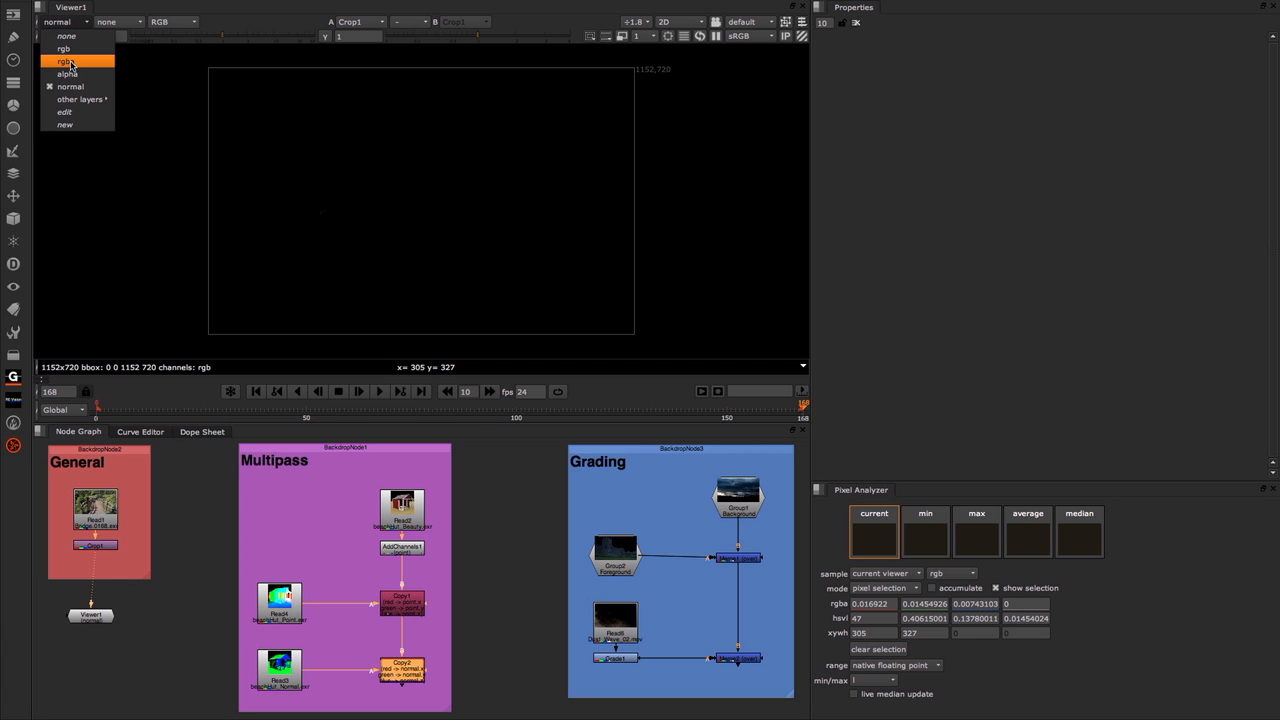
{"action": "left_click", "coordinate": [64, 61]}
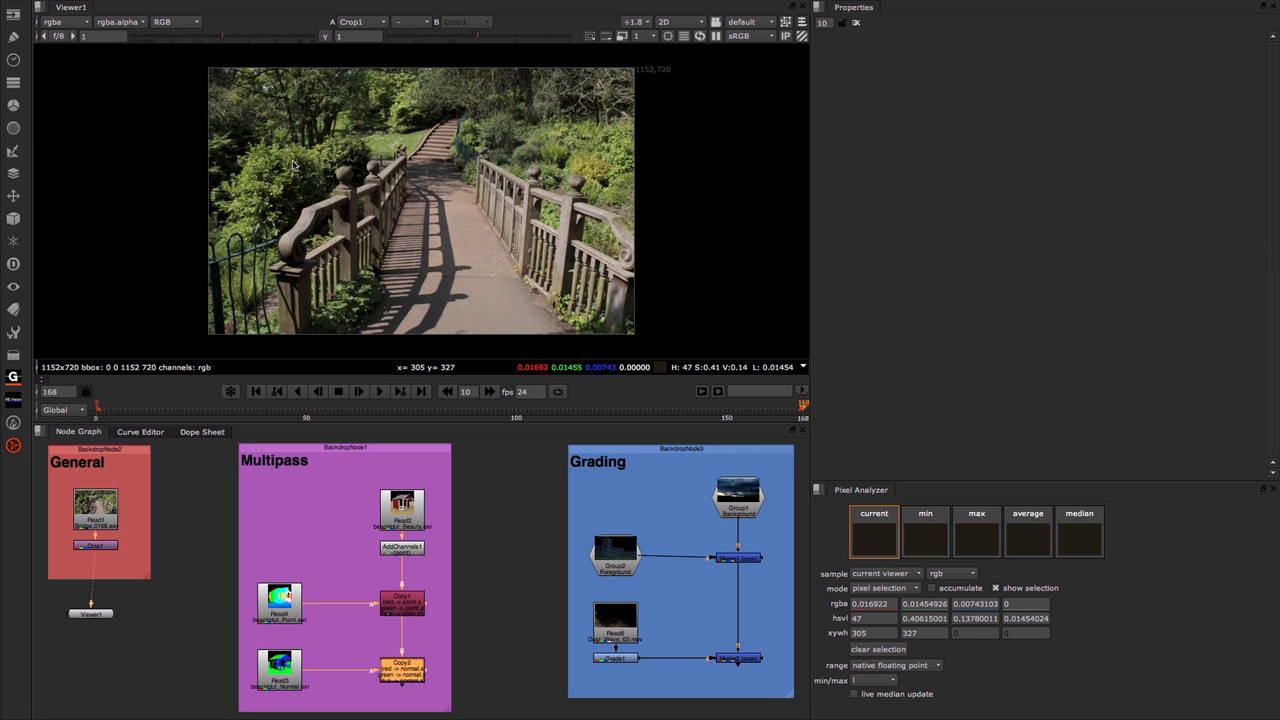
{"action": "mouse_move", "coordinate": [378, 160]}
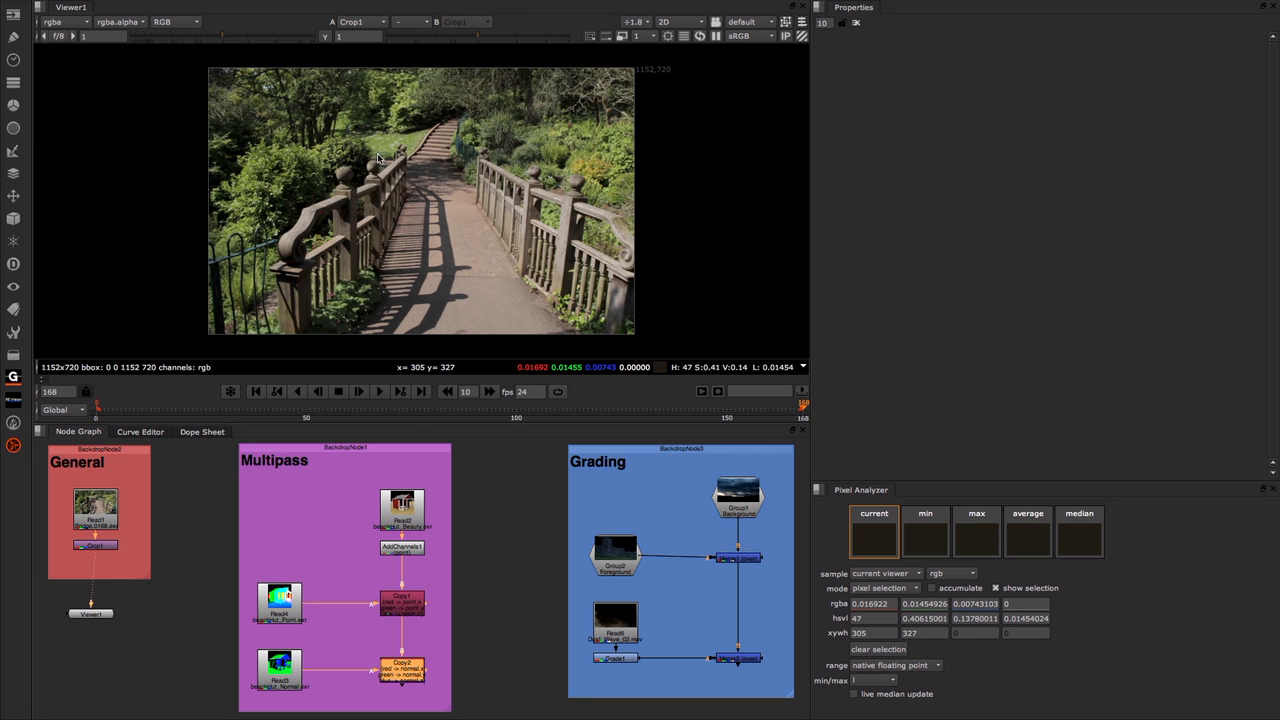
{"action": "mouse_move", "coordinate": [288, 161]}
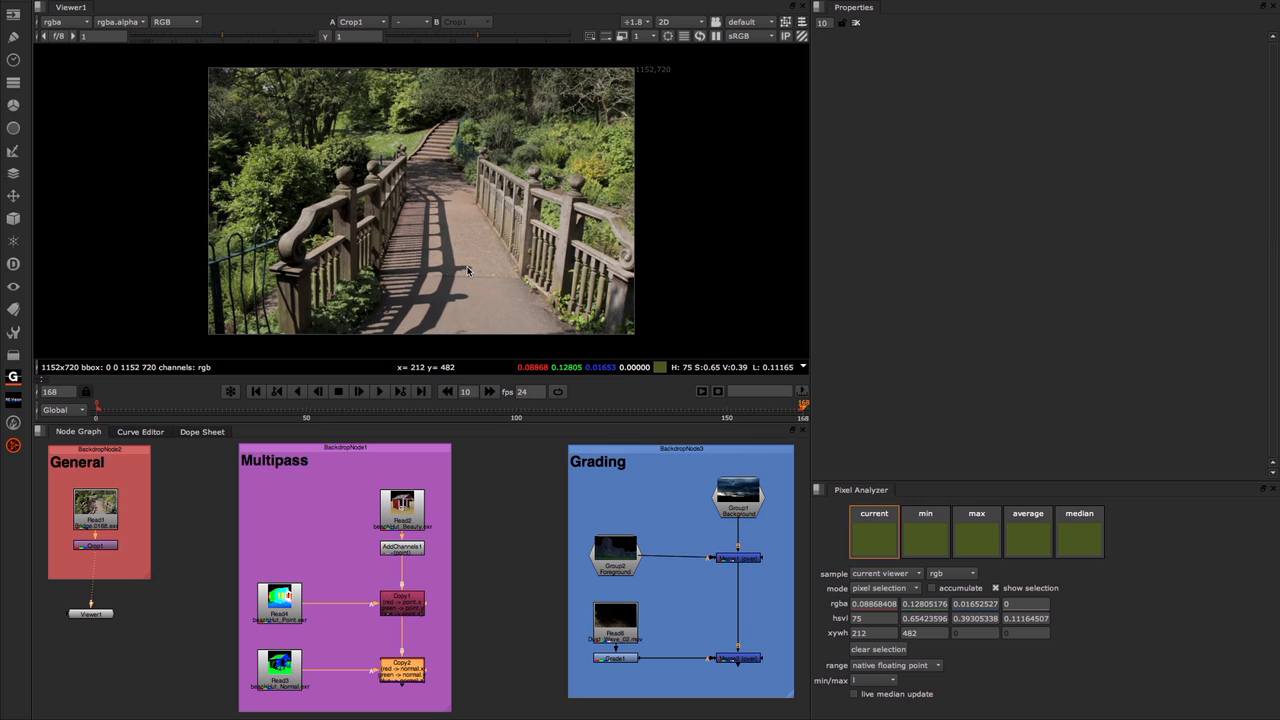
{"action": "mouse_move", "coordinate": [493, 283]}
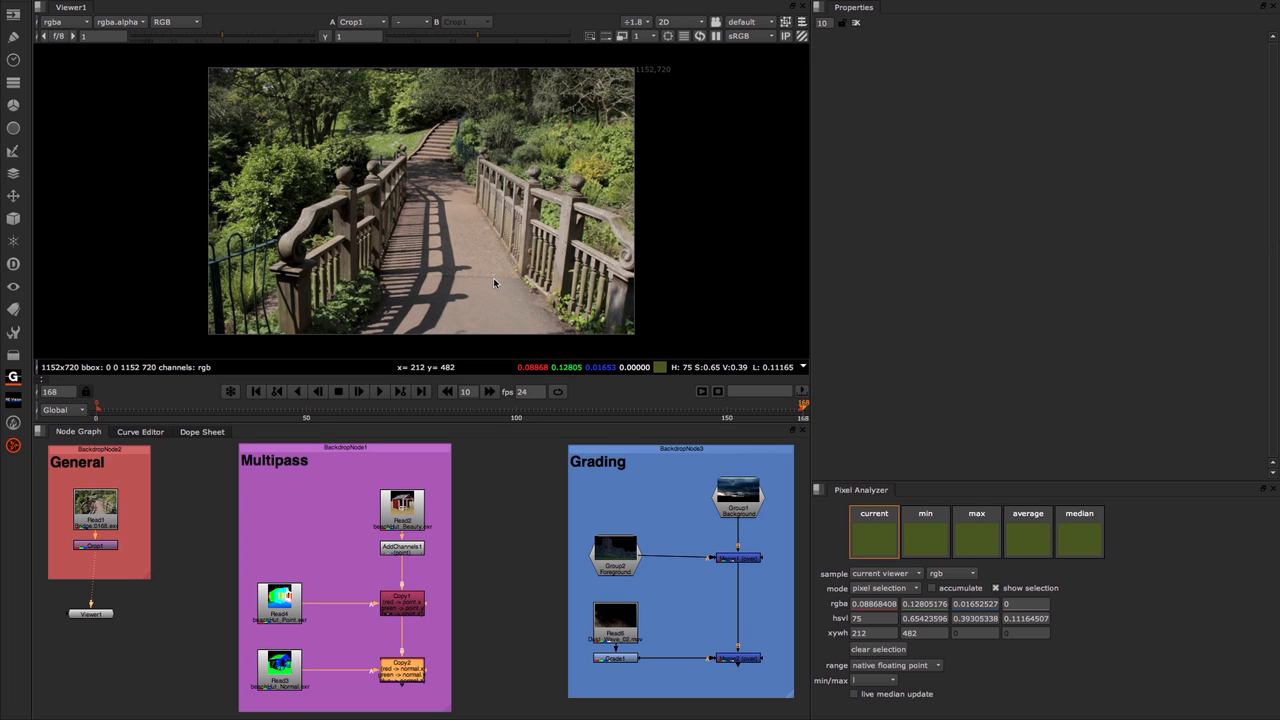
{"action": "mouse_move", "coordinate": [348, 211]}
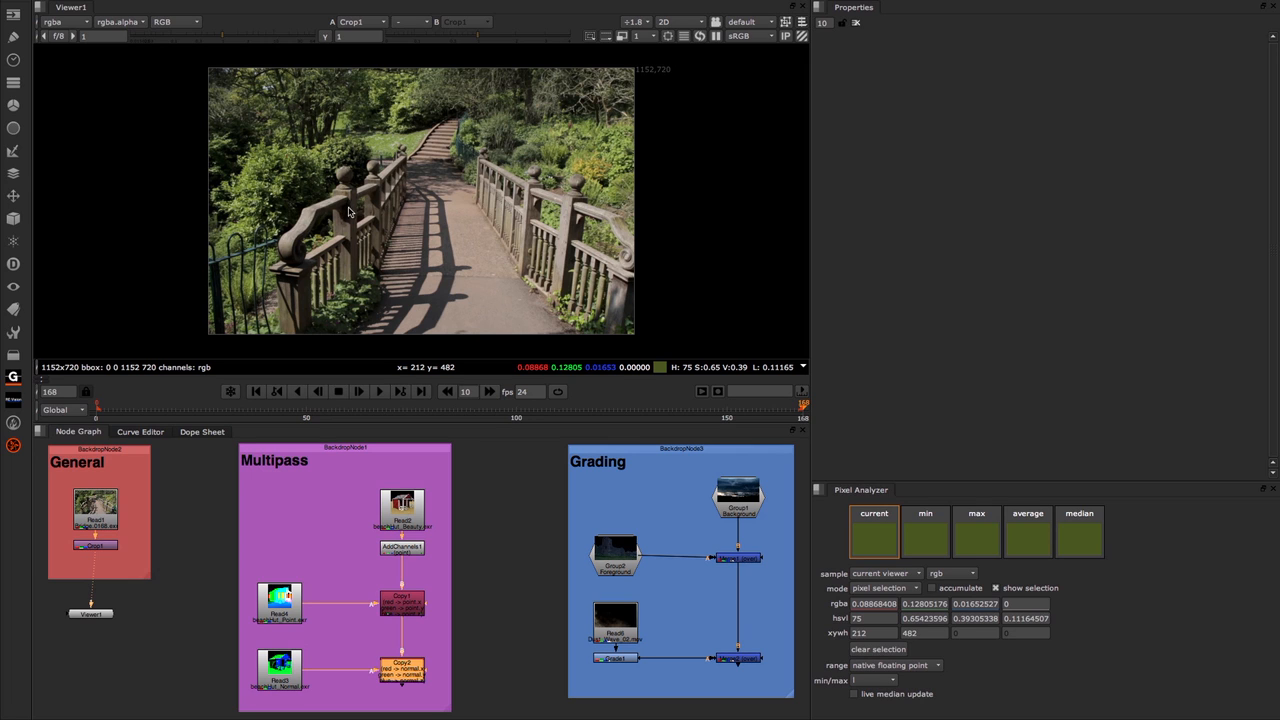
{"action": "mouse_move", "coordinate": [420, 278]}
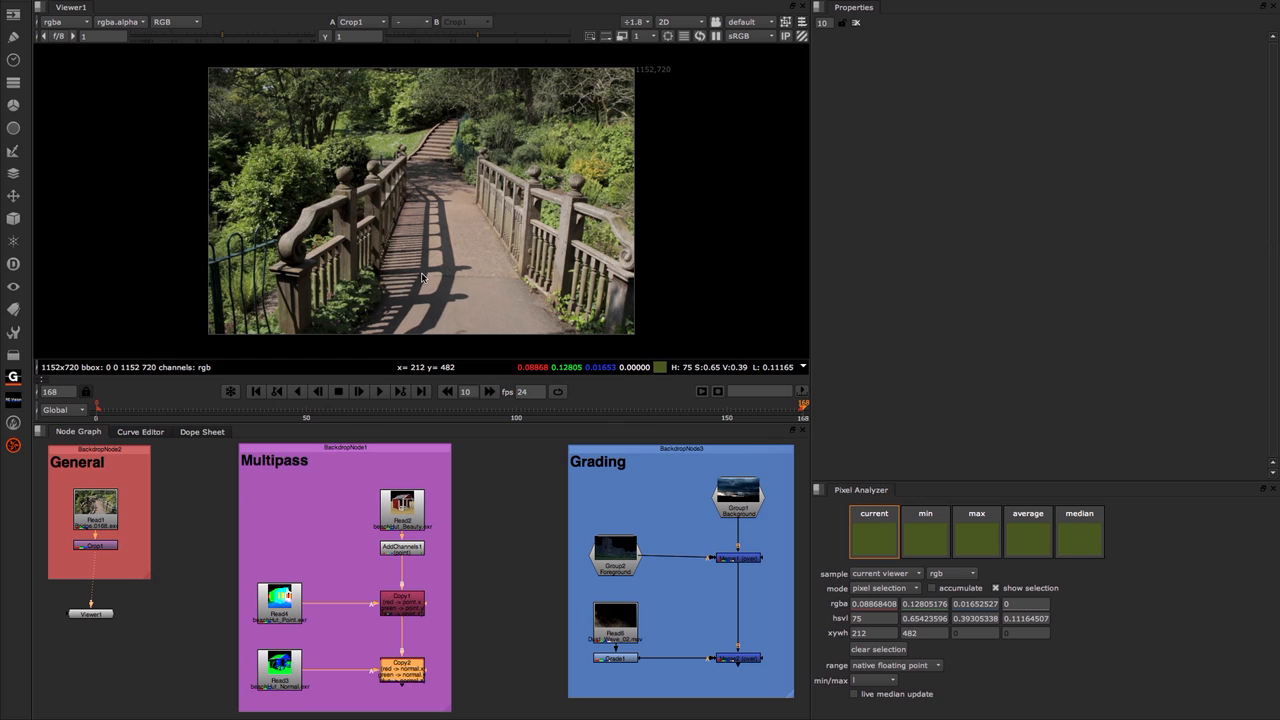
{"action": "mouse_move", "coordinate": [438, 303]}
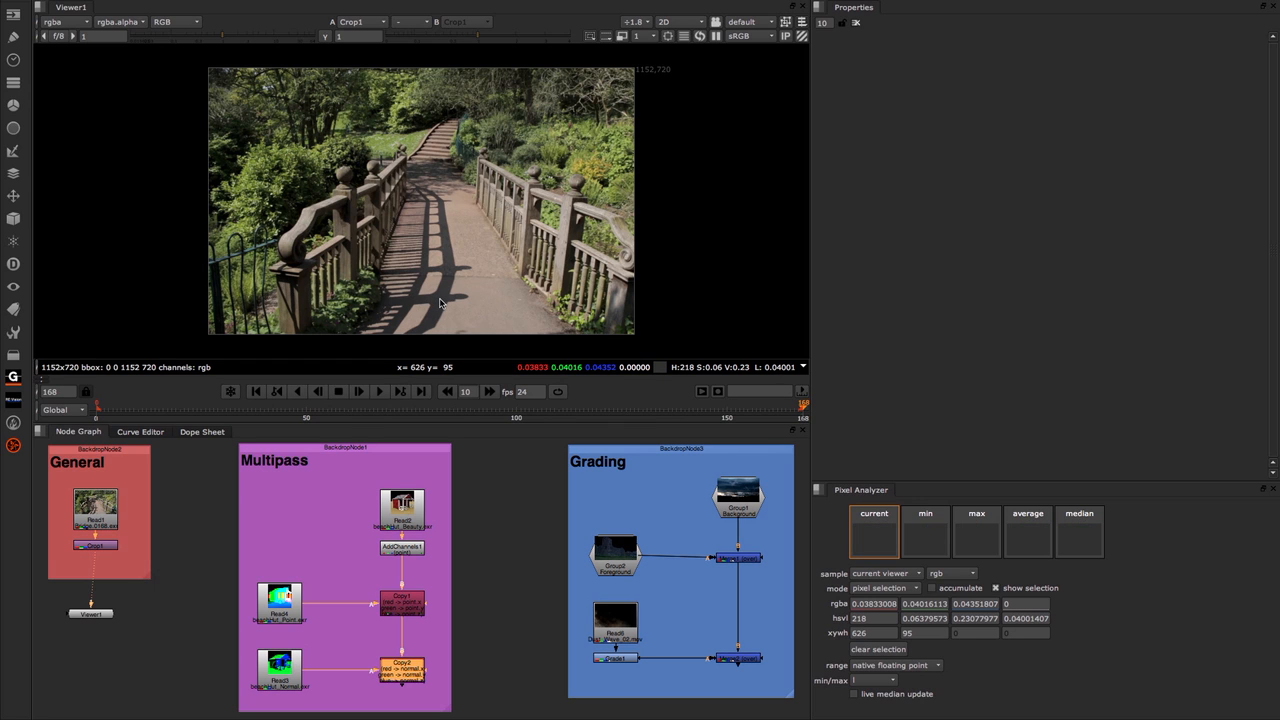
{"action": "mouse_move", "coordinate": [383, 107]}
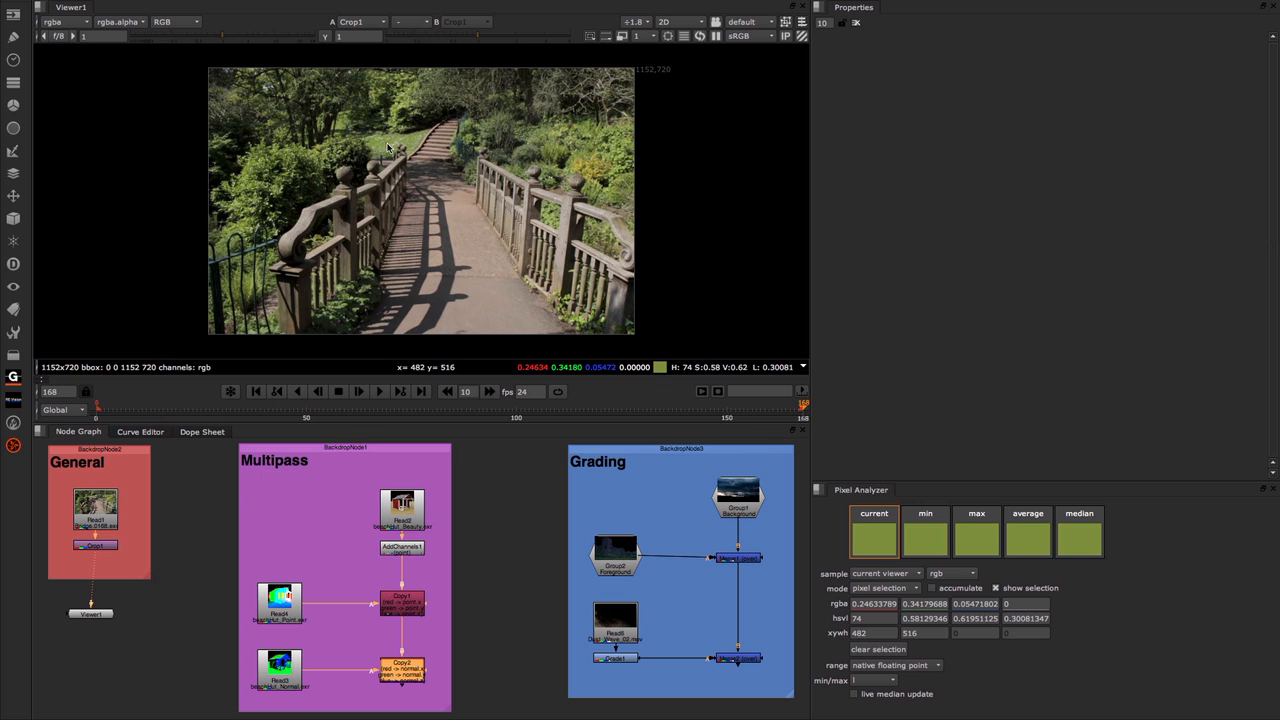
{"action": "mouse_move", "coordinate": [306, 227]}
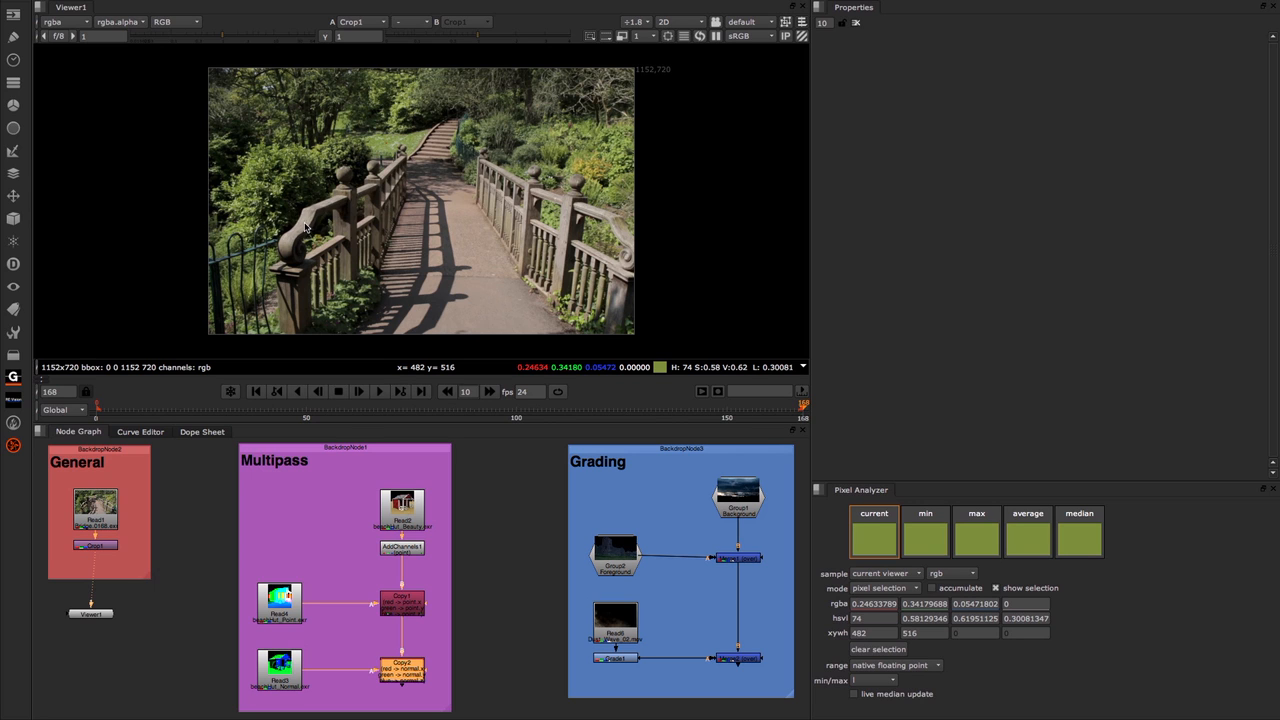
Step: Sample the beige stone railing post pixel at 262,313
{"action": "left_click", "coordinate": [307, 222]}
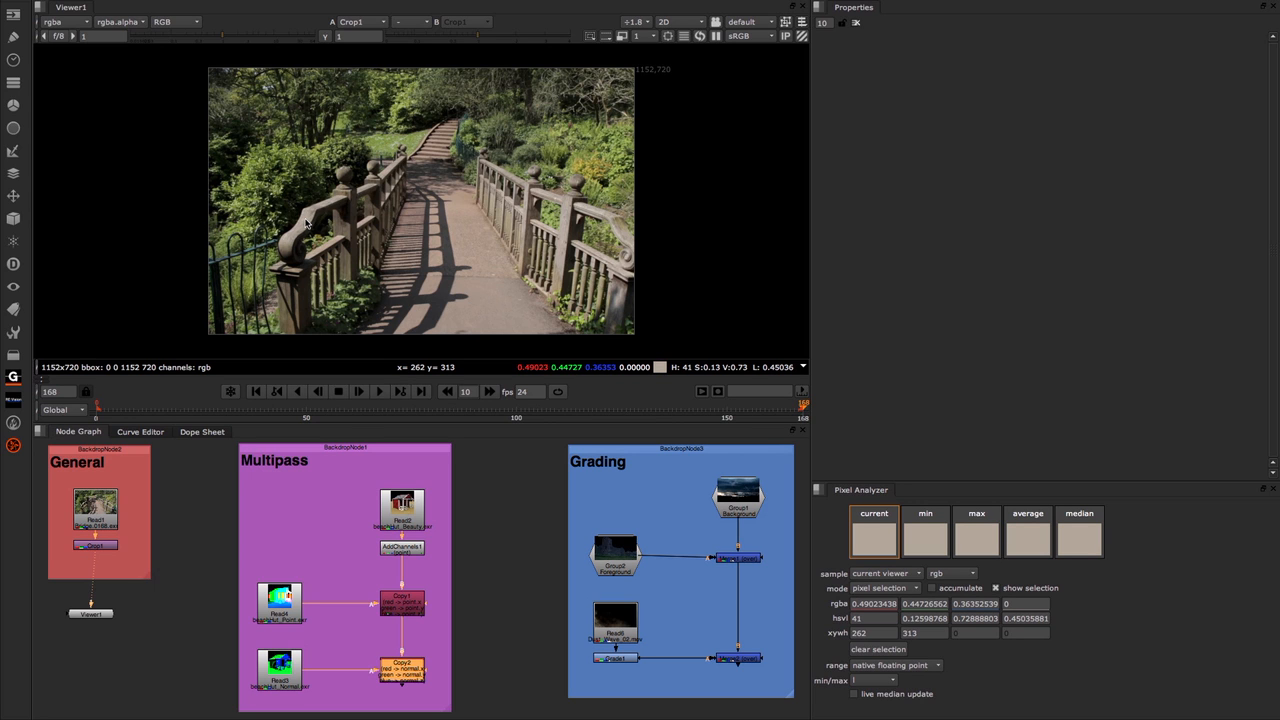
{"action": "mouse_move", "coordinate": [305, 232]}
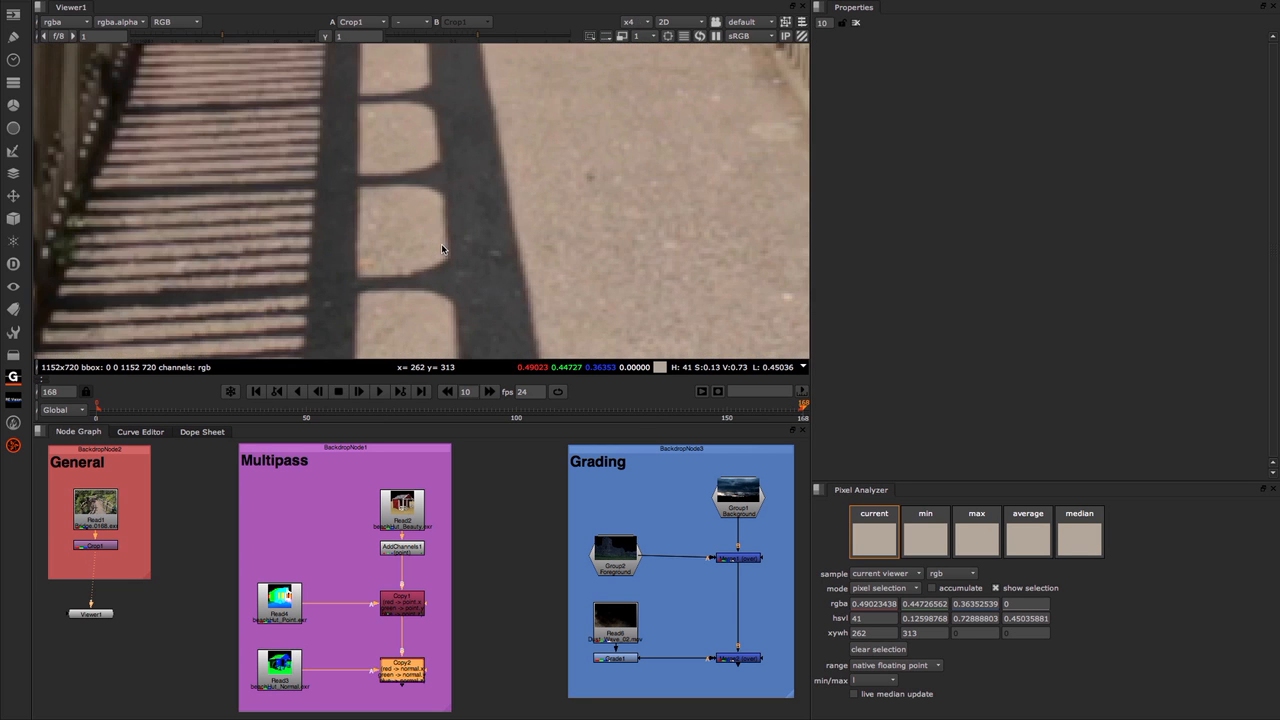
{"action": "mouse_move", "coordinate": [482, 286]}
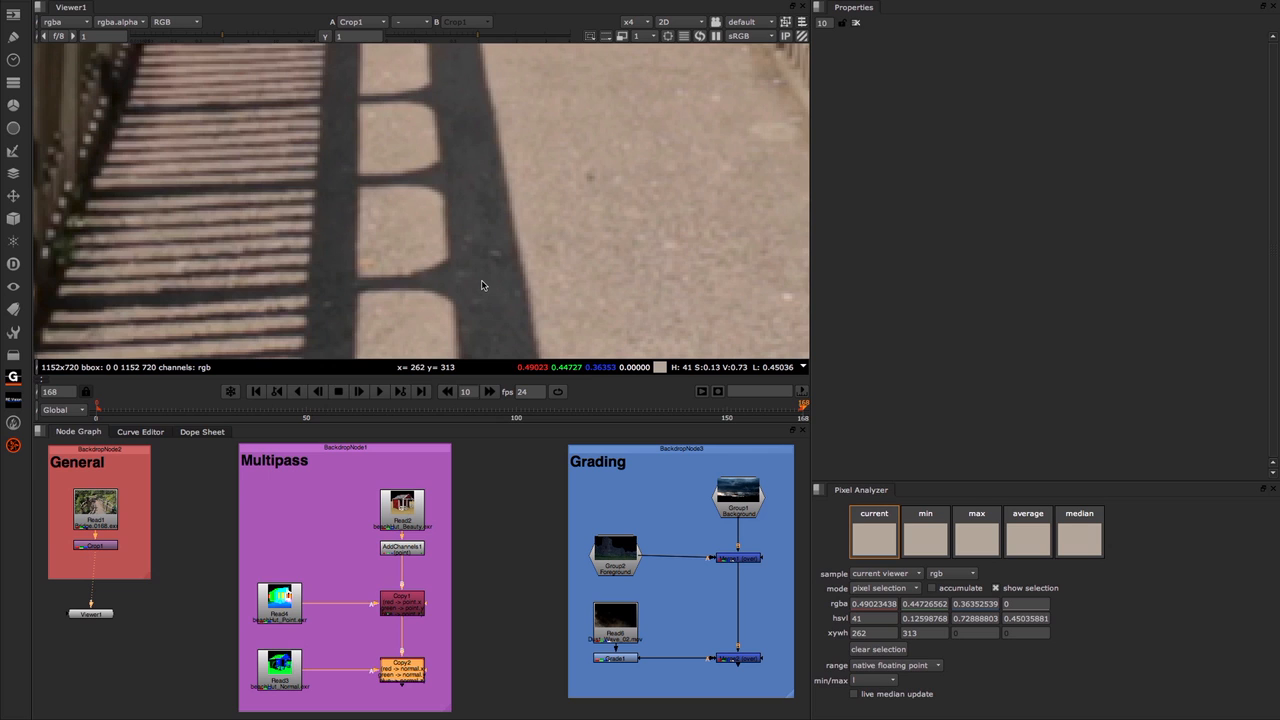
{"action": "mouse_move", "coordinate": [489, 292]}
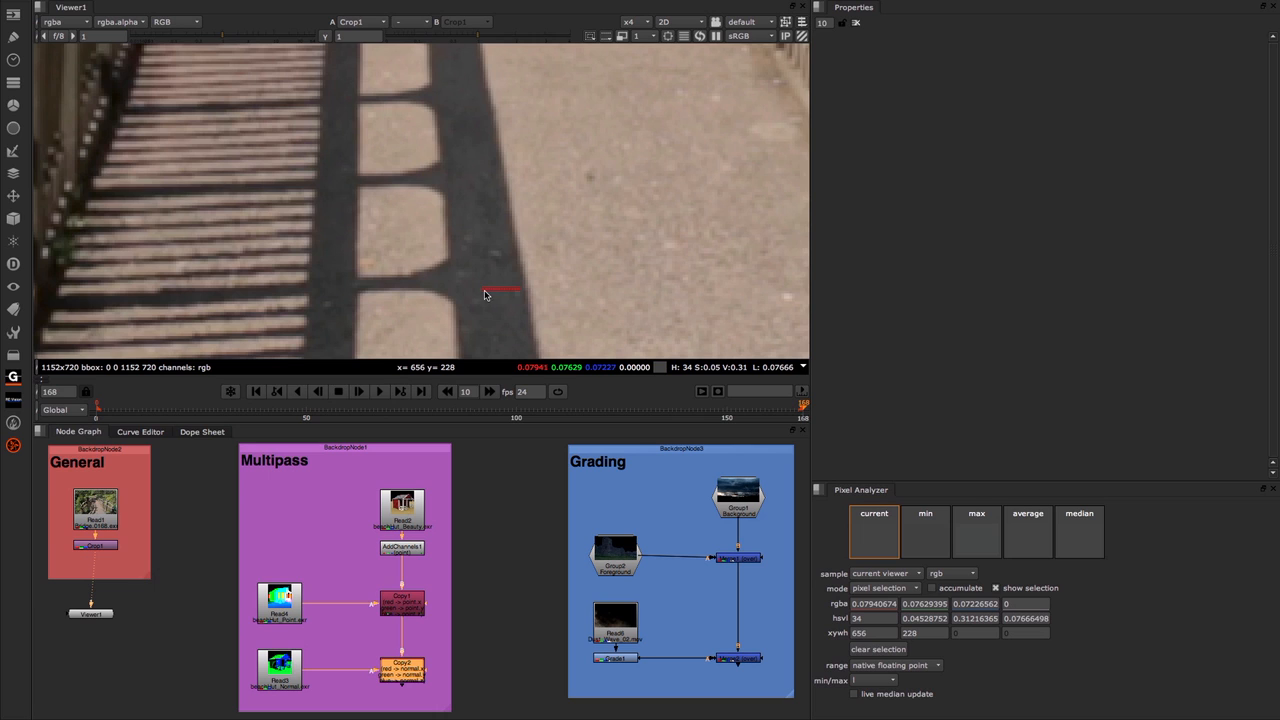
{"action": "mouse_move", "coordinate": [827, 460]}
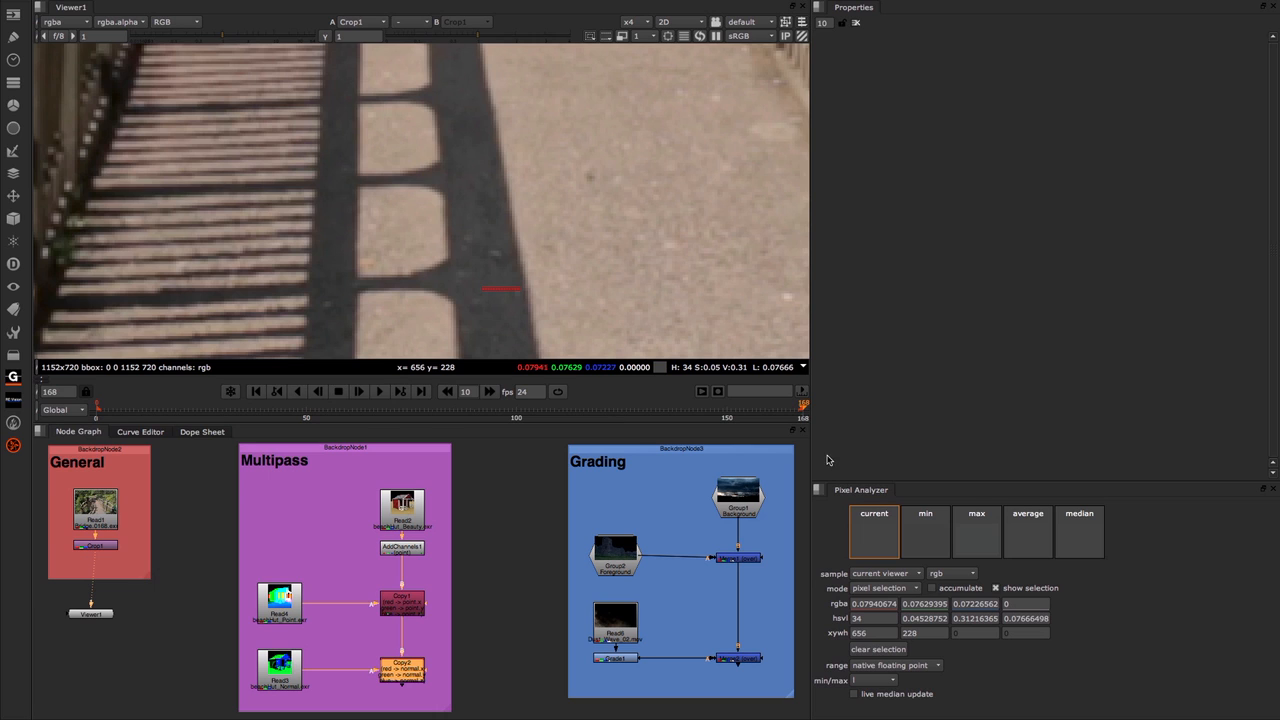
{"action": "mouse_move", "coordinate": [876, 540]}
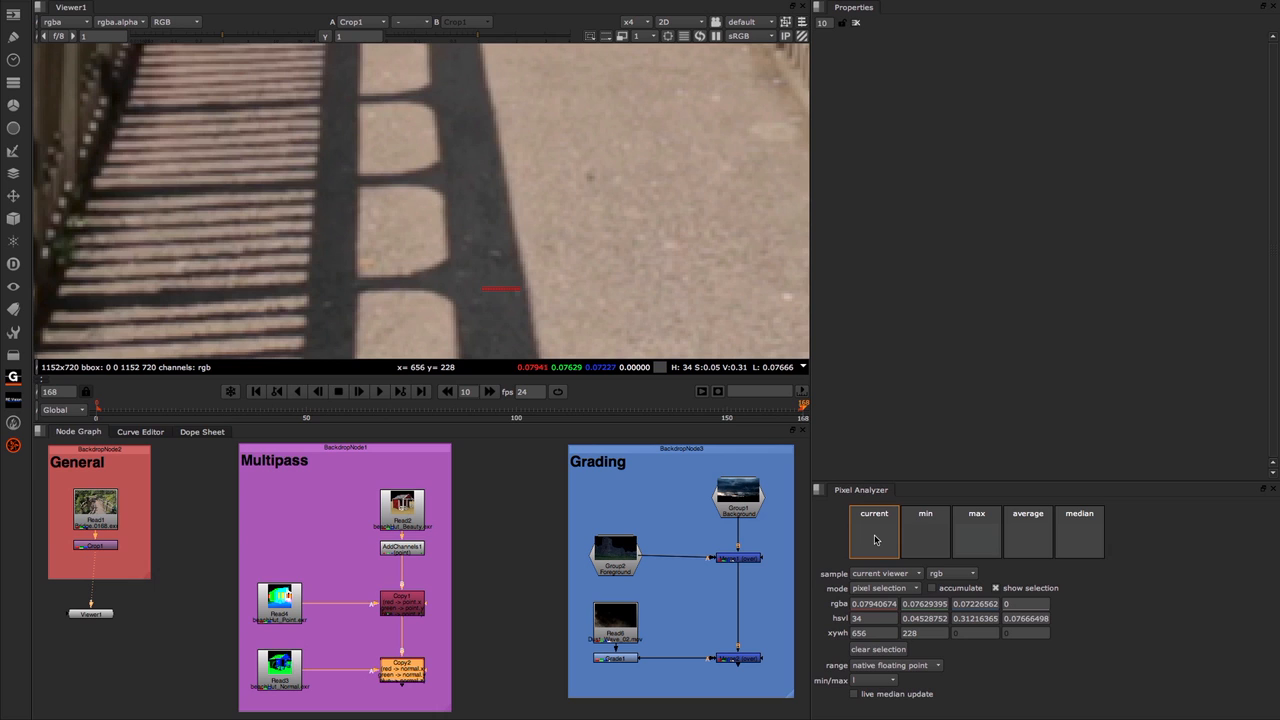
{"action": "mouse_move", "coordinate": [1046, 529]}
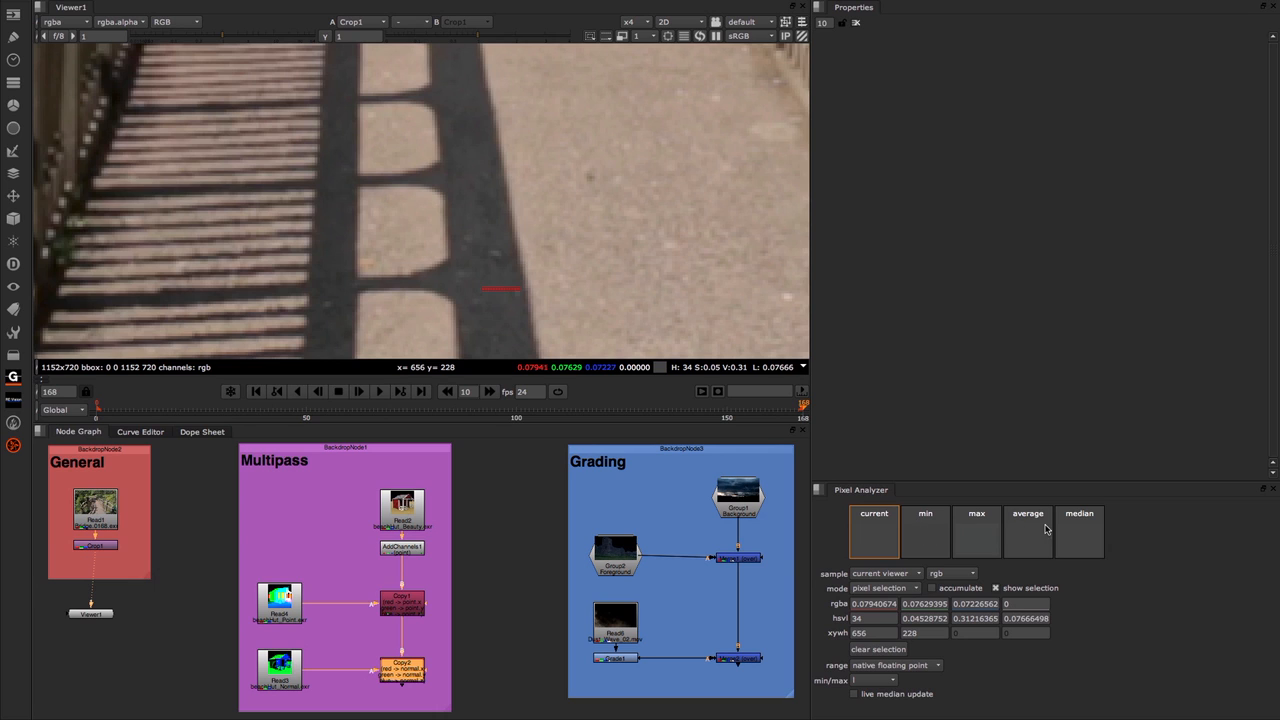
{"action": "mouse_move", "coordinate": [575, 295]}
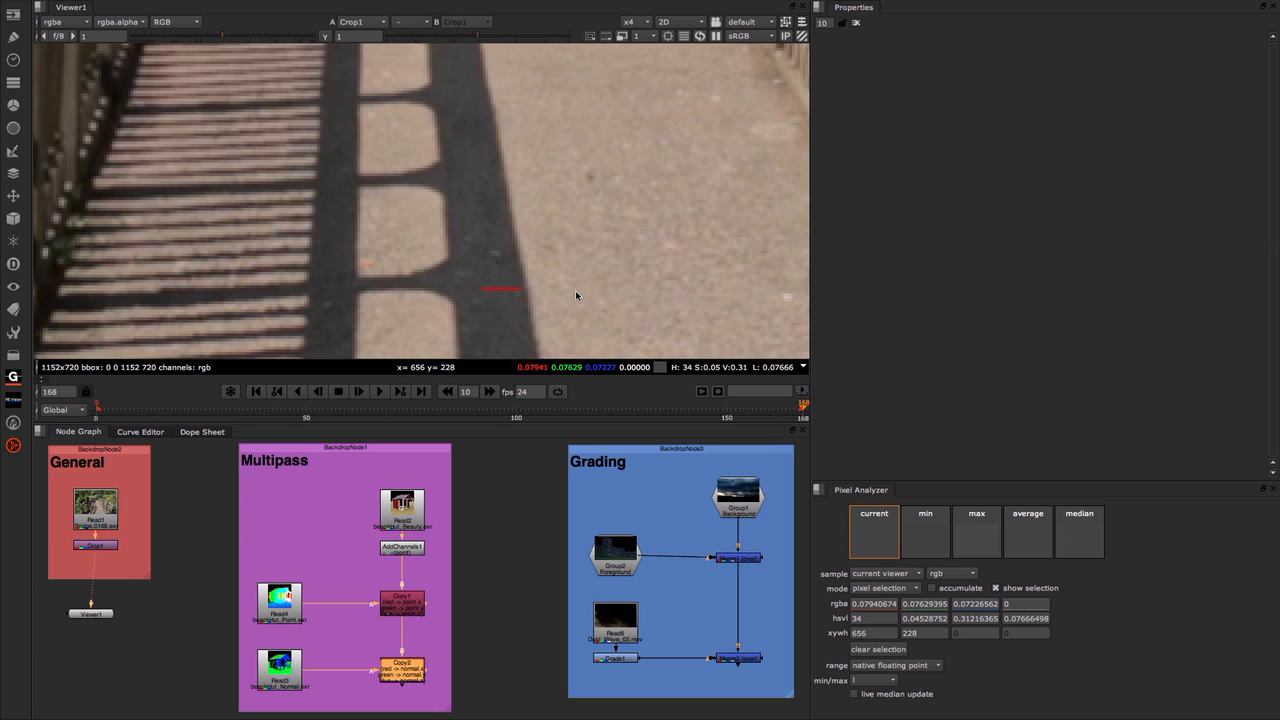
{"action": "mouse_move", "coordinate": [494, 306]}
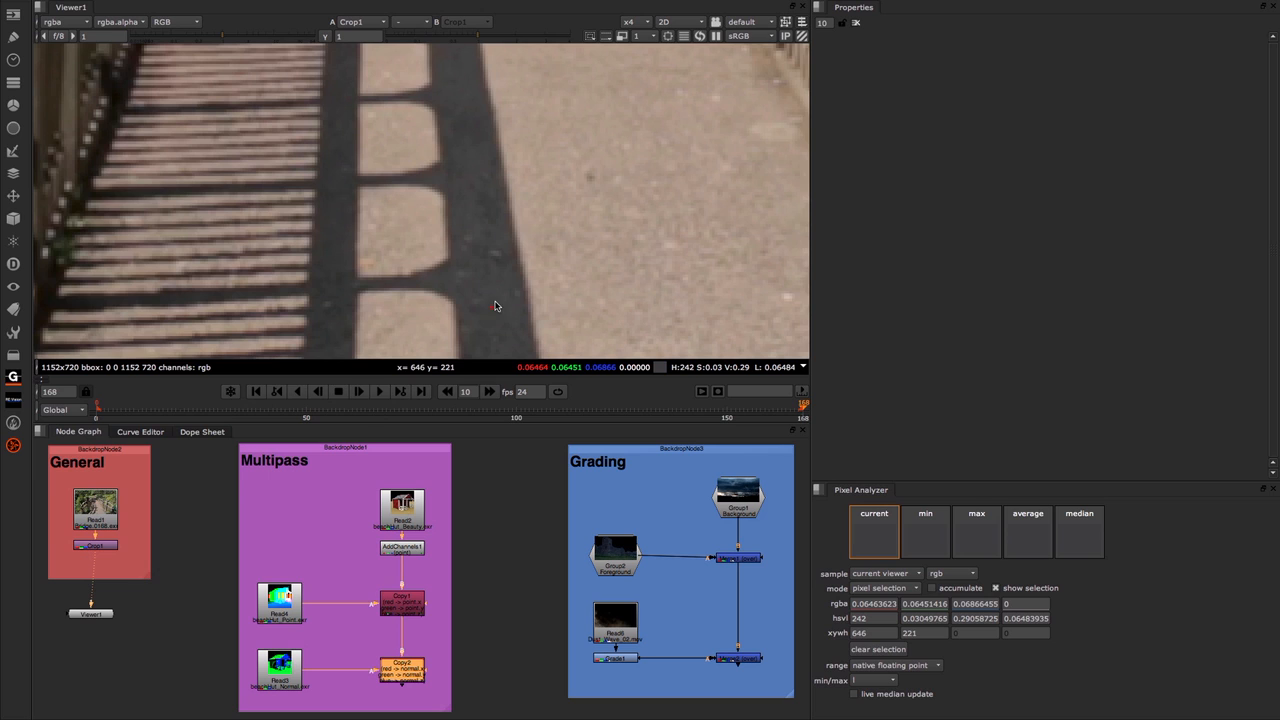
{"action": "mouse_move", "coordinate": [481, 316]}
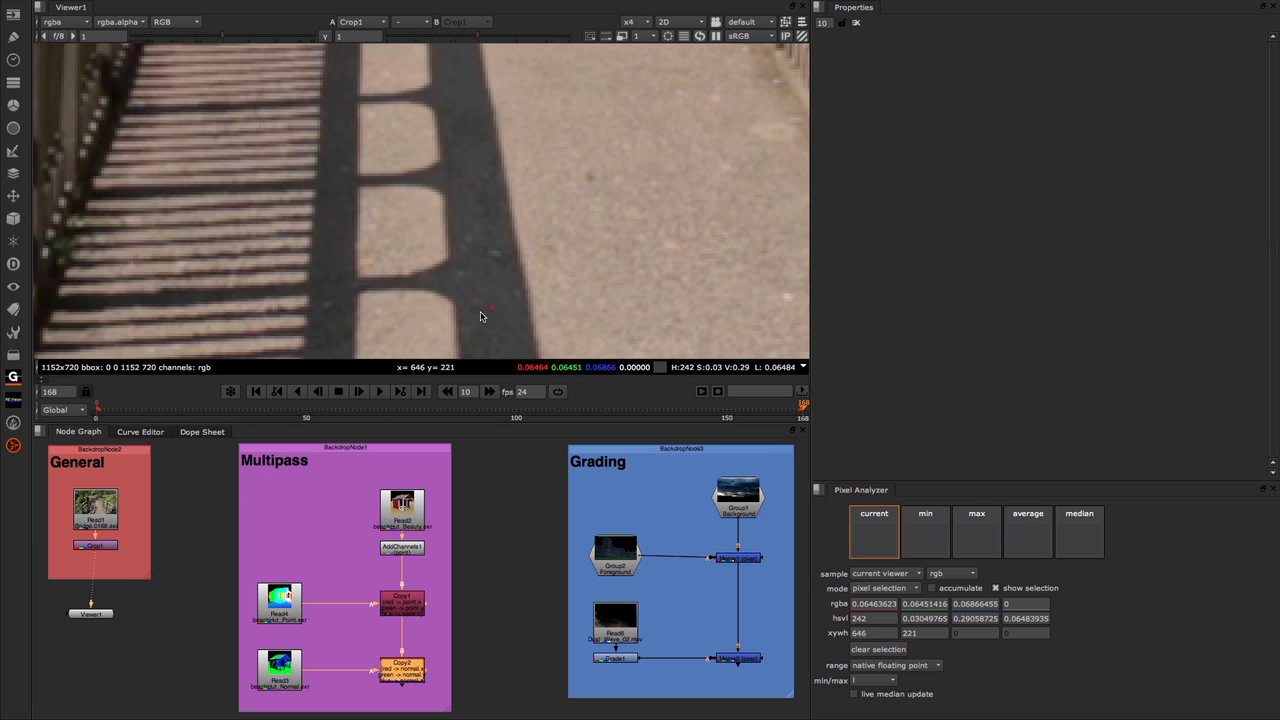
{"action": "mouse_move", "coordinate": [480, 290]}
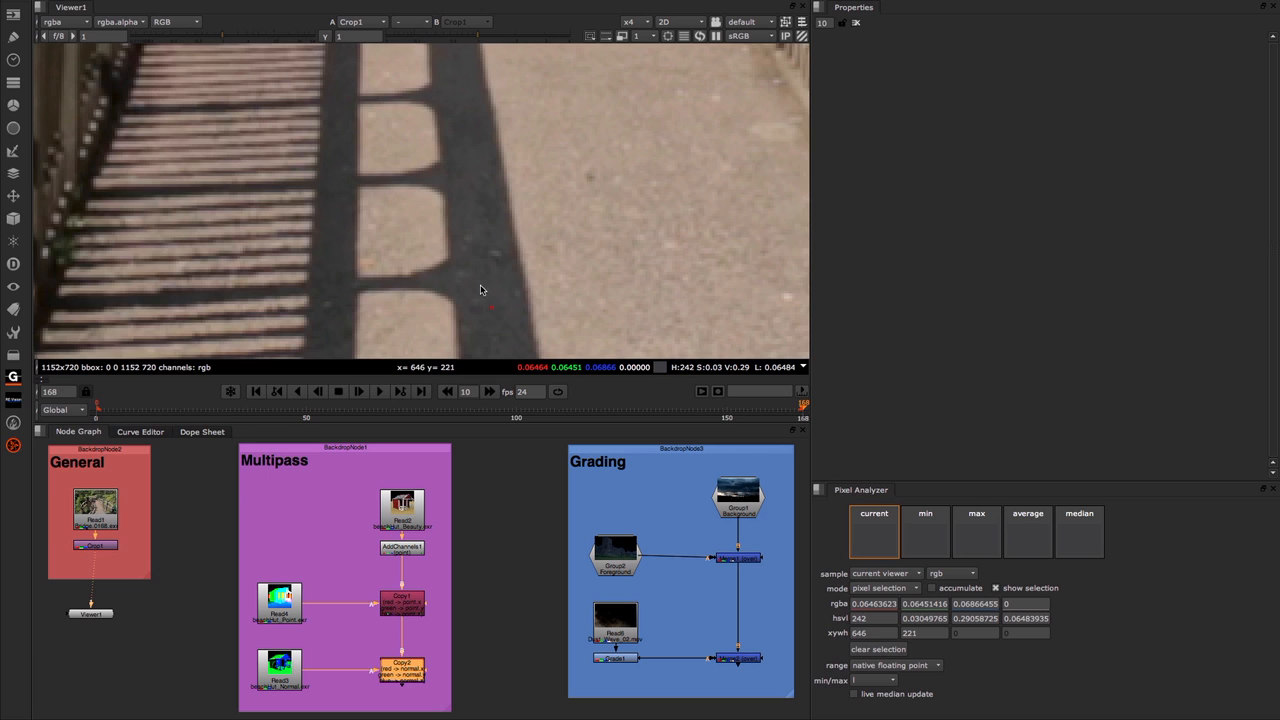
{"action": "mouse_move", "coordinate": [474, 285]}
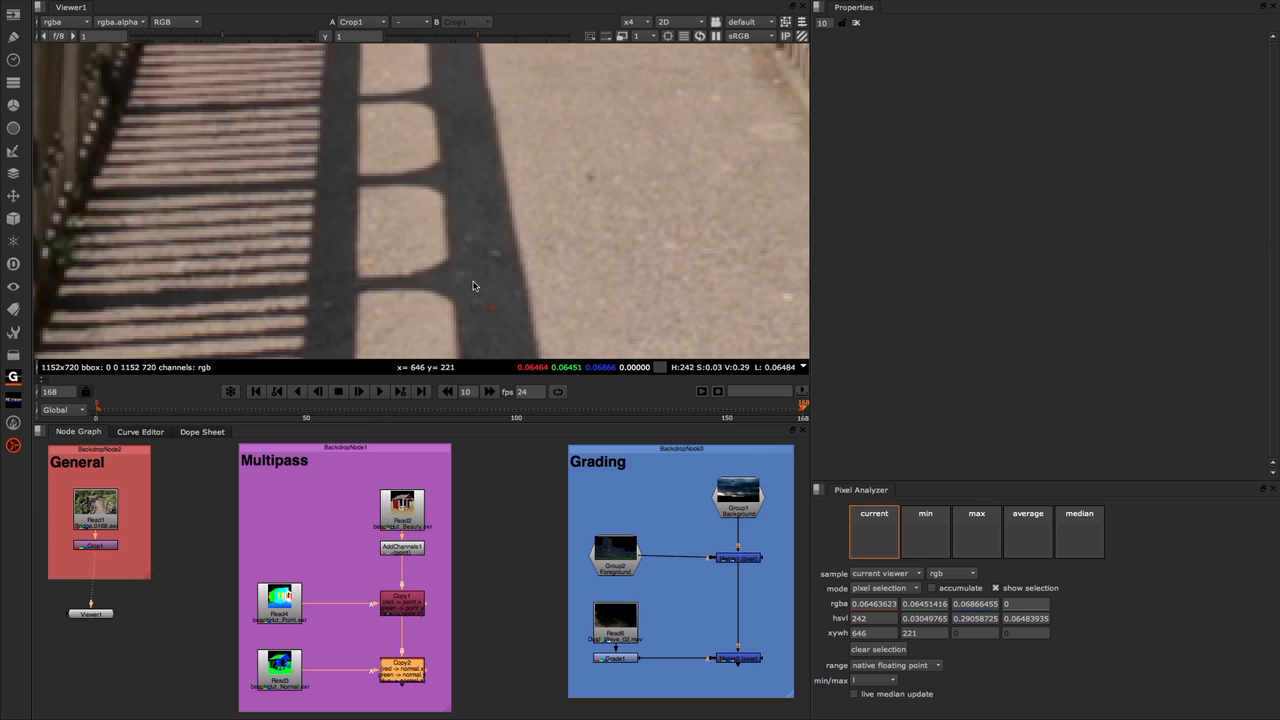
{"action": "mouse_move", "coordinate": [635, 309]}
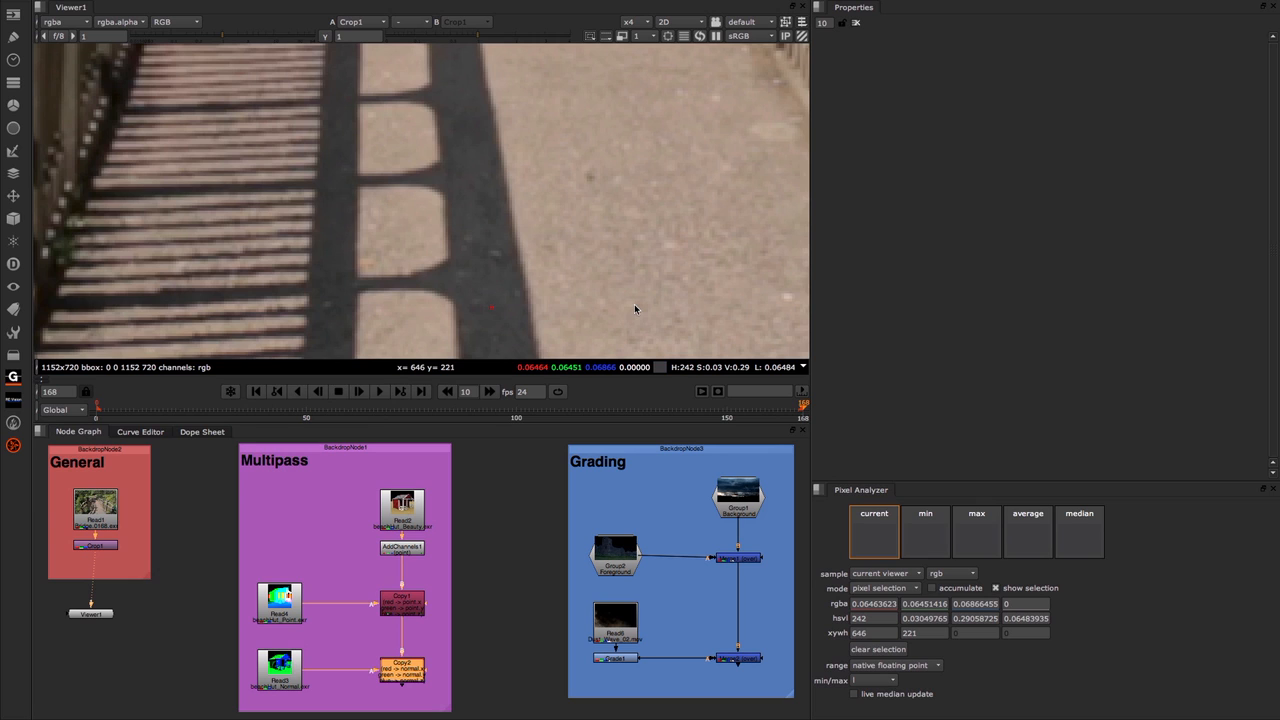
{"action": "mouse_move", "coordinate": [453, 281]}
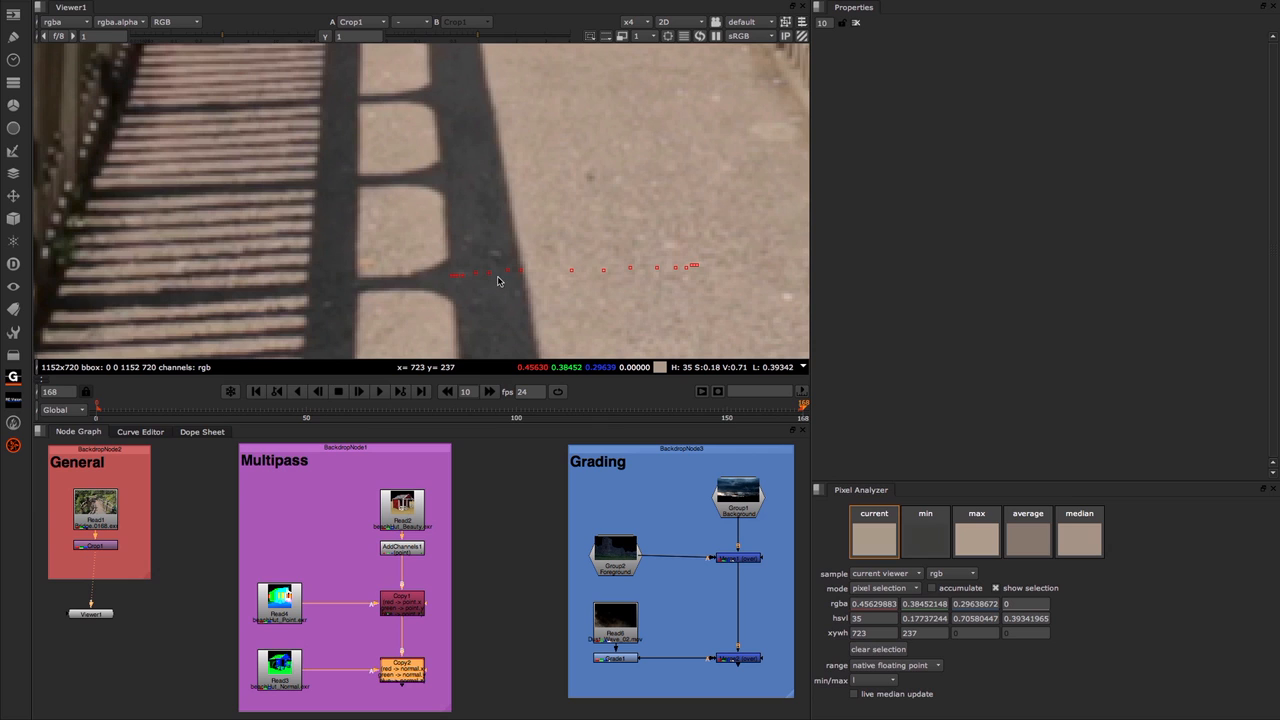
{"action": "mouse_move", "coordinate": [775, 368]}
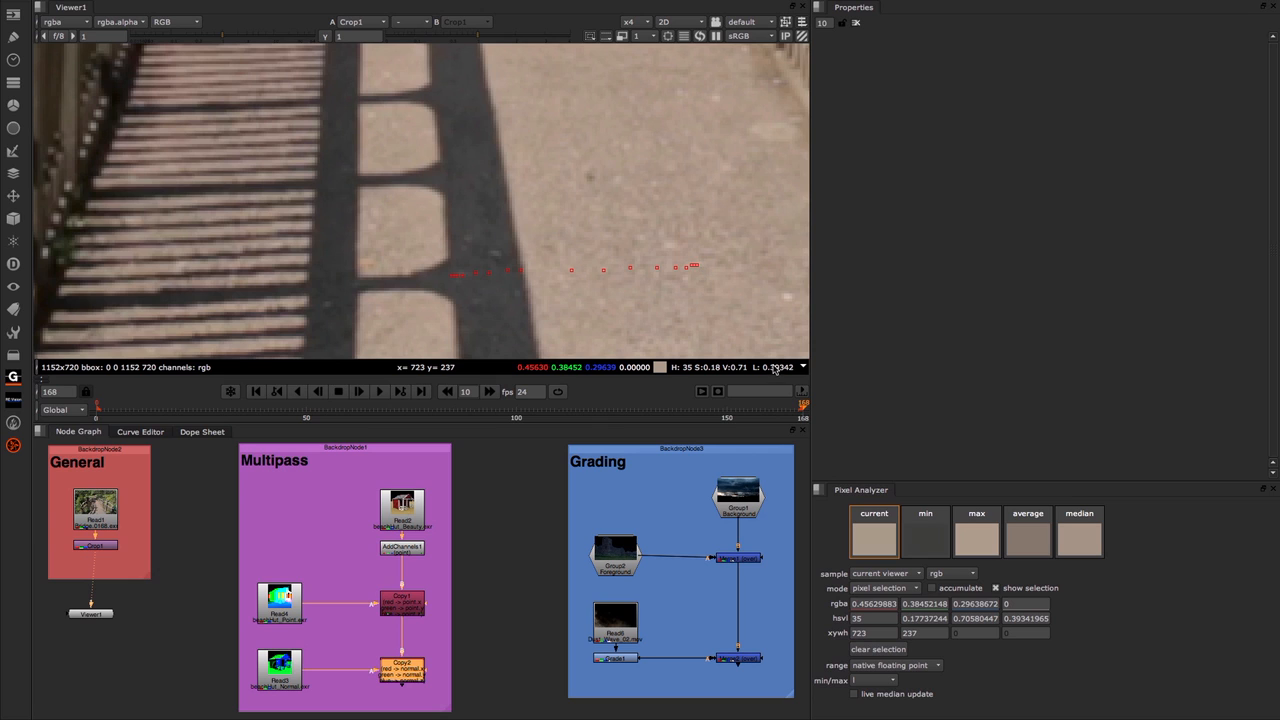
{"action": "mouse_move", "coordinate": [673, 318]}
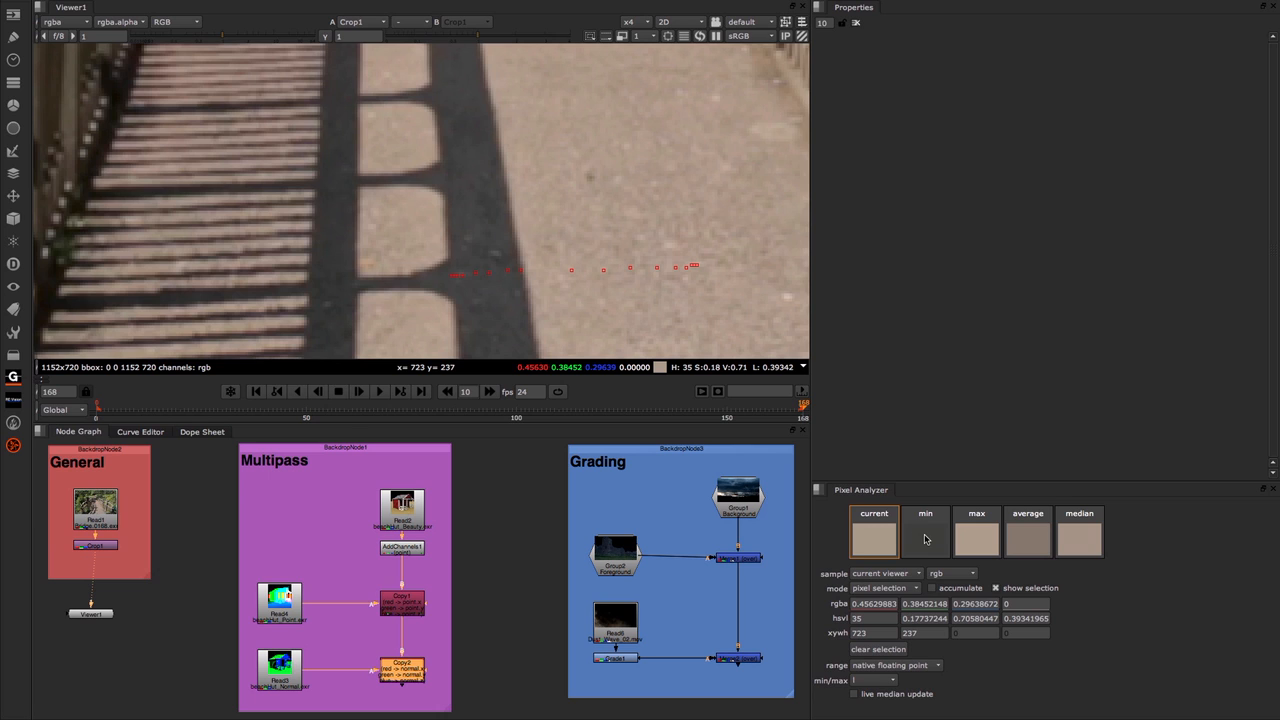
{"action": "mouse_move", "coordinate": [977, 533]}
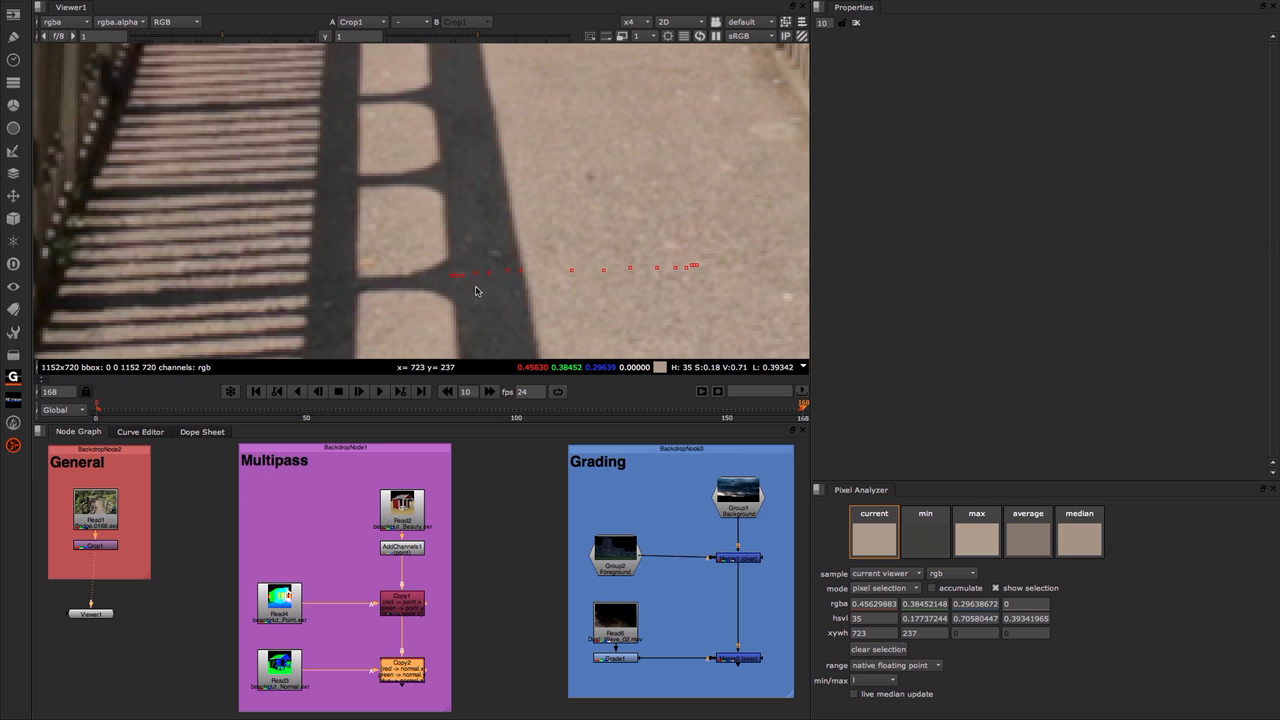
{"action": "mouse_move", "coordinate": [756, 294]}
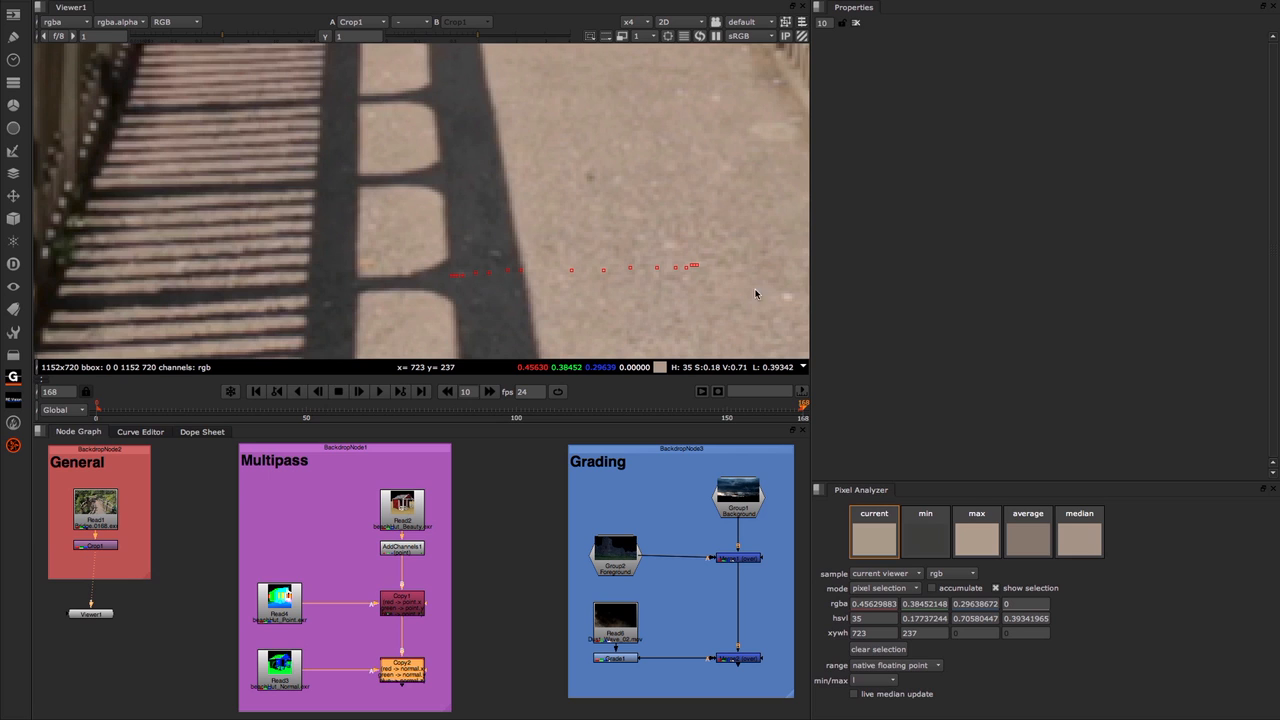
{"action": "mouse_move", "coordinate": [1038, 553]}
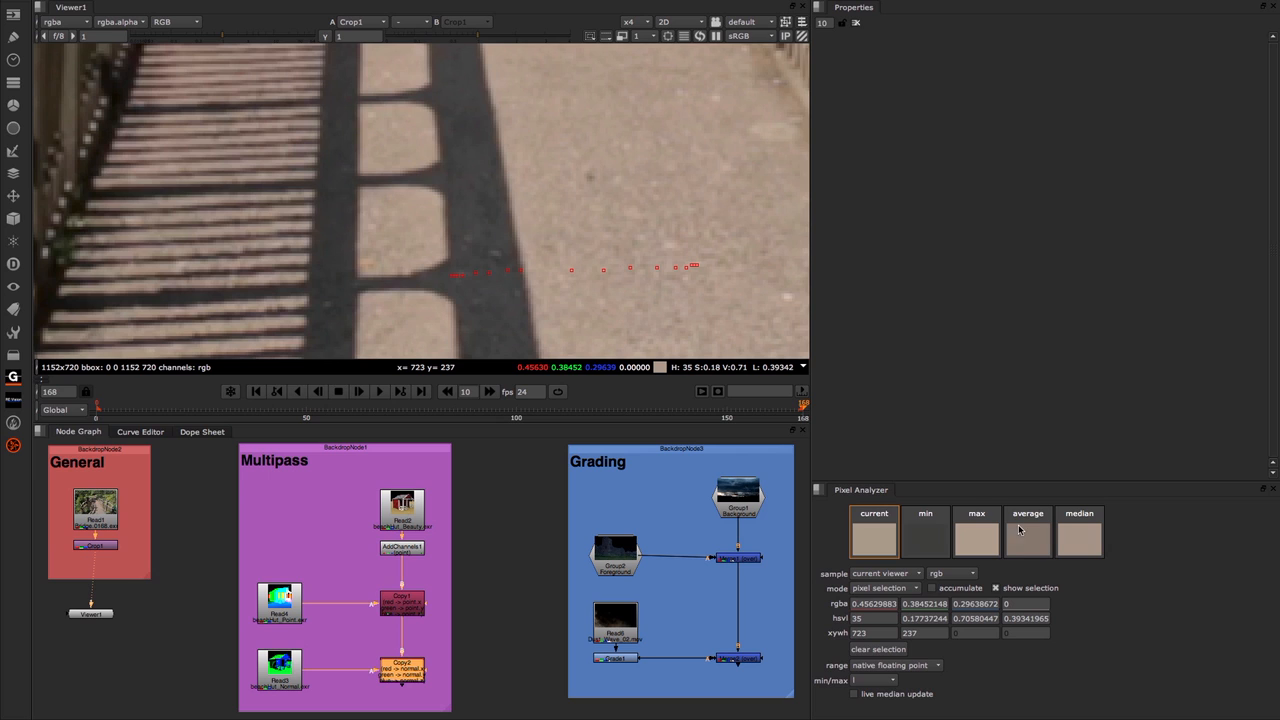
{"action": "mouse_move", "coordinate": [670, 274]}
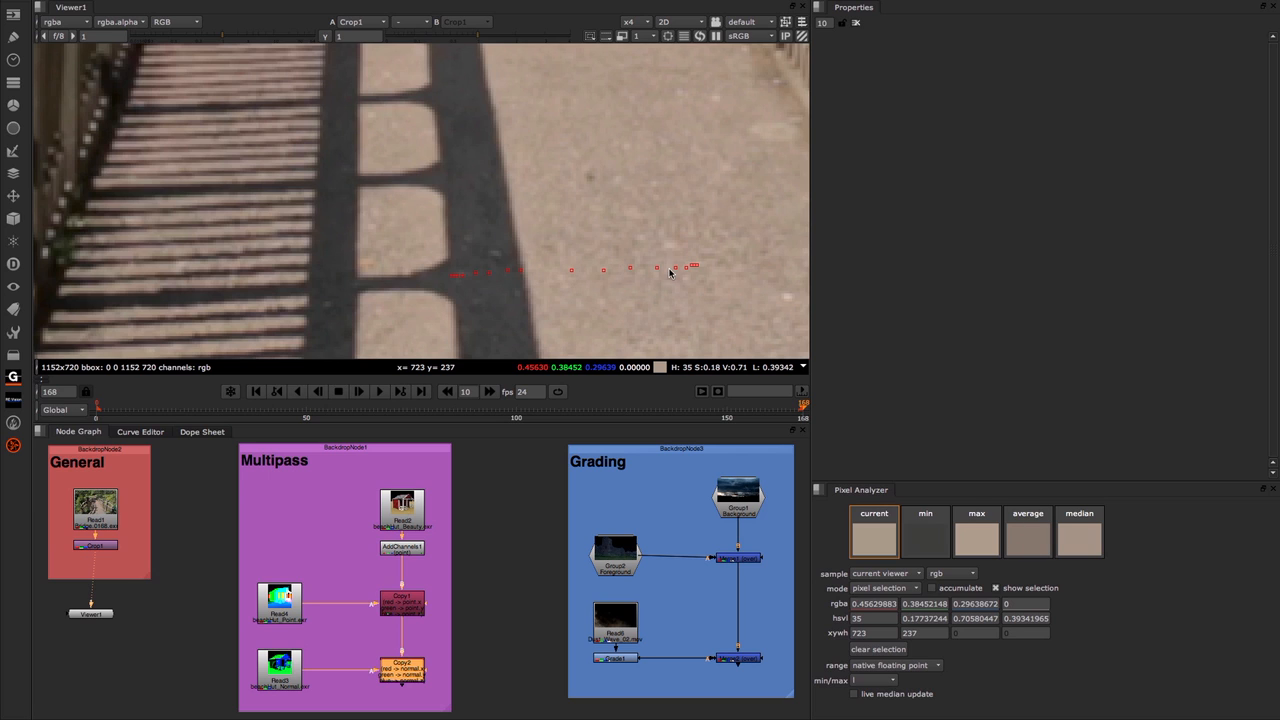
{"action": "mouse_move", "coordinate": [487, 277]}
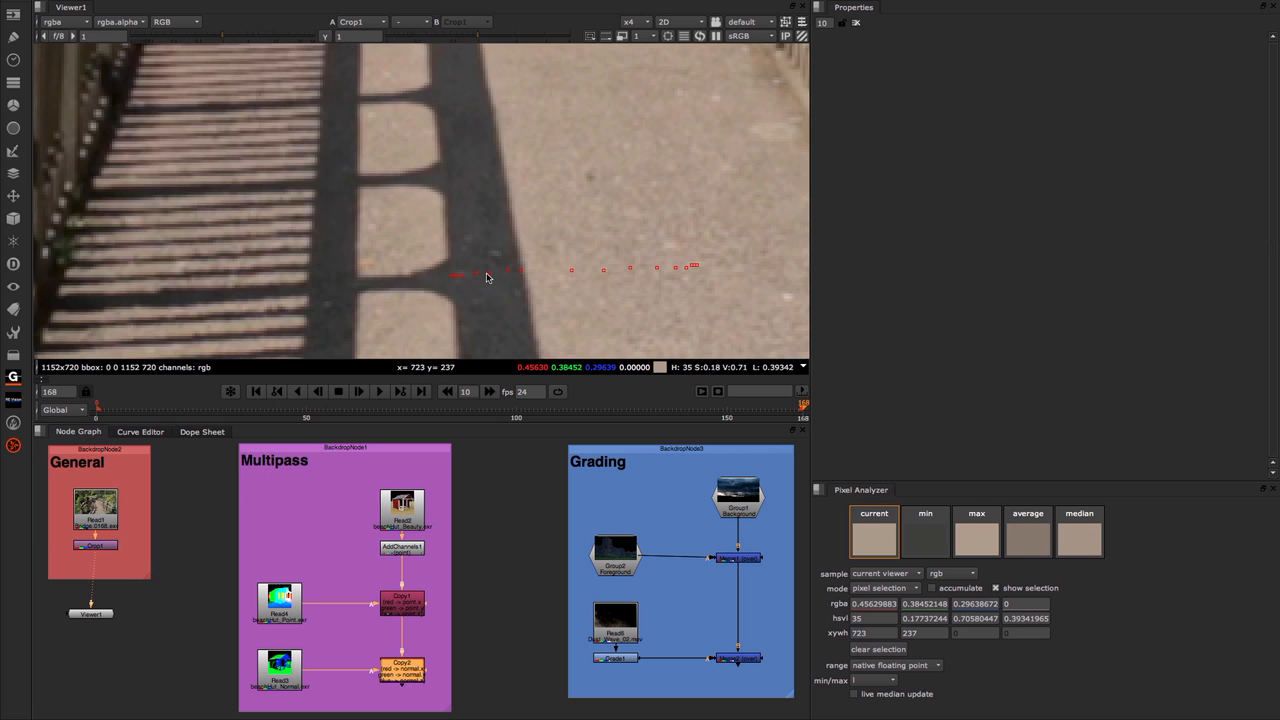
{"action": "mouse_move", "coordinate": [1076, 534]}
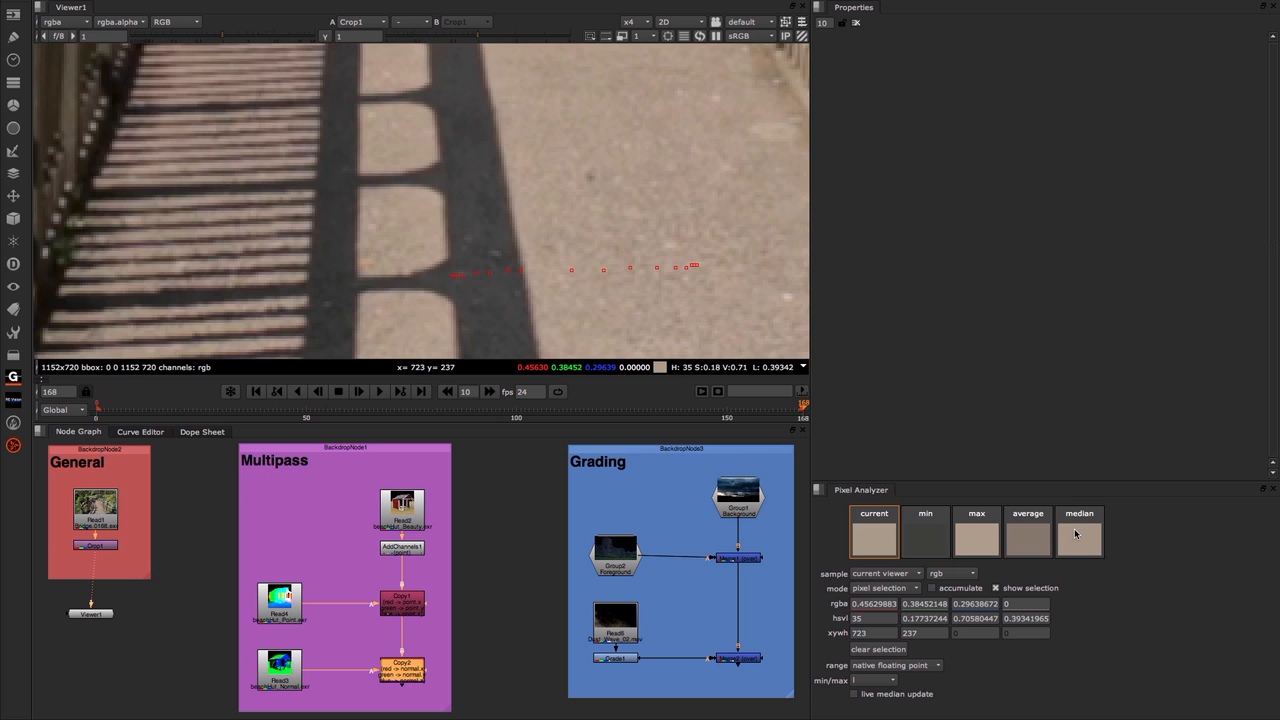
{"action": "mouse_move", "coordinate": [1079, 537]}
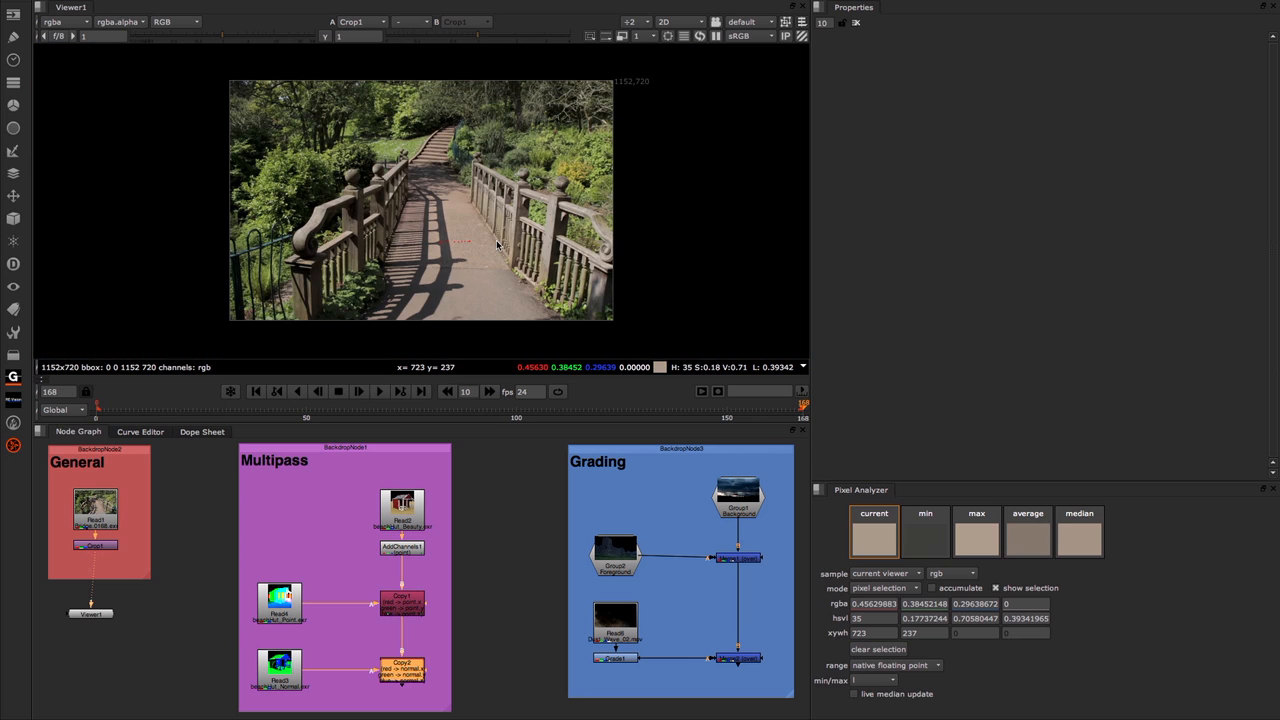
{"action": "mouse_move", "coordinate": [448, 278]}
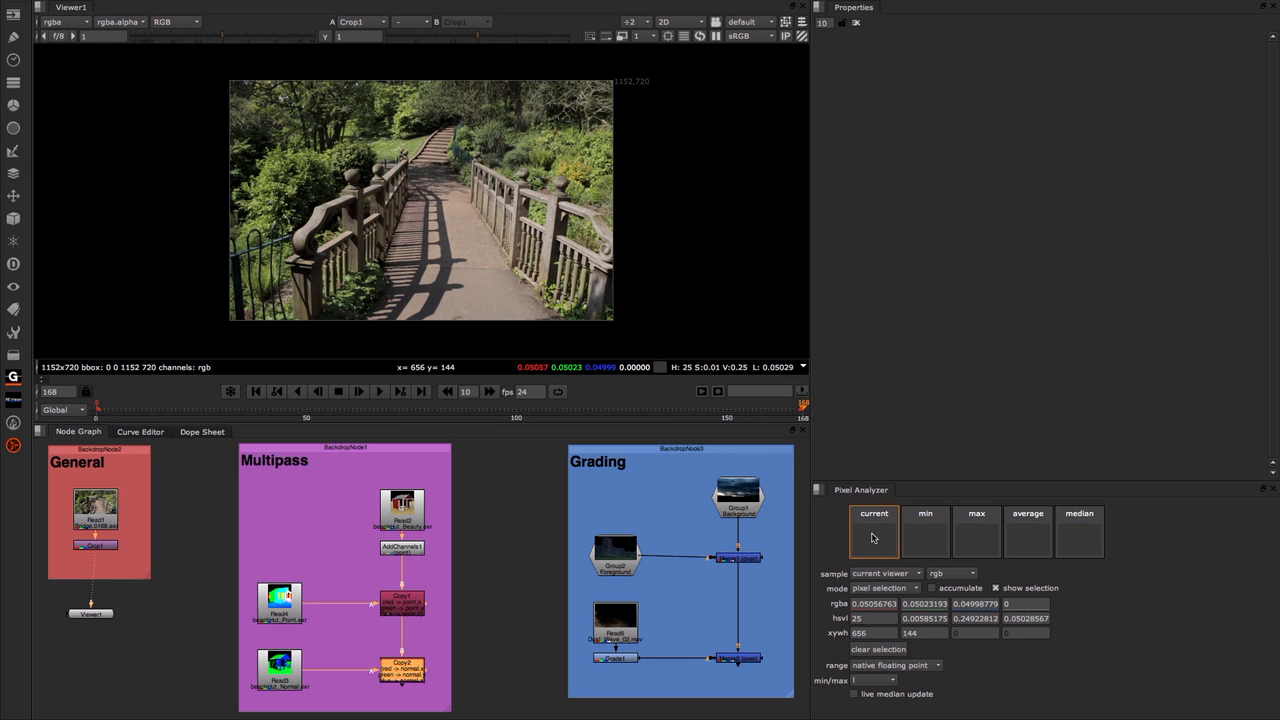
{"action": "mouse_move", "coordinate": [898, 540]}
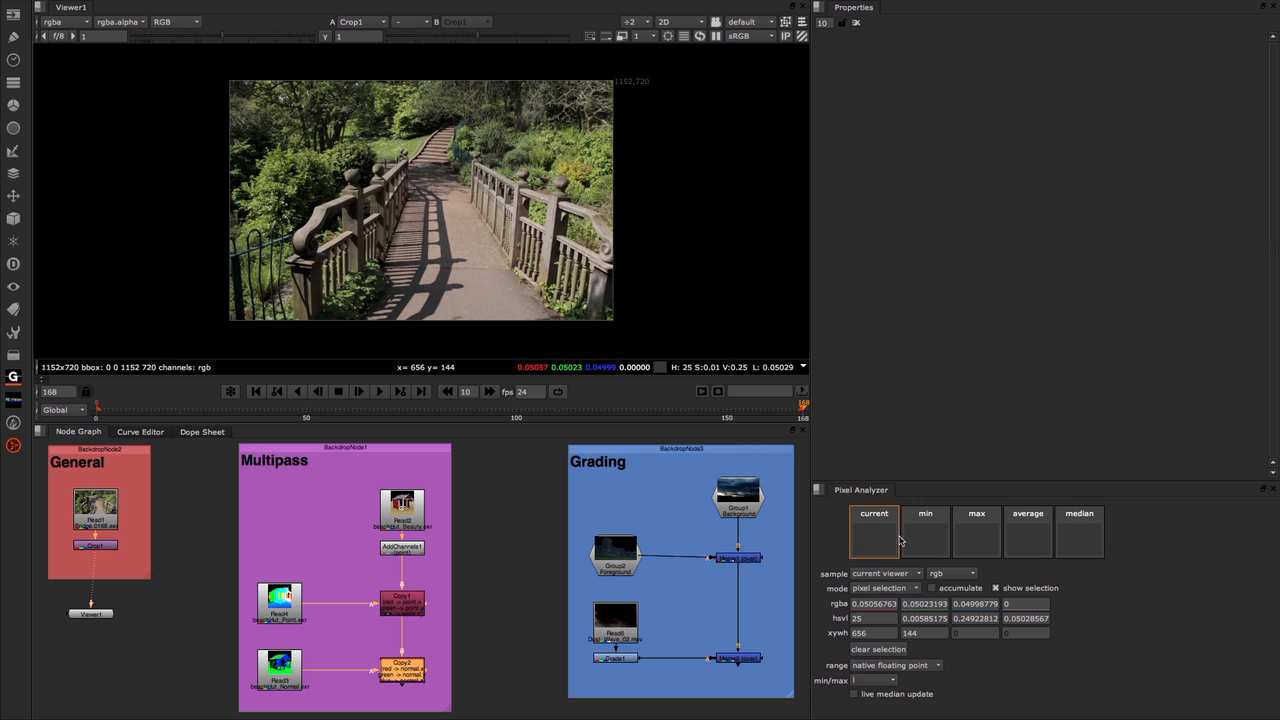
{"action": "mouse_move", "coordinate": [598, 378]}
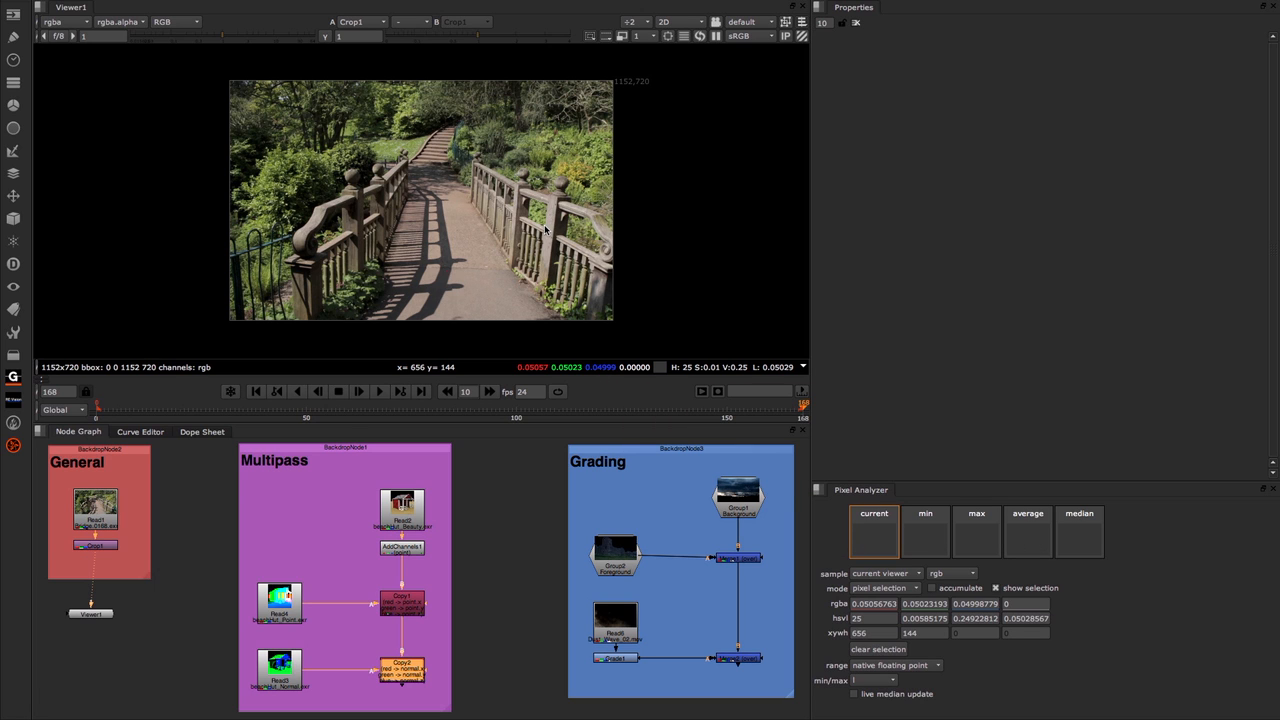
{"action": "mouse_move", "coordinate": [350, 180]}
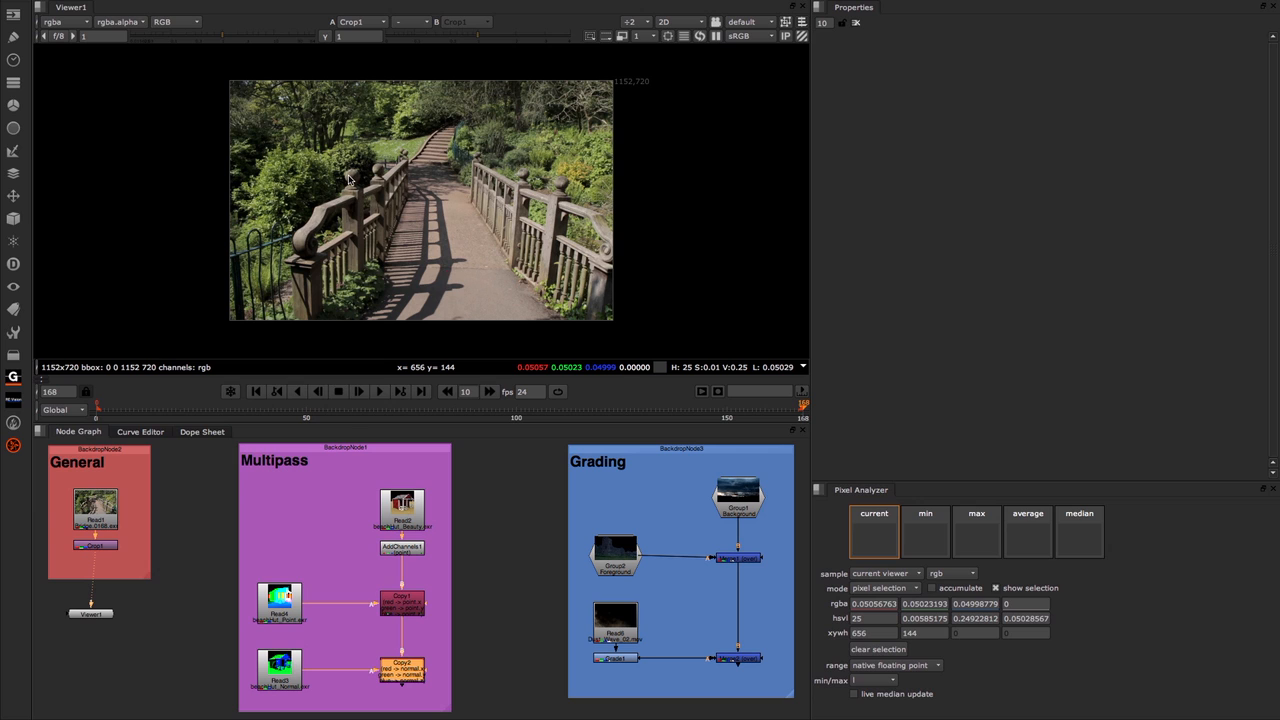
{"action": "mouse_move", "coordinate": [268, 110]}
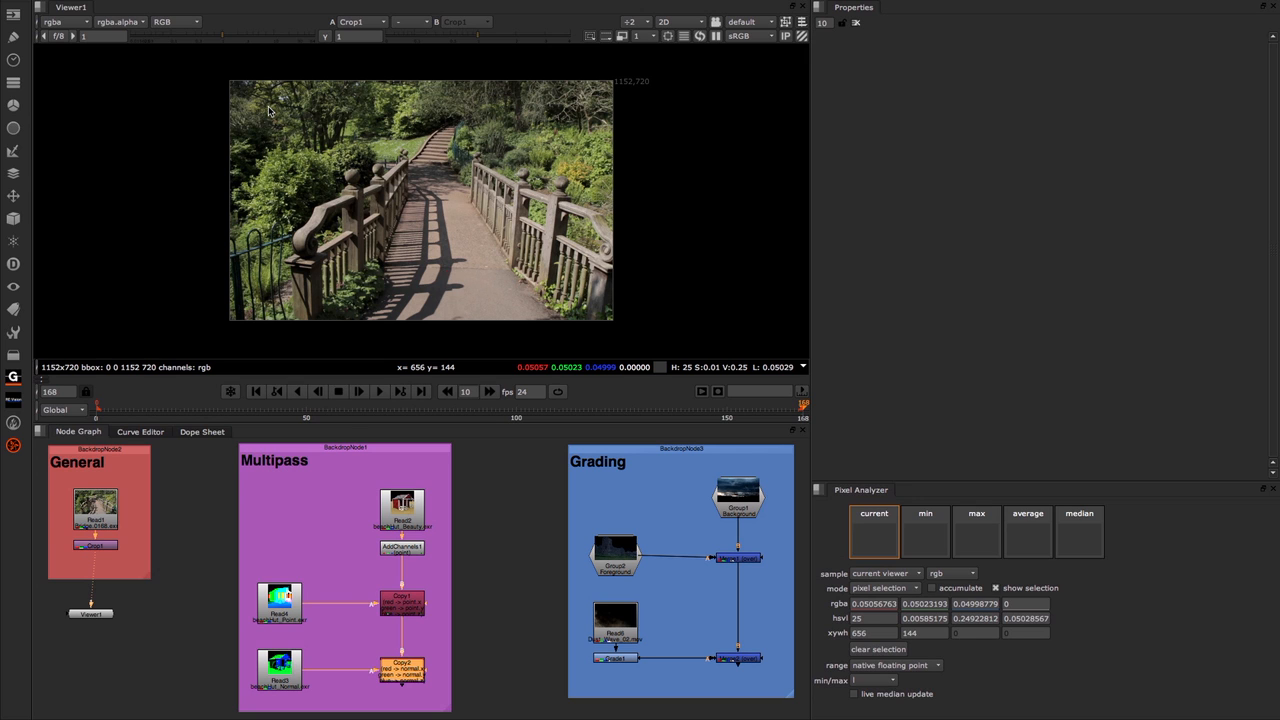
Step: Region-sample a large bridge area, then a 144×130 box over the right-hand red flowers
{"action": "left_click_drag", "start_coordinate": [273, 109], "coordinate": [540, 290]}
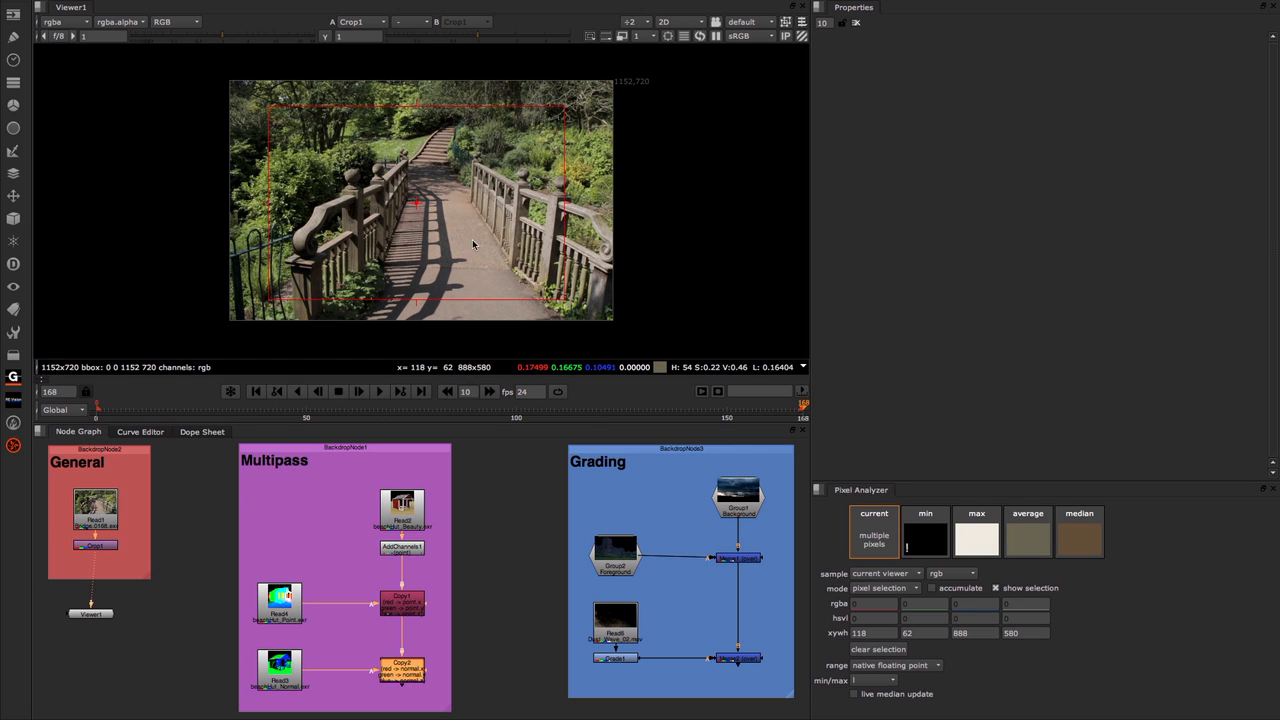
{"action": "mouse_move", "coordinate": [577, 230]}
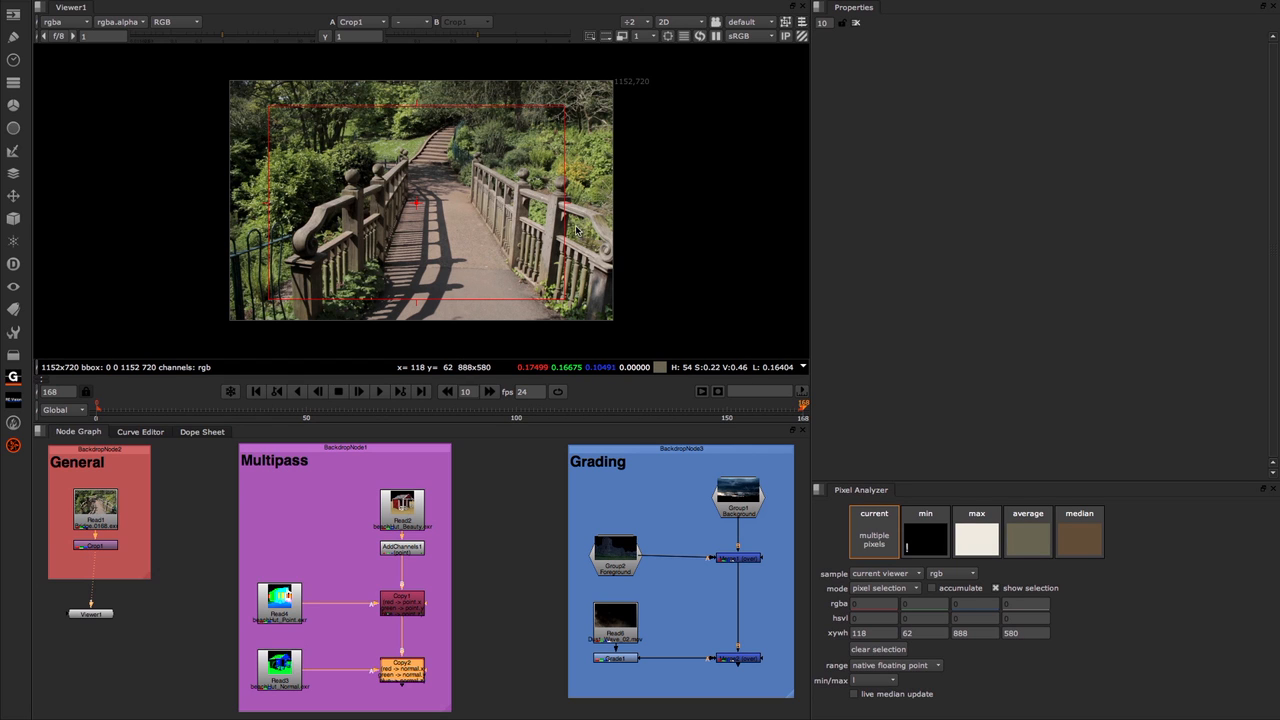
{"action": "mouse_move", "coordinate": [388, 238]}
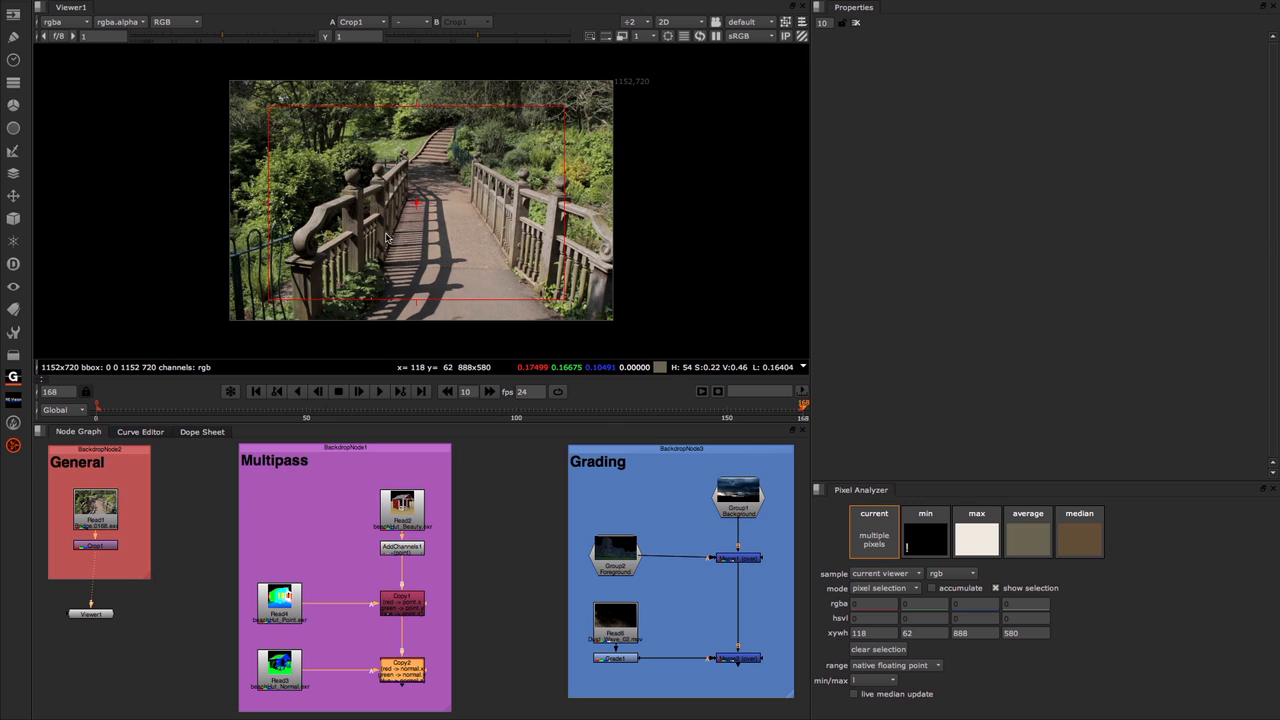
{"action": "mouse_move", "coordinate": [884, 467]}
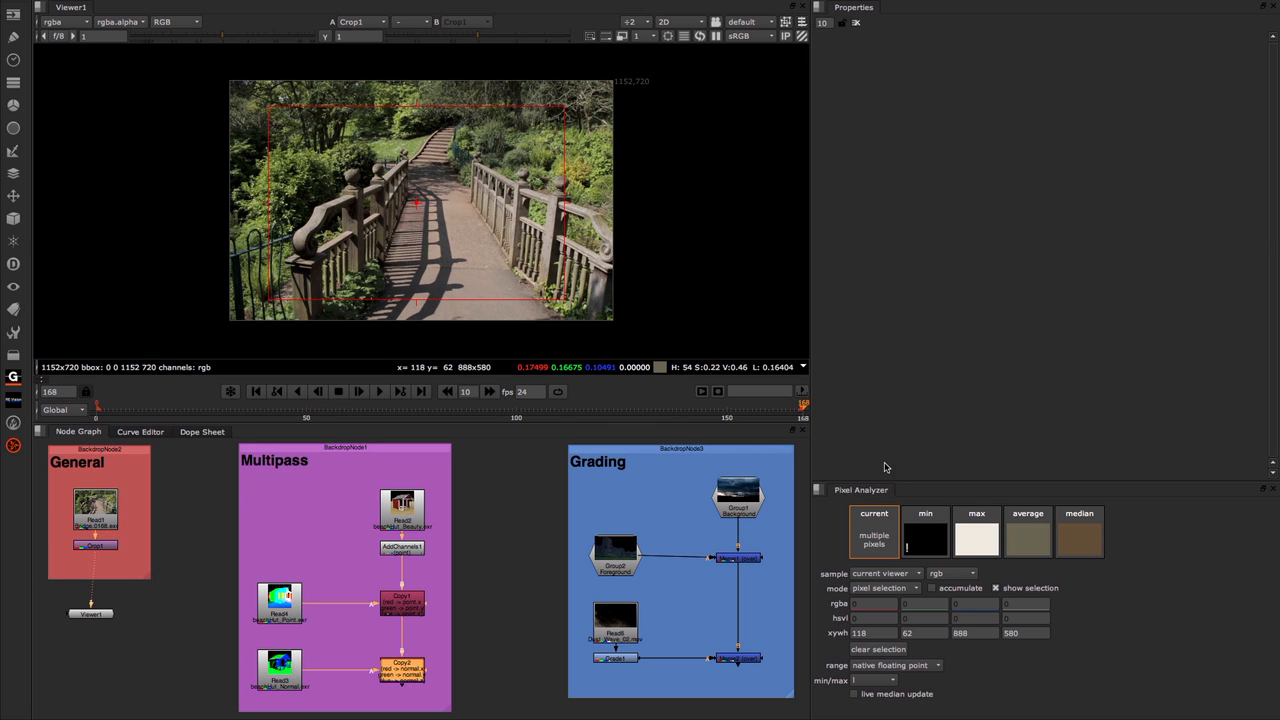
{"action": "mouse_move", "coordinate": [923, 531]}
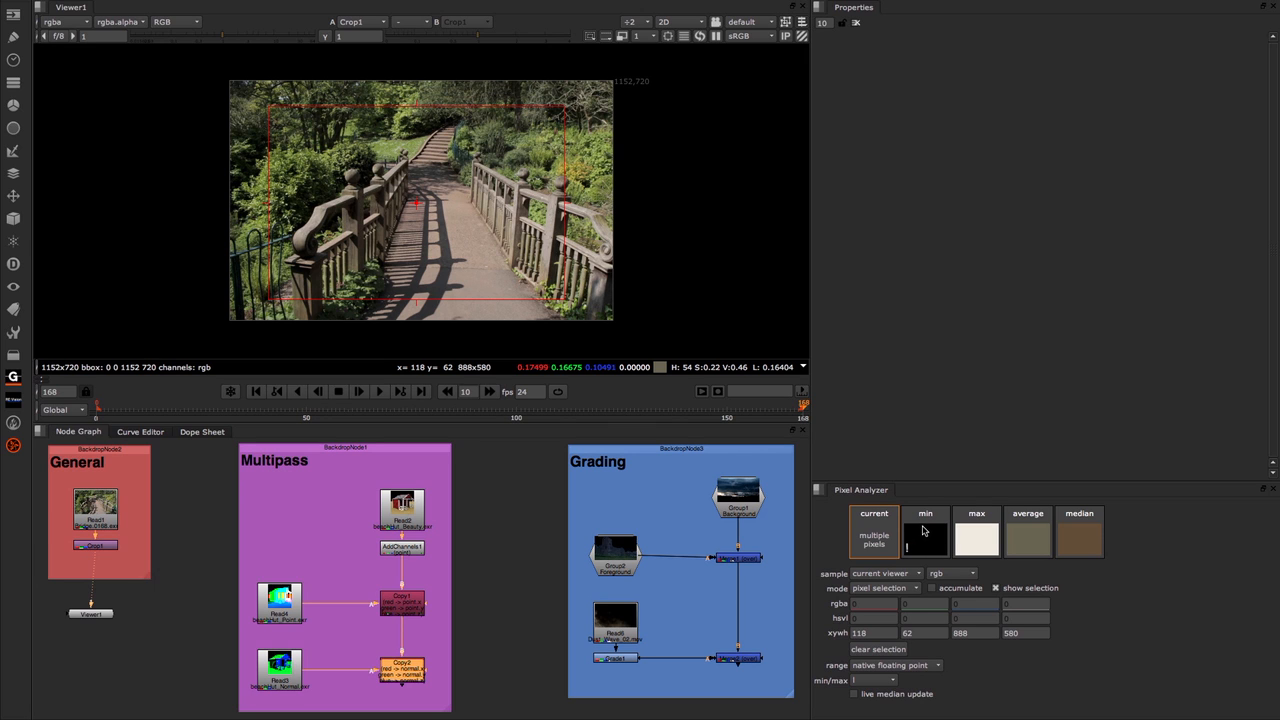
{"action": "mouse_move", "coordinate": [982, 546]}
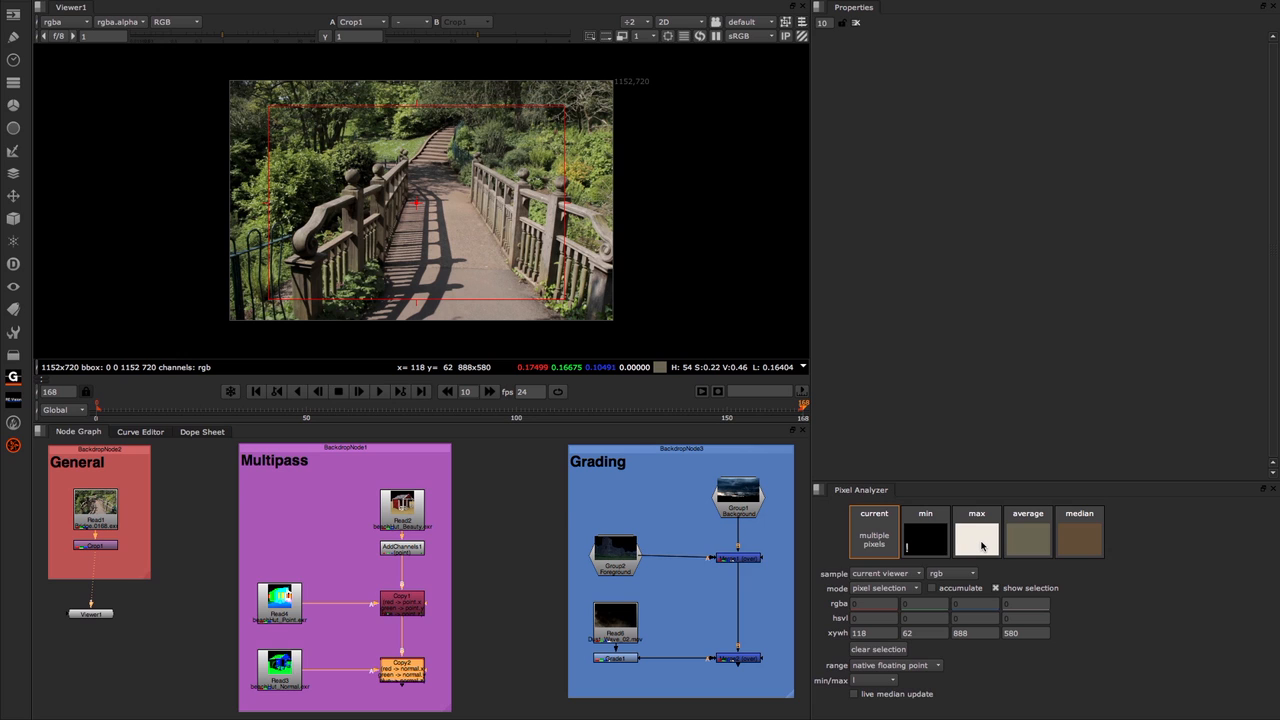
{"action": "mouse_move", "coordinate": [1028, 545]}
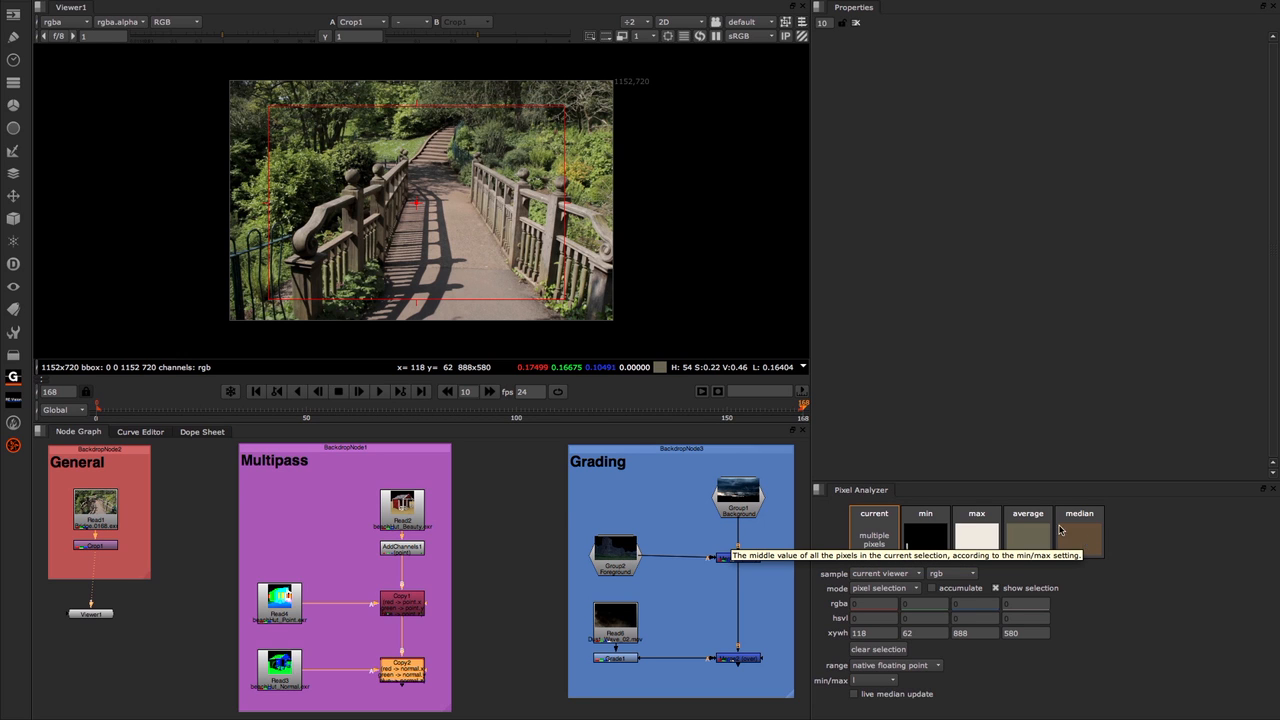
{"action": "mouse_move", "coordinate": [535, 131]}
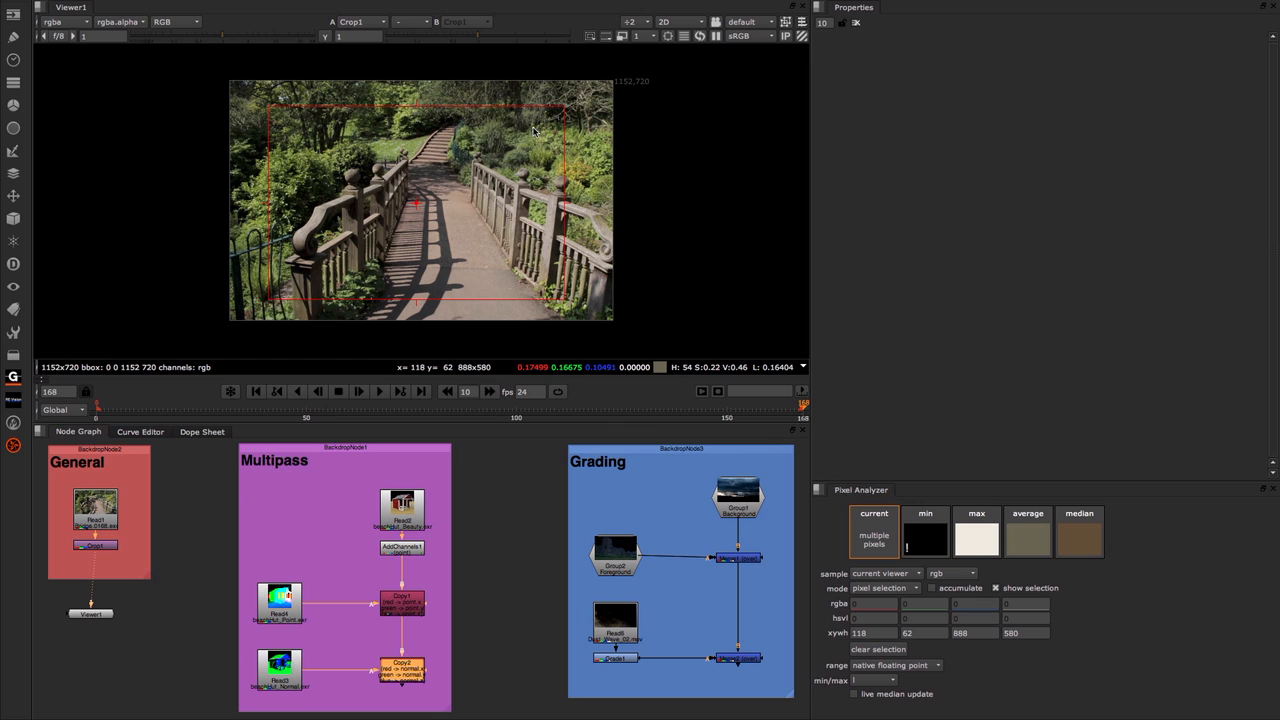
{"action": "mouse_move", "coordinate": [478, 156]}
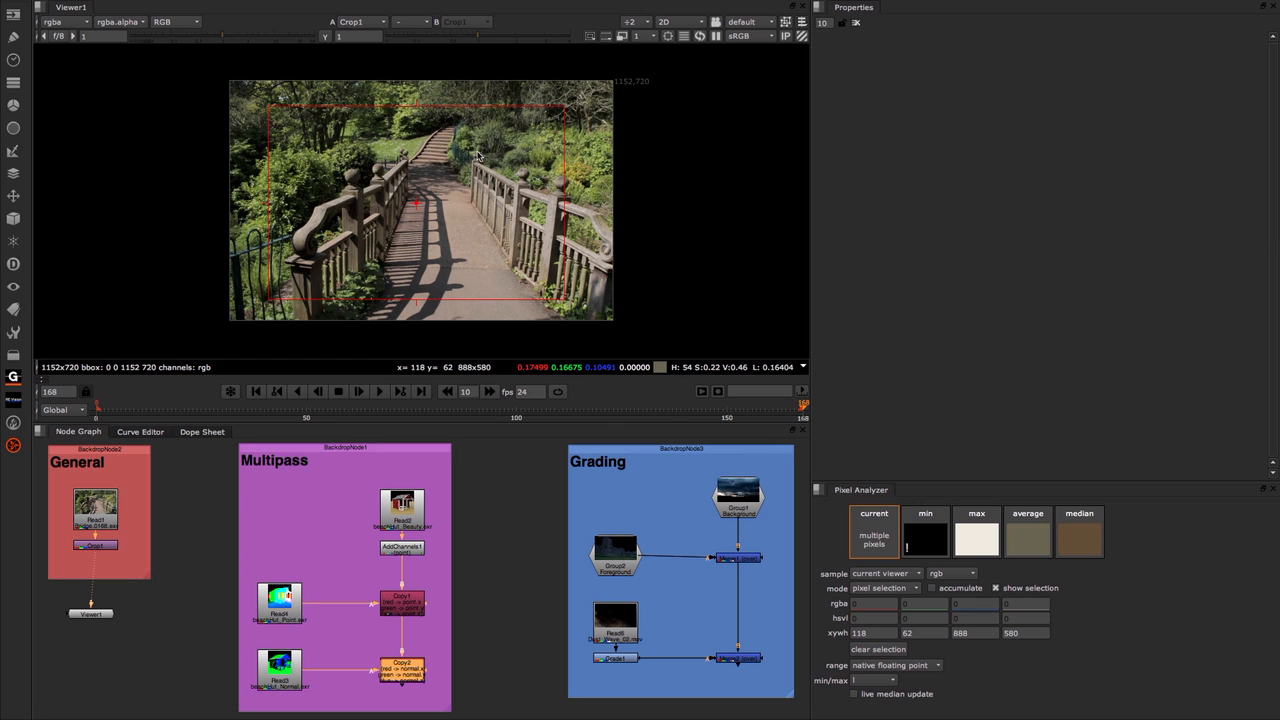
{"action": "mouse_move", "coordinate": [570, 272]}
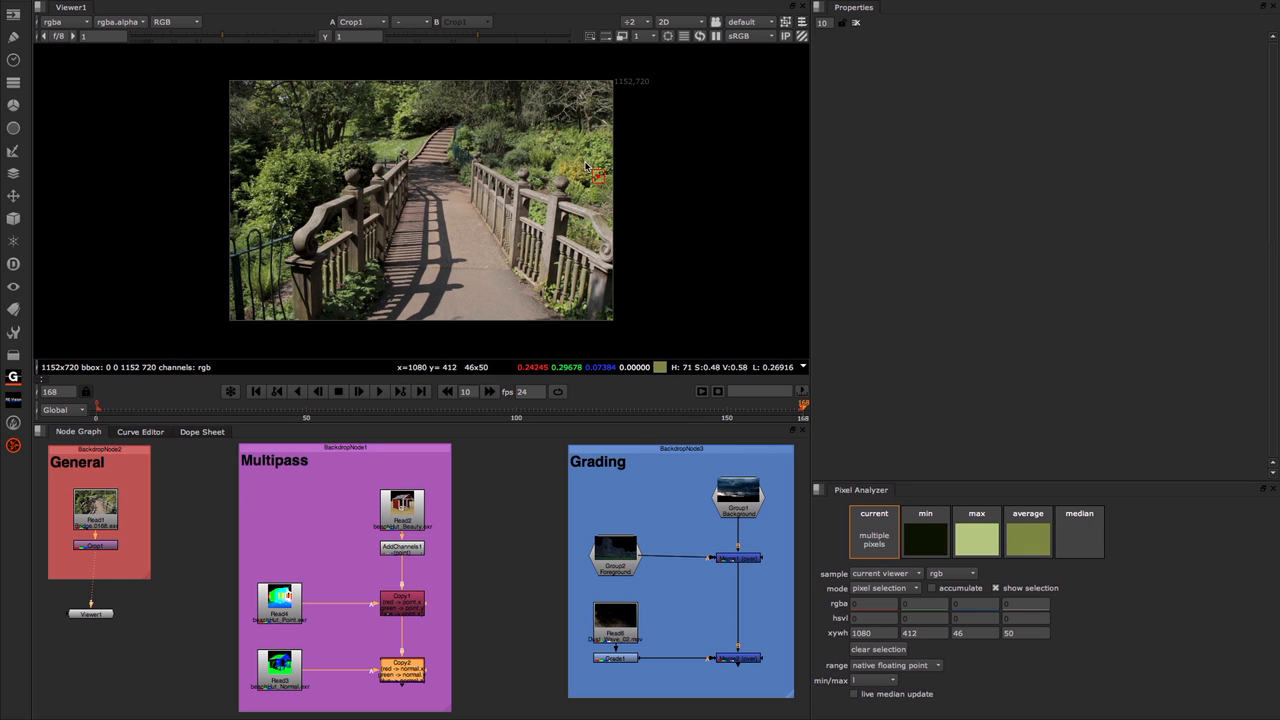
{"action": "left_click_drag", "start_coordinate": [598, 178], "coordinate": [563, 145]}
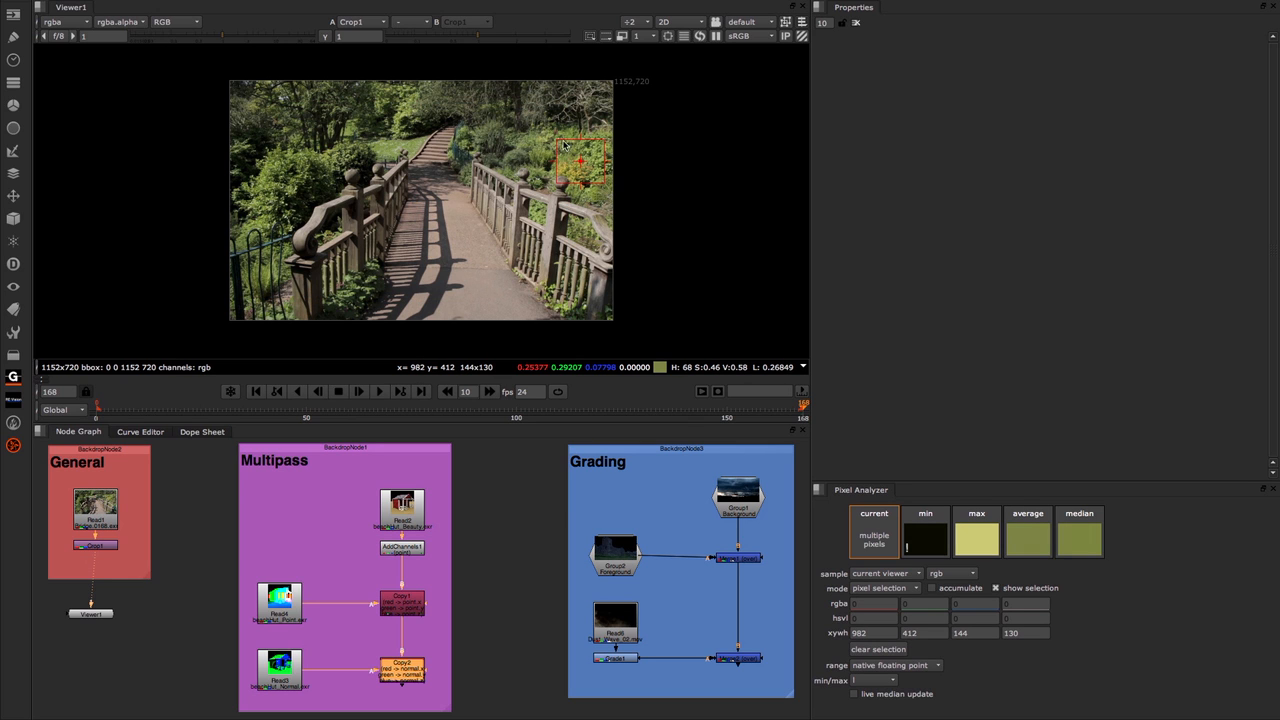
{"action": "mouse_move", "coordinate": [570, 192]}
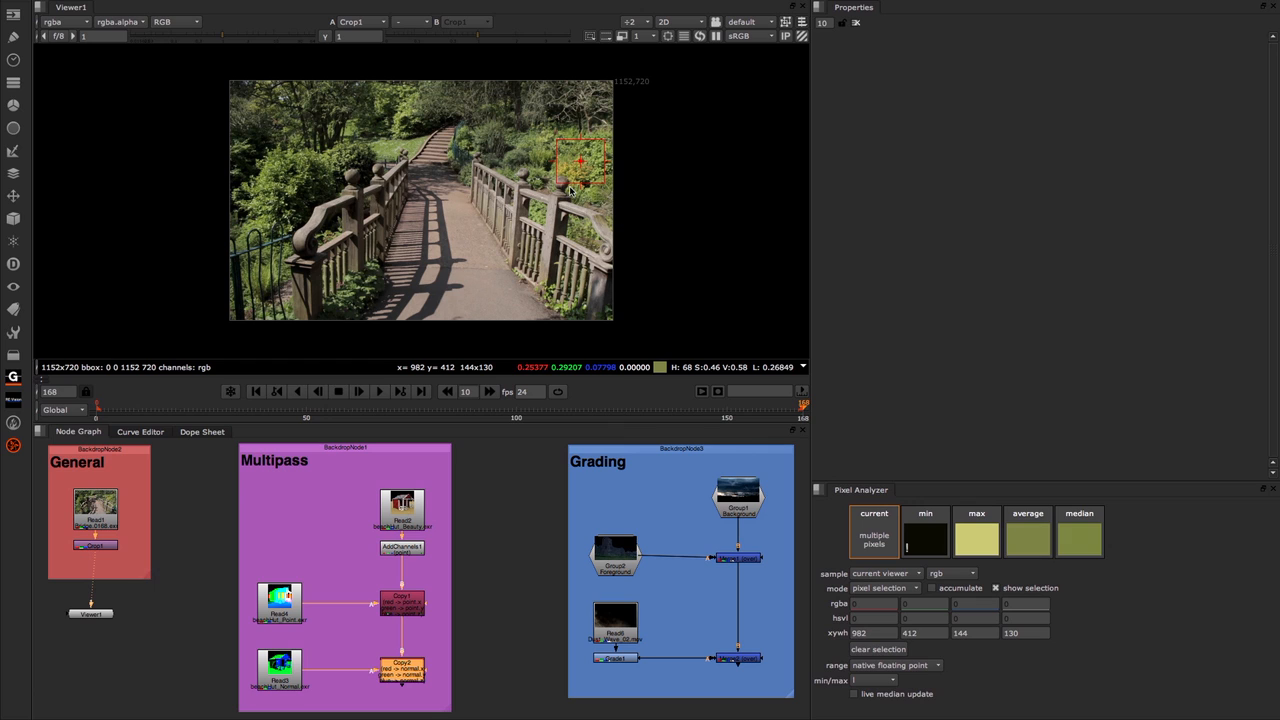
{"action": "mouse_move", "coordinate": [1007, 516]}
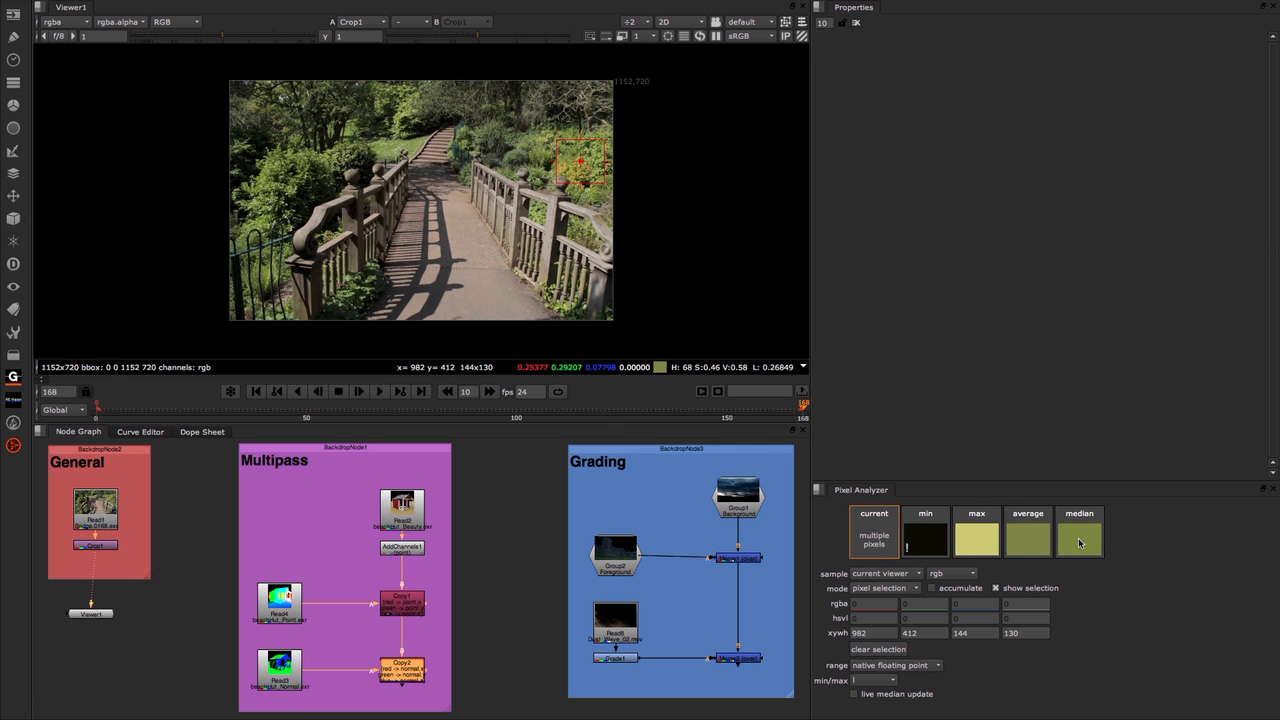
{"action": "mouse_move", "coordinate": [1067, 574]}
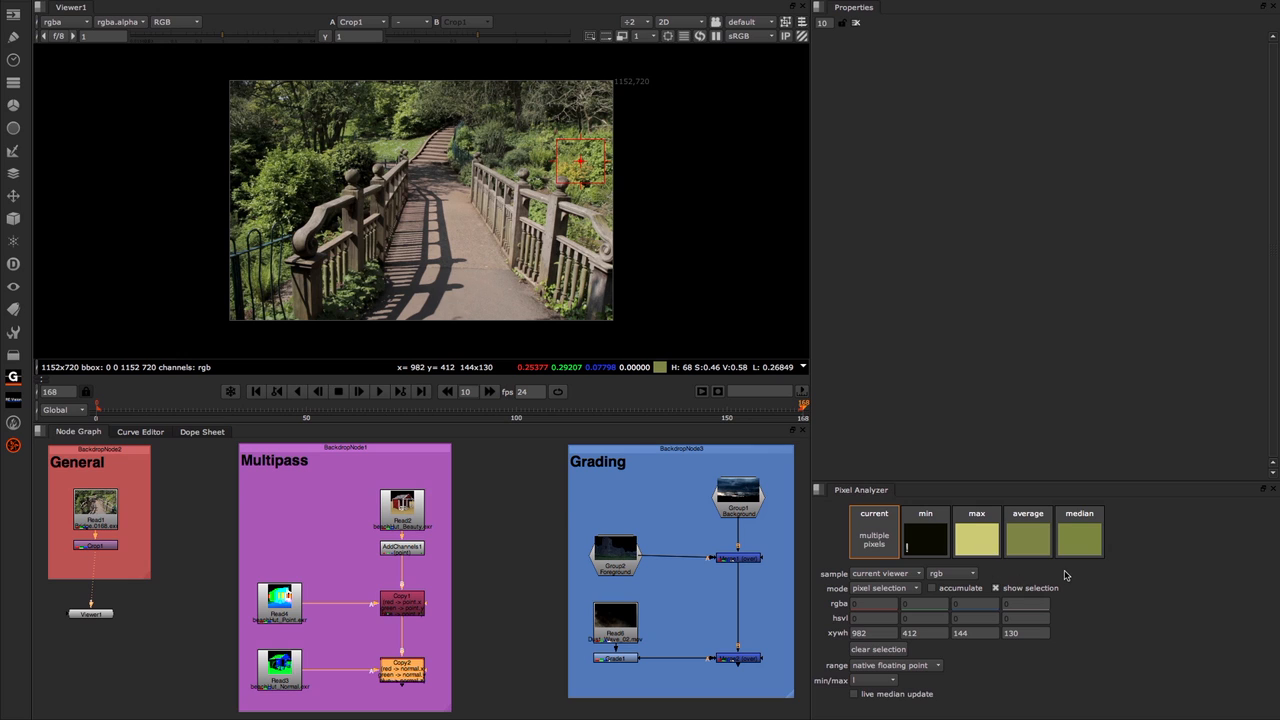
{"action": "mouse_move", "coordinate": [973, 553]}
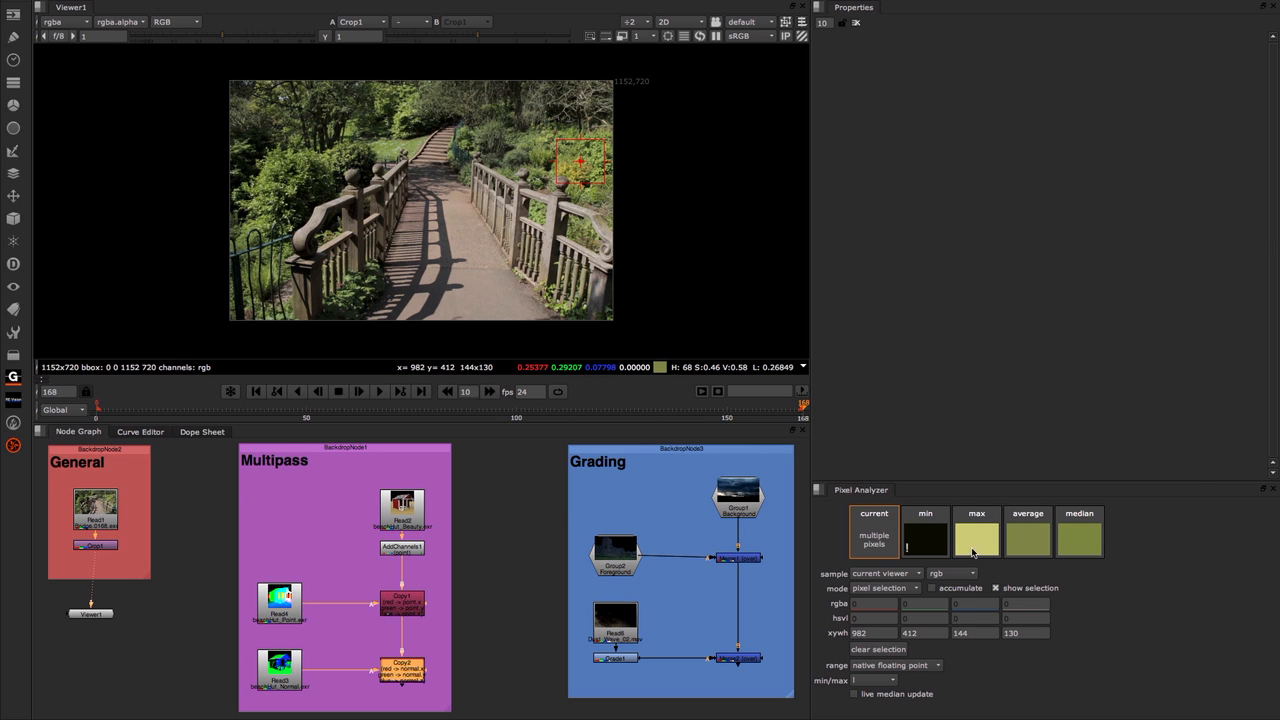
{"action": "mouse_move", "coordinate": [934, 543]}
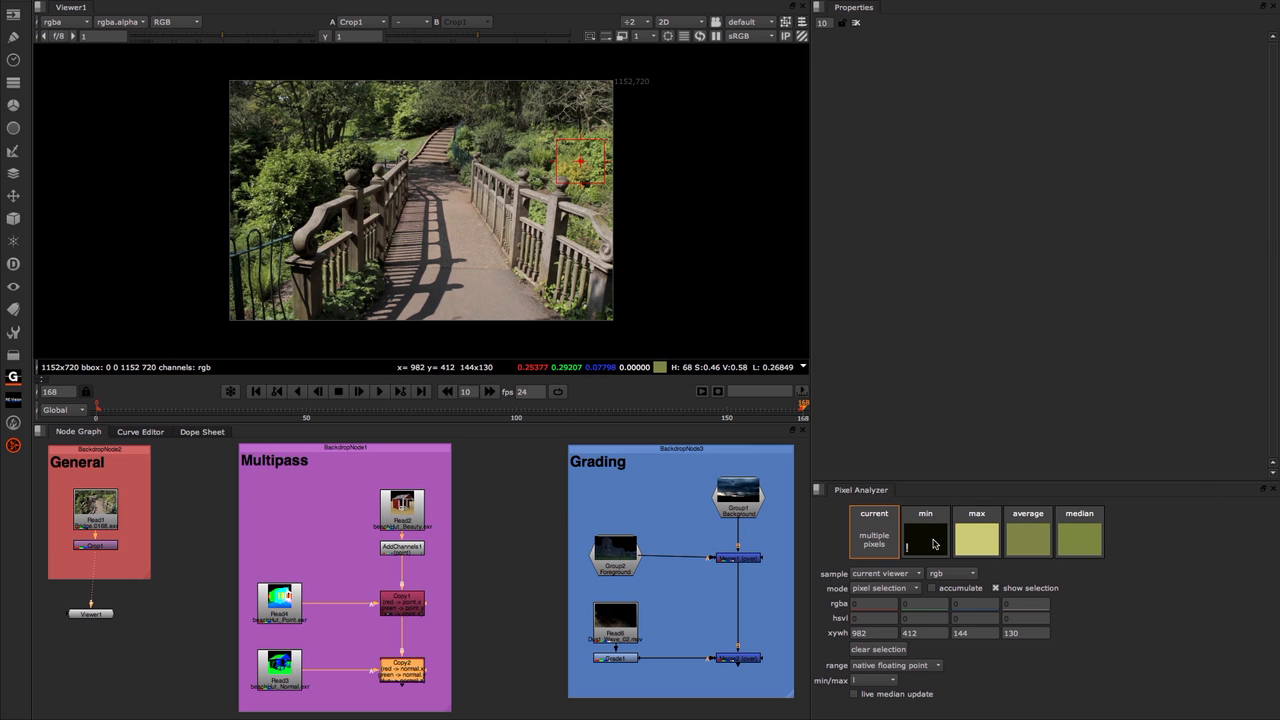
{"action": "mouse_move", "coordinate": [1087, 534]}
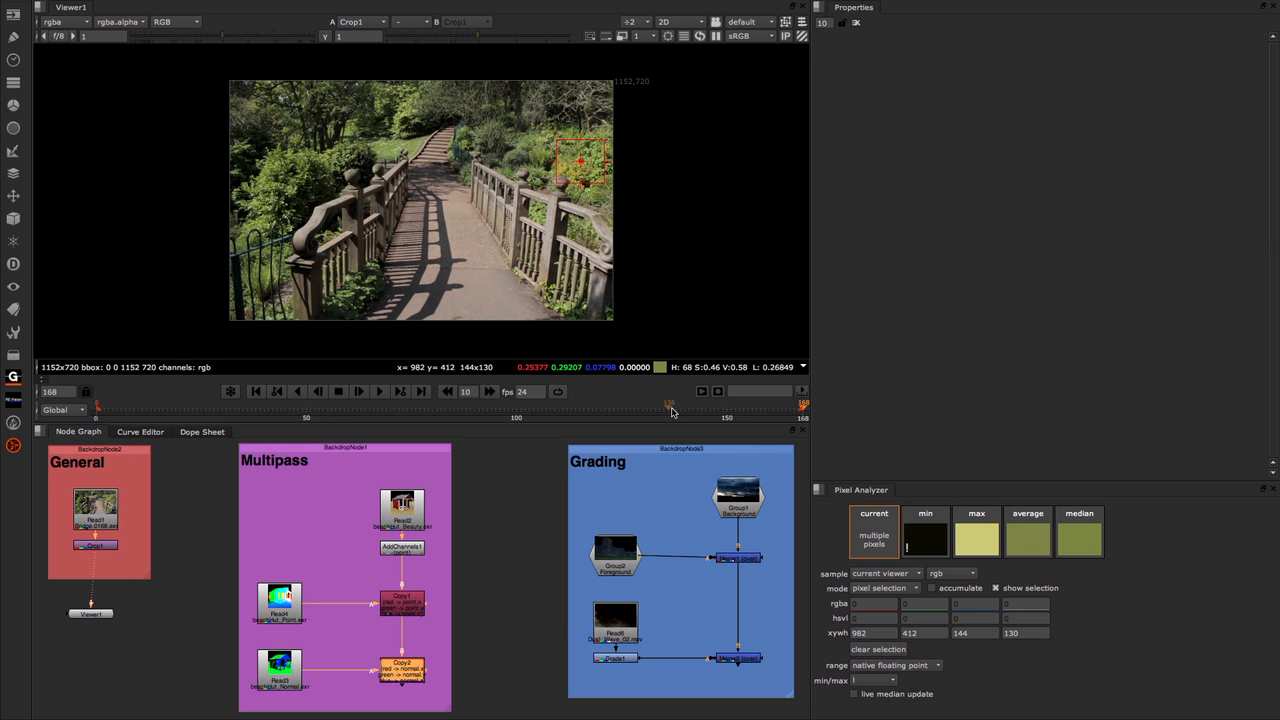
{"action": "mouse_move", "coordinate": [396, 194]}
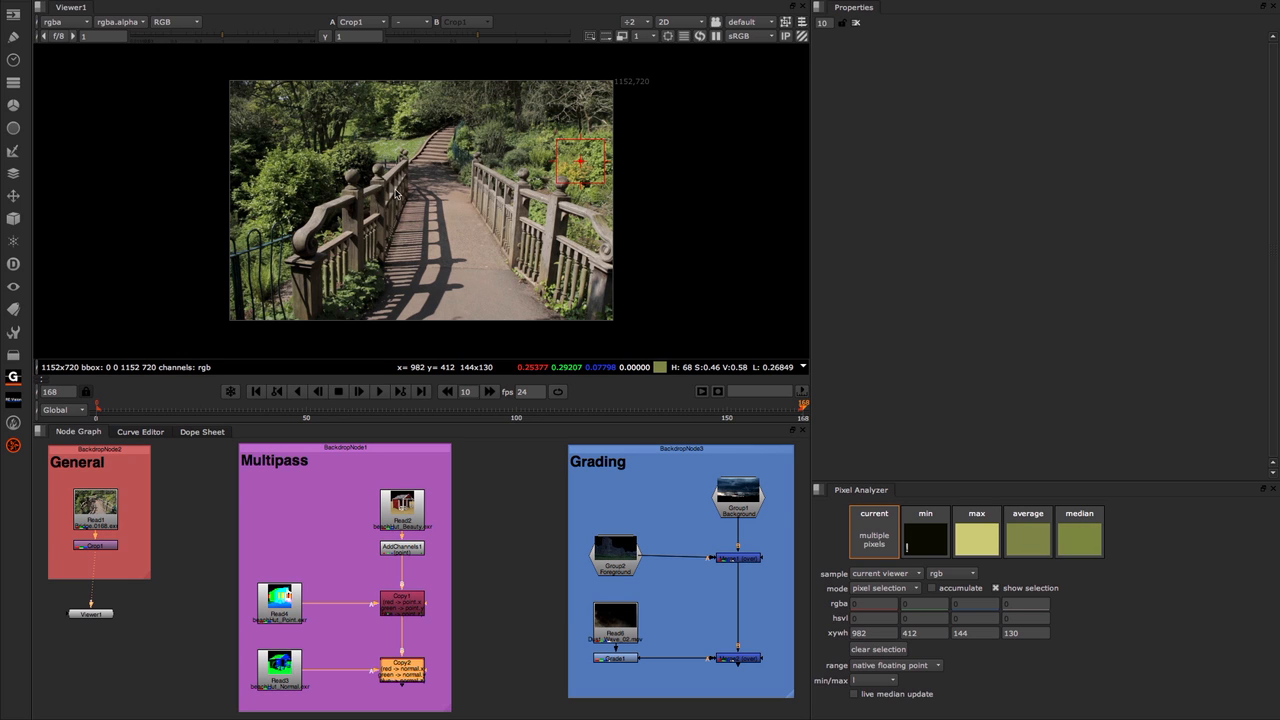
{"action": "mouse_move", "coordinate": [282, 197]}
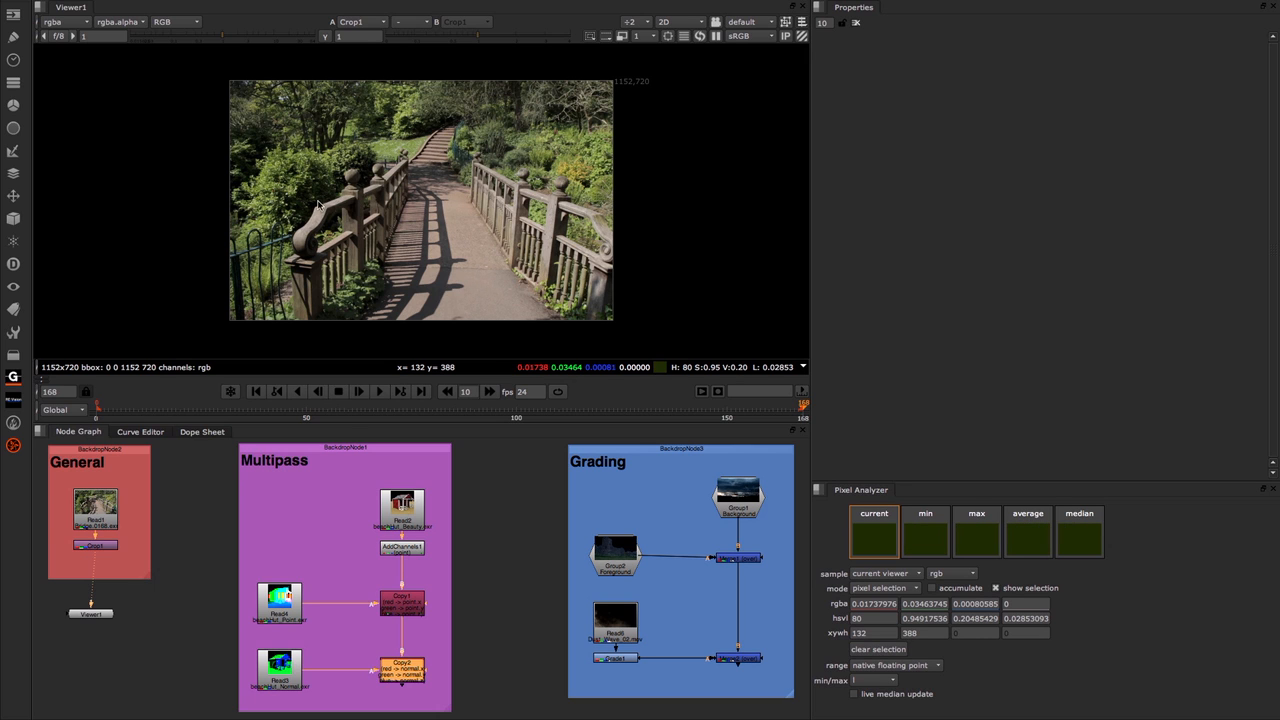
{"action": "mouse_move", "coordinate": [290, 186]}
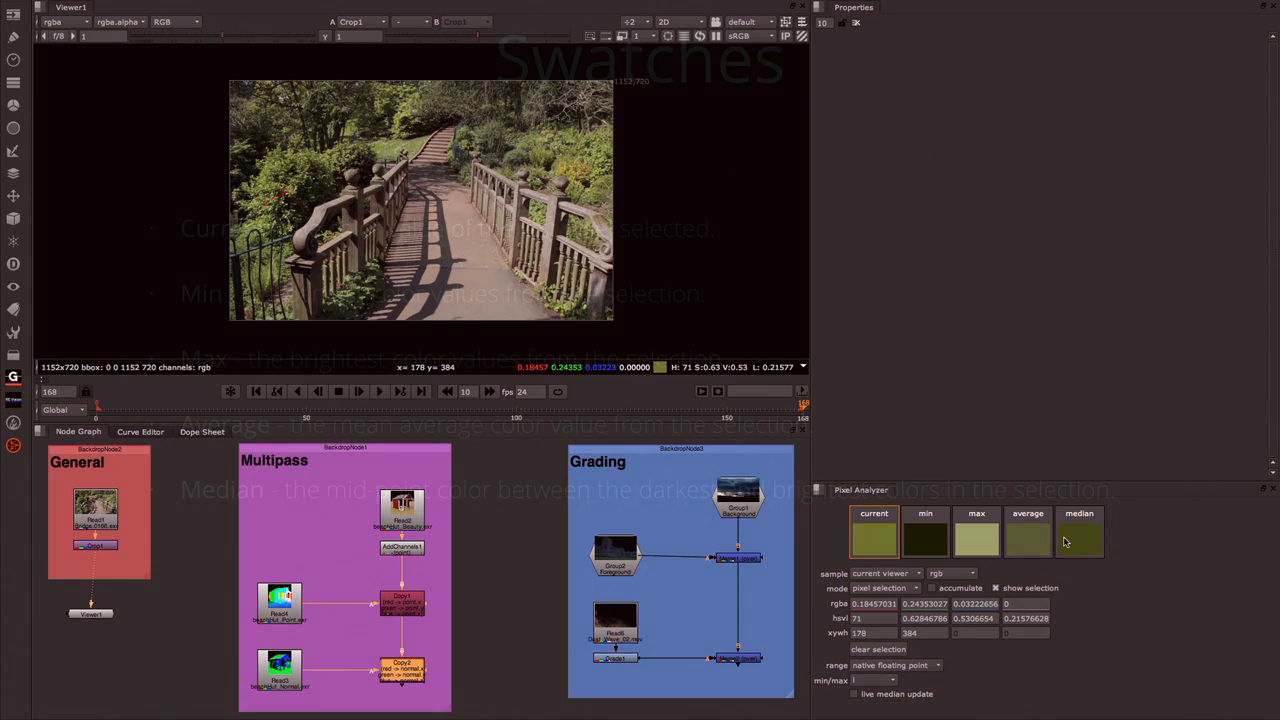
Step: Drag in the viewer over the garden image to update the analyzer's reading
{"action": "left_click_drag", "start_coordinate": [283, 193], "coordinate": [310, 184]}
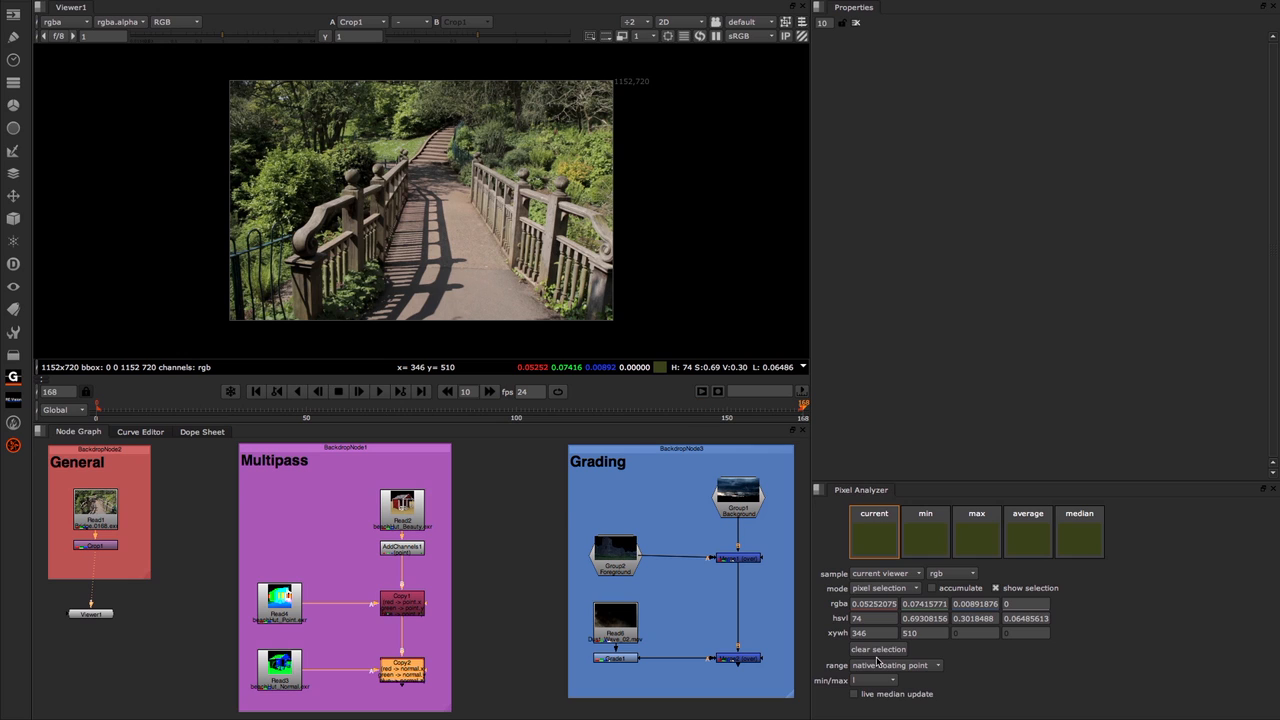
{"action": "mouse_move", "coordinate": [850, 580]}
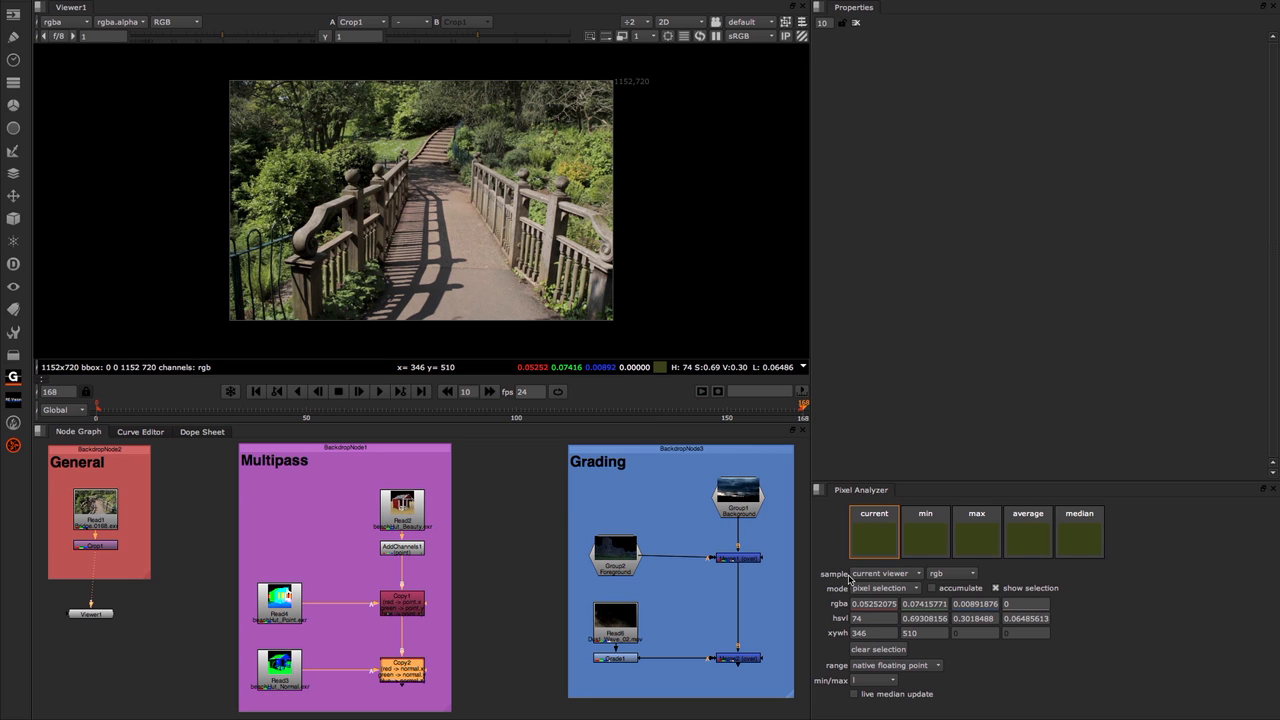
{"action": "mouse_move", "coordinate": [843, 590]}
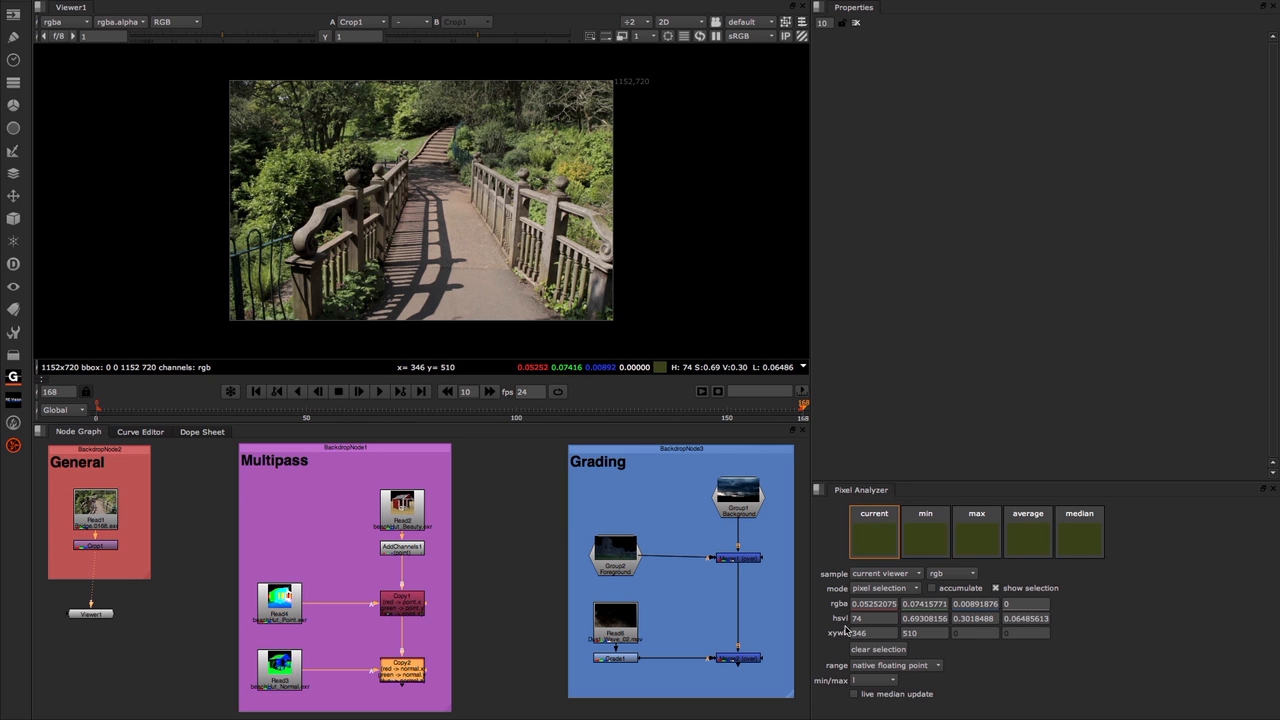
{"action": "mouse_move", "coordinate": [843, 634]}
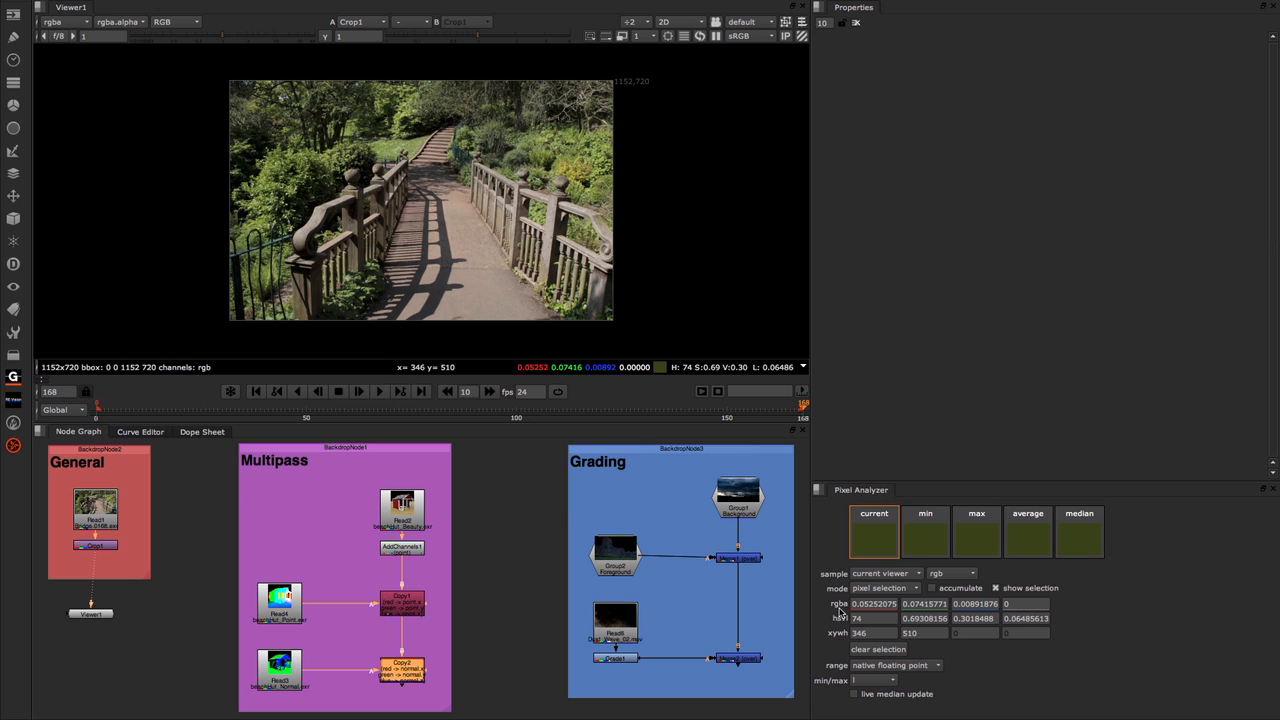
{"action": "mouse_move", "coordinate": [838, 608]}
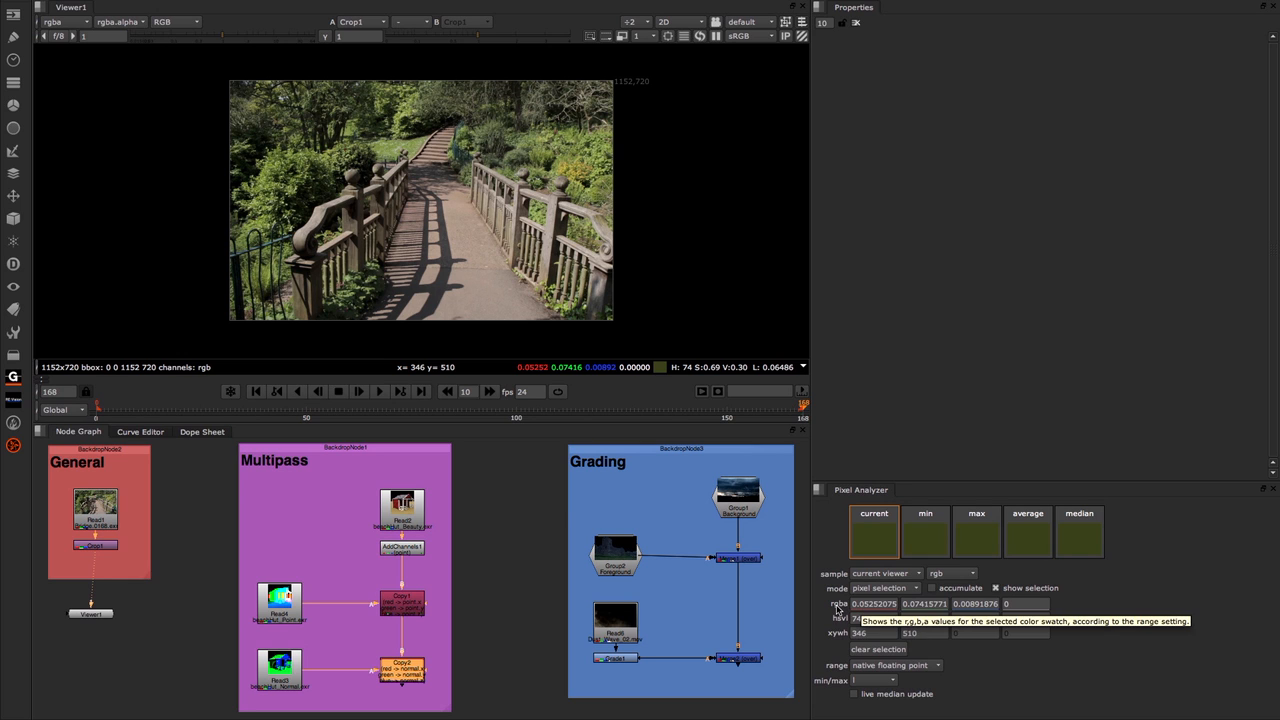
{"action": "mouse_move", "coordinate": [1020, 607]}
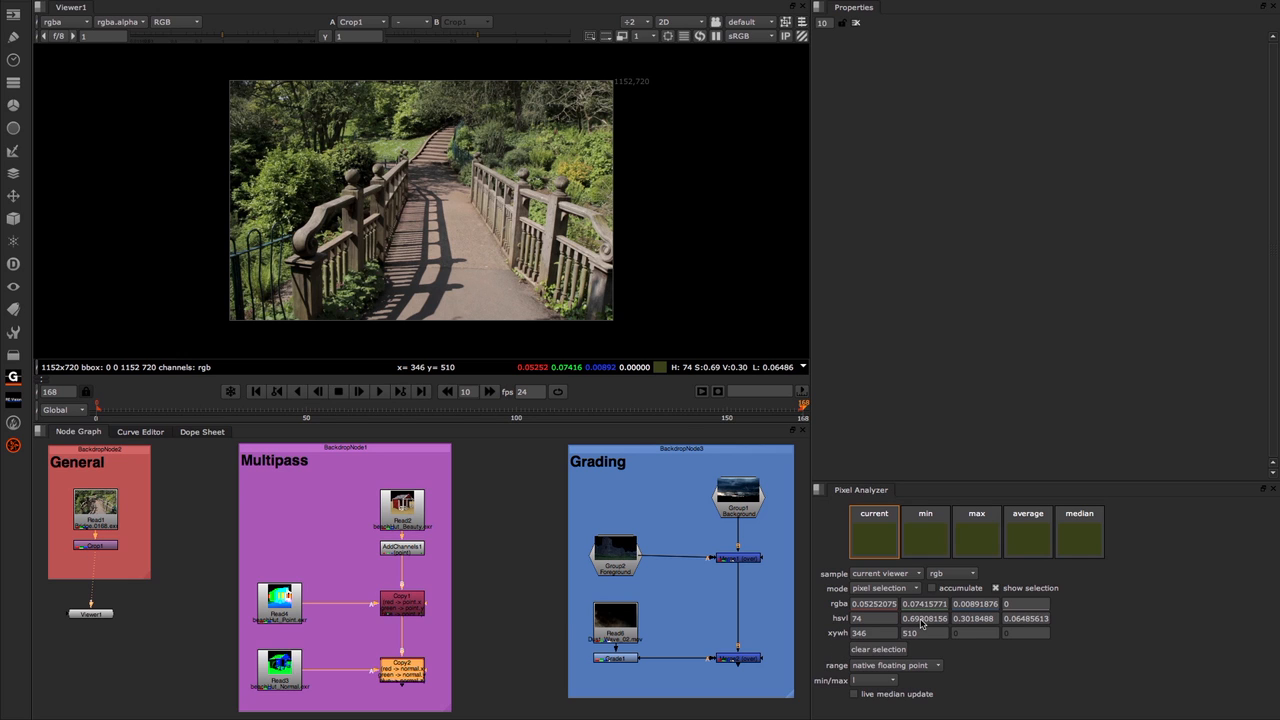
{"action": "mouse_move", "coordinate": [1018, 620]}
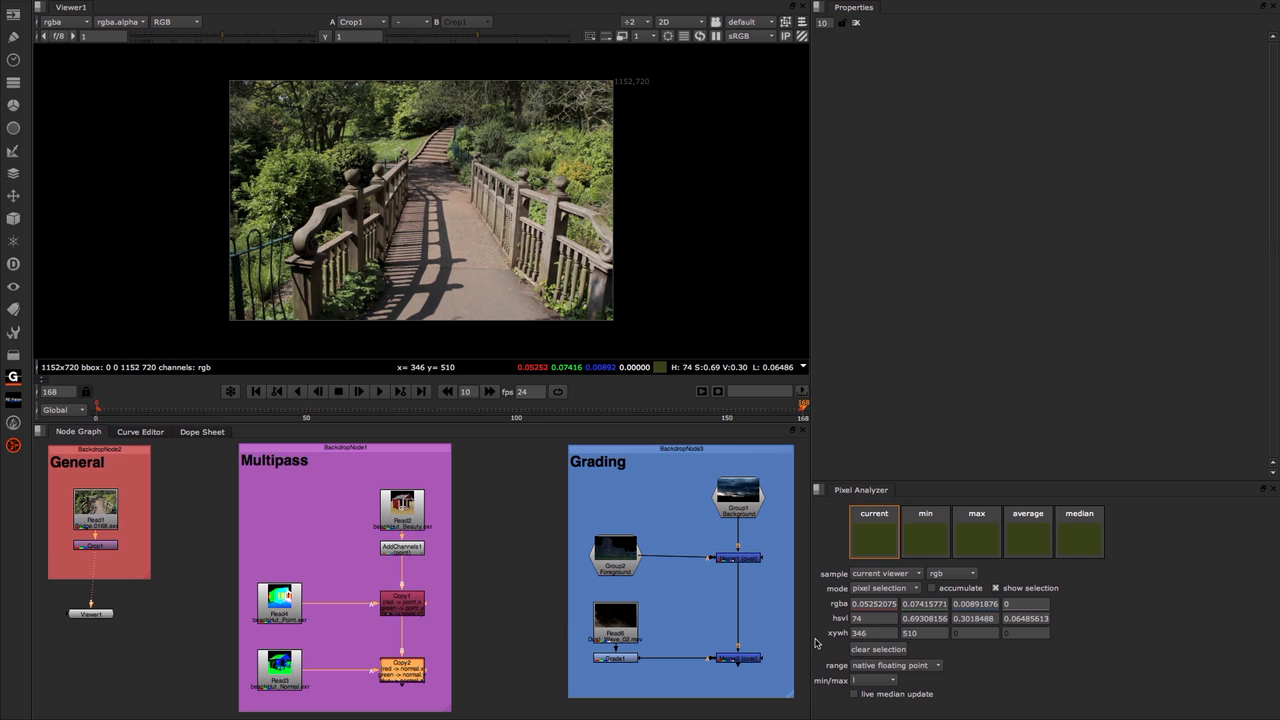
{"action": "mouse_move", "coordinate": [847, 637]}
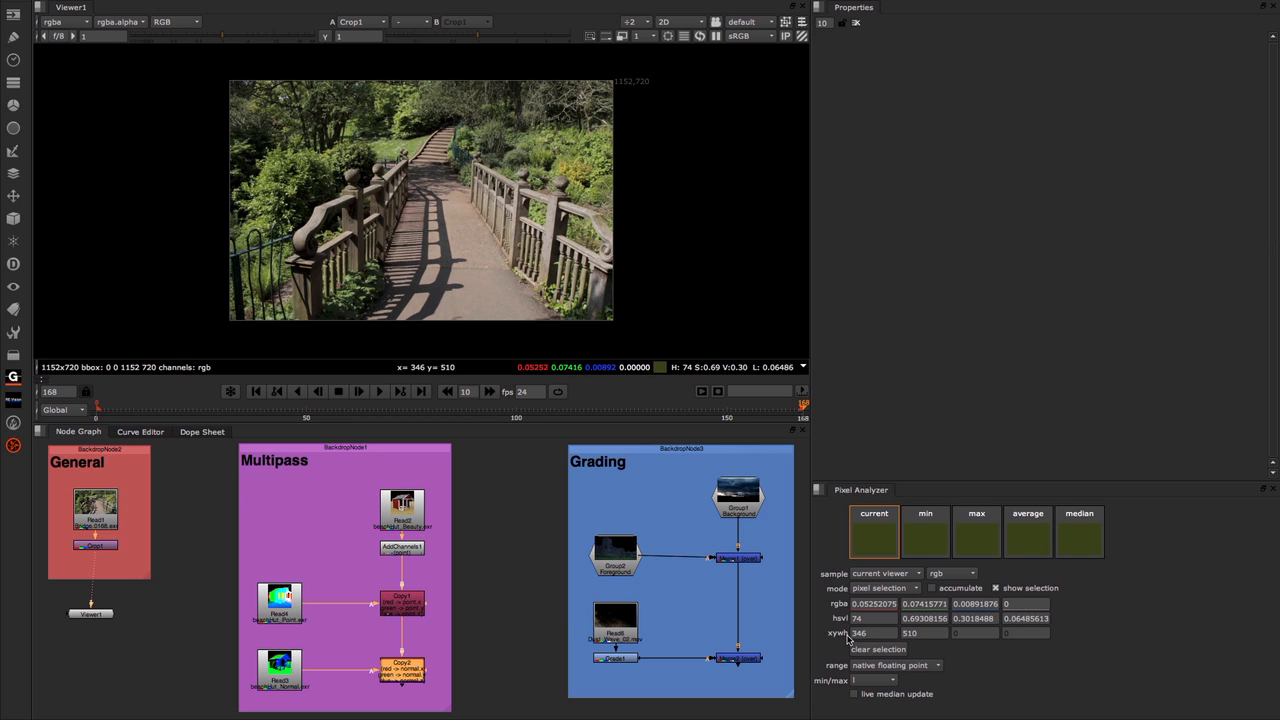
{"action": "mouse_move", "coordinate": [860, 632]}
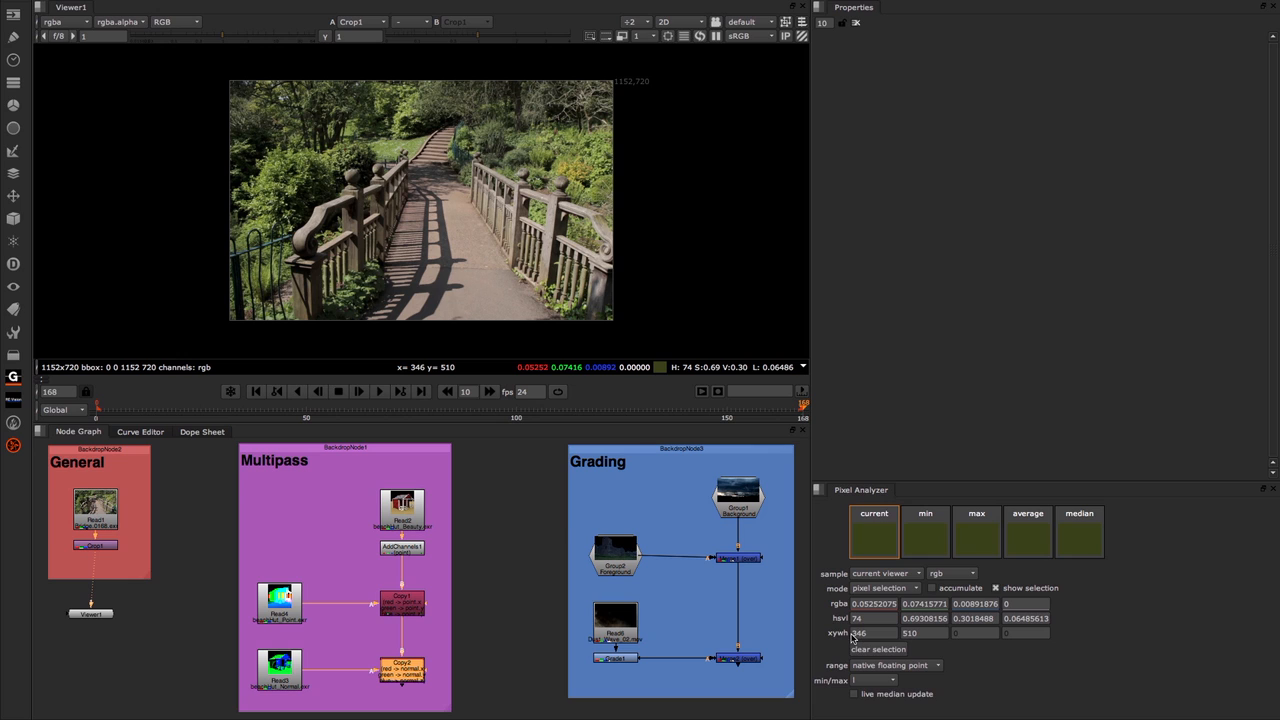
{"action": "mouse_move", "coordinate": [908, 638]}
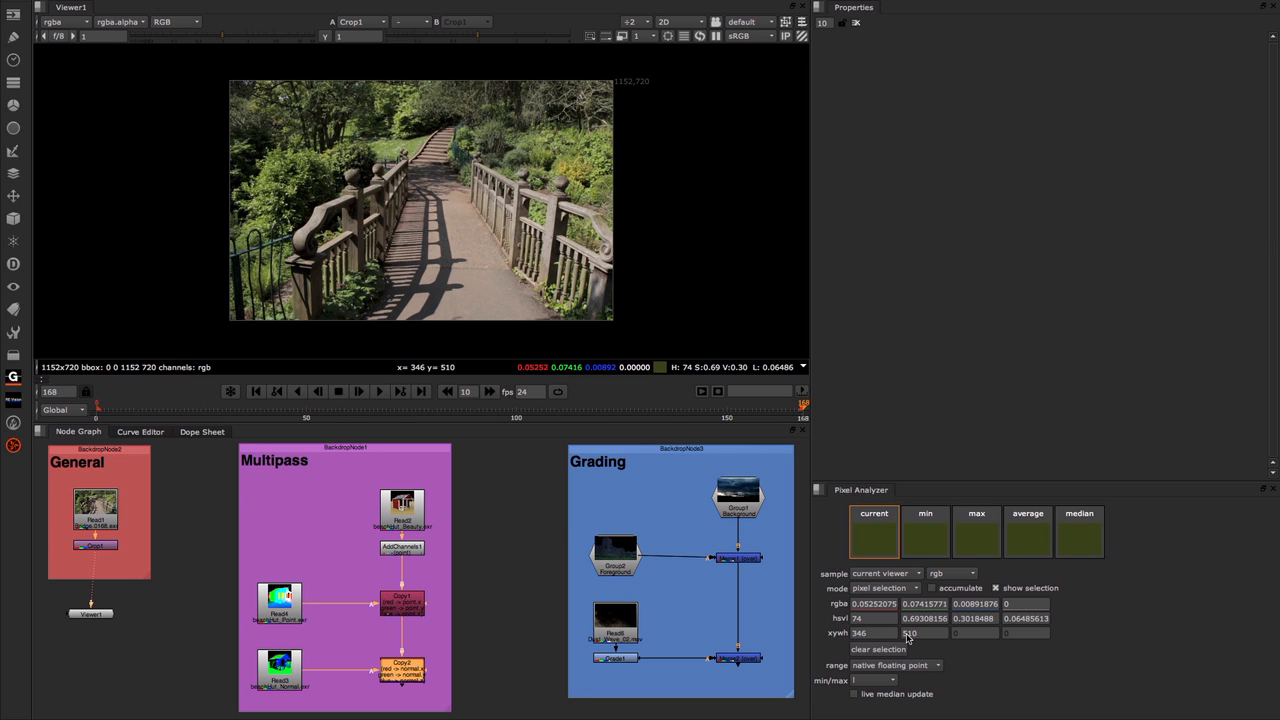
{"action": "mouse_move", "coordinate": [240, 338]}
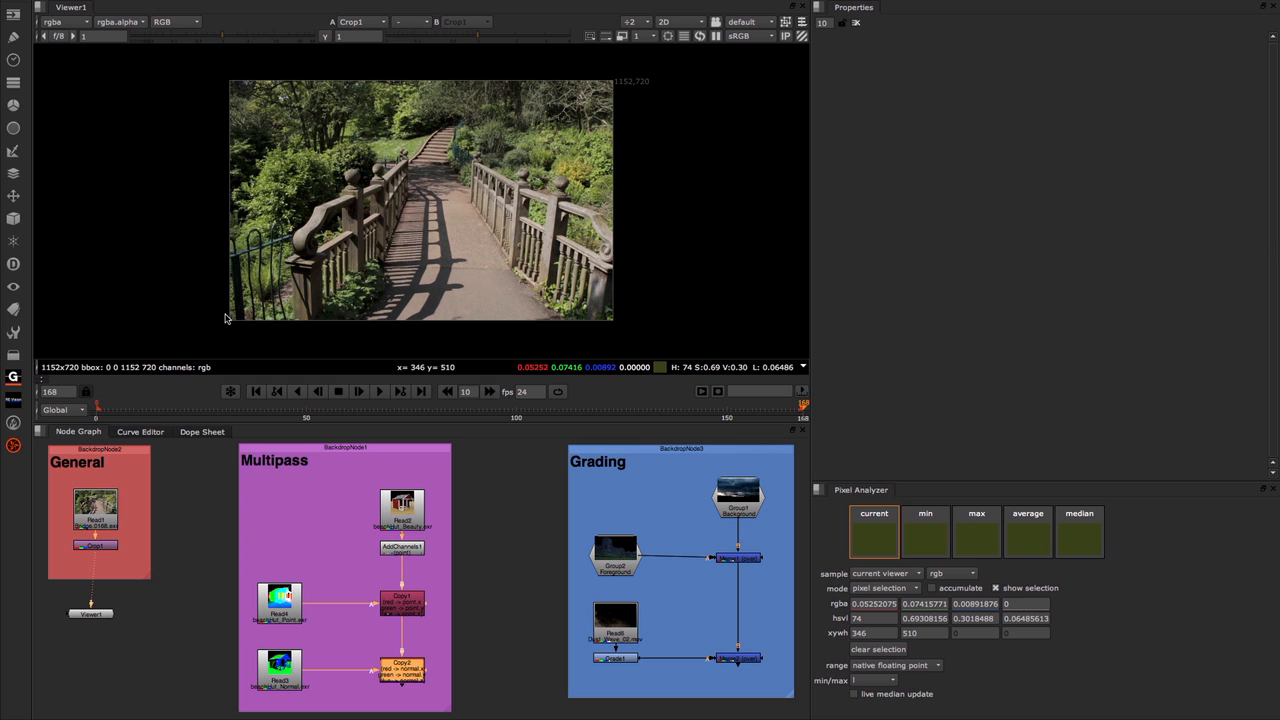
{"action": "mouse_move", "coordinate": [249, 313]}
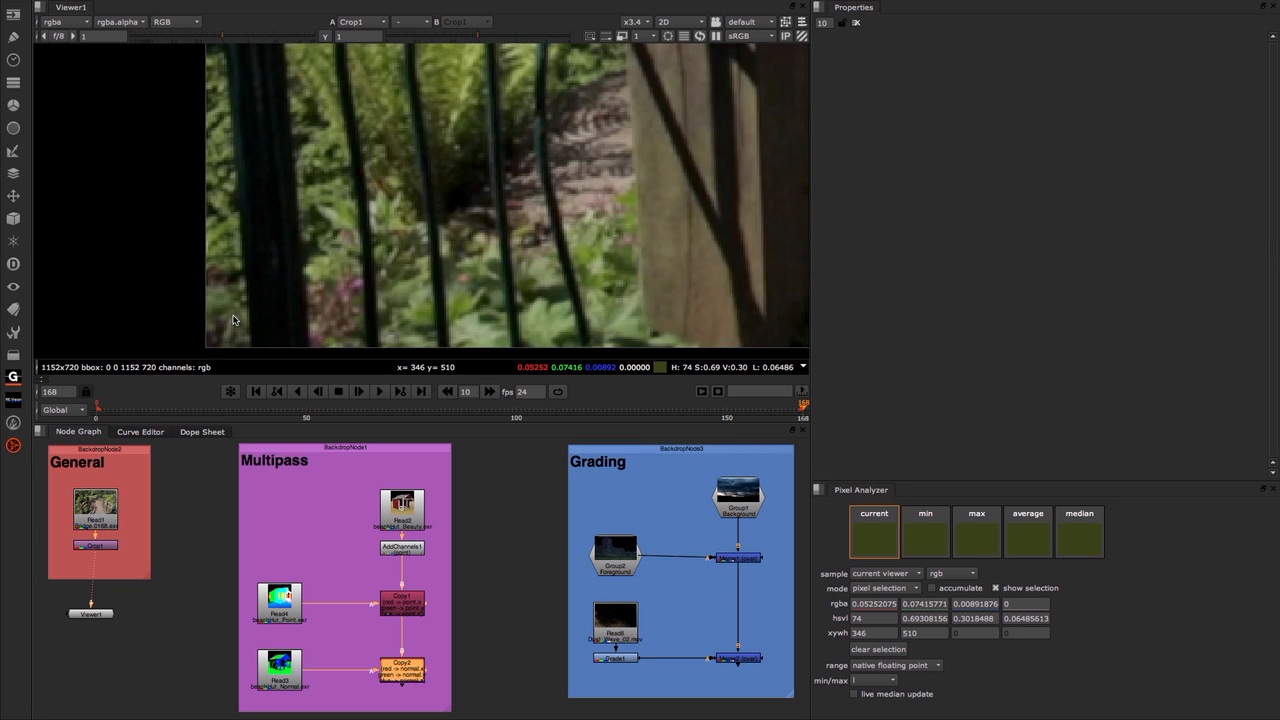
{"action": "mouse_move", "coordinate": [212, 345]}
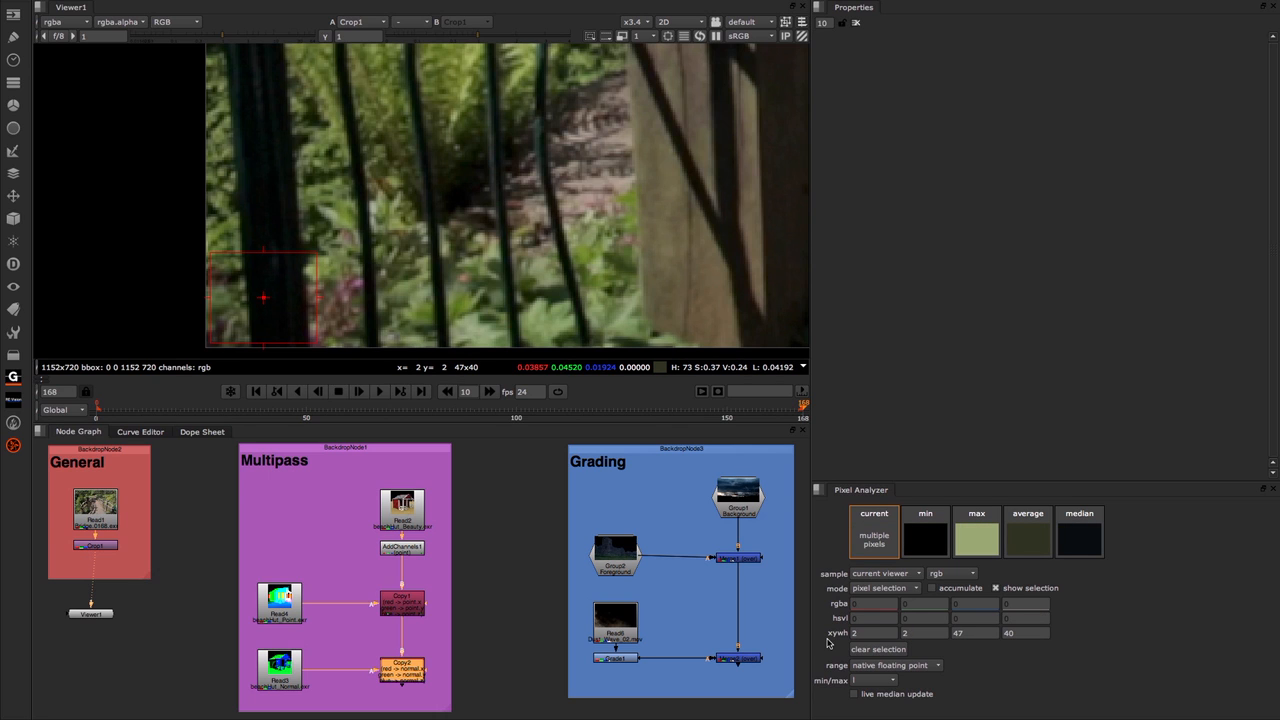
{"action": "mouse_move", "coordinate": [867, 642]}
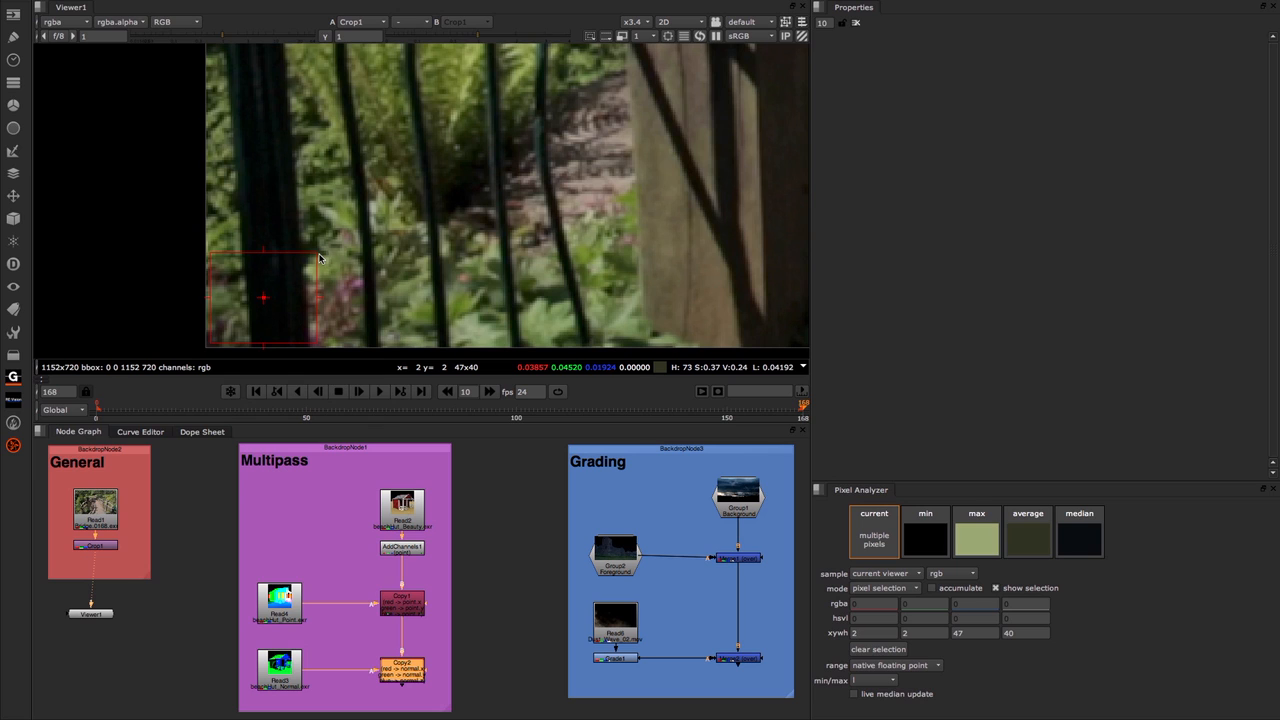
{"action": "mouse_move", "coordinate": [294, 258]}
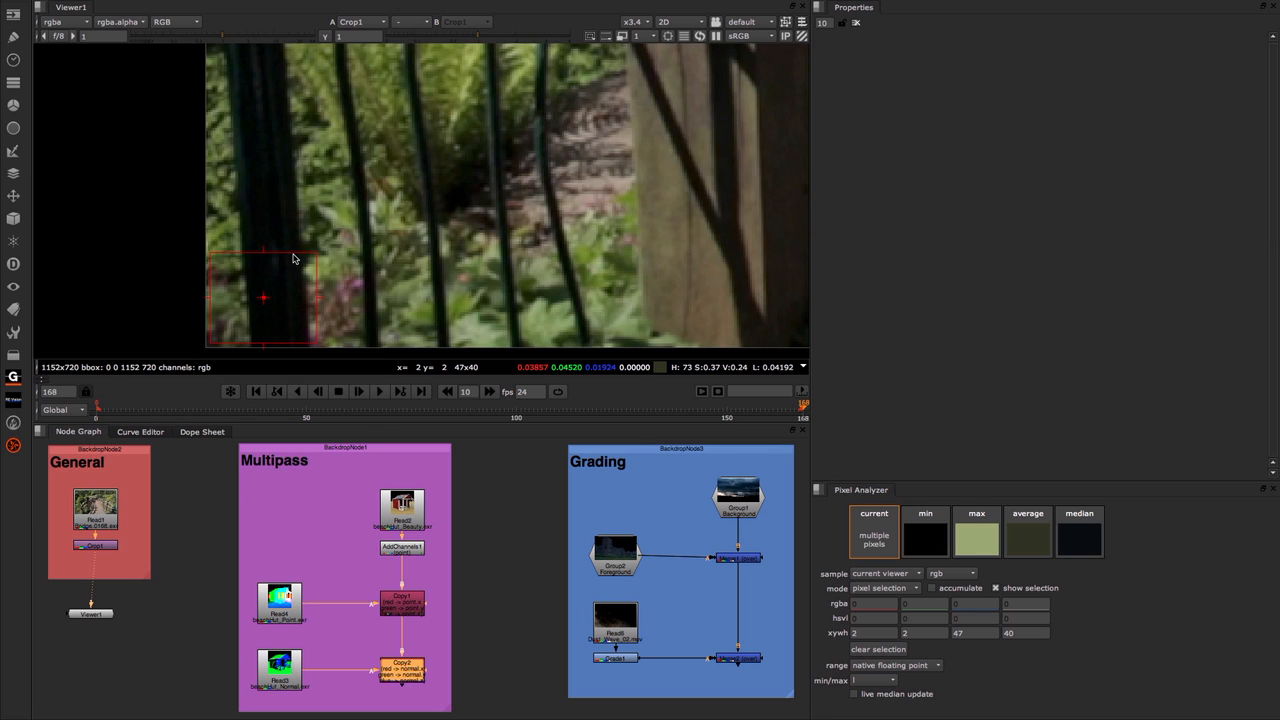
{"action": "mouse_move", "coordinate": [318, 257]}
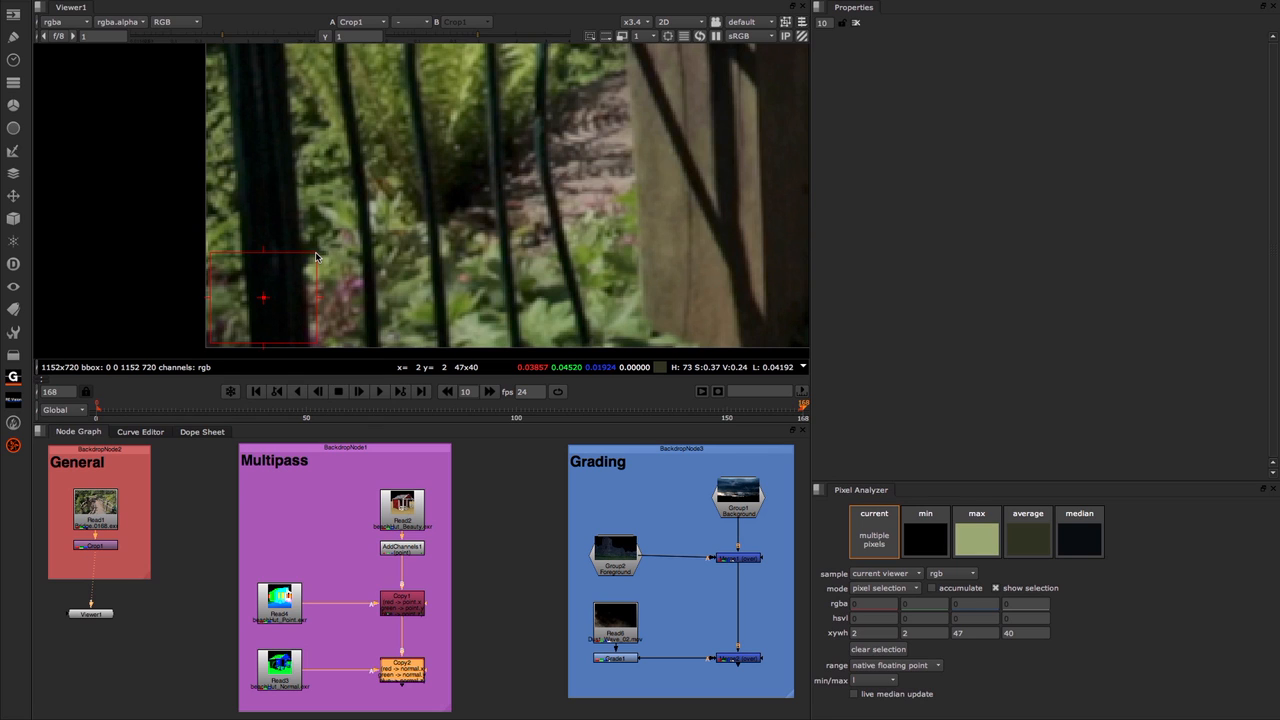
{"action": "mouse_move", "coordinate": [448, 383]}
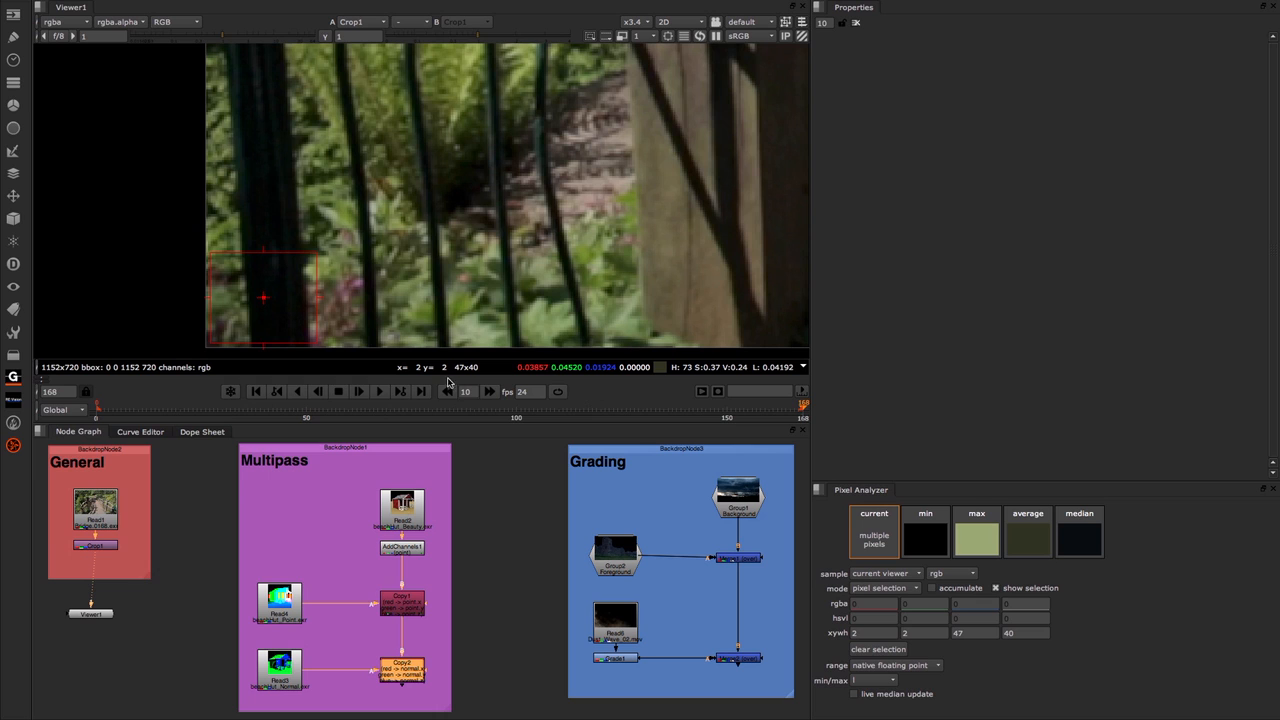
{"action": "mouse_move", "coordinate": [905, 633]}
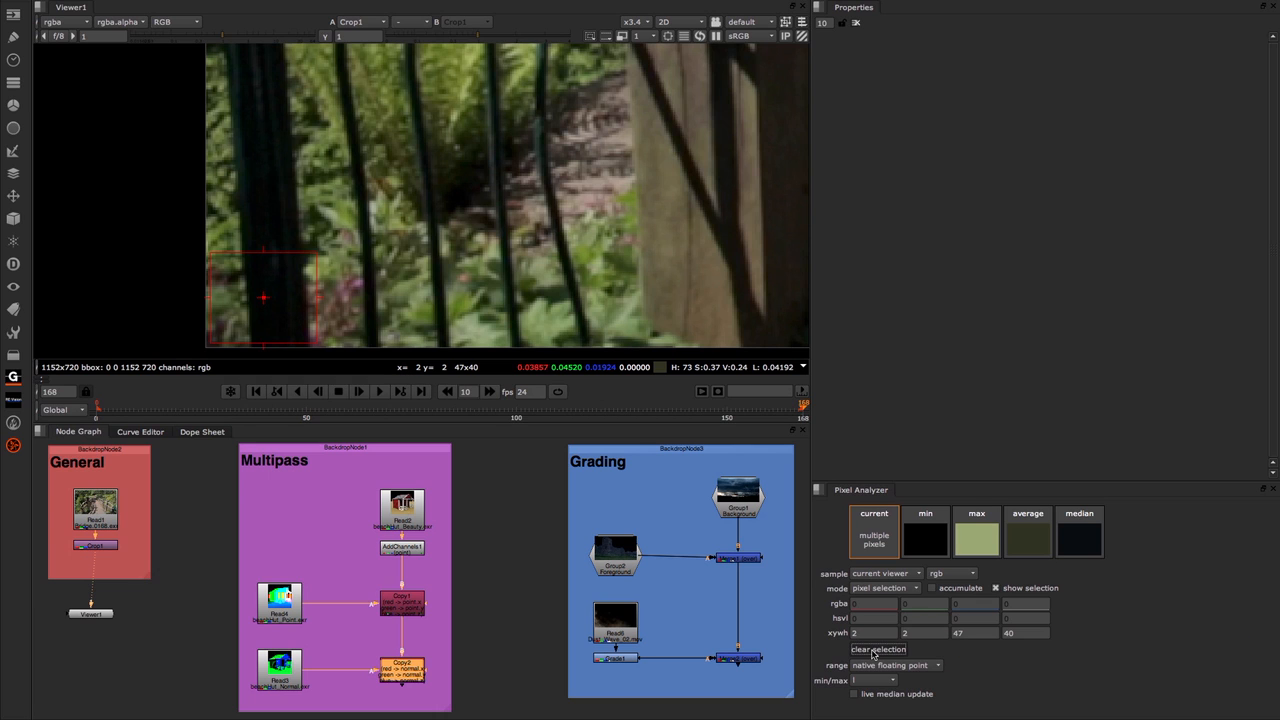
Step: Clear the previously sampled pixel region in the Pixel Analyzer
{"action": "left_click", "coordinate": [878, 649]}
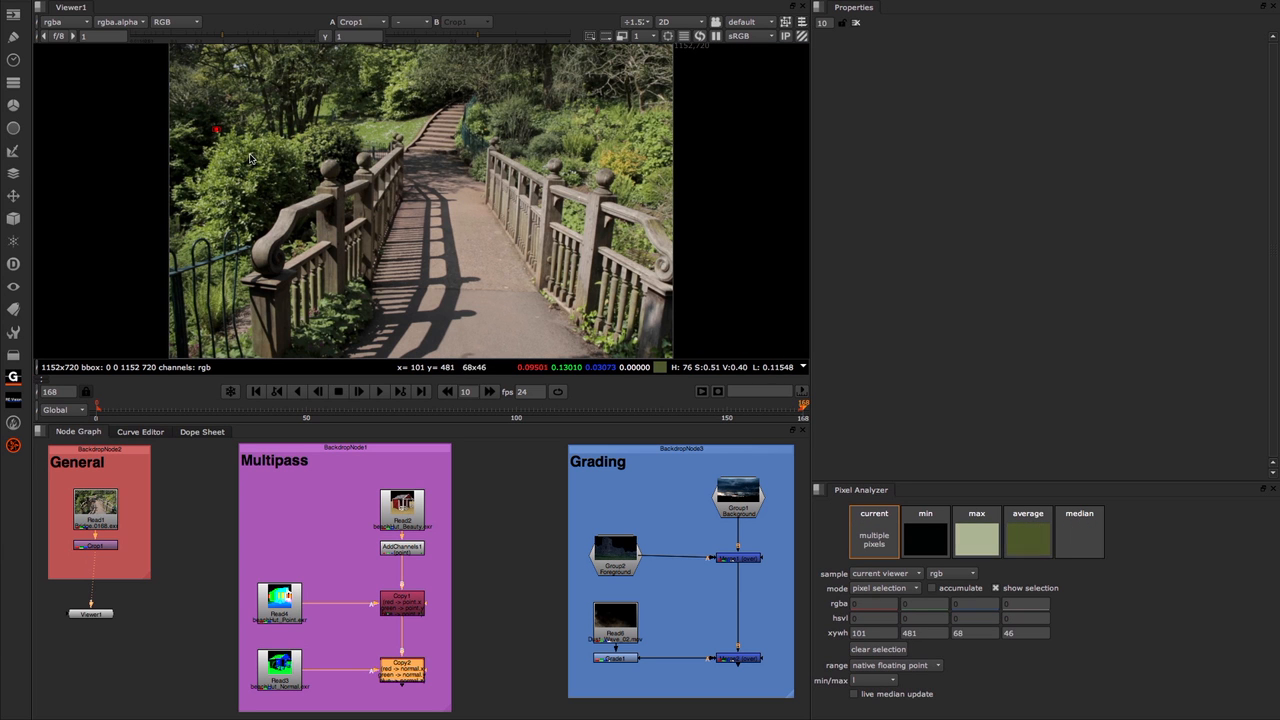
Step: Sample a 148×95 upper-left foliage patch and display its max, then average values
{"action": "left_click_drag", "start_coordinate": [216, 130], "coordinate": [278, 177]}
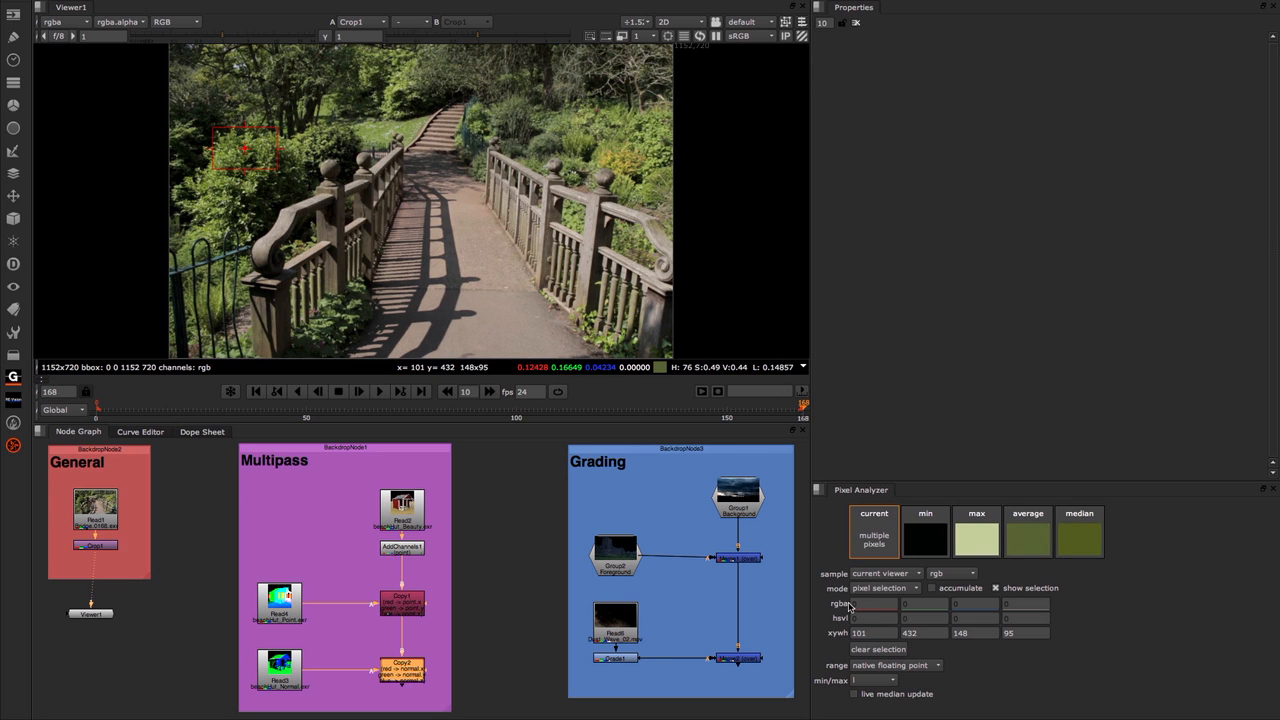
{"action": "mouse_move", "coordinate": [847, 610]}
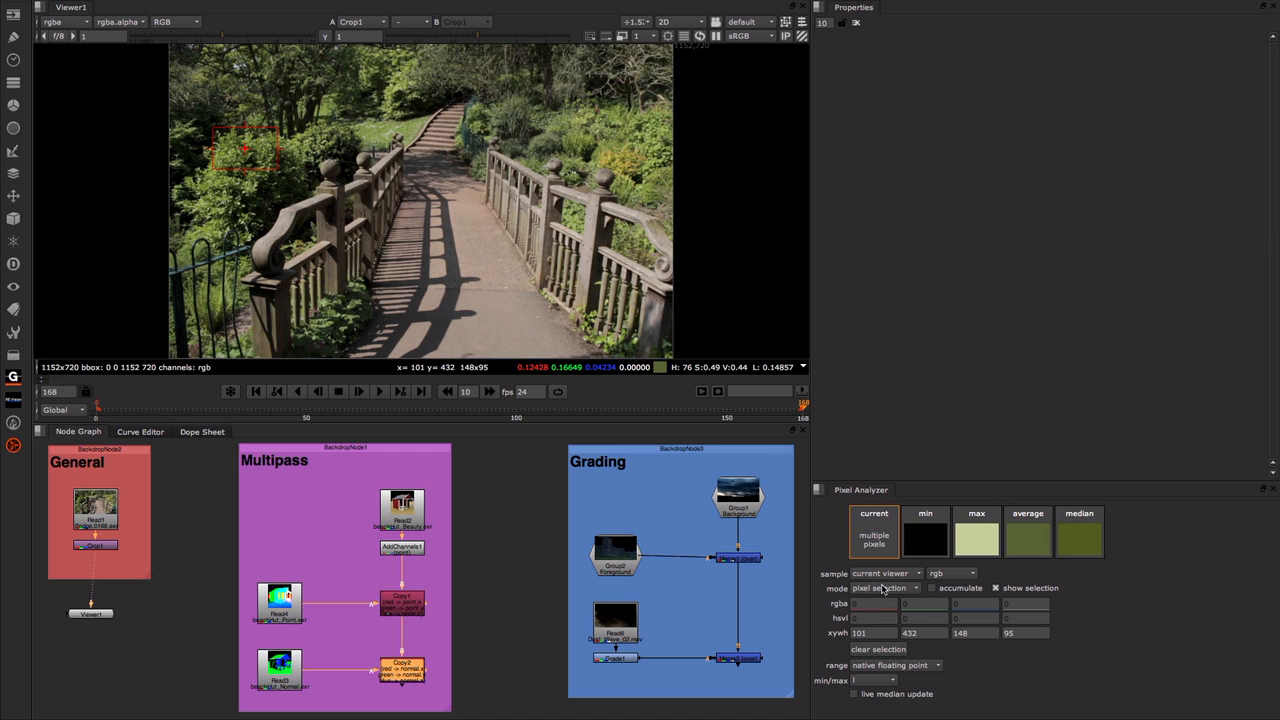
{"action": "mouse_move", "coordinate": [953, 536]}
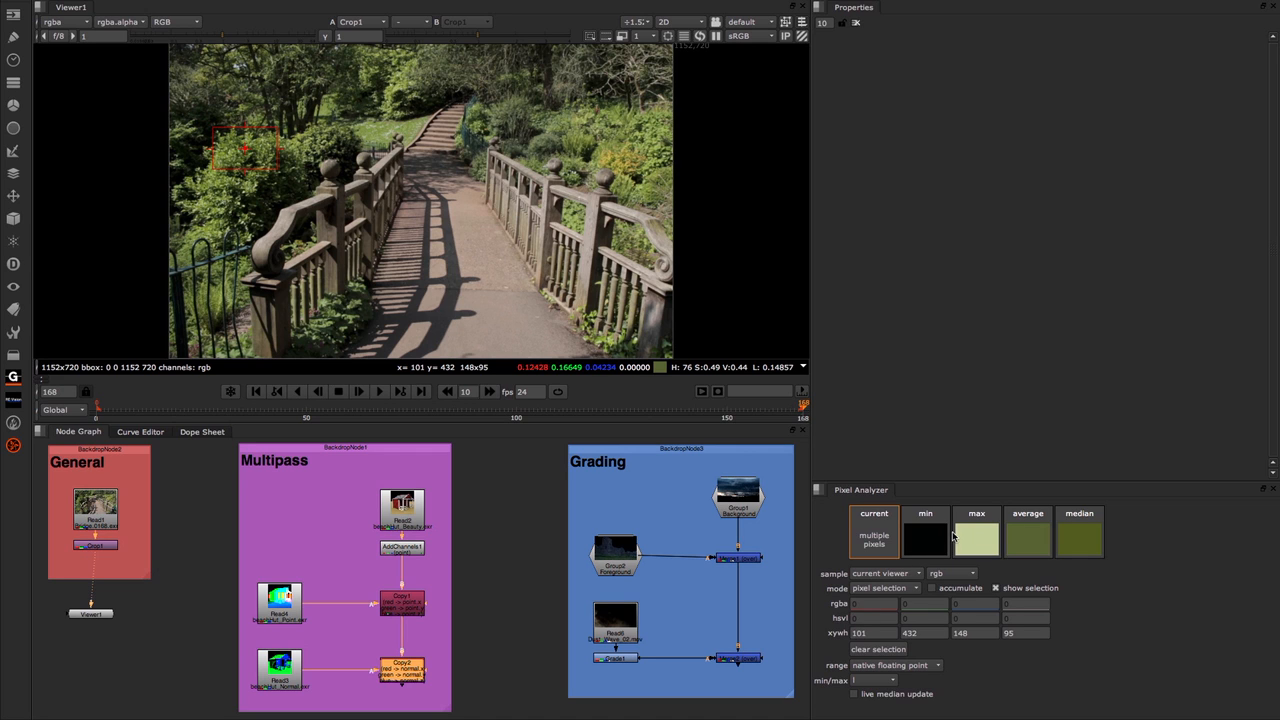
{"action": "left_click", "coordinate": [976, 513]}
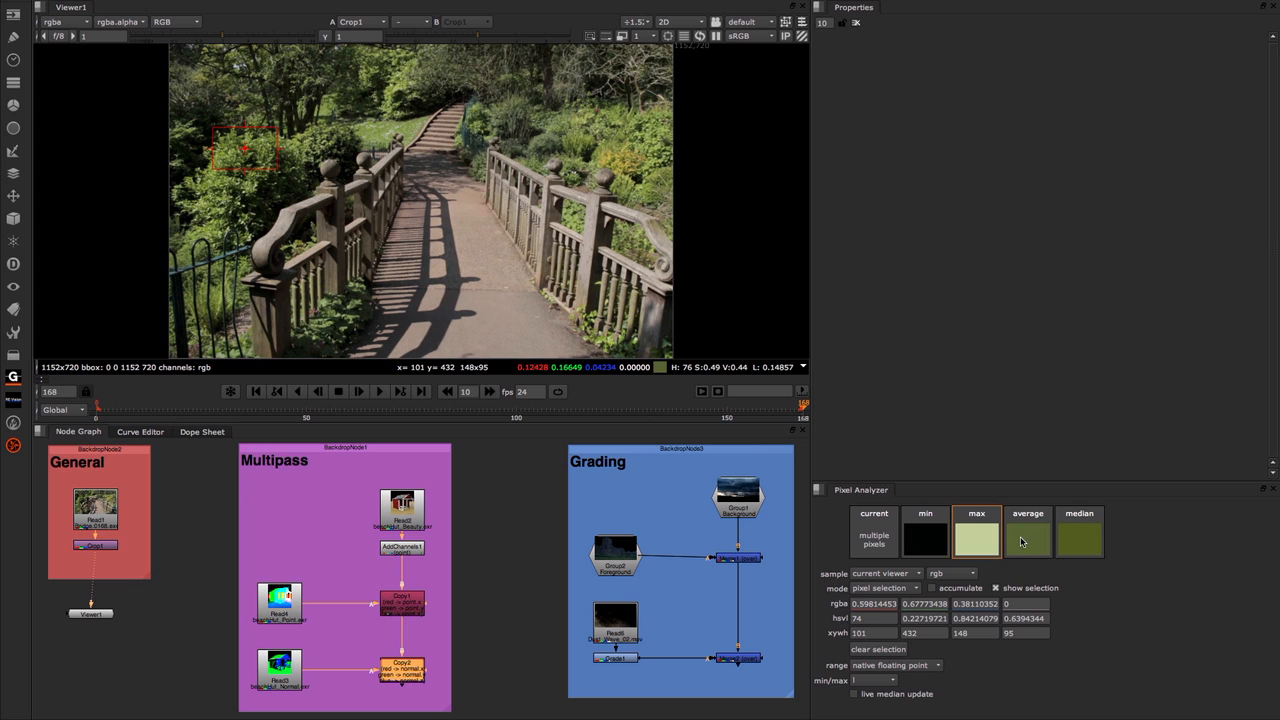
{"action": "left_click", "coordinate": [1028, 513]}
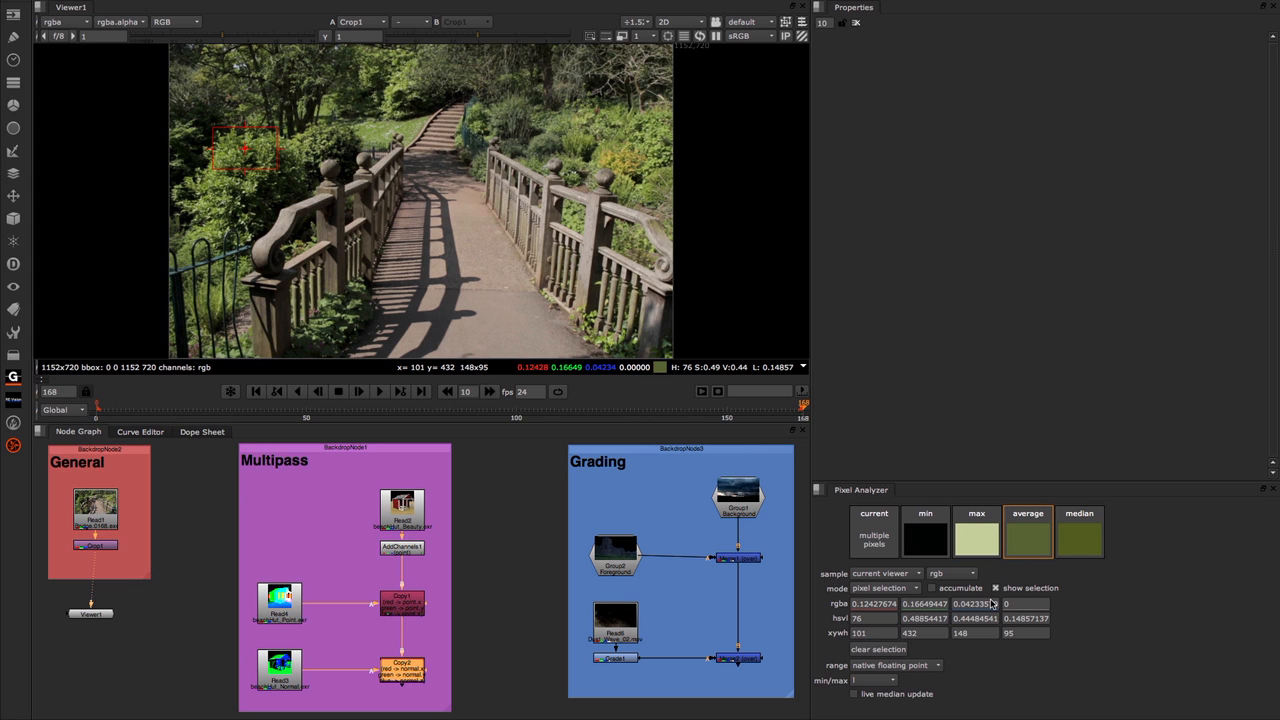
{"action": "mouse_move", "coordinate": [826, 620]}
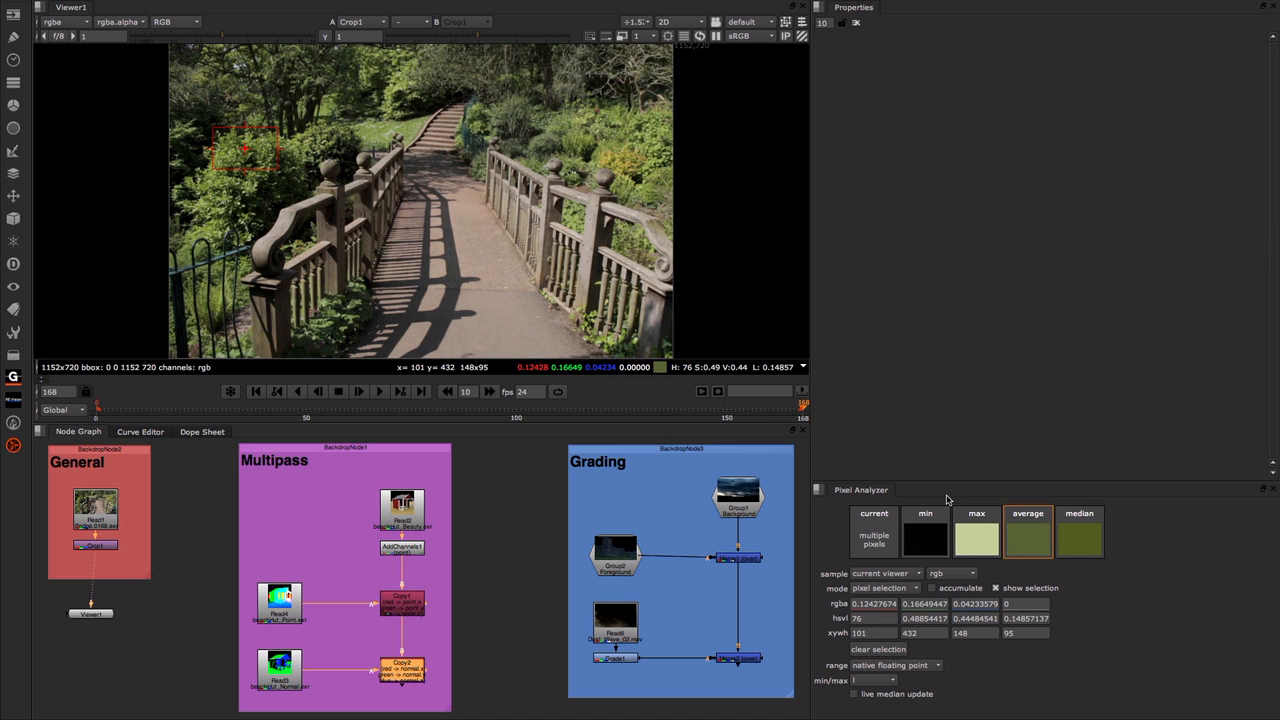
{"action": "mouse_move", "coordinate": [921, 528]}
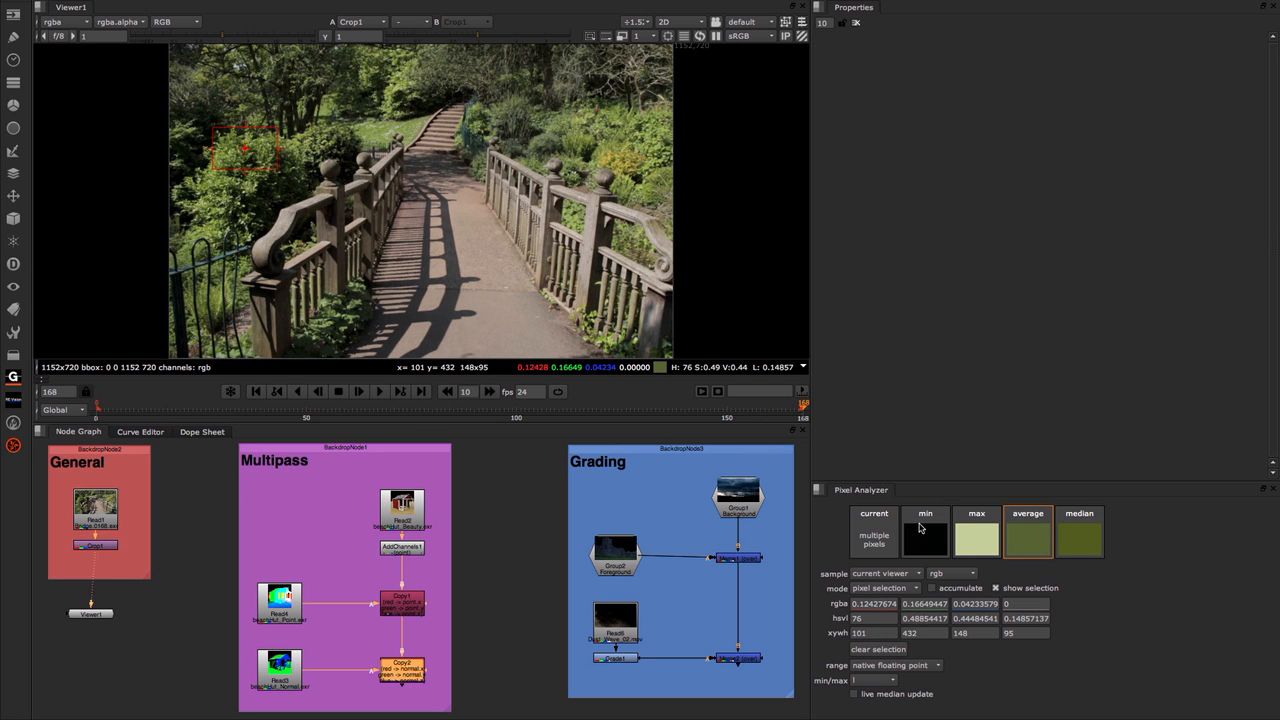
{"action": "mouse_move", "coordinate": [986, 529]}
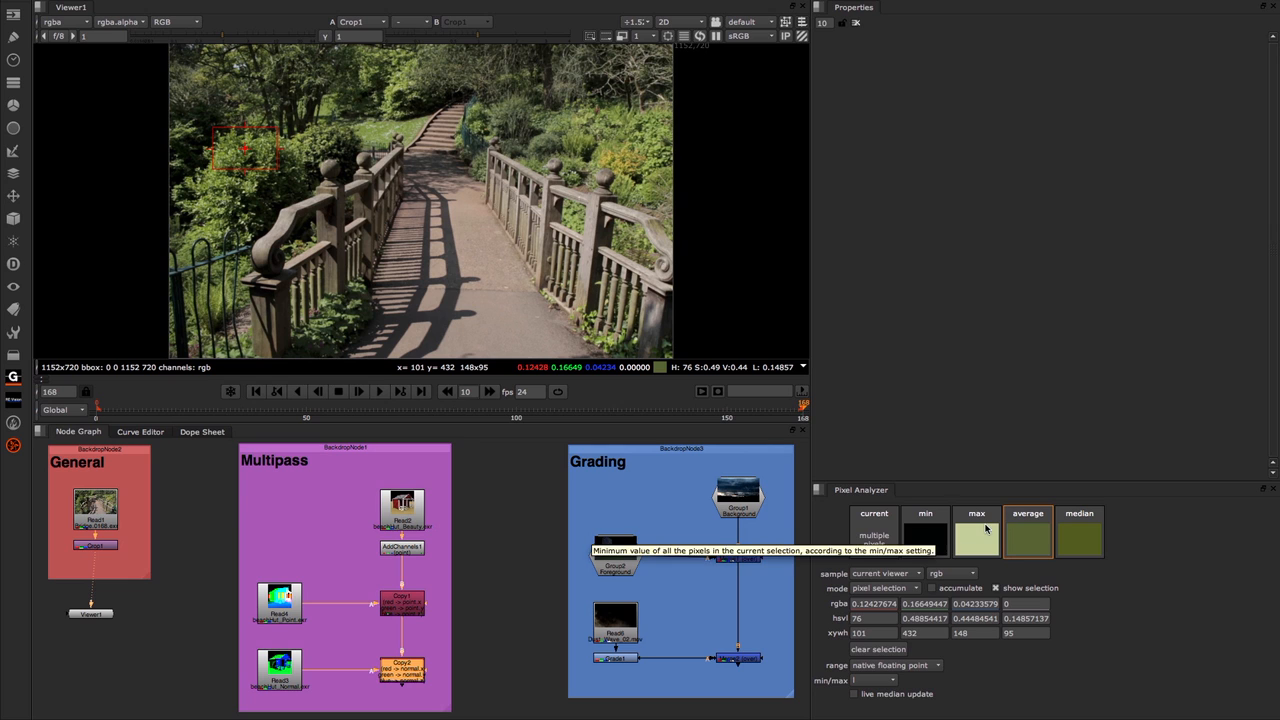
{"action": "mouse_move", "coordinate": [185, 53]}
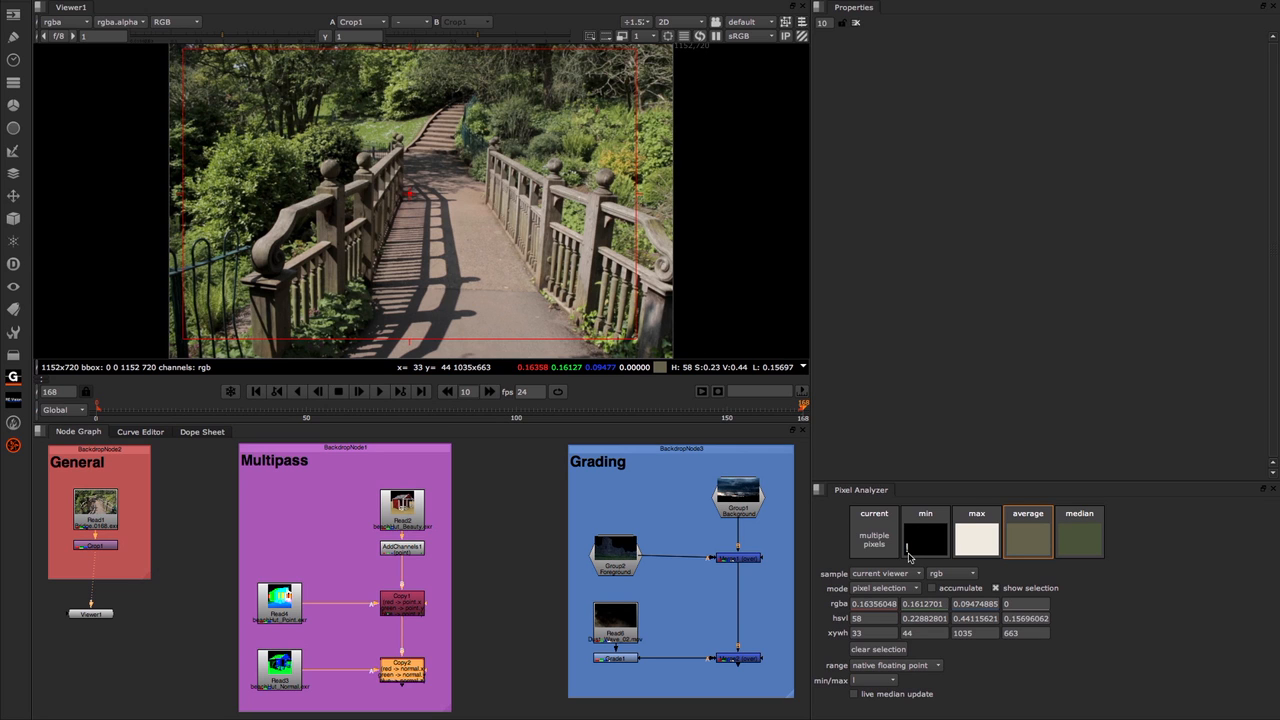
{"action": "mouse_move", "coordinate": [925, 540]}
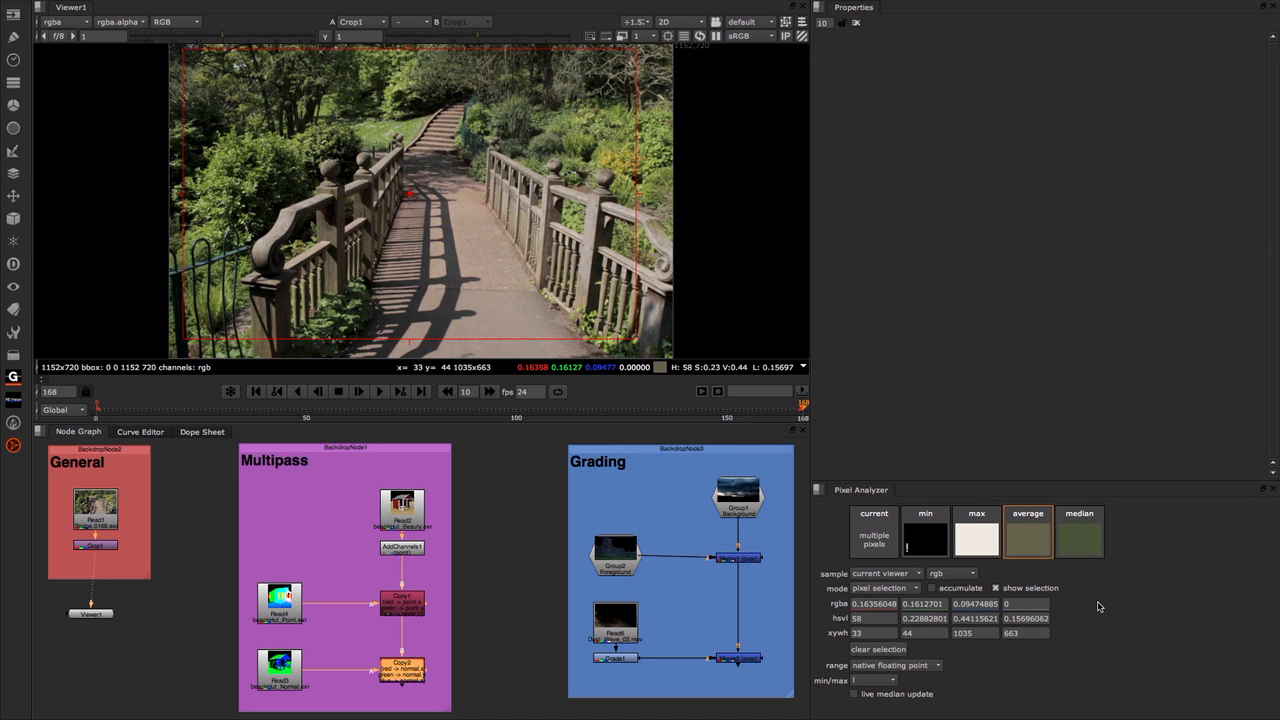
{"action": "mouse_move", "coordinate": [1070, 607]}
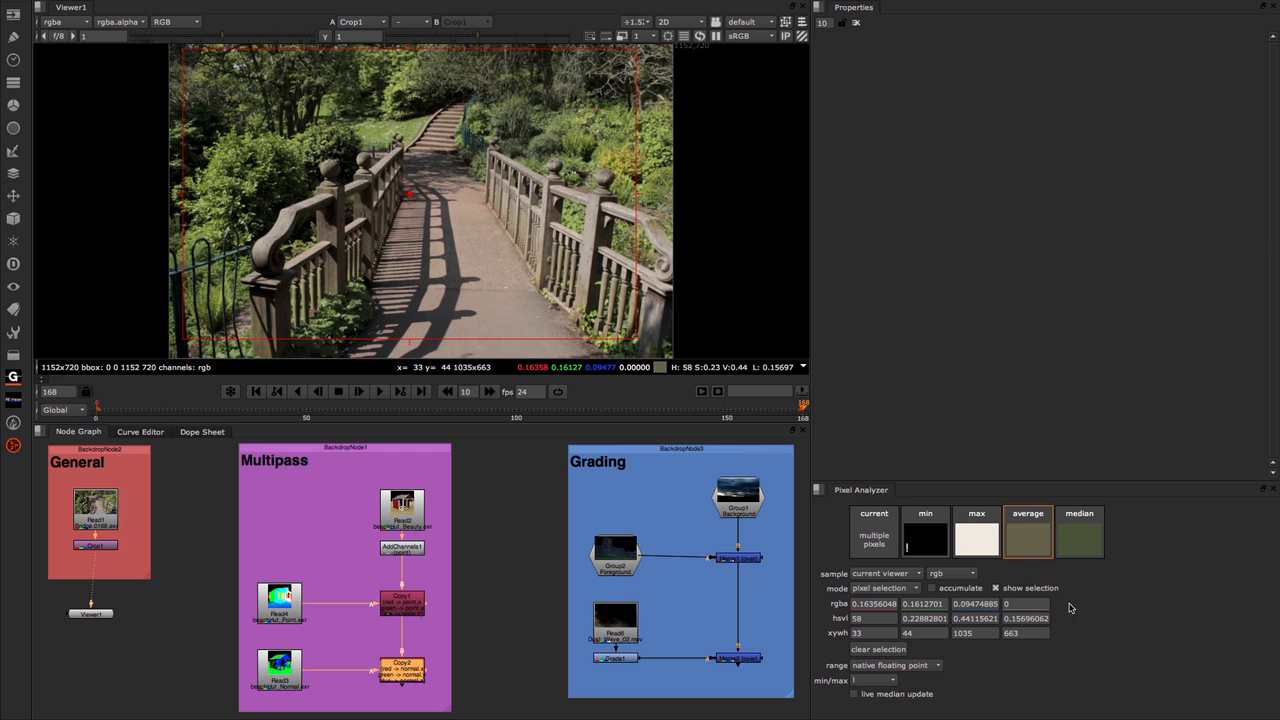
{"action": "mouse_move", "coordinate": [910, 548]}
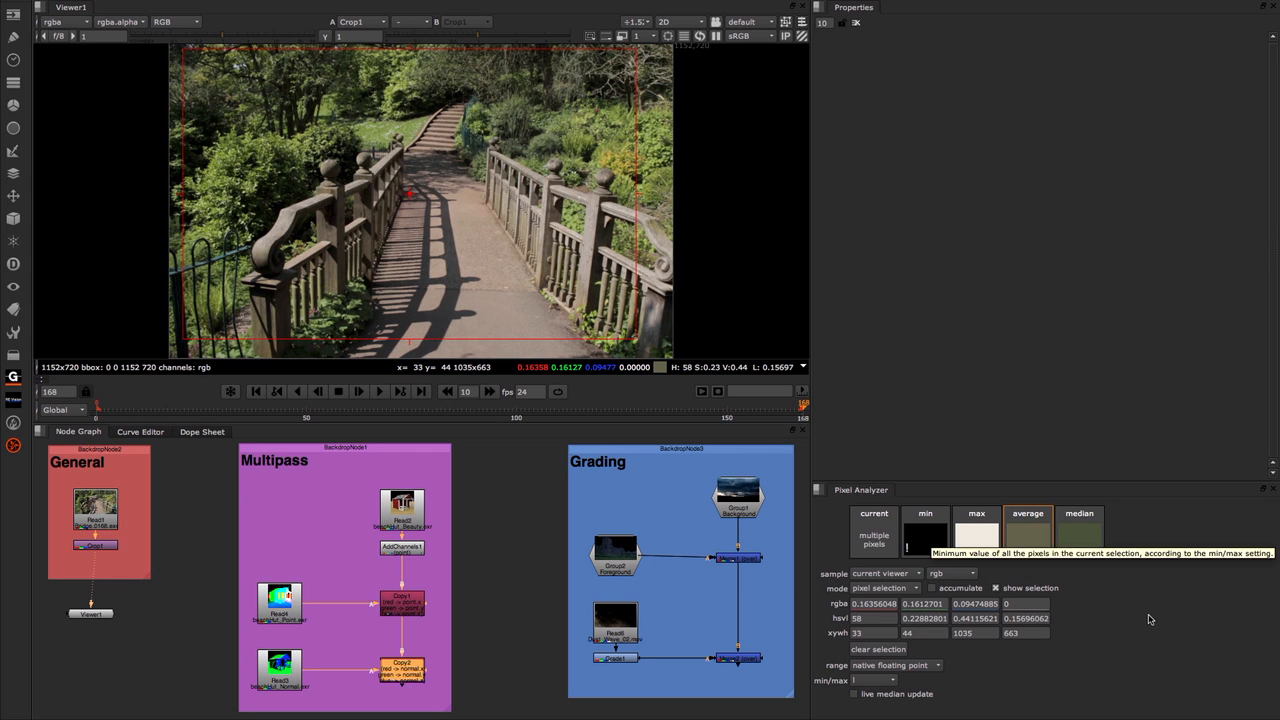
{"action": "mouse_move", "coordinate": [1149, 623]}
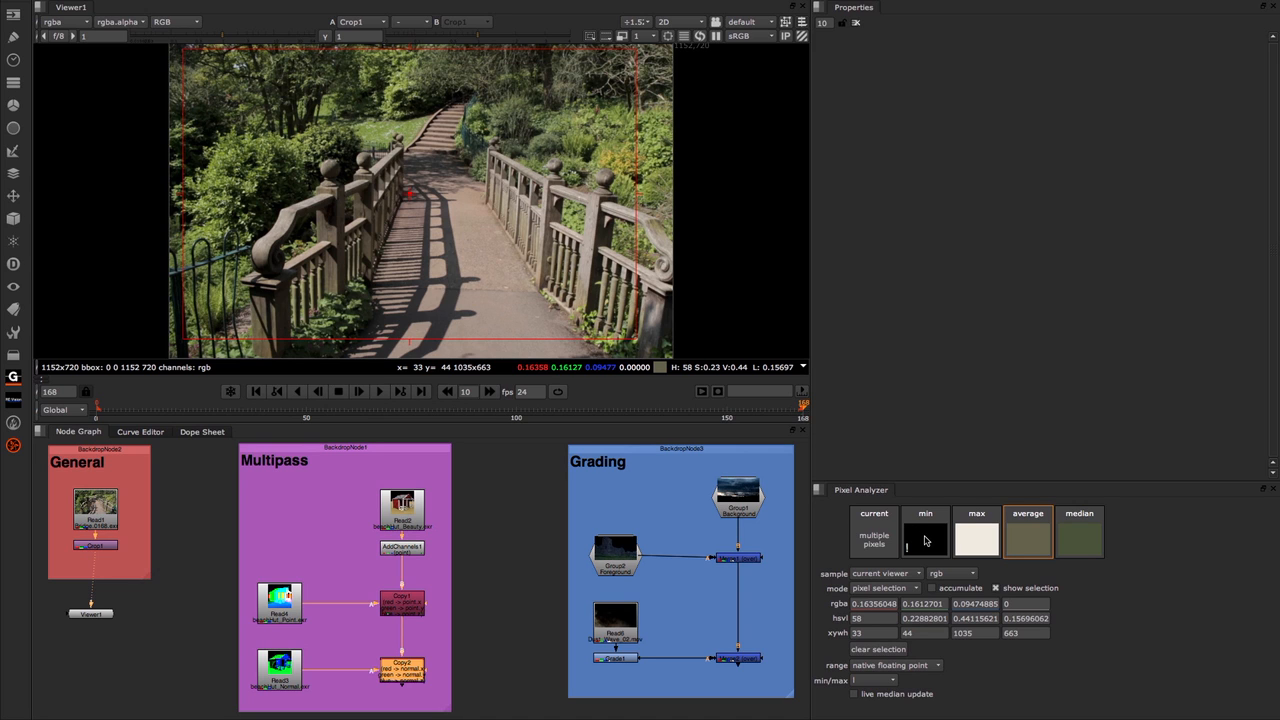
Step: Display the minimum rgba and hsvl values for the 1035×663 sampled region
{"action": "left_click", "coordinate": [925, 513]}
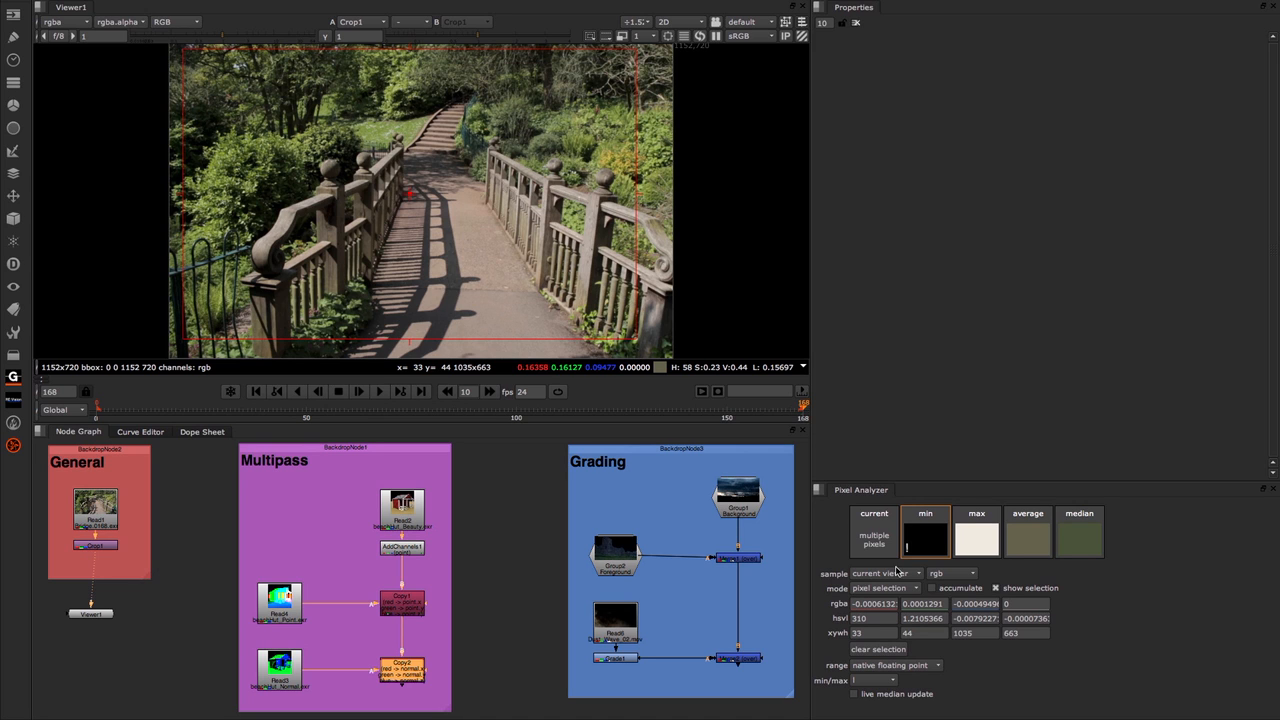
{"action": "mouse_move", "coordinate": [896, 571]}
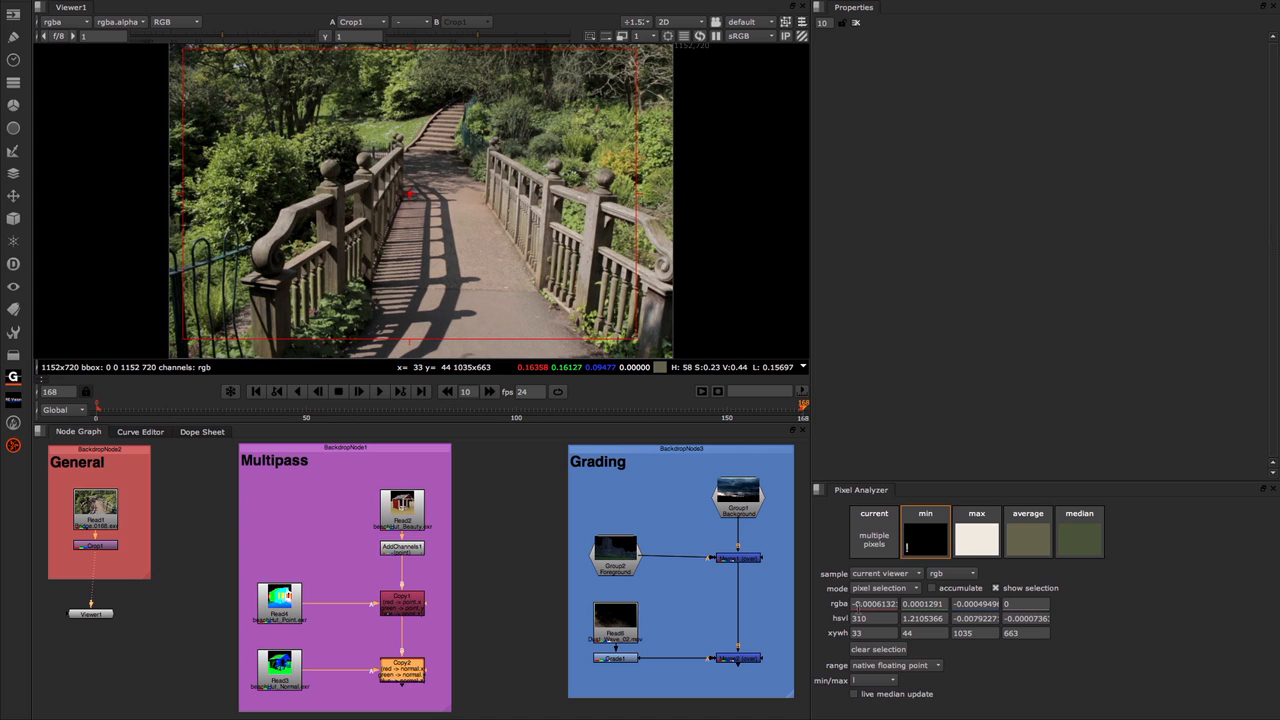
{"action": "mouse_move", "coordinate": [967, 605]}
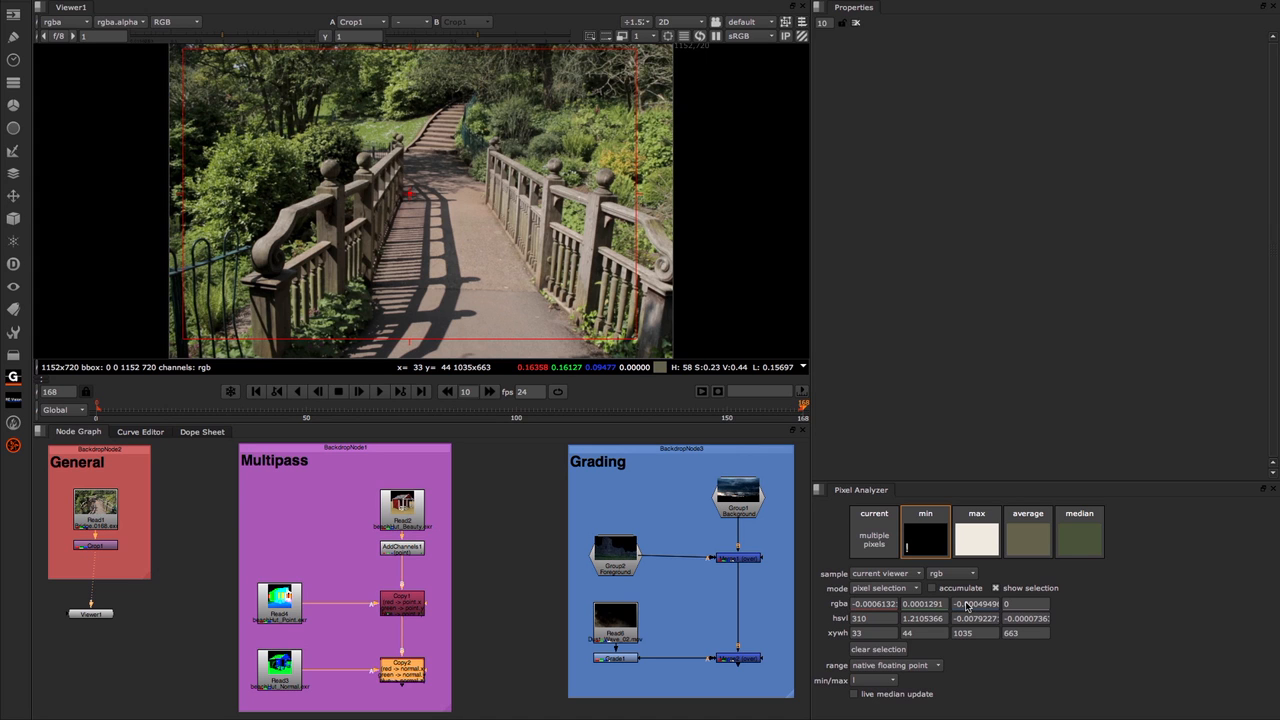
{"action": "mouse_move", "coordinate": [897, 588]}
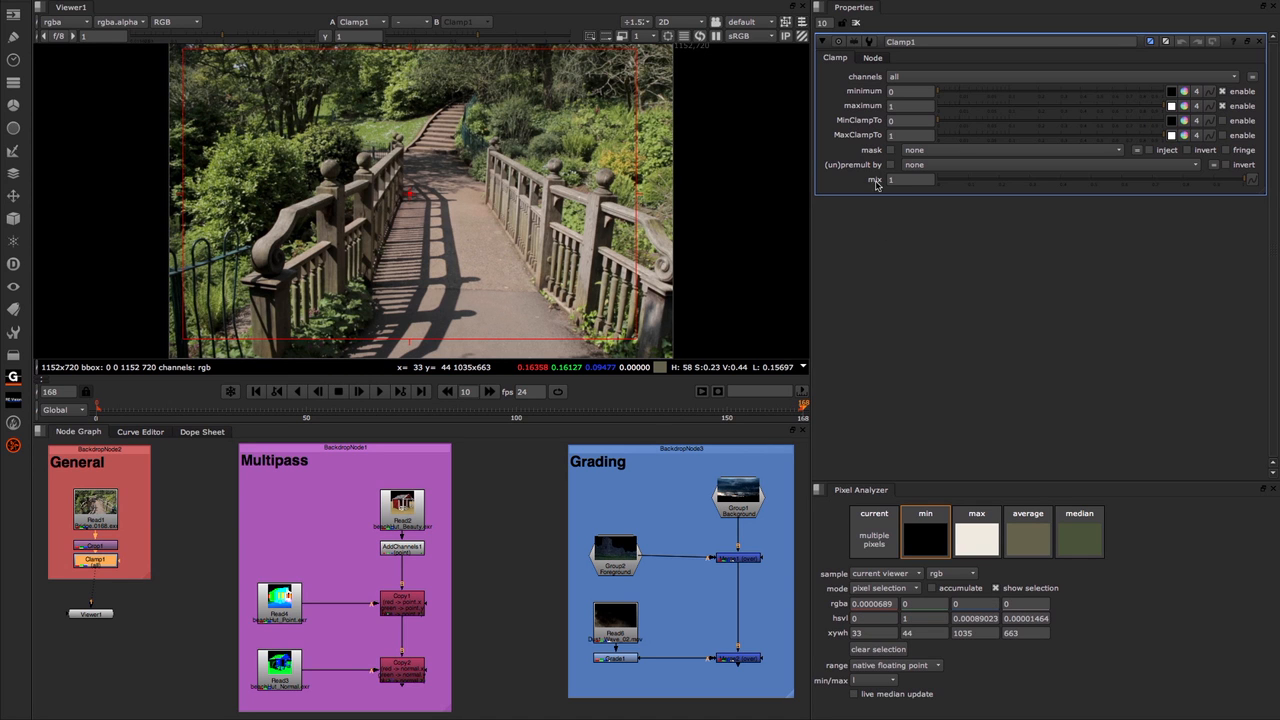
{"action": "mouse_move", "coordinate": [826, 610]}
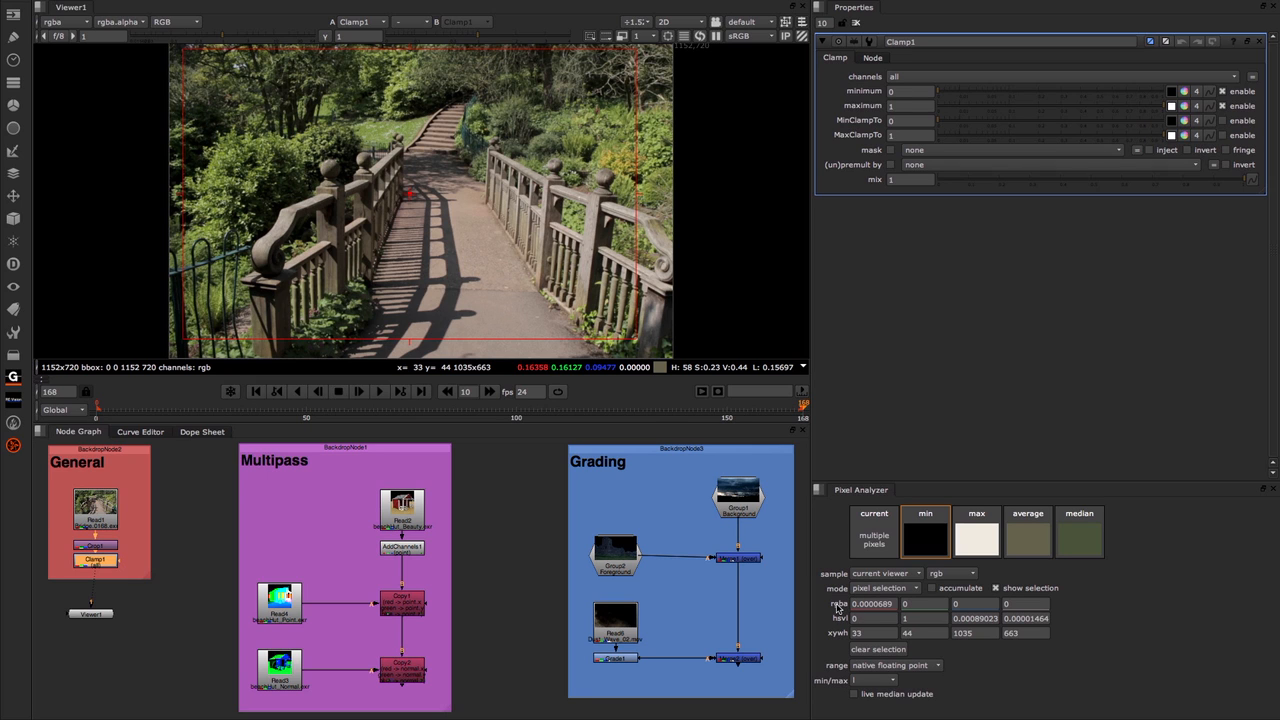
{"action": "mouse_move", "coordinate": [986, 608]}
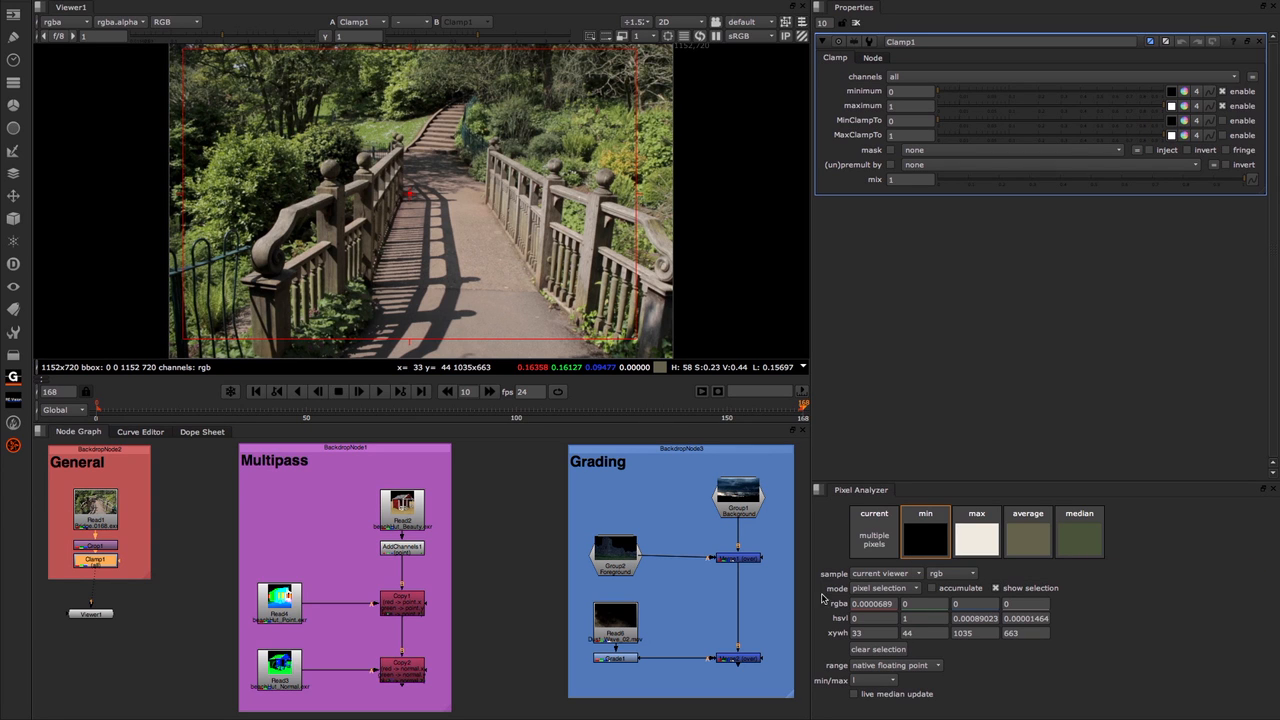
{"action": "mouse_move", "coordinate": [438, 596]}
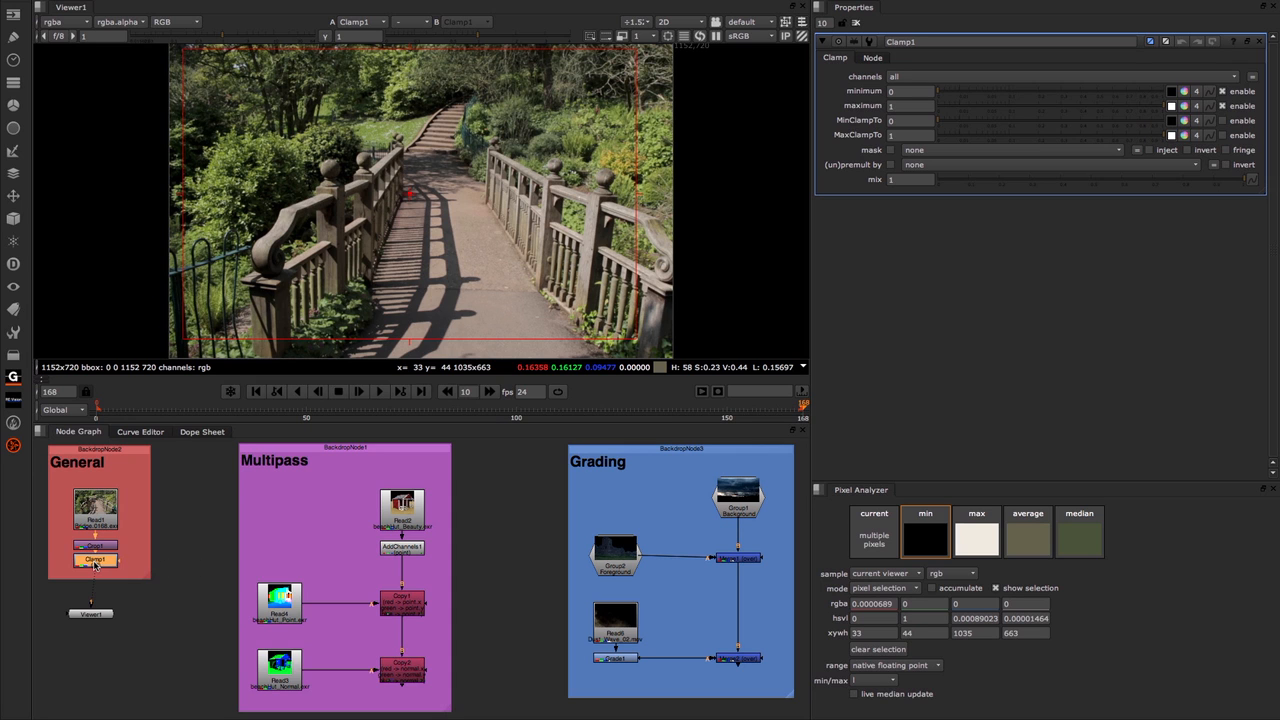
{"action": "mouse_move", "coordinate": [96, 565]}
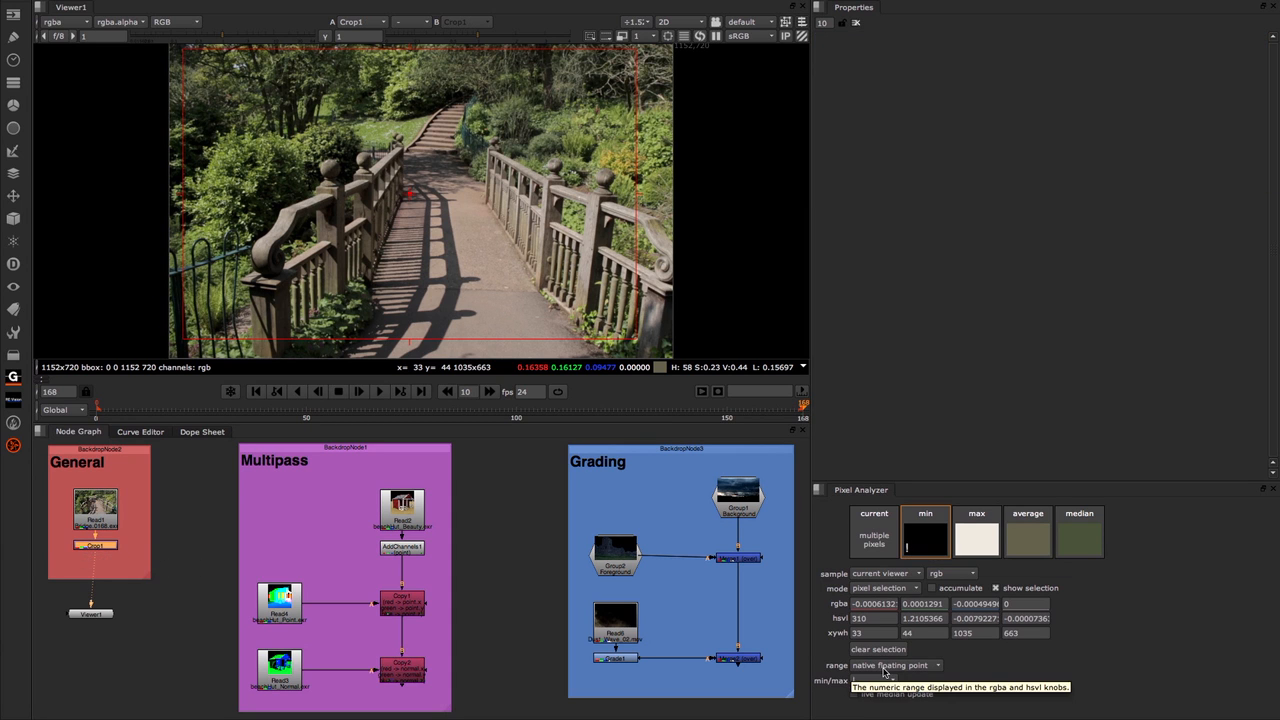
{"action": "left_click", "coordinate": [893, 665]}
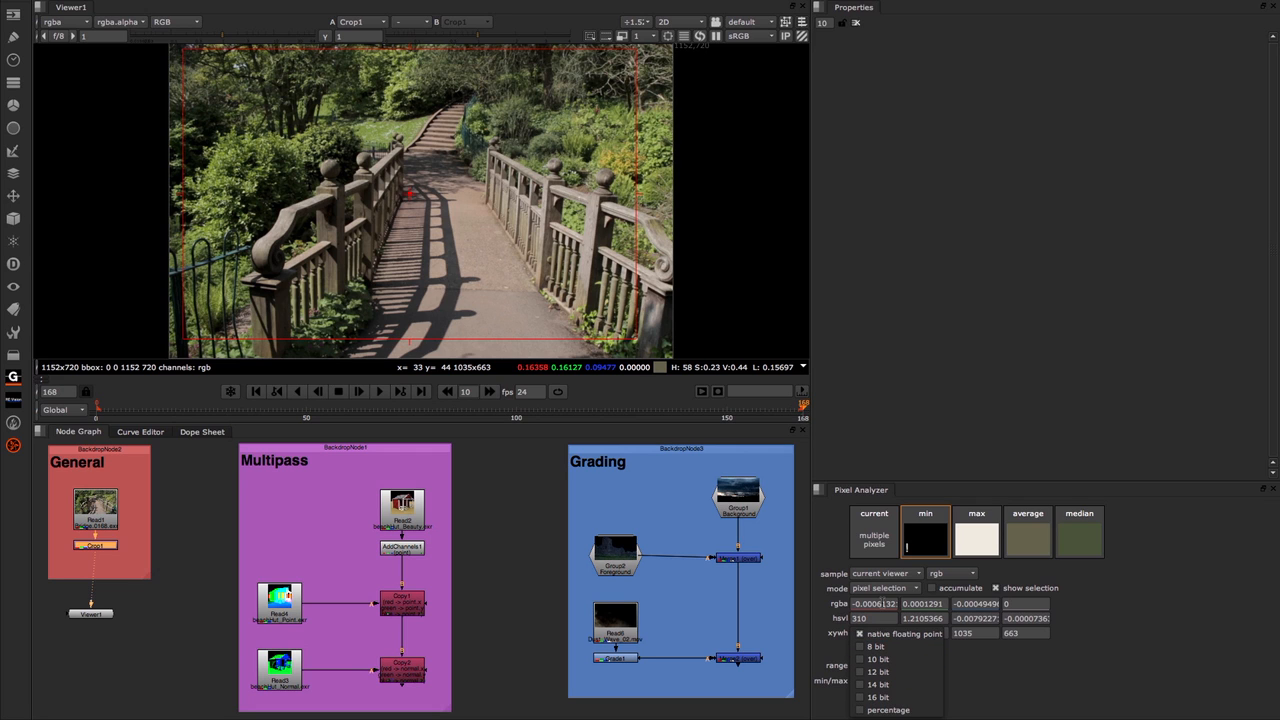
{"action": "left_click", "coordinate": [877, 646]}
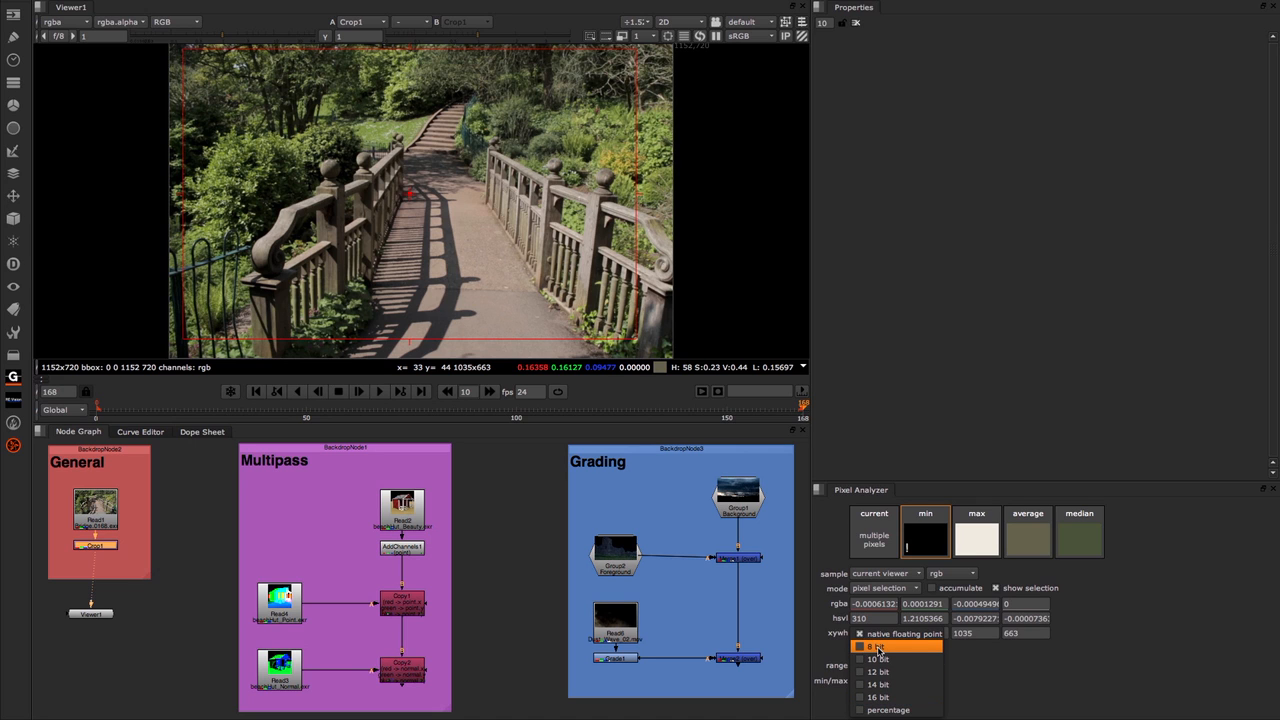
{"action": "left_click", "coordinate": [877, 647]}
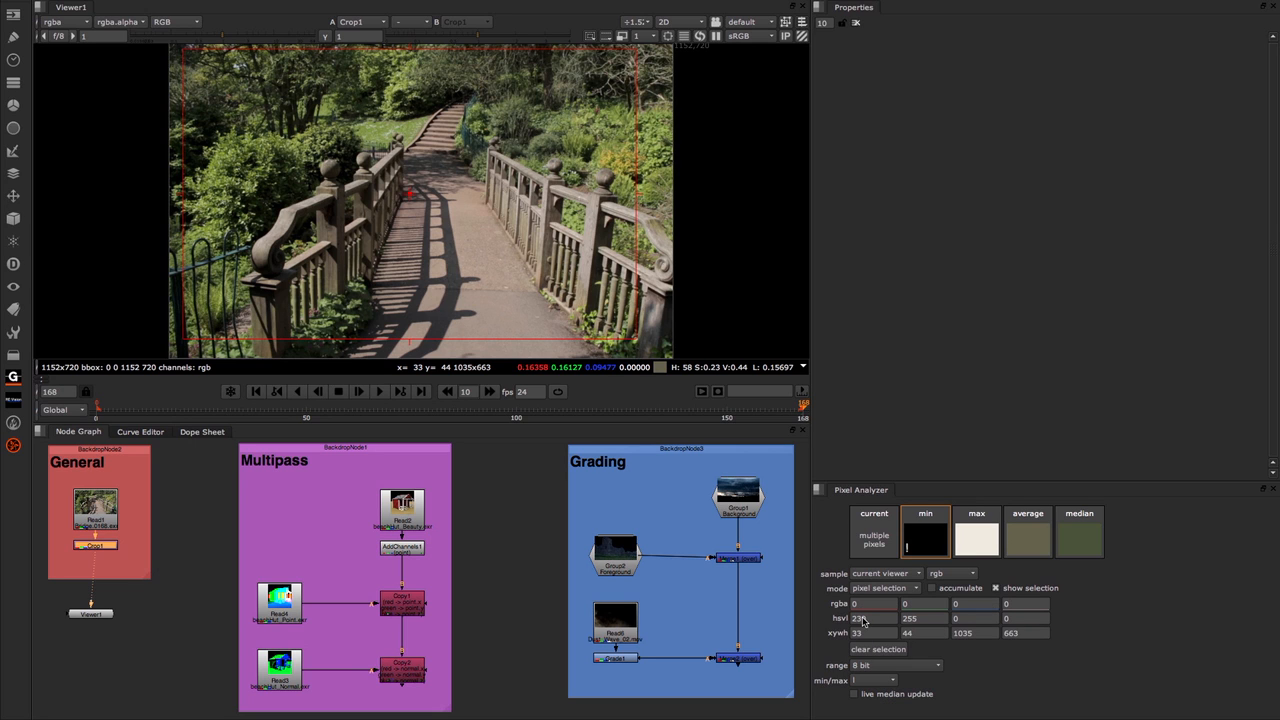
{"action": "mouse_move", "coordinate": [870, 603]}
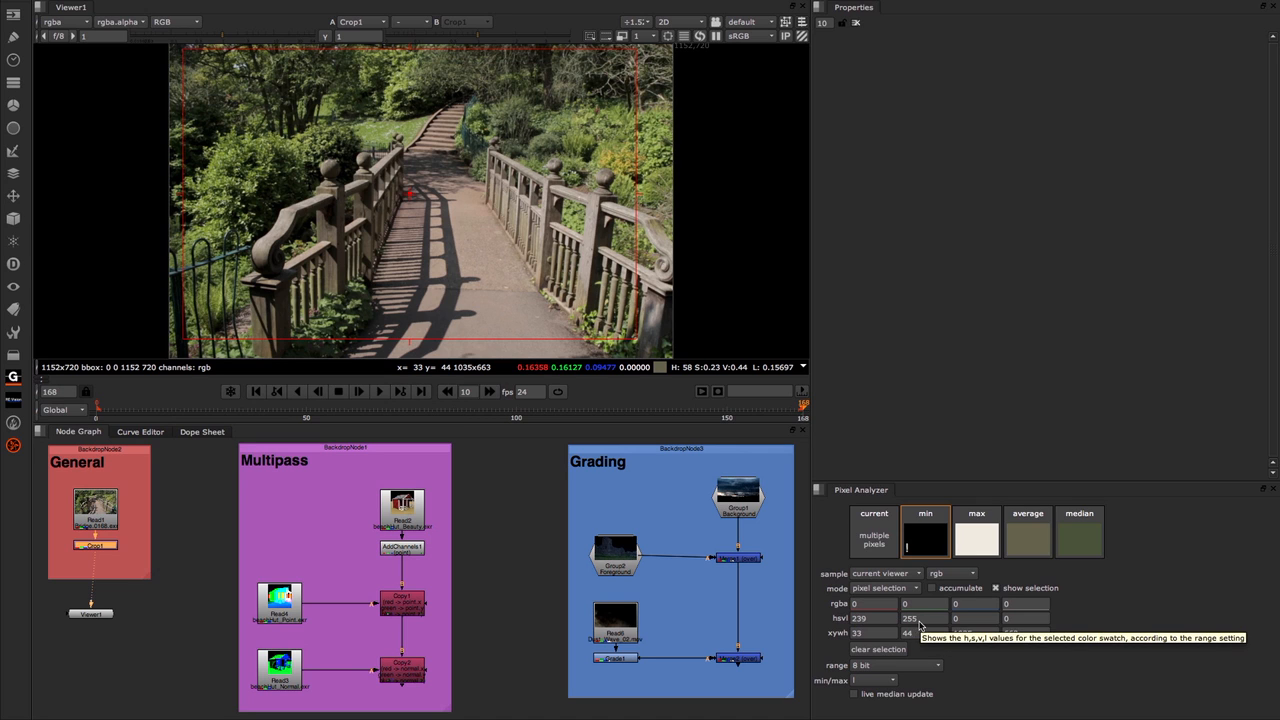
{"action": "left_click", "coordinate": [895, 665]}
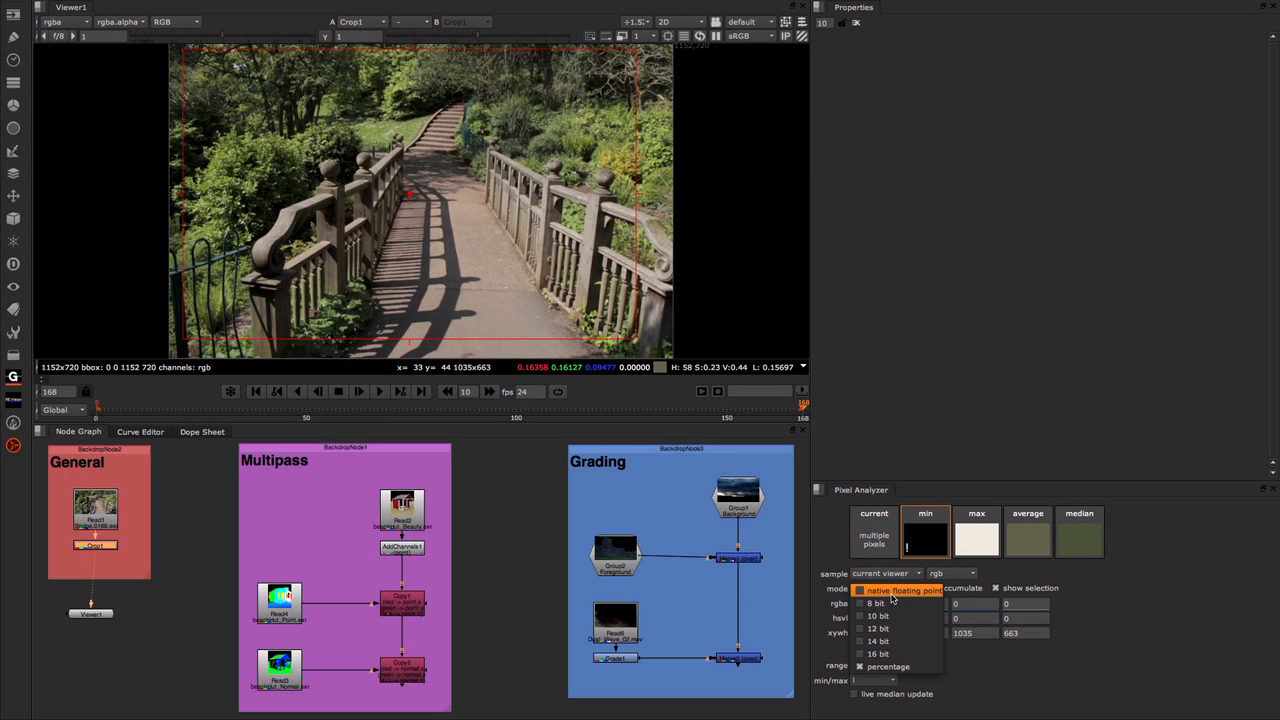
{"action": "left_click", "coordinate": [882, 587]}
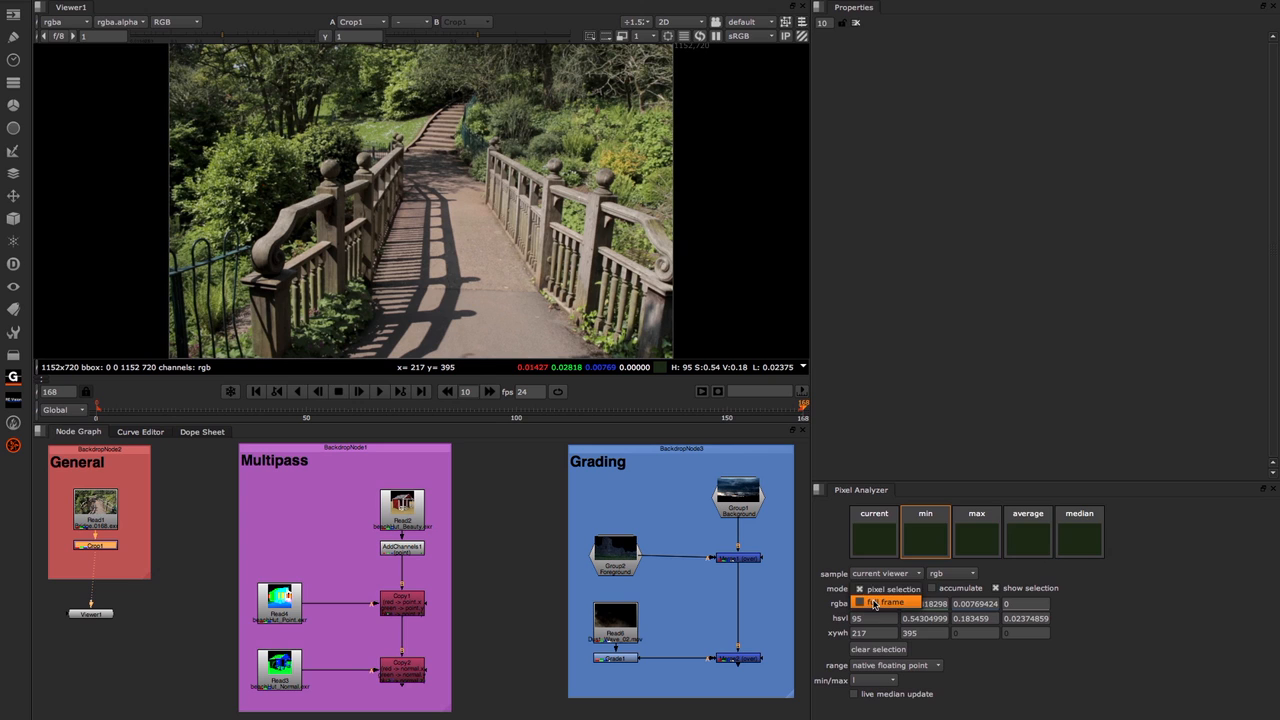
Step: Switch the Pixel Analyzer to full-frame mode to measure the whole 1152×718 garden image
{"action": "left_click", "coordinate": [870, 588]}
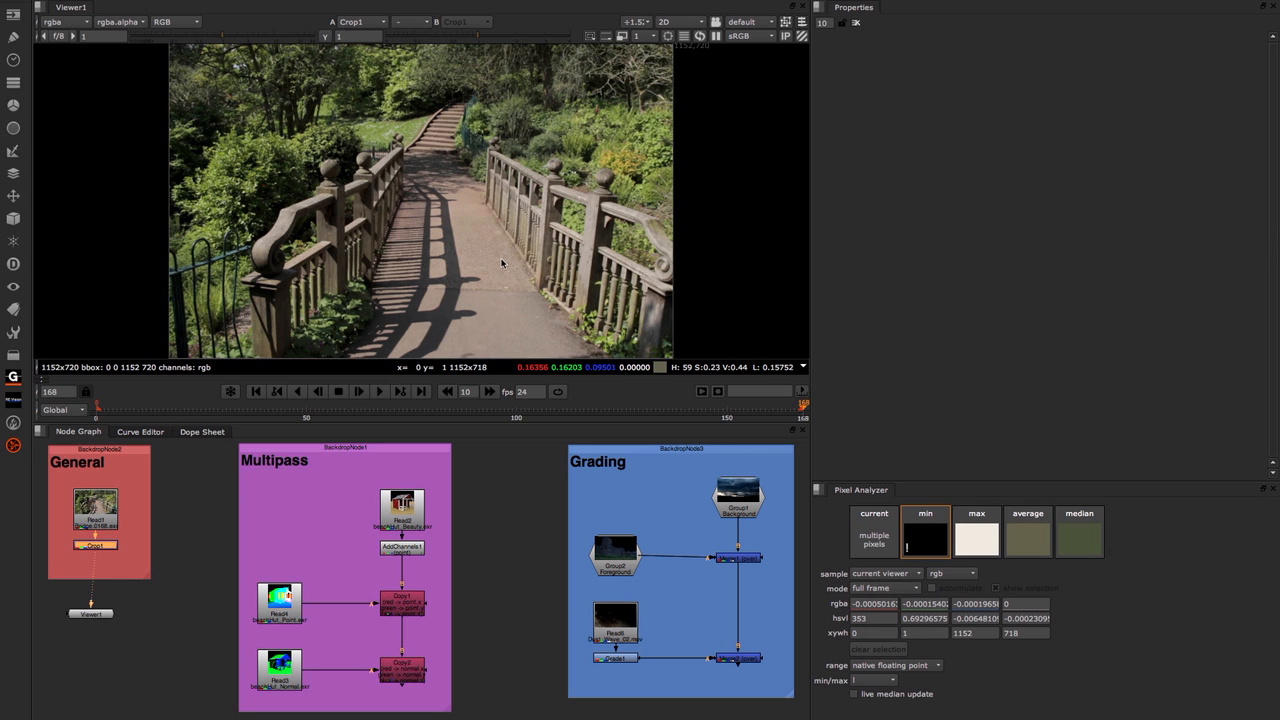
{"action": "mouse_move", "coordinate": [643, 325]}
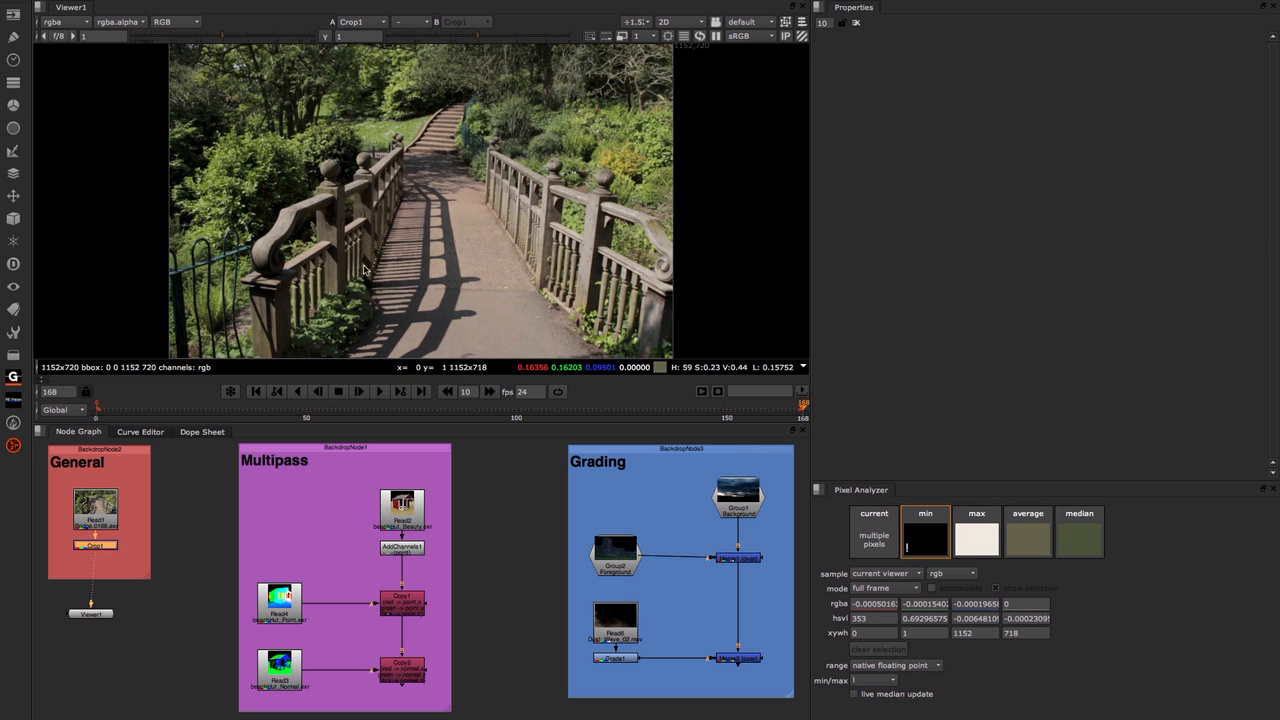
{"action": "mouse_move", "coordinate": [369, 180]}
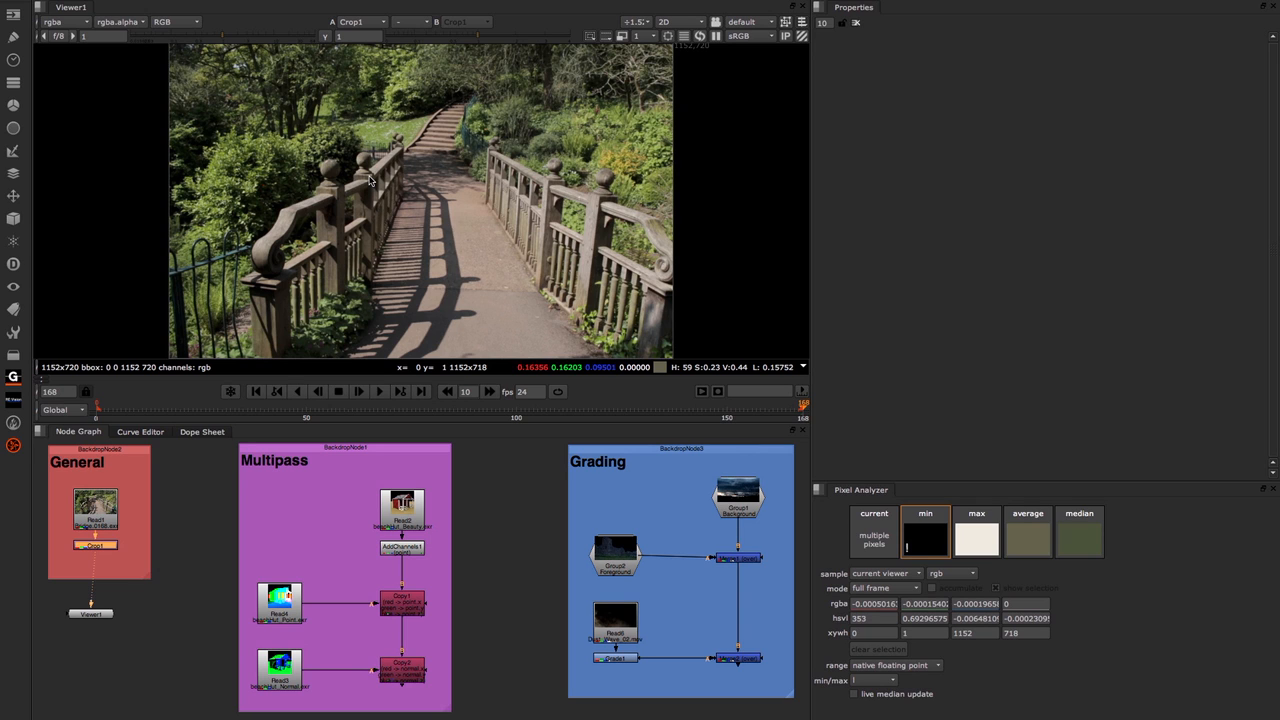
{"action": "mouse_move", "coordinate": [492, 247]}
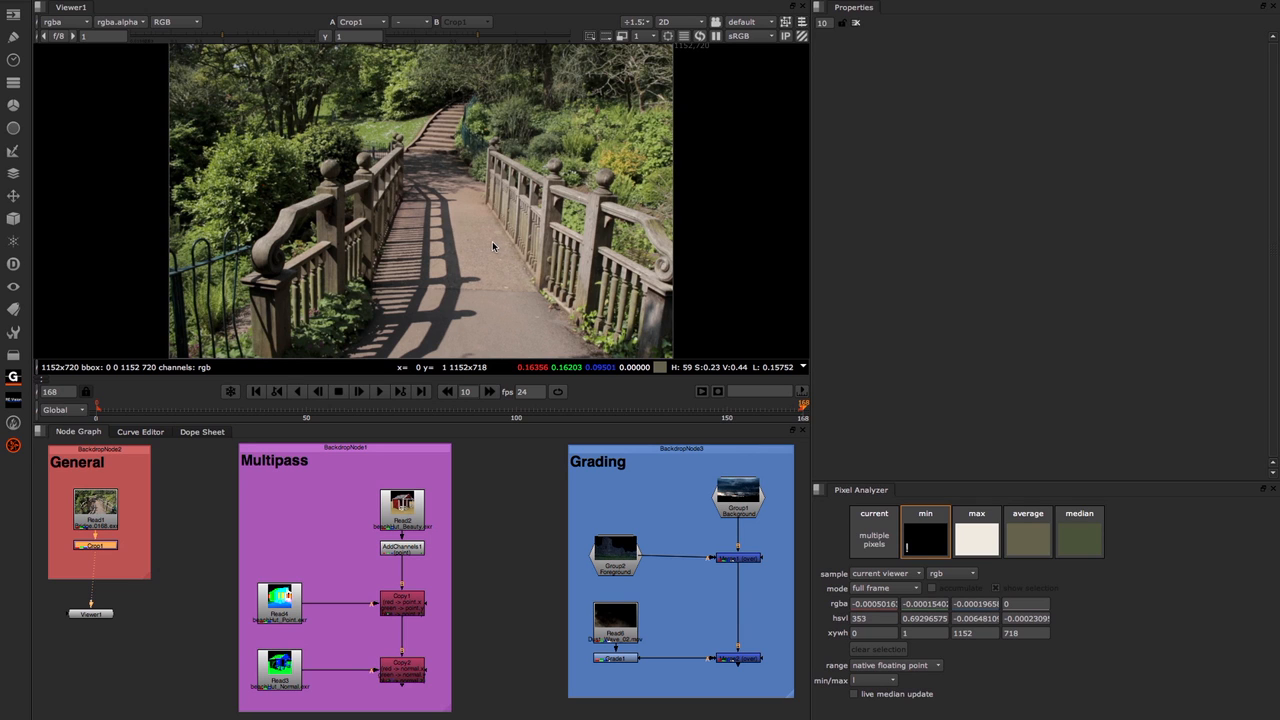
{"action": "mouse_move", "coordinate": [485, 197]}
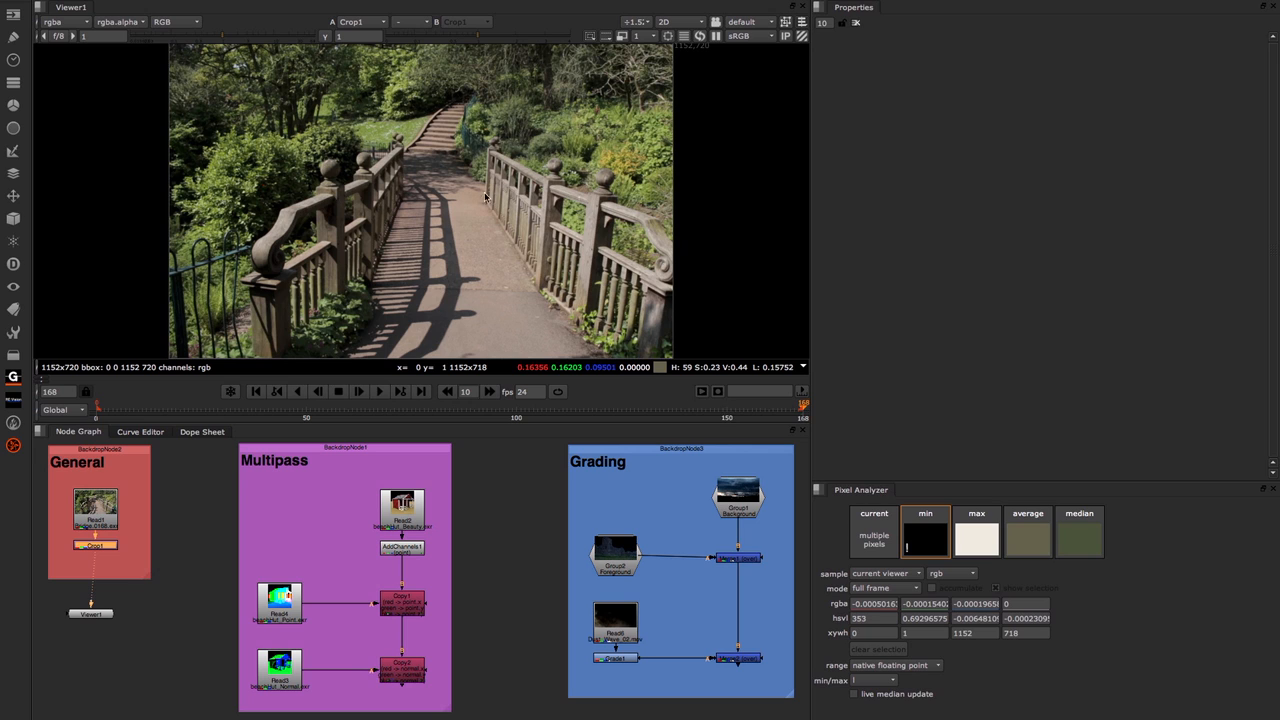
{"action": "mouse_move", "coordinate": [606, 268]}
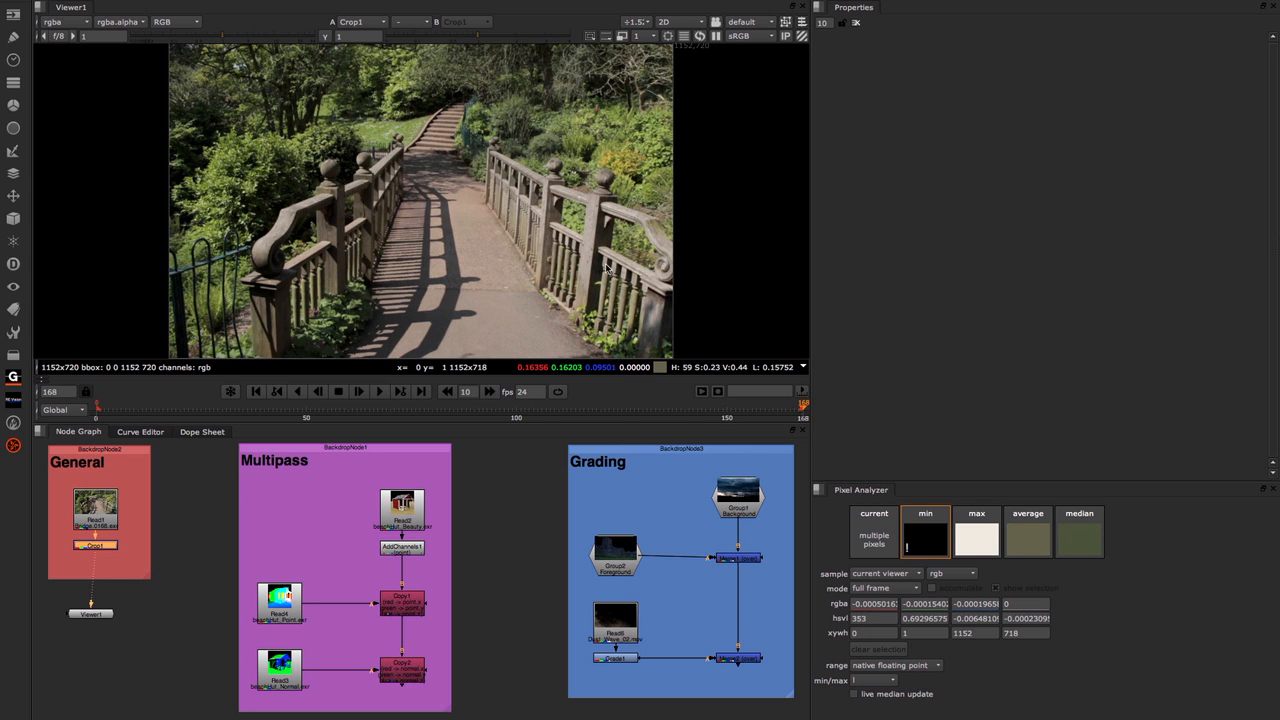
{"action": "mouse_move", "coordinate": [435, 295]}
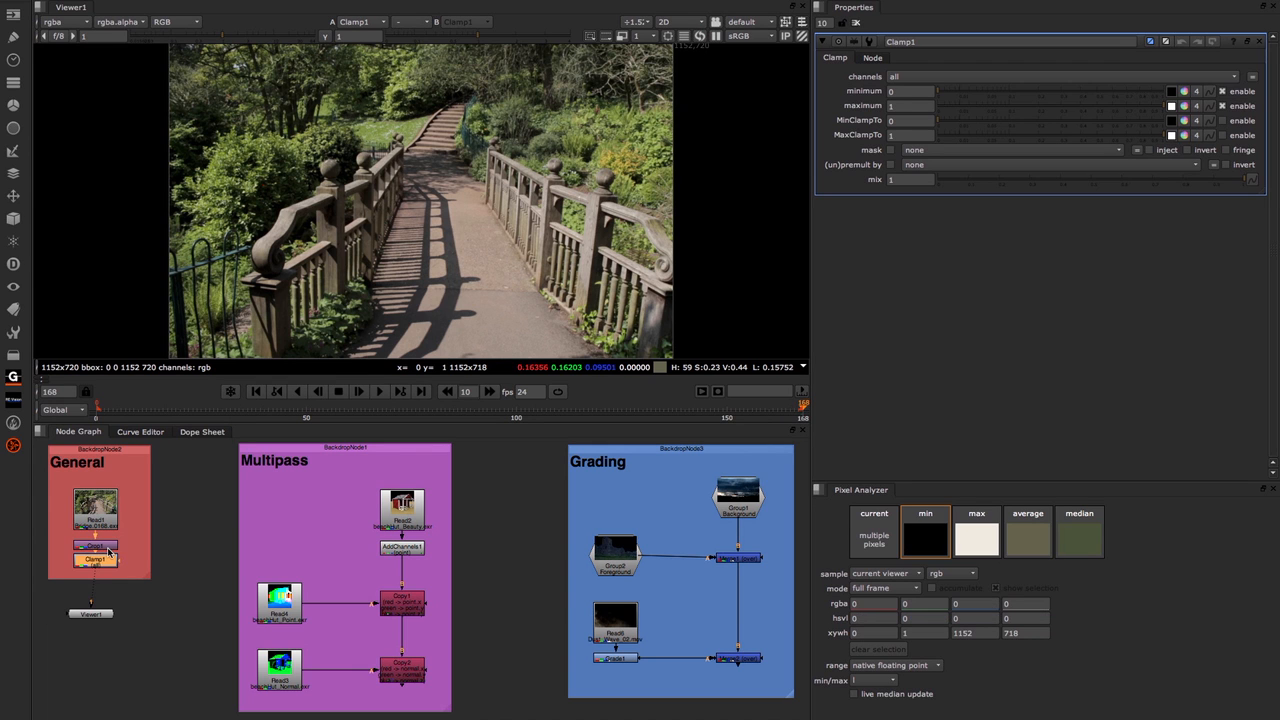
{"action": "mouse_move", "coordinate": [378, 247]}
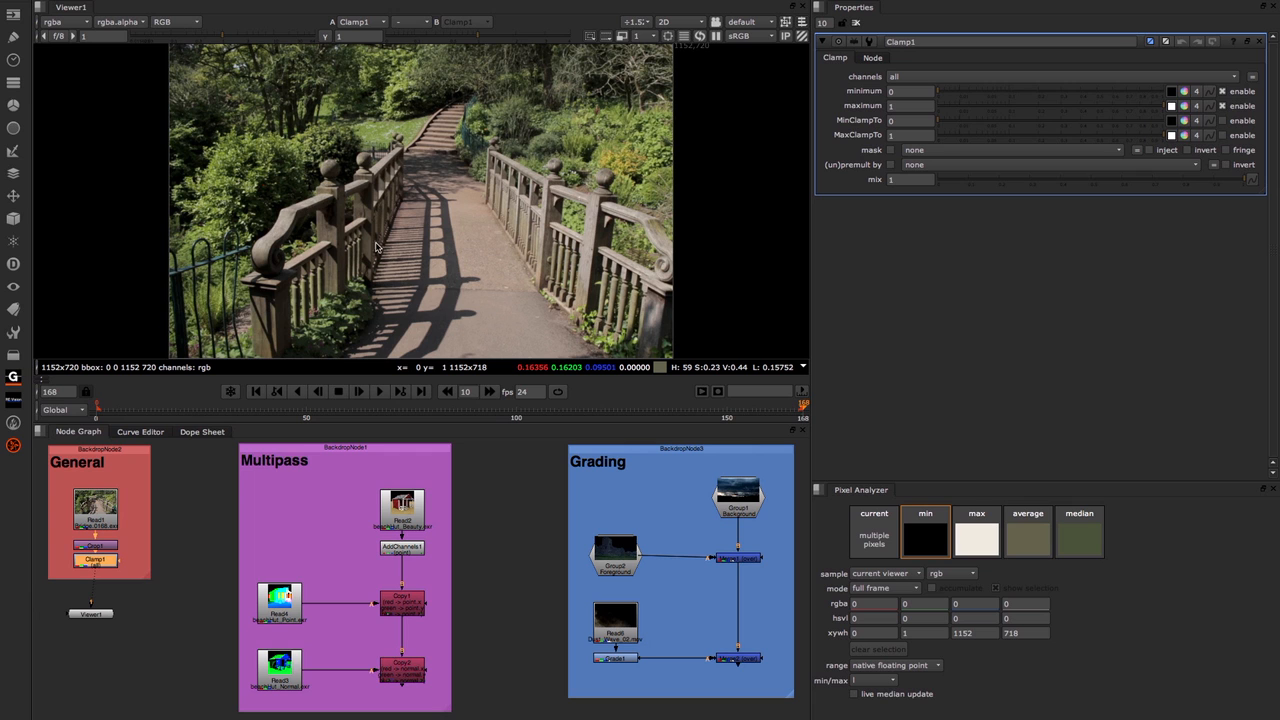
{"action": "mouse_move", "coordinate": [235, 153]}
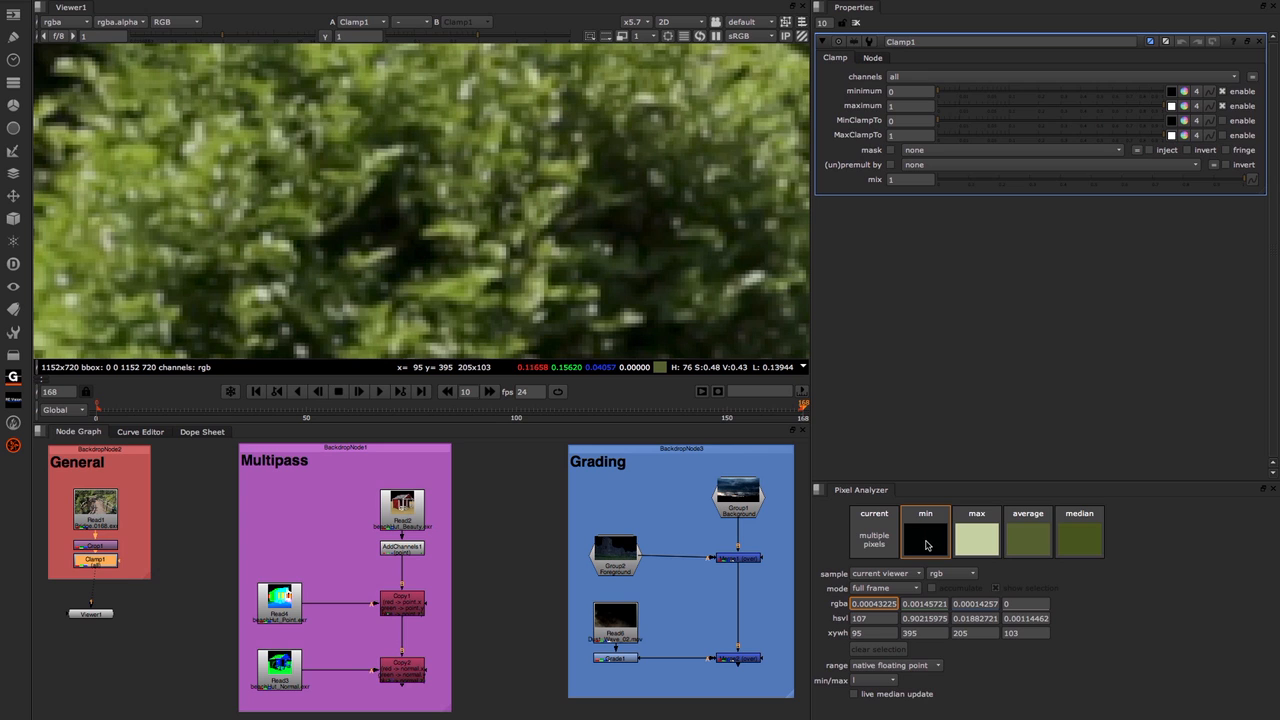
{"action": "mouse_move", "coordinate": [1026, 540]}
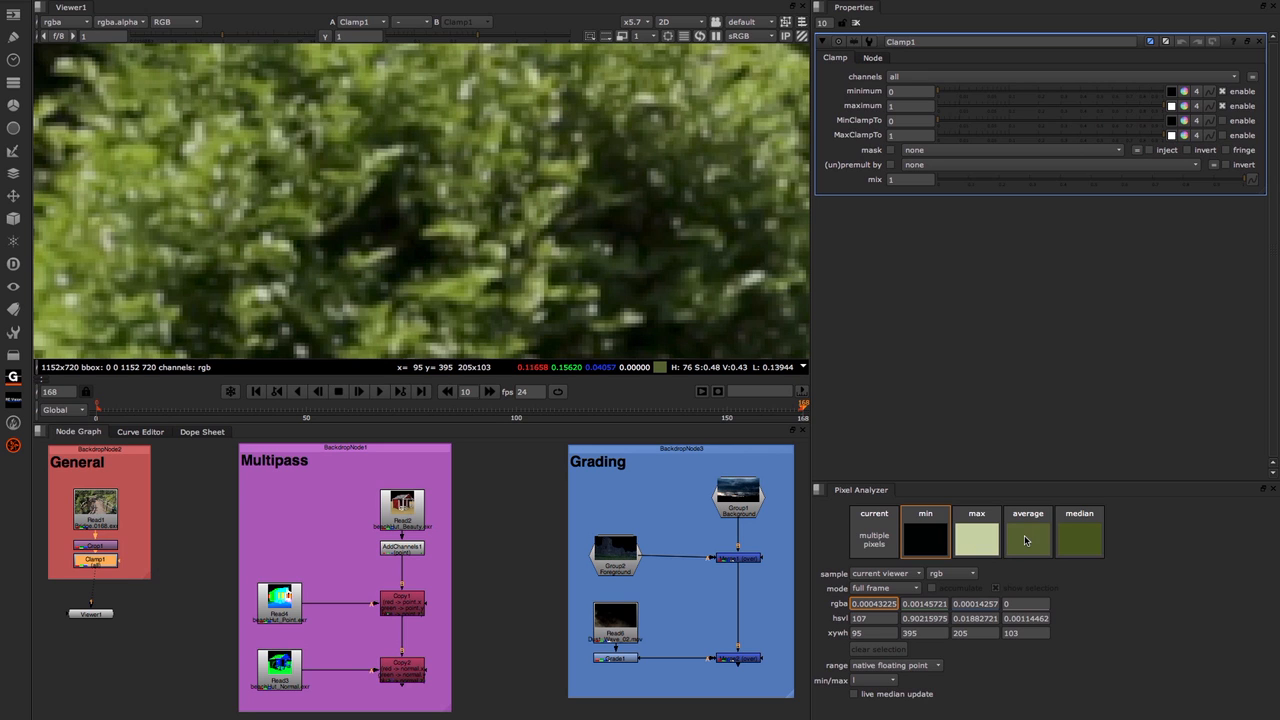
{"action": "mouse_move", "coordinate": [437, 217]}
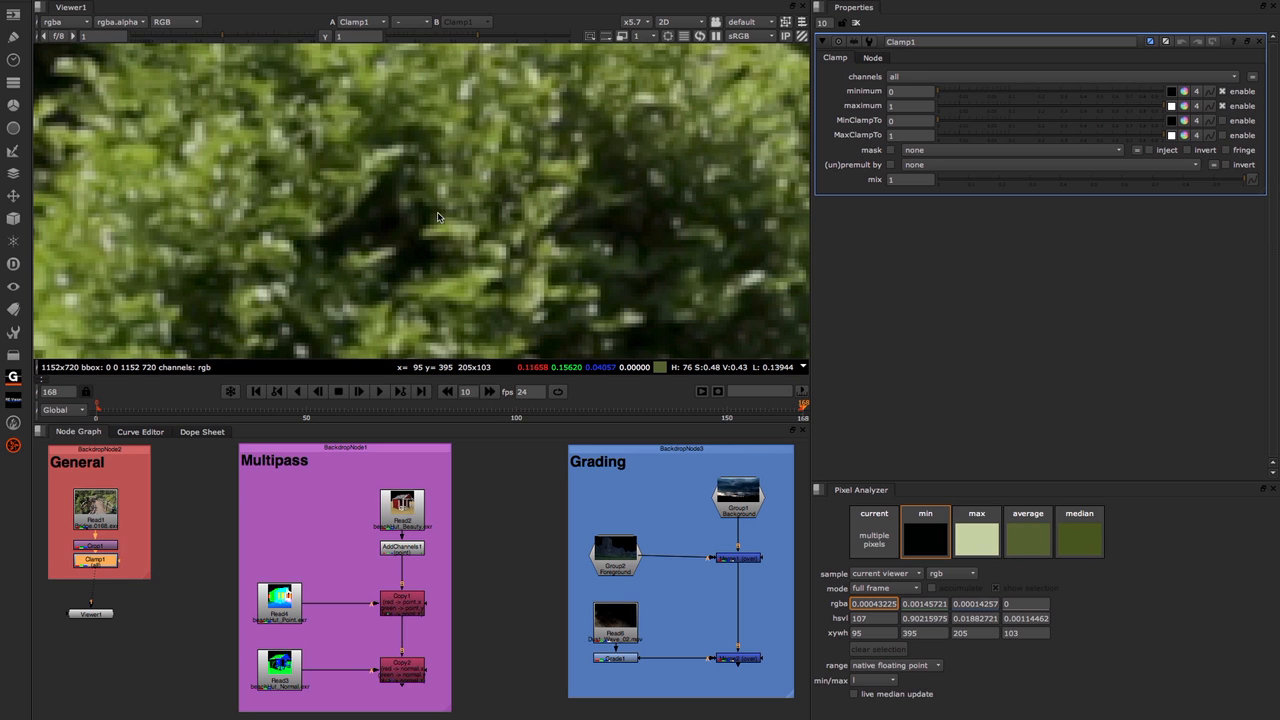
{"action": "mouse_move", "coordinate": [630, 219]}
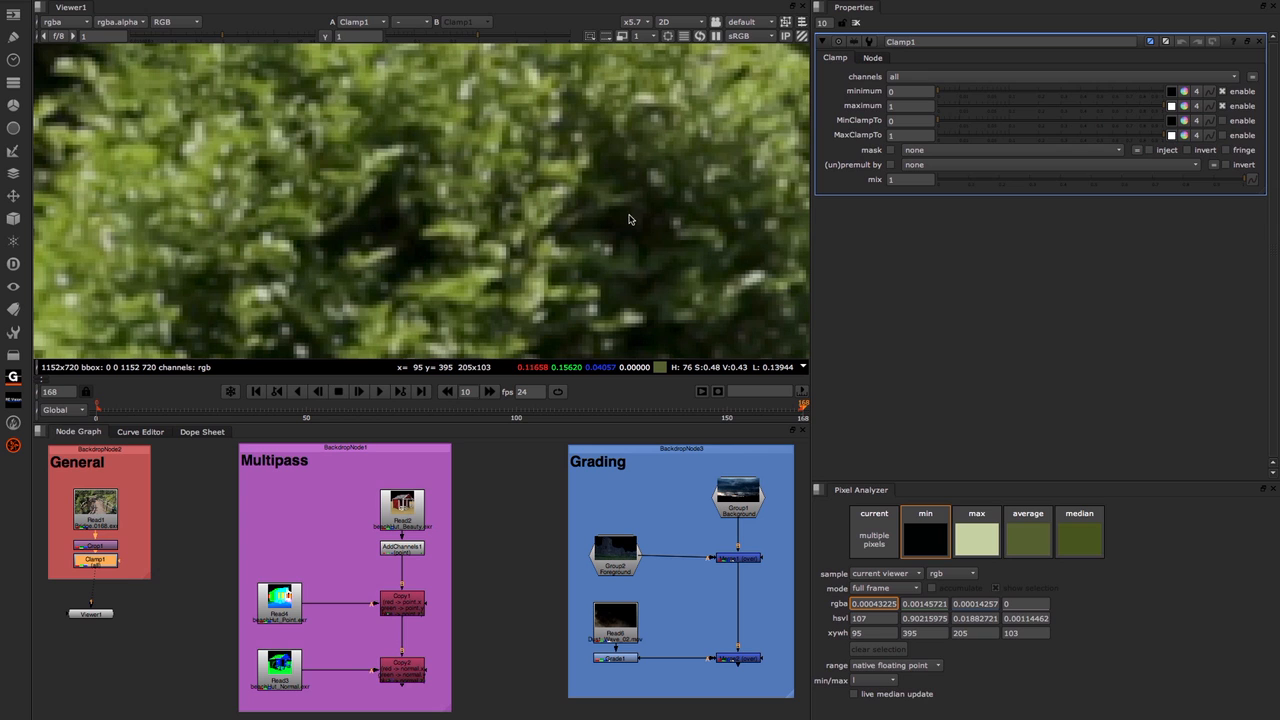
{"action": "mouse_move", "coordinate": [769, 312]}
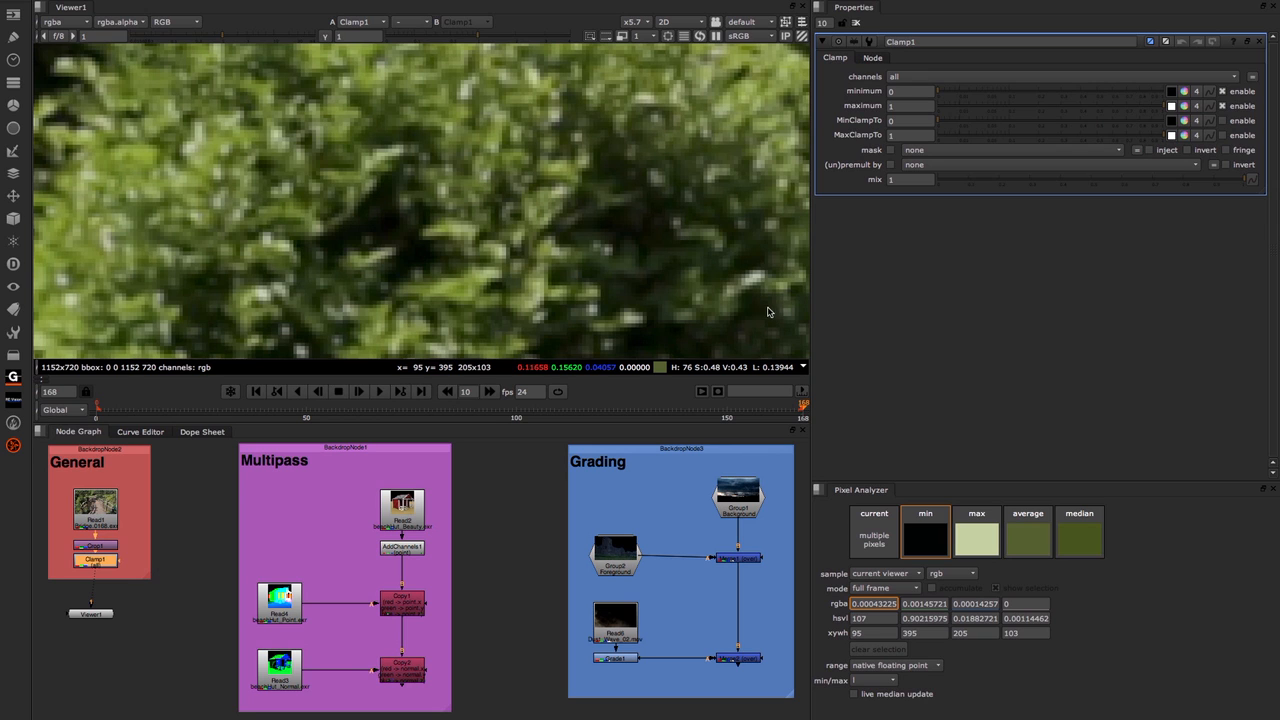
{"action": "mouse_move", "coordinate": [739, 247]}
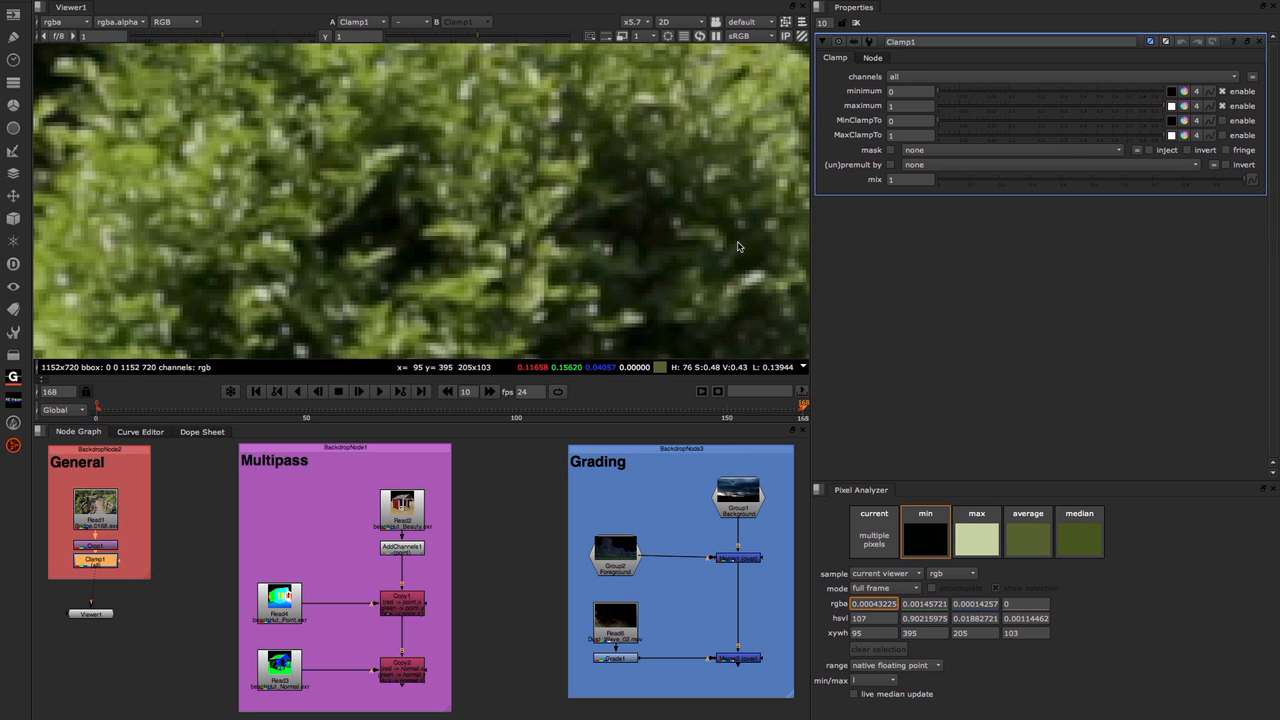
{"action": "mouse_move", "coordinate": [742, 281]}
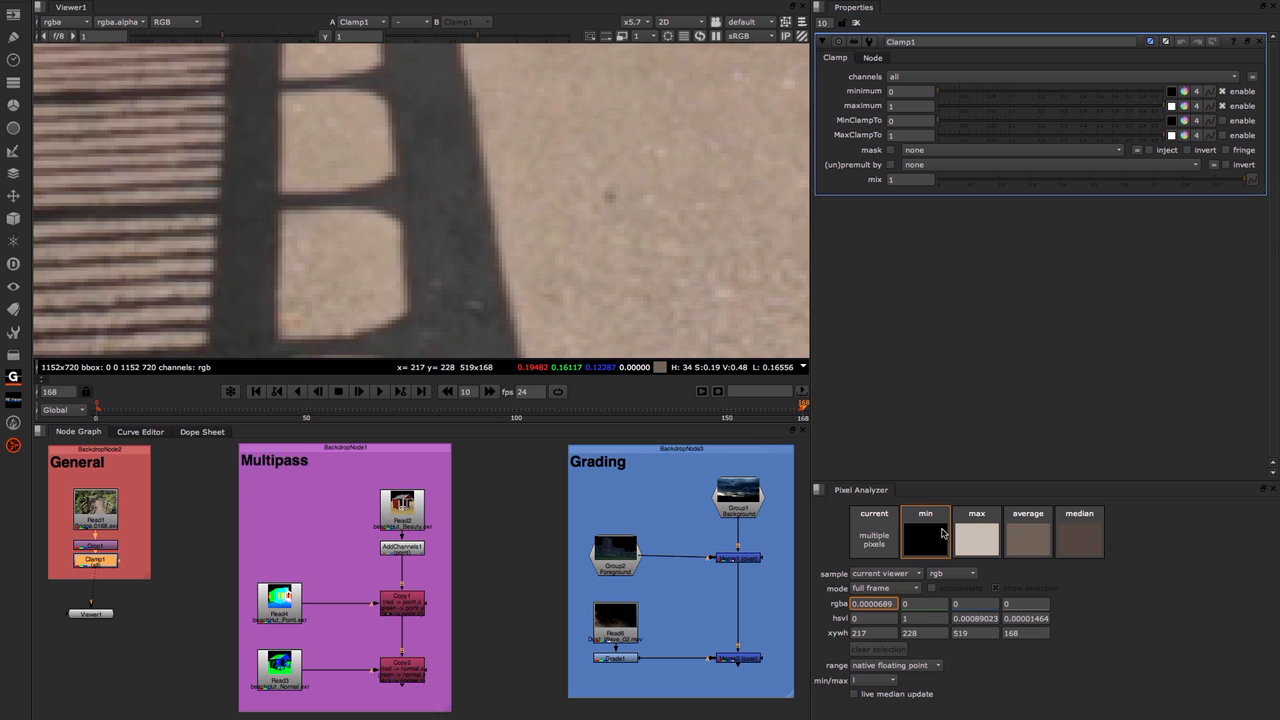
{"action": "mouse_move", "coordinate": [1065, 536]}
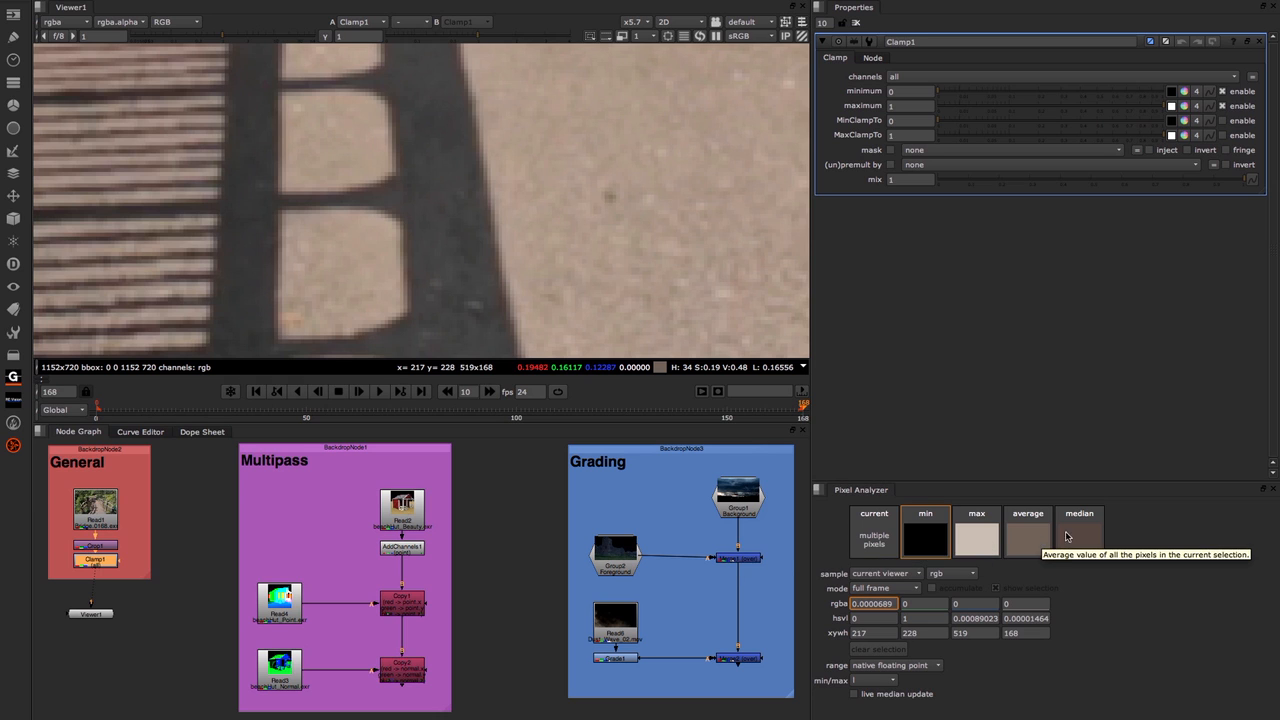
{"action": "mouse_move", "coordinate": [1079, 513]}
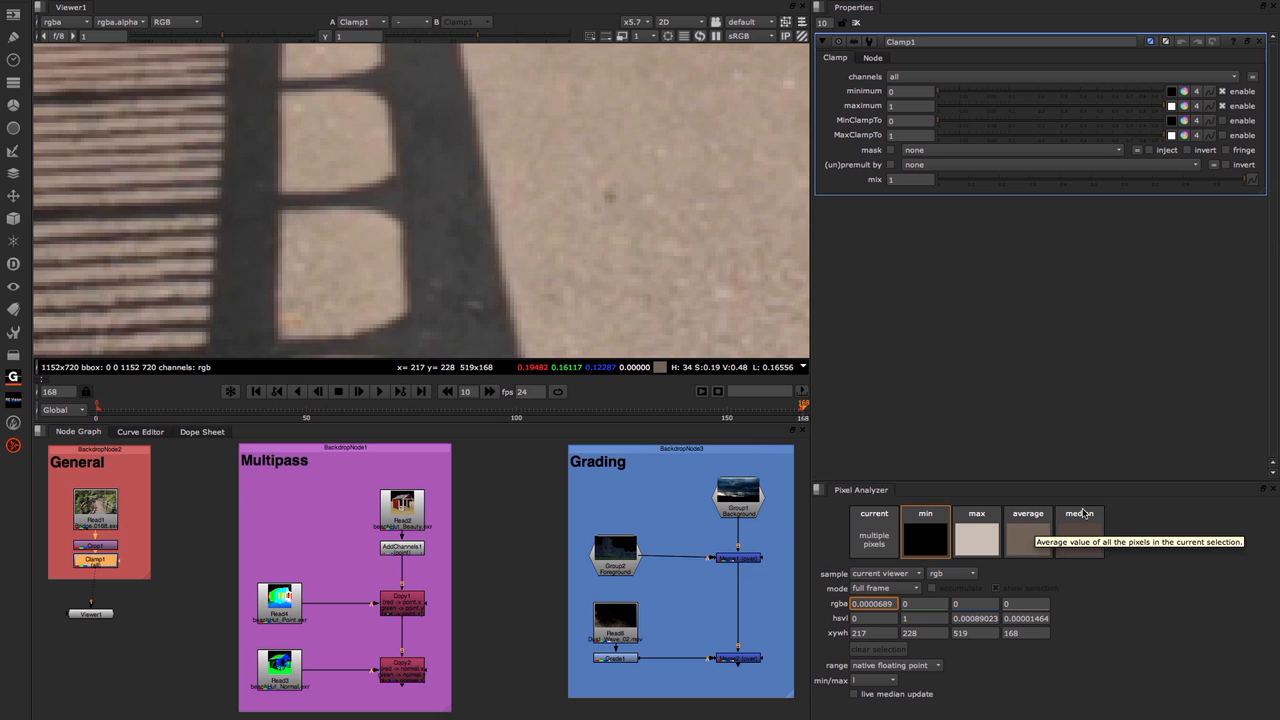
{"action": "mouse_move", "coordinate": [500, 203]}
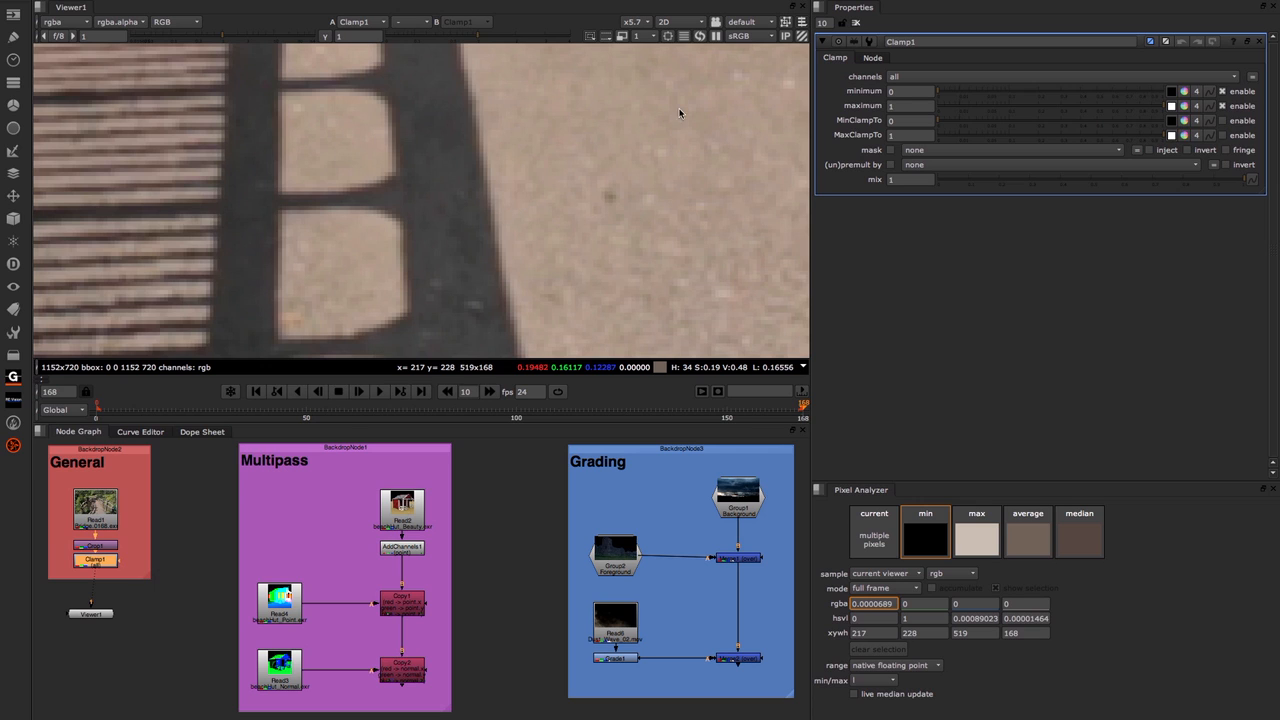
{"action": "mouse_move", "coordinate": [970, 505]}
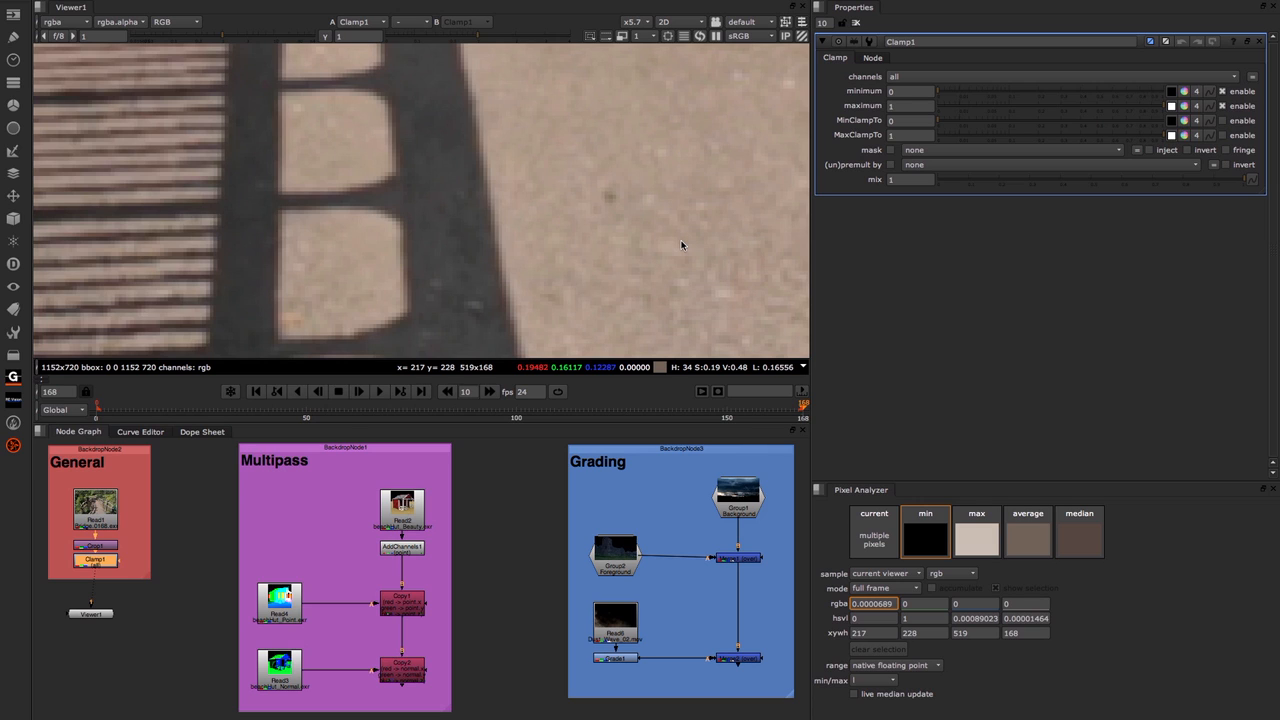
{"action": "mouse_move", "coordinate": [696, 73]}
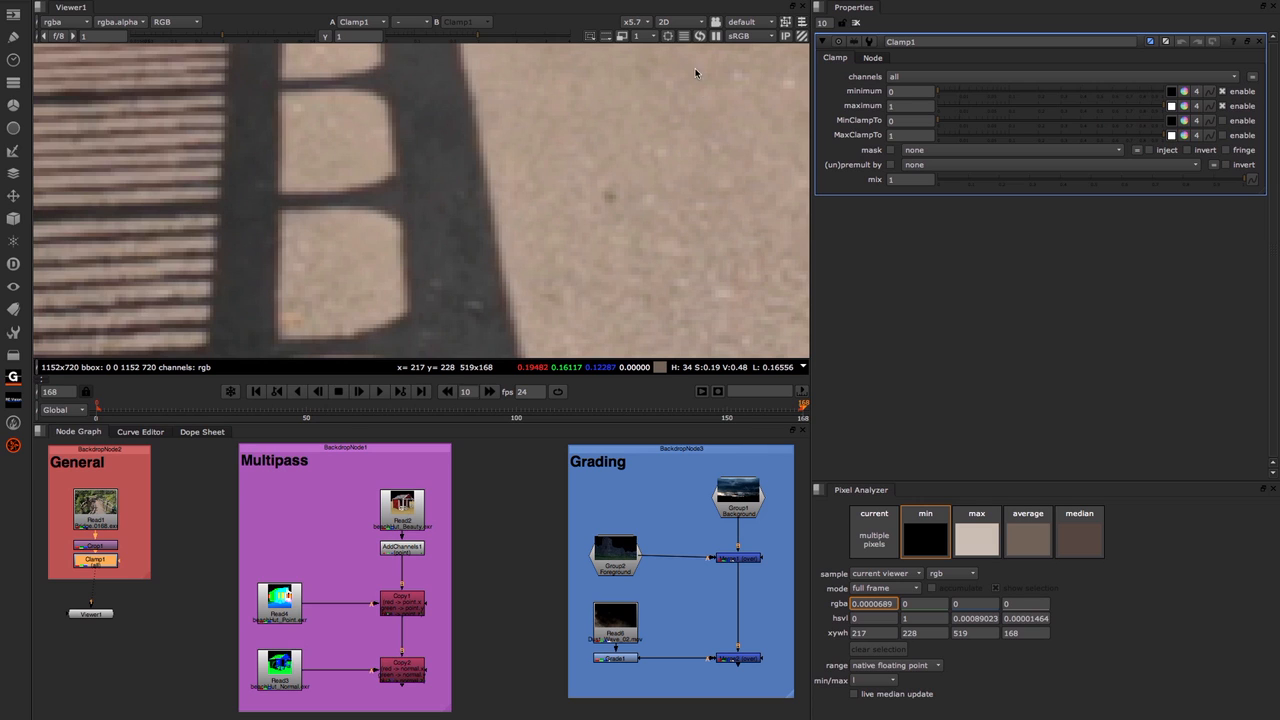
{"action": "mouse_move", "coordinate": [684, 37]}
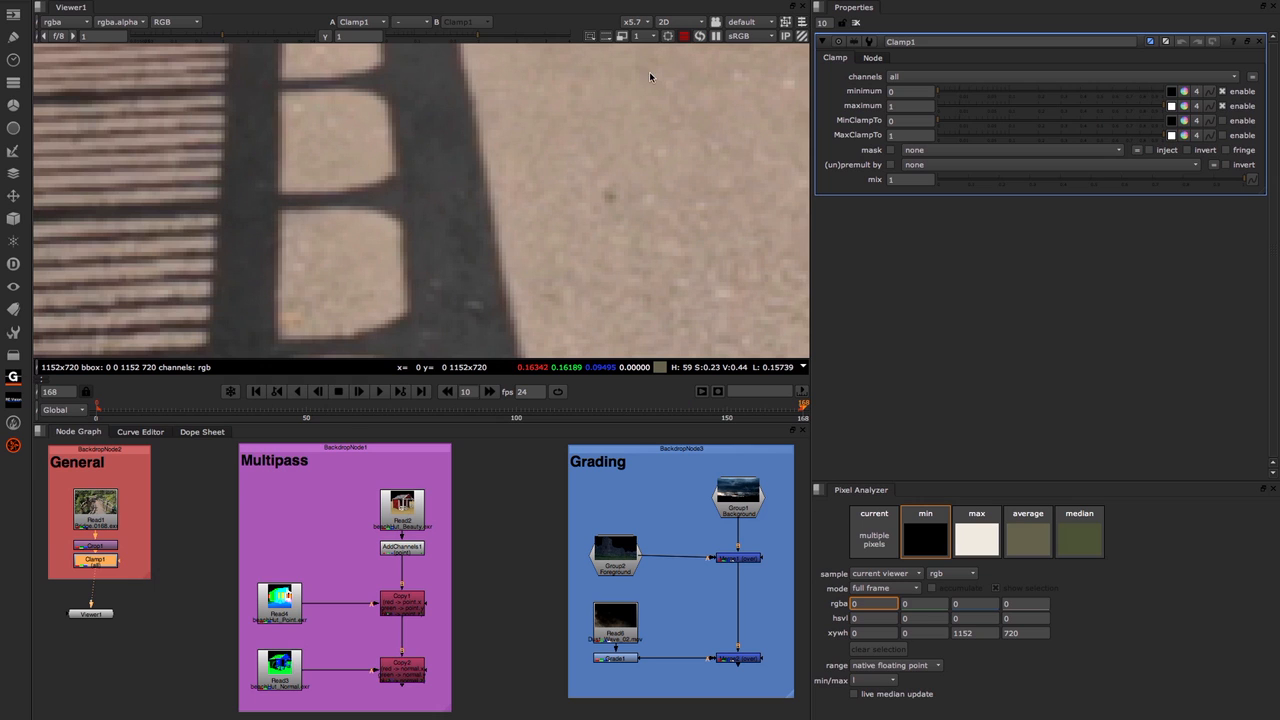
{"action": "mouse_move", "coordinate": [460, 212]}
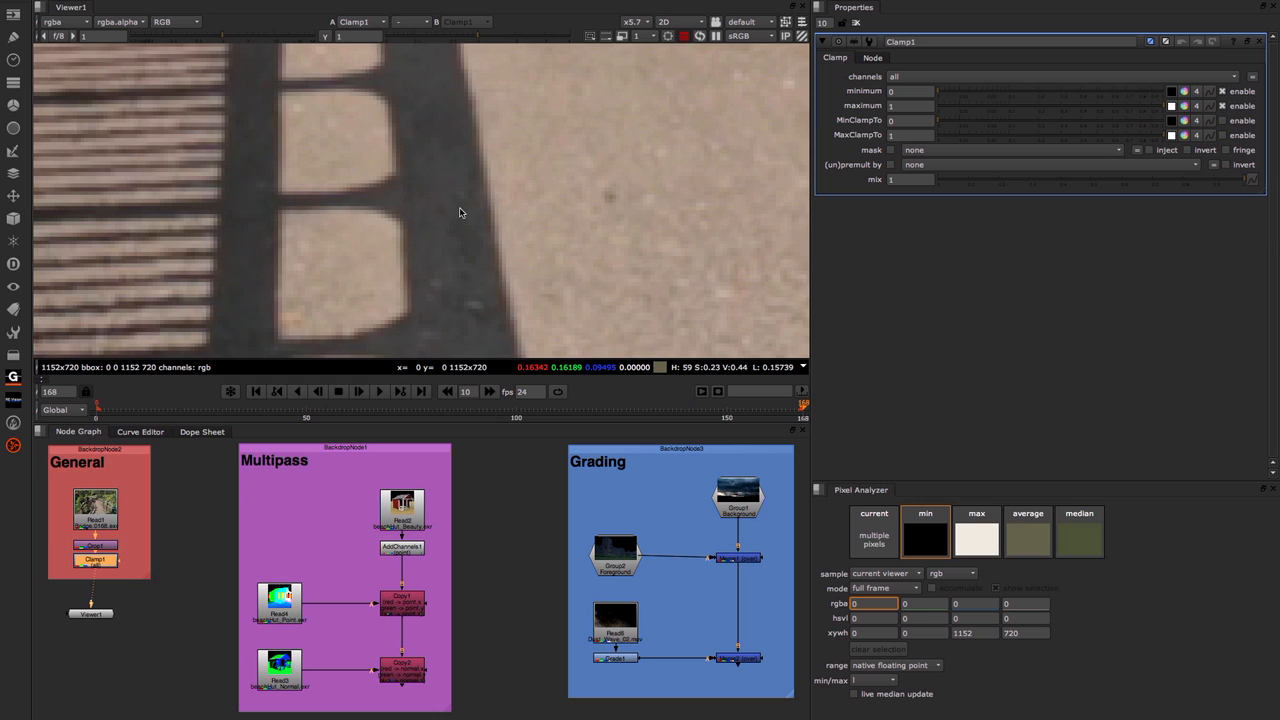
{"action": "mouse_move", "coordinate": [585, 278]}
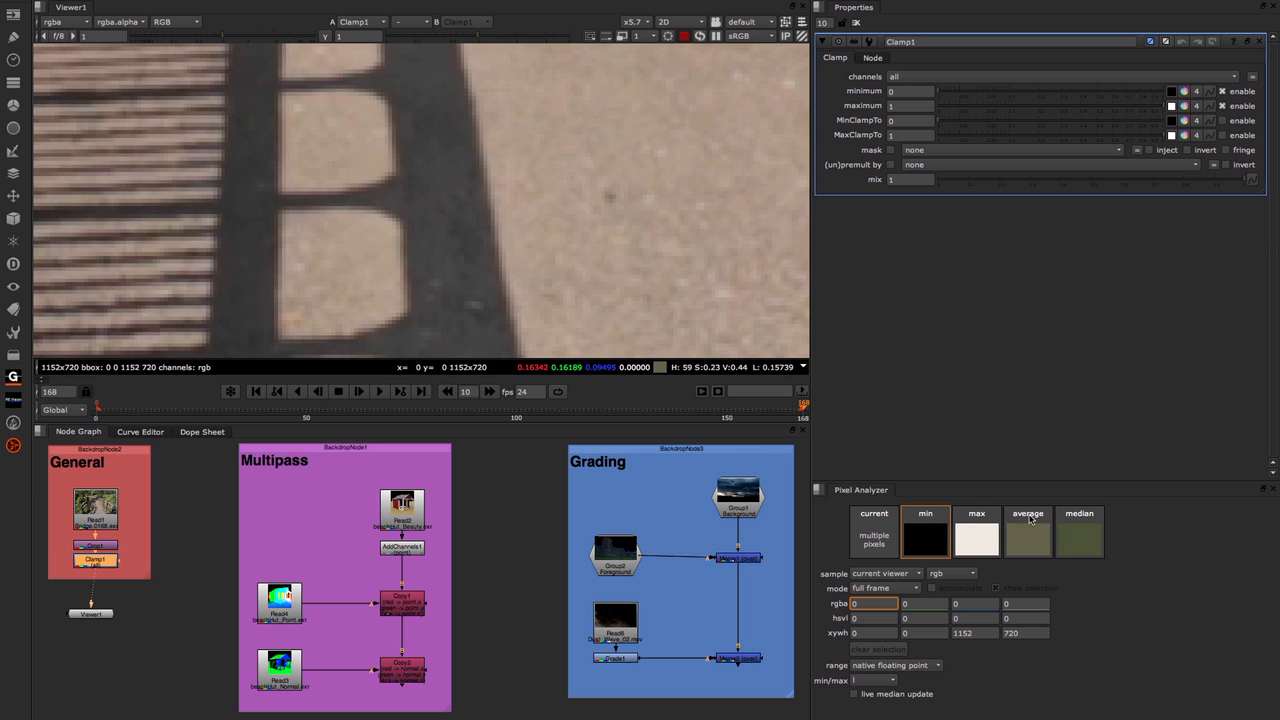
{"action": "mouse_move", "coordinate": [905, 535]}
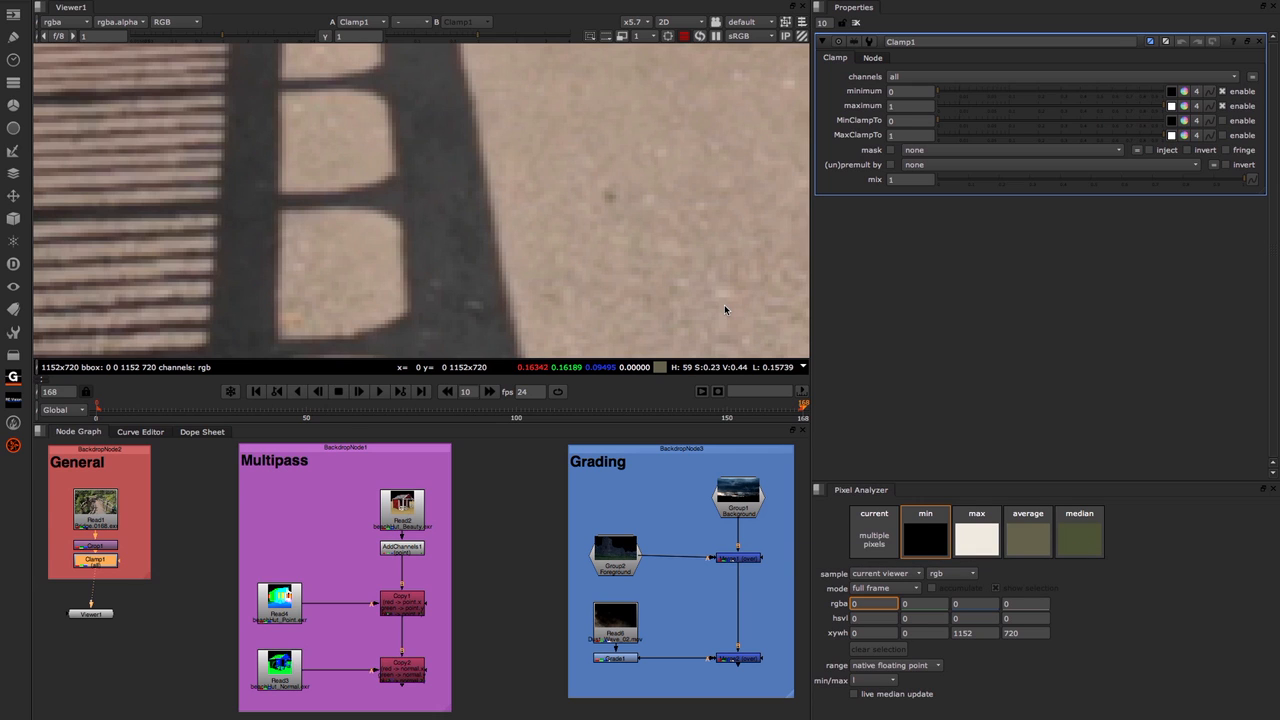
{"action": "mouse_move", "coordinate": [355, 202]}
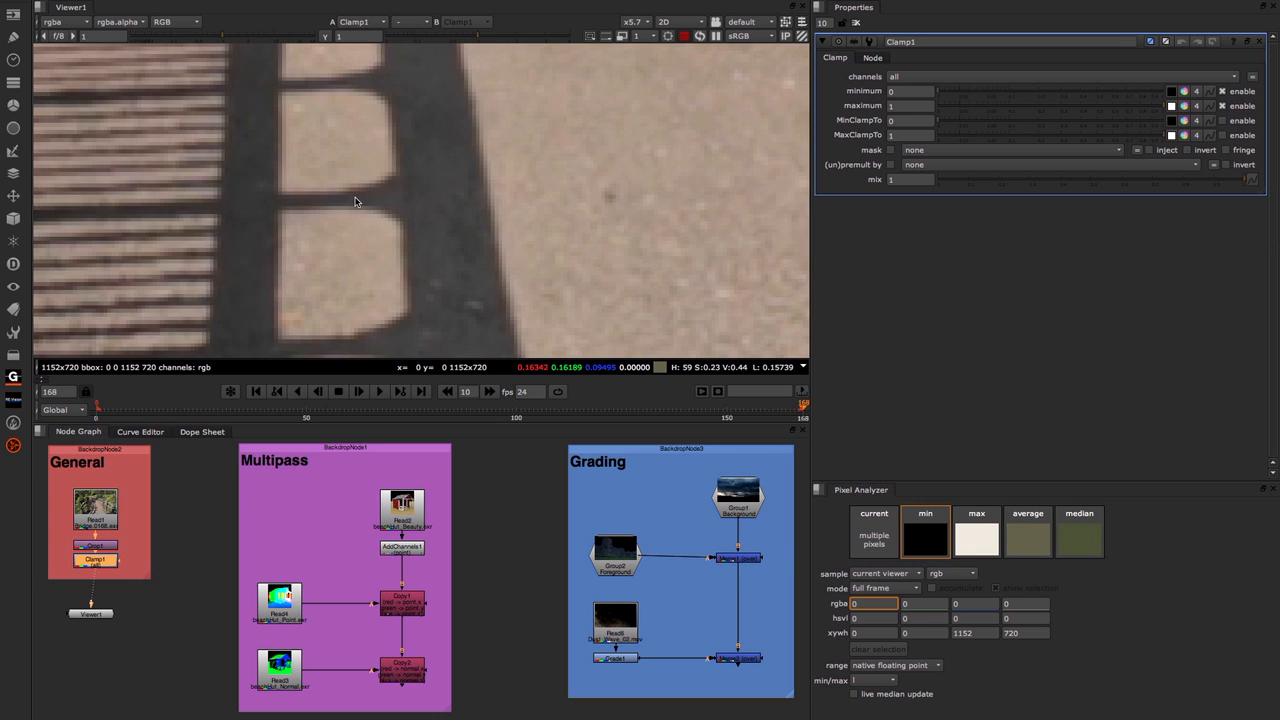
{"action": "mouse_move", "coordinate": [533, 204]}
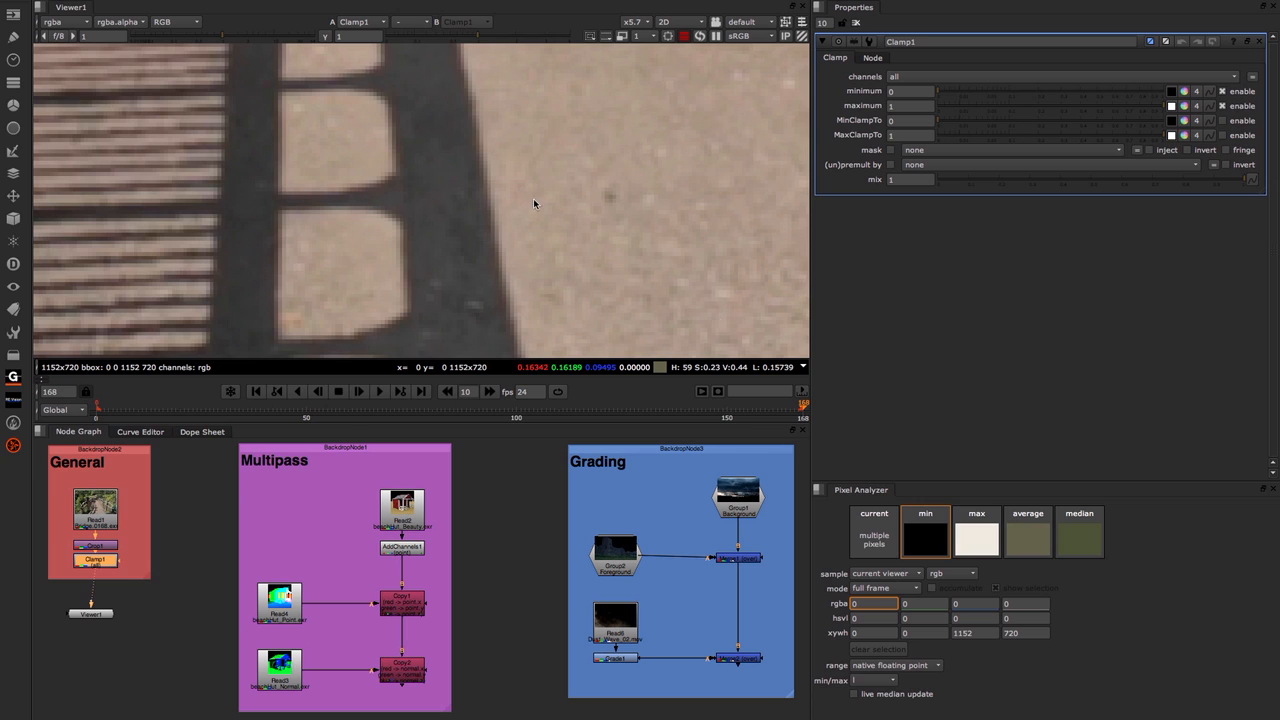
{"action": "mouse_move", "coordinate": [1081, 630]}
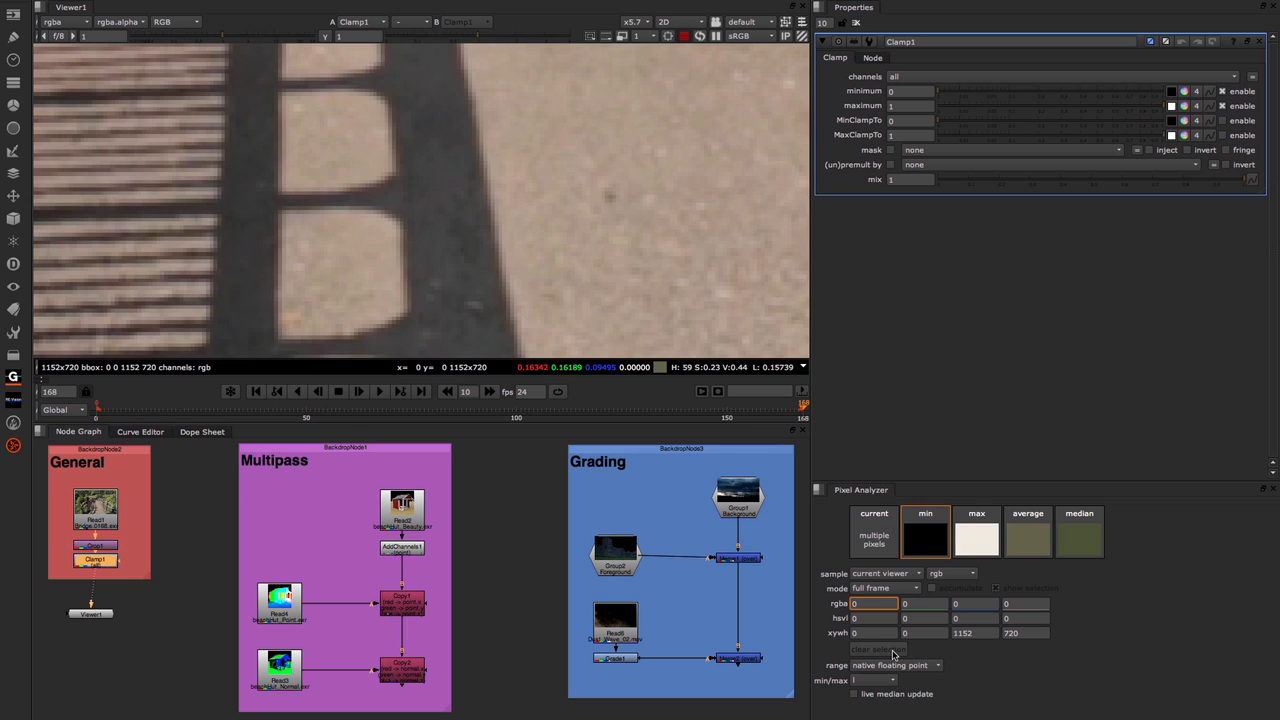
{"action": "mouse_move", "coordinate": [1008, 664]}
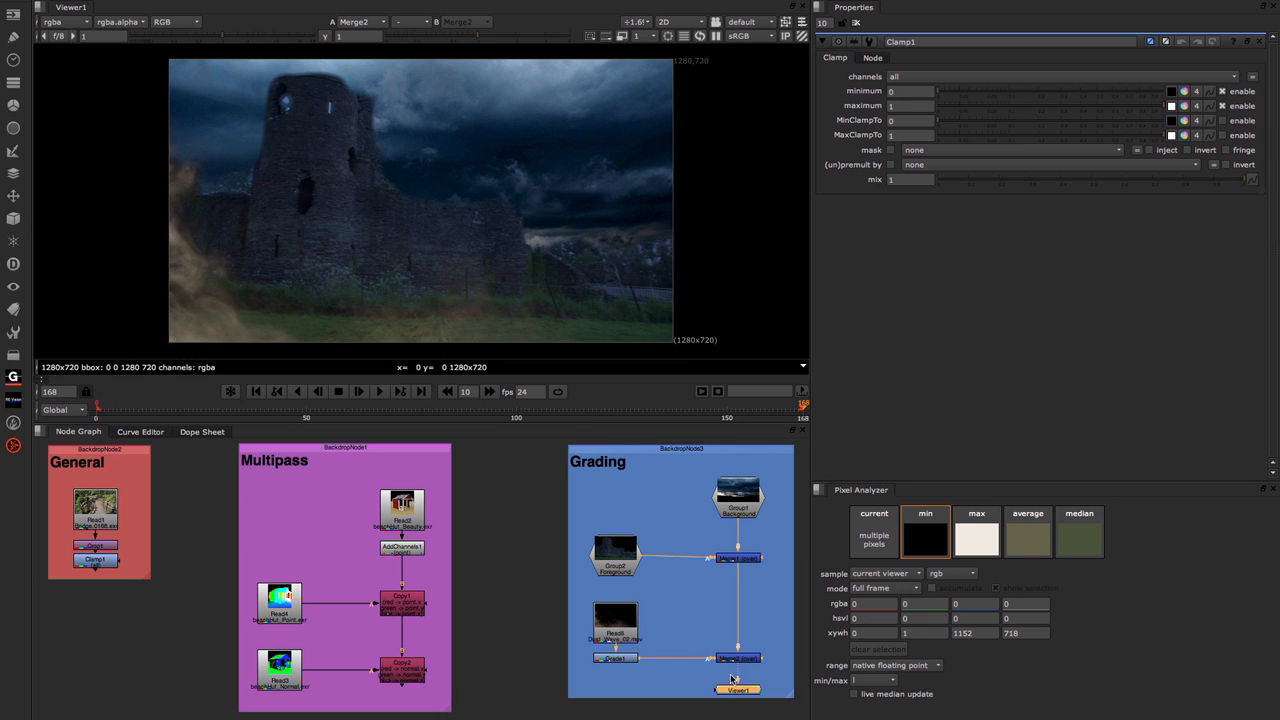
{"action": "mouse_move", "coordinate": [353, 228]}
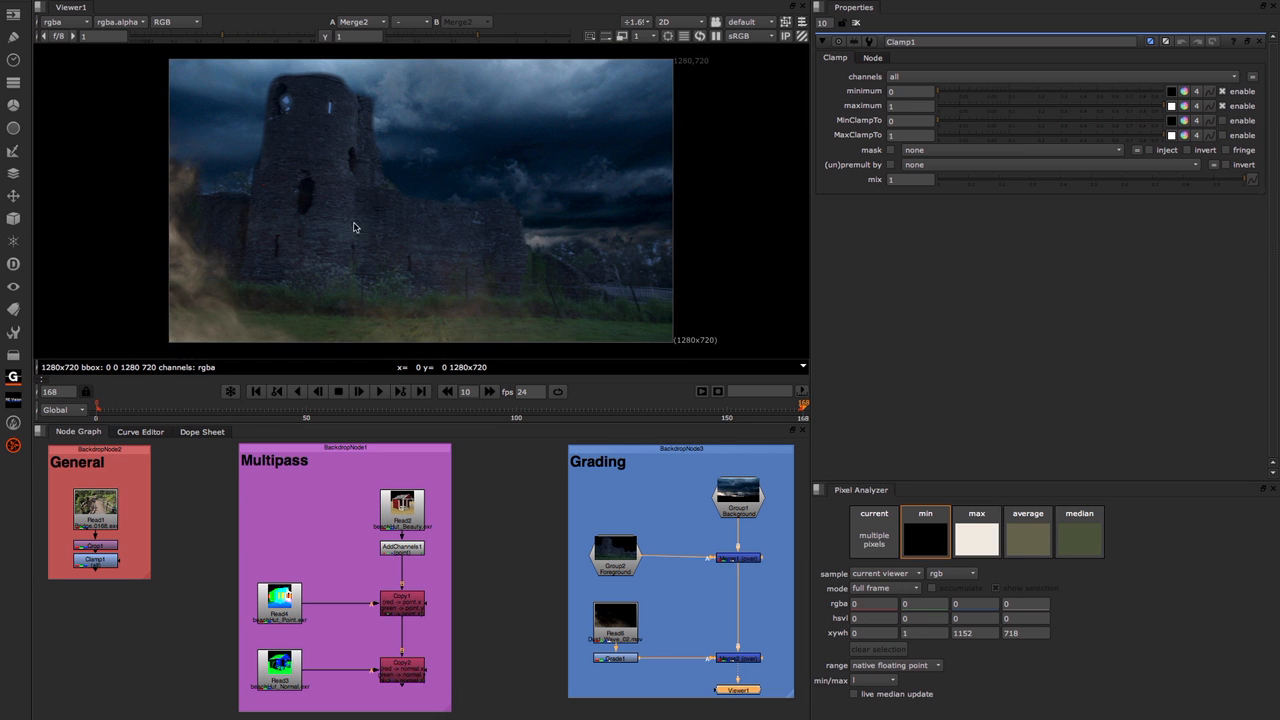
{"action": "mouse_move", "coordinate": [335, 237]}
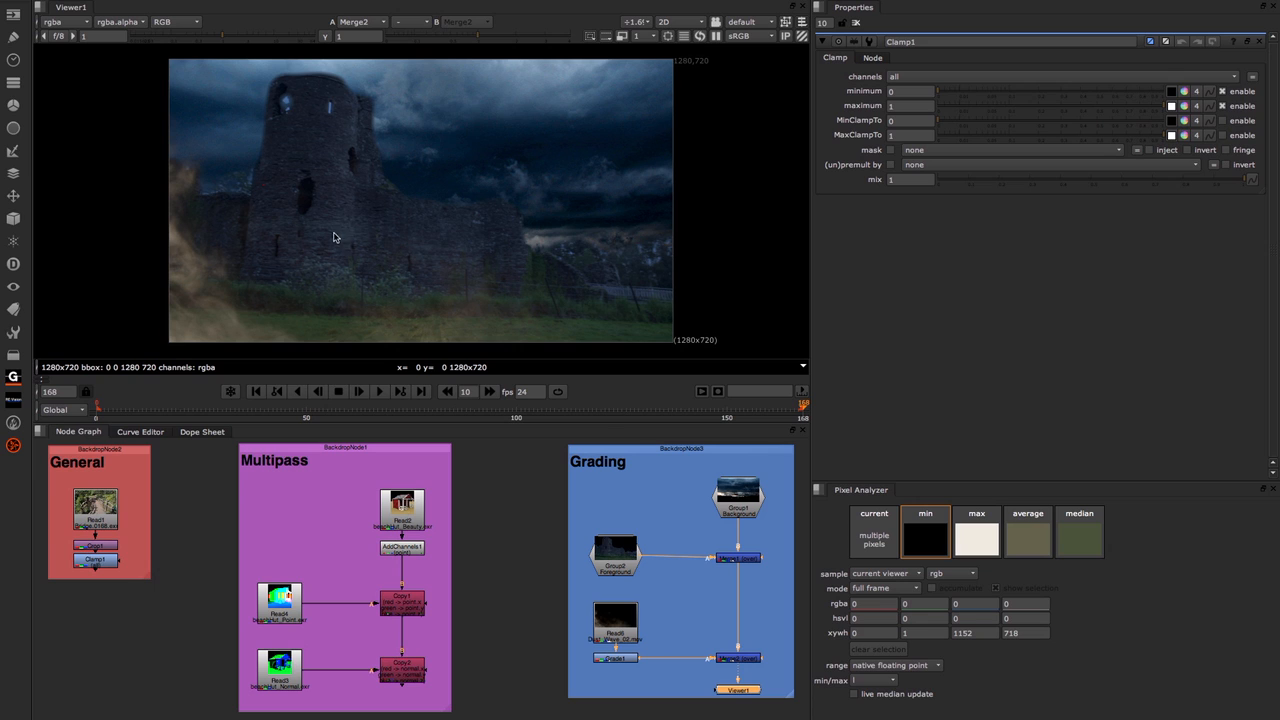
{"action": "mouse_move", "coordinate": [437, 257]}
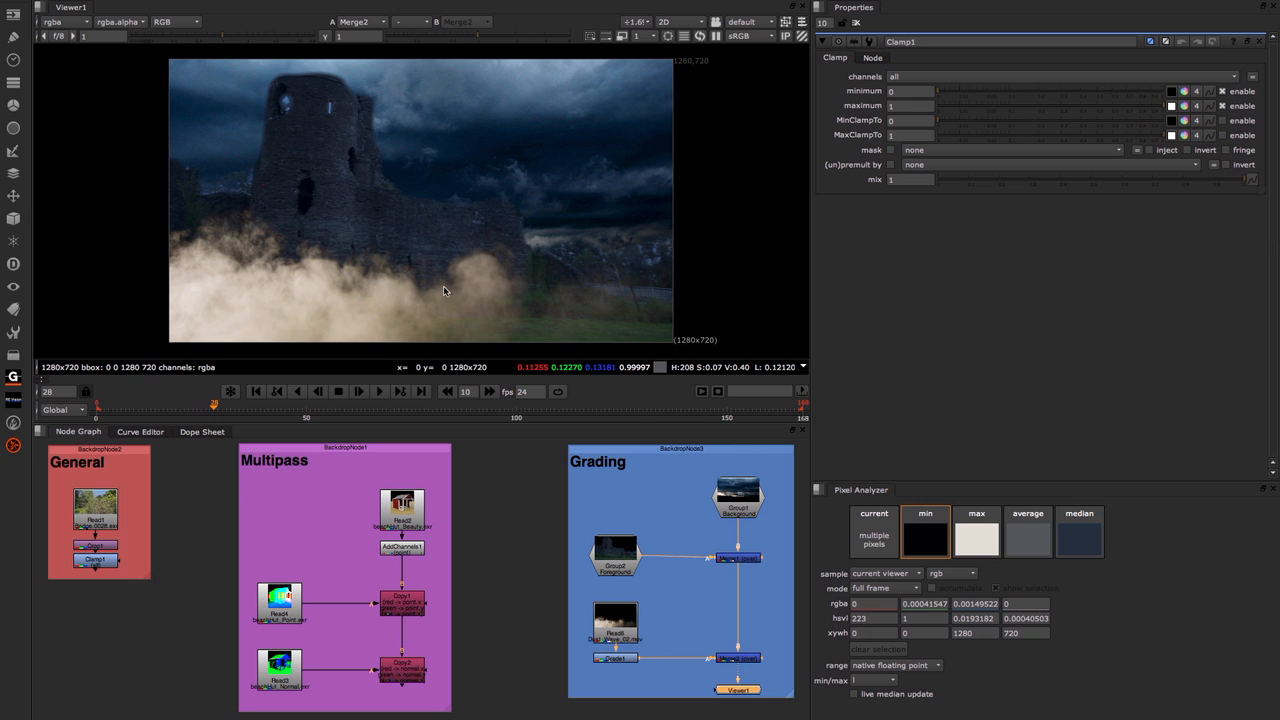
{"action": "mouse_move", "coordinate": [214, 302]}
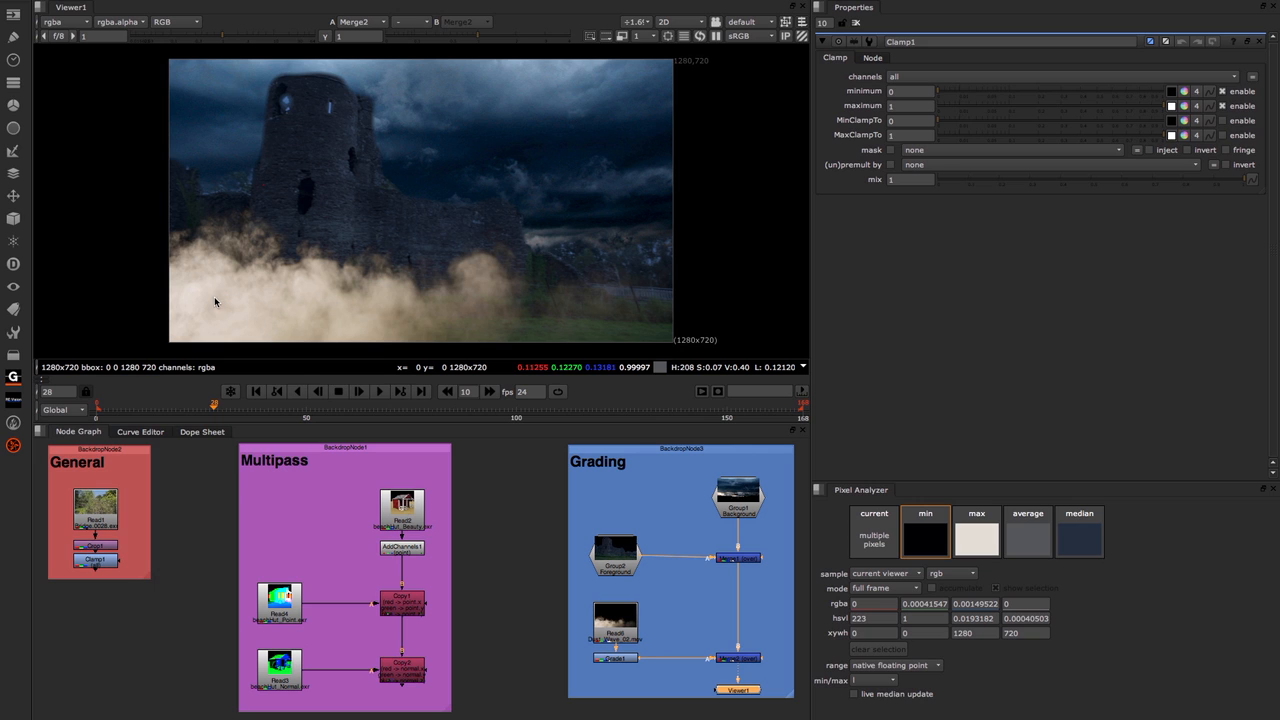
{"action": "mouse_move", "coordinate": [294, 224]}
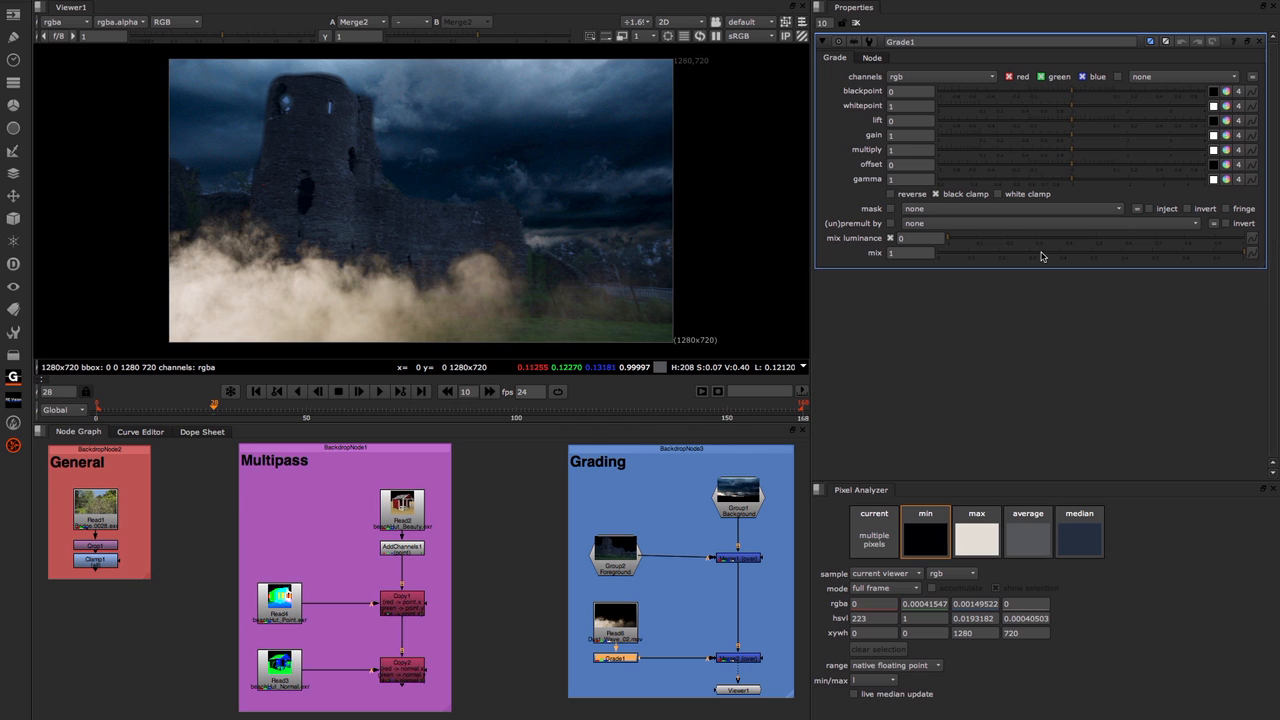
{"action": "mouse_move", "coordinate": [997, 98]}
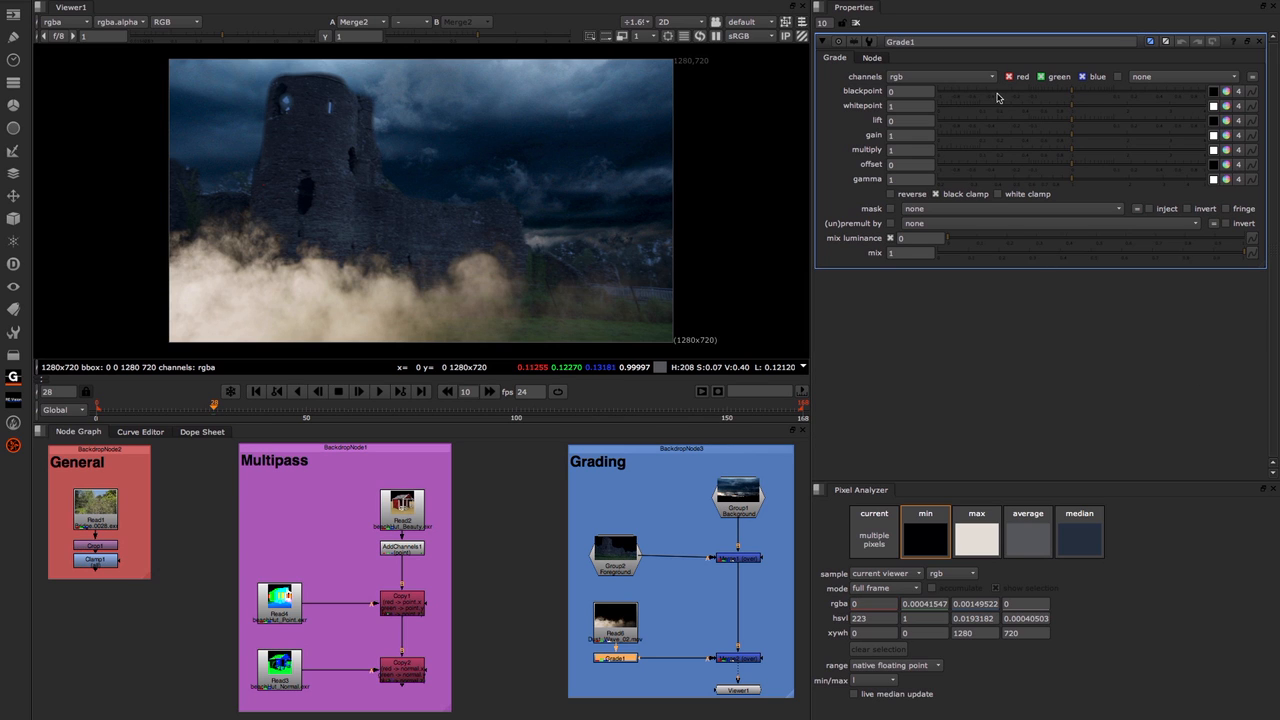
Step: Move to frame 28, where smoke crosses the castle, and view Grade1's properties
{"action": "left_click", "coordinate": [905, 106]}
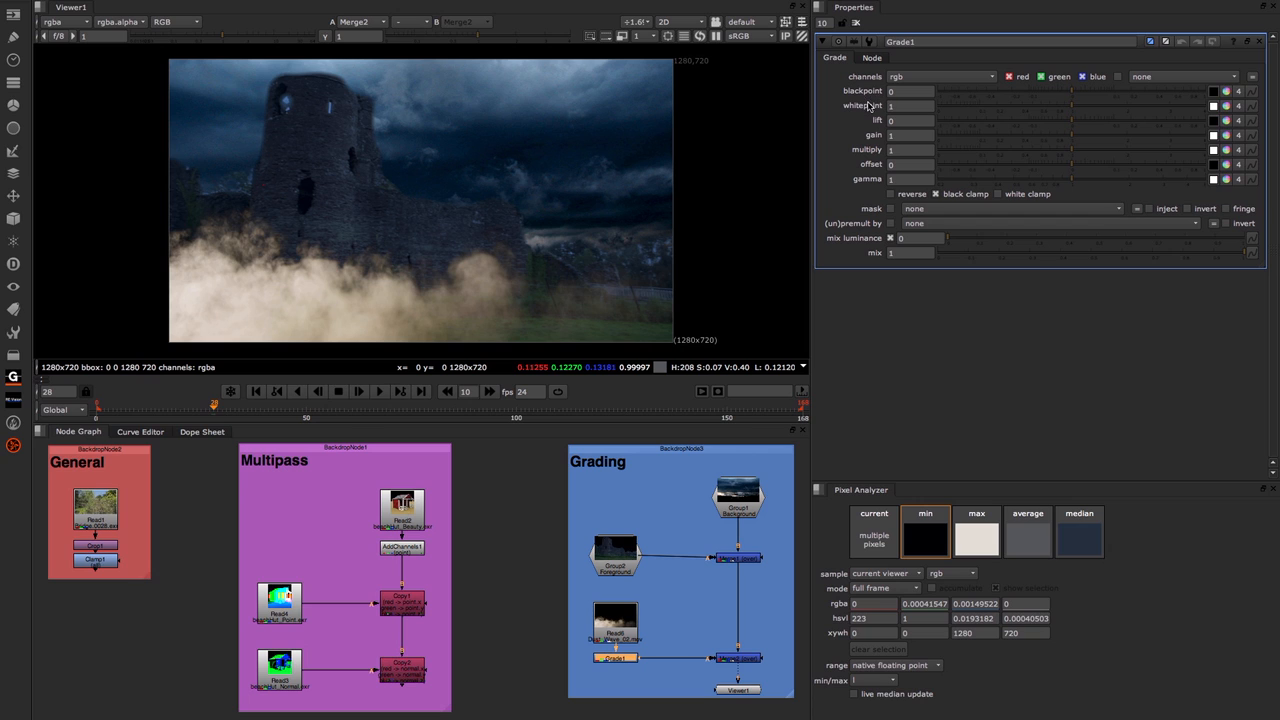
{"action": "mouse_move", "coordinate": [256, 281]}
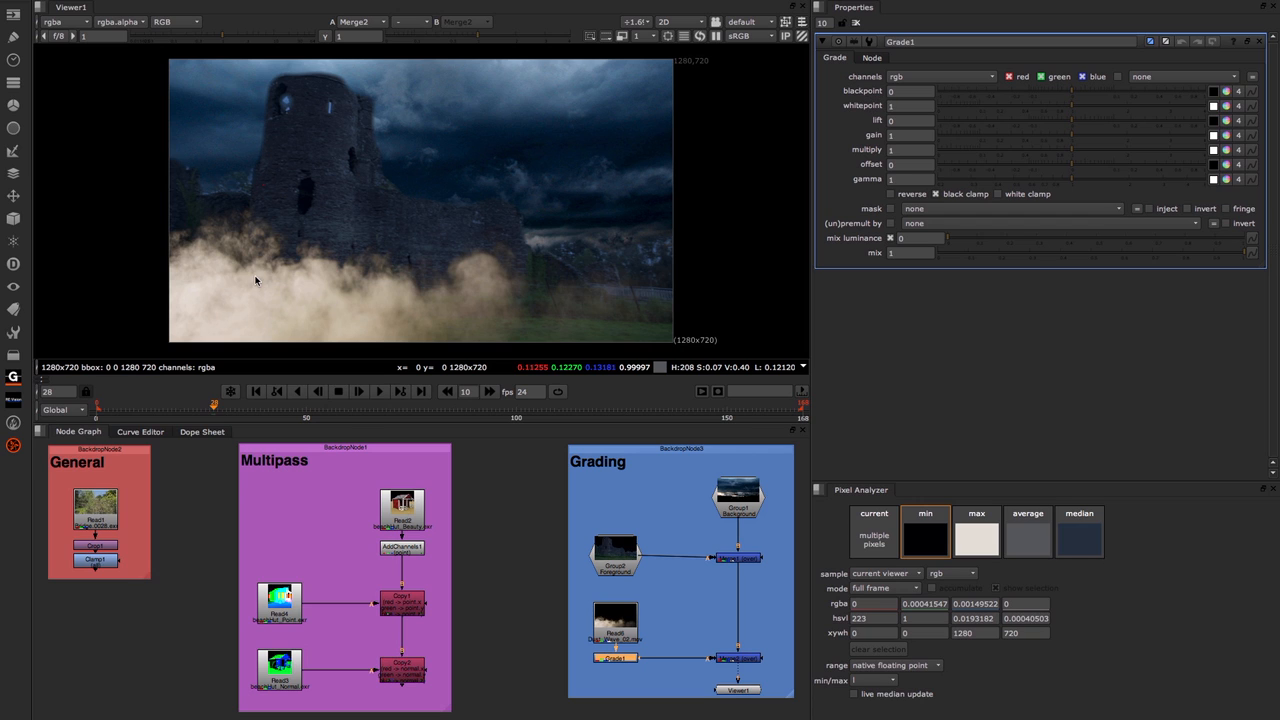
{"action": "mouse_move", "coordinate": [298, 305]}
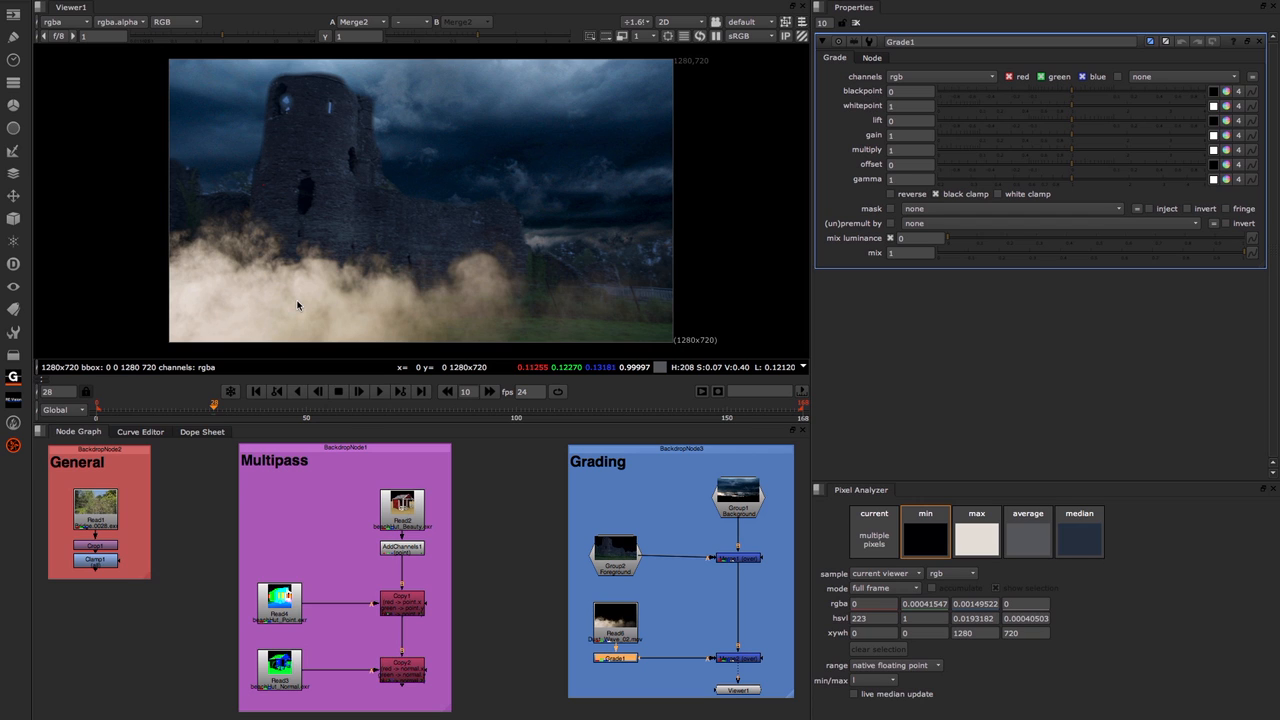
{"action": "mouse_move", "coordinate": [239, 291]}
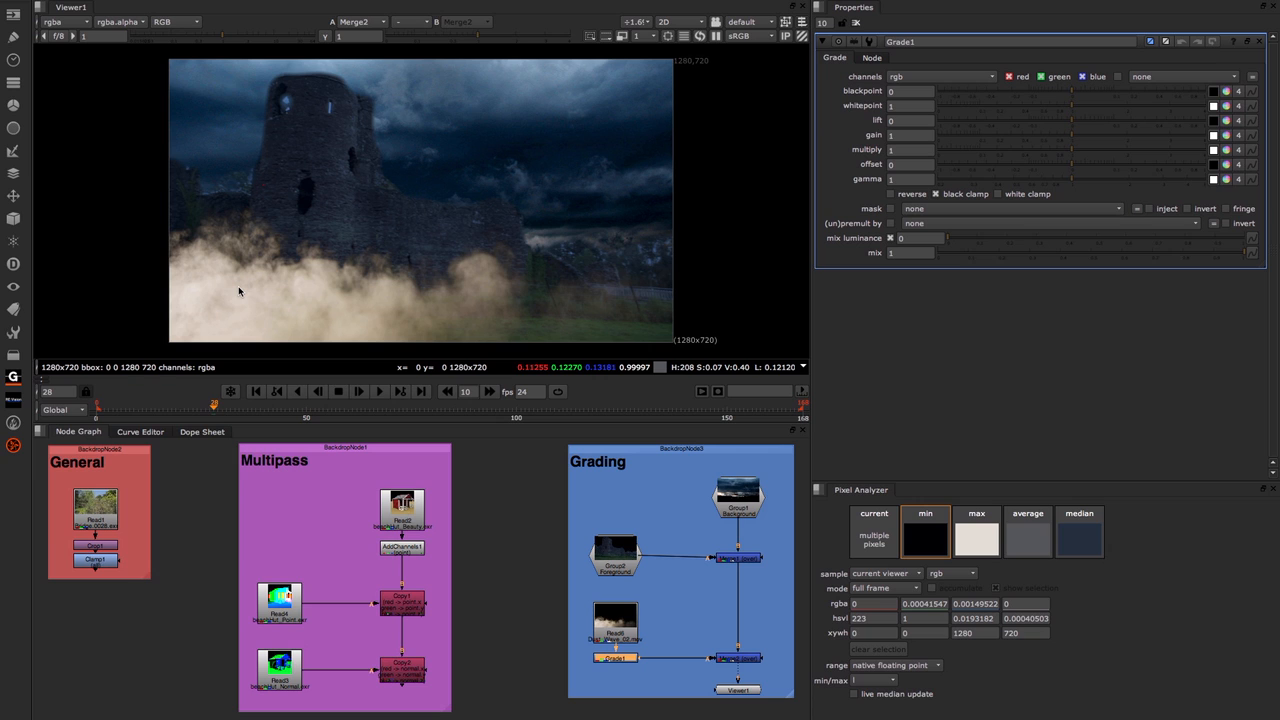
{"action": "mouse_move", "coordinate": [216, 41]}
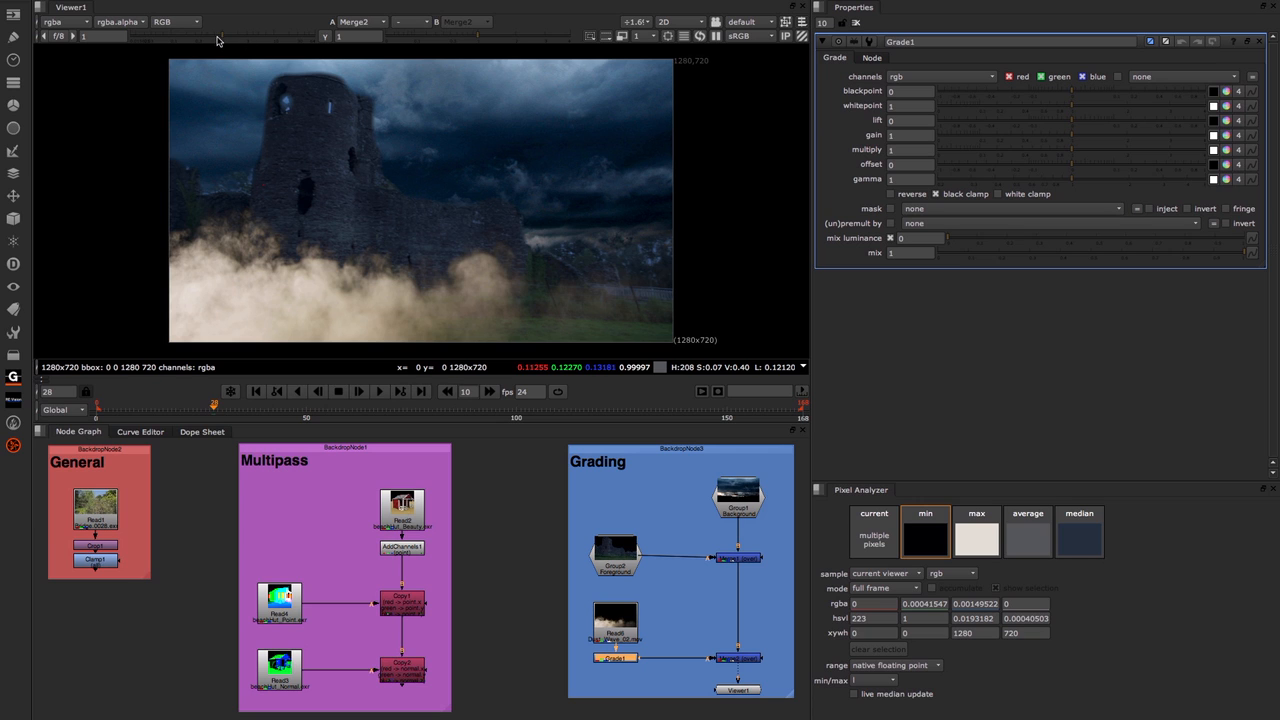
{"action": "mouse_move", "coordinate": [461, 44]}
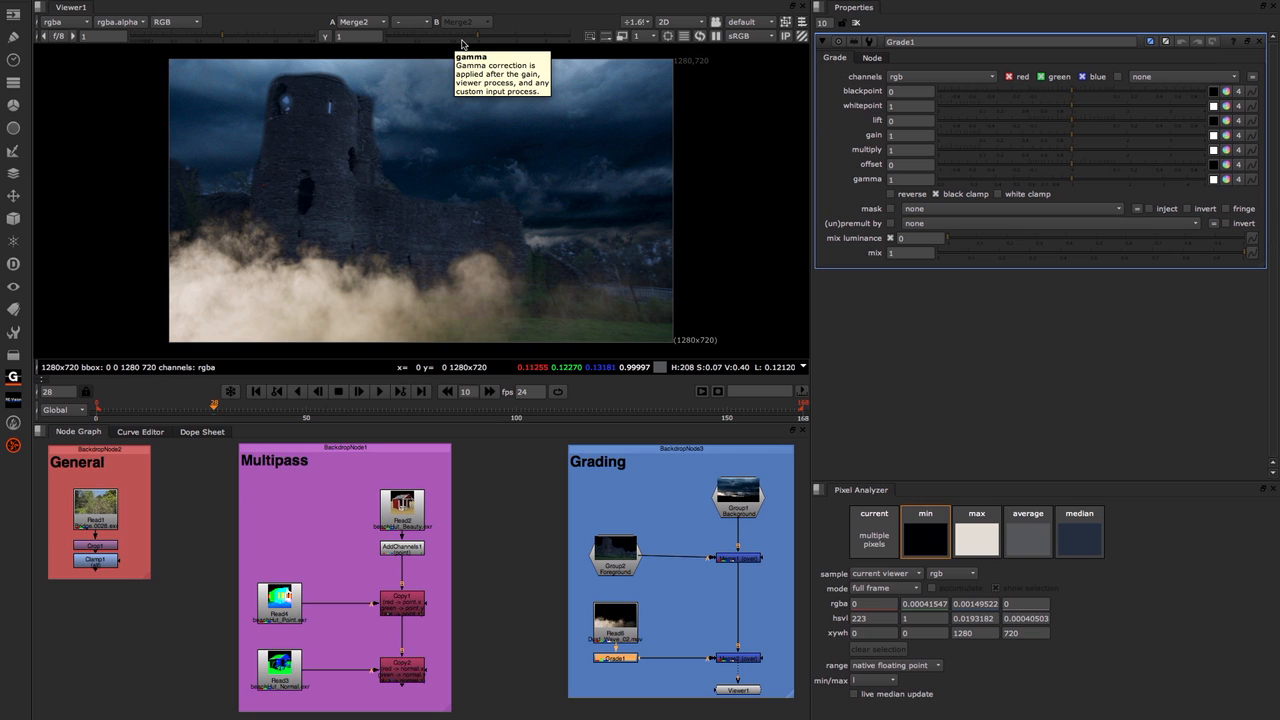
{"action": "mouse_move", "coordinate": [14, 18]}
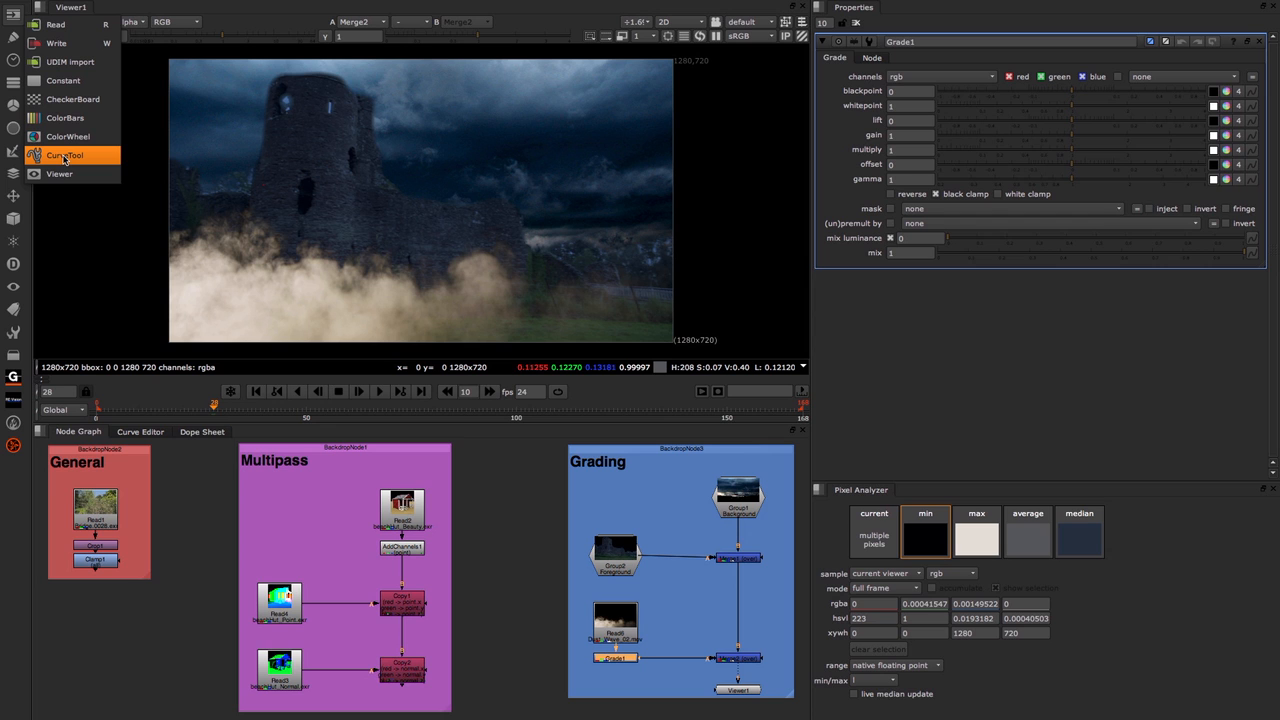
Step: Add CurveTool1 after Grade1 with Curve Type set to Max Luma Pixel
{"action": "left_click", "coordinate": [65, 155]}
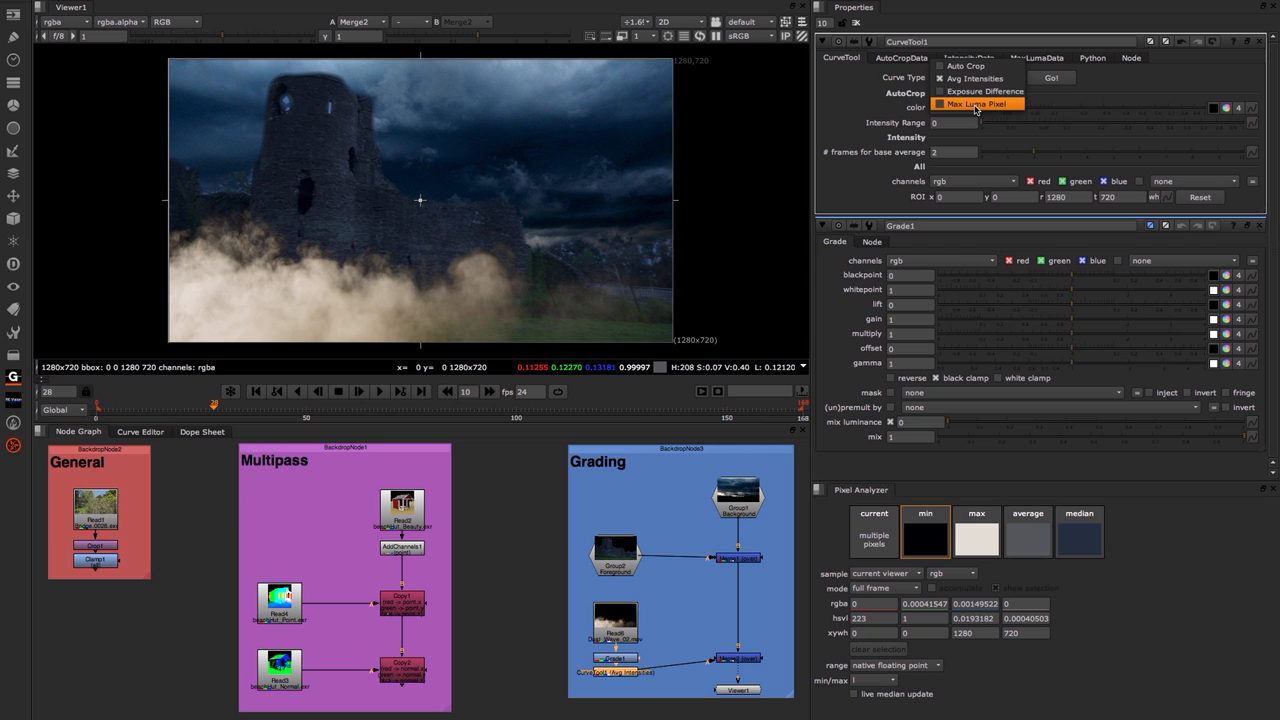
{"action": "left_click", "coordinate": [975, 104]}
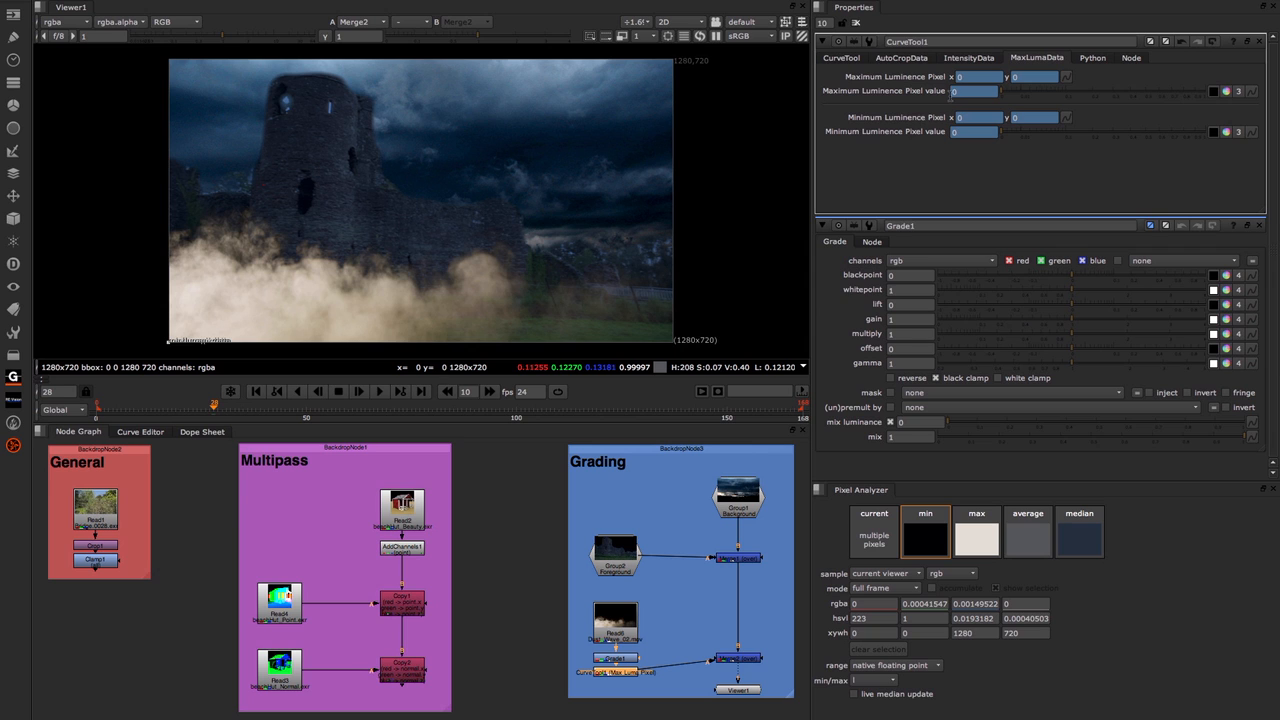
{"action": "mouse_move", "coordinate": [1213, 58]}
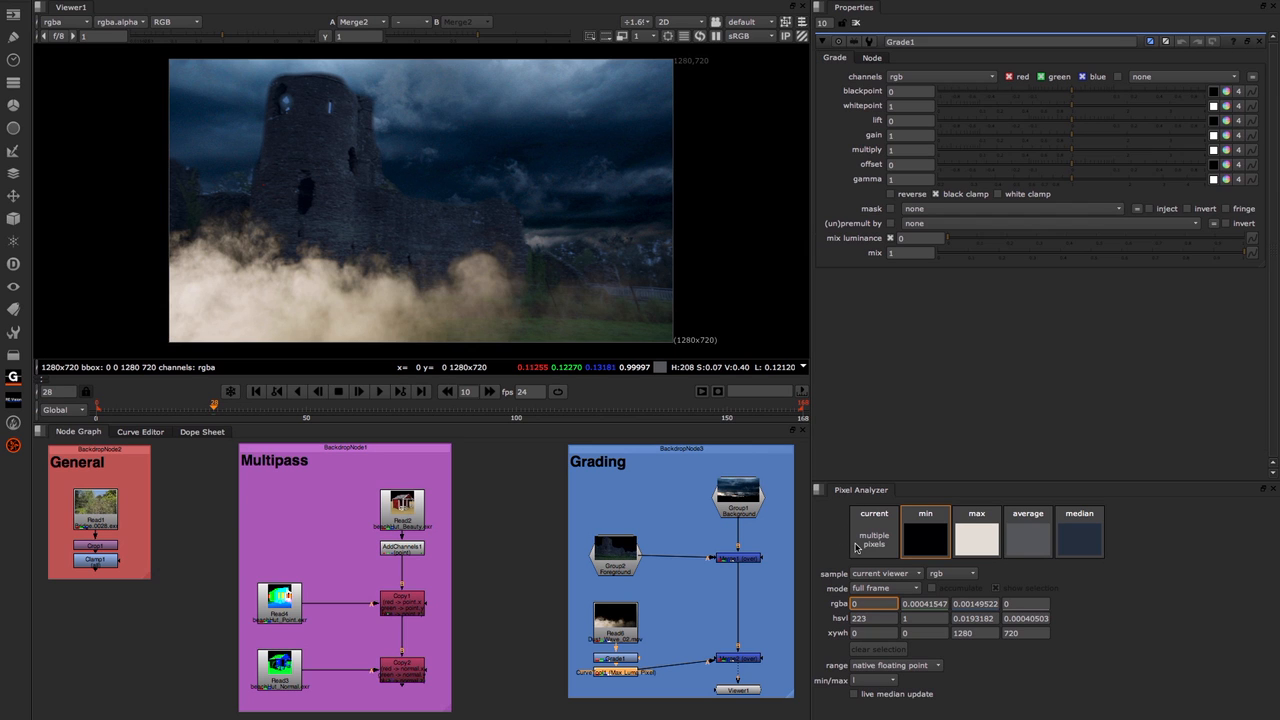
{"action": "mouse_move", "coordinate": [976, 425]}
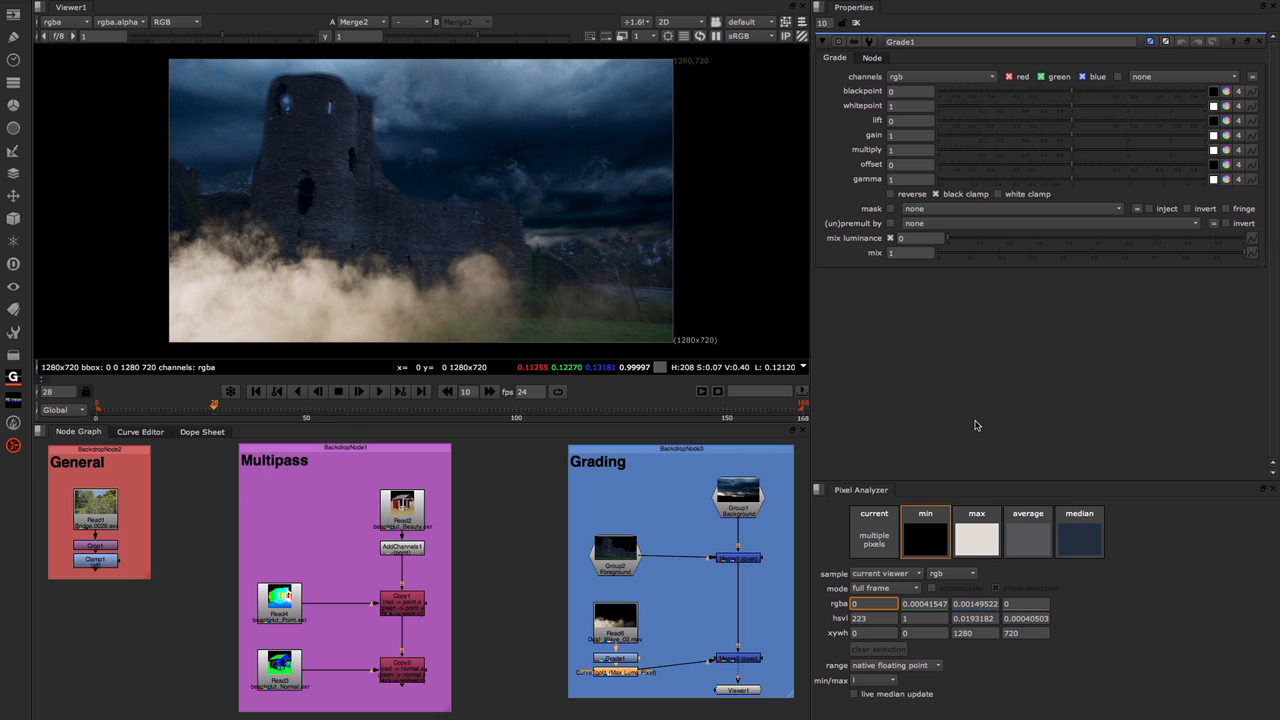
{"action": "mouse_move", "coordinate": [621, 685]}
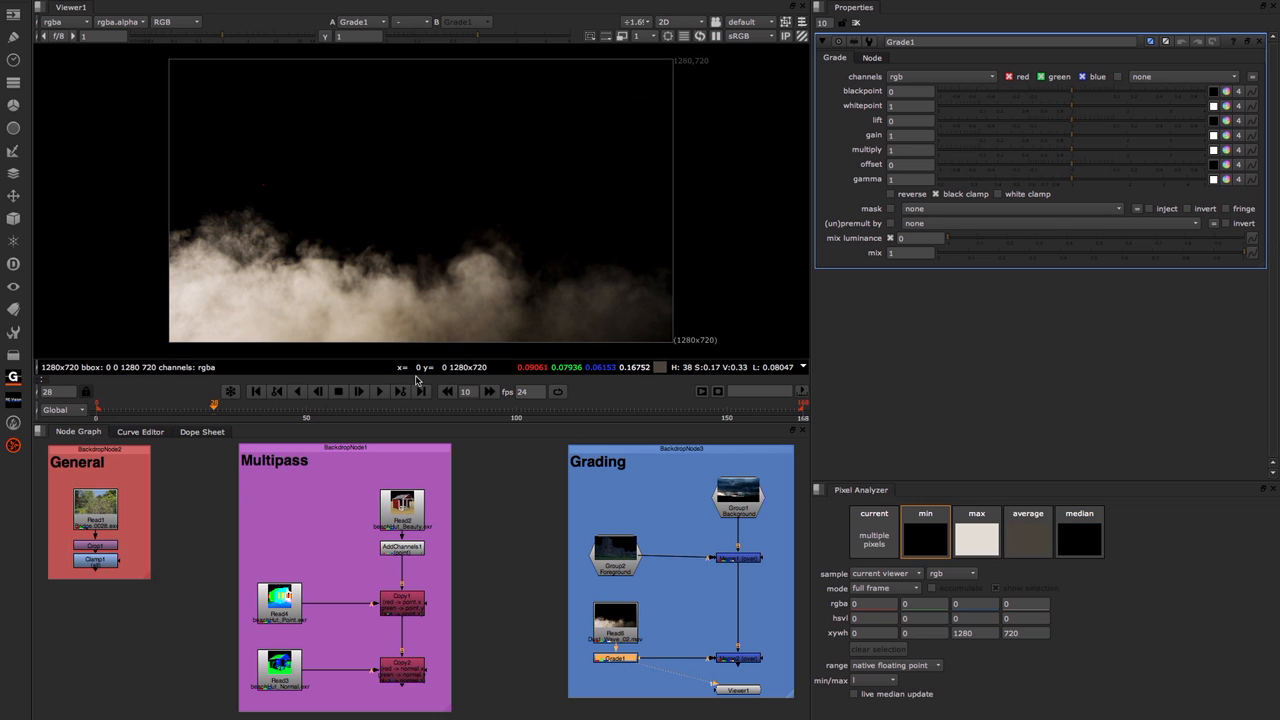
{"action": "mouse_move", "coordinate": [358, 296]}
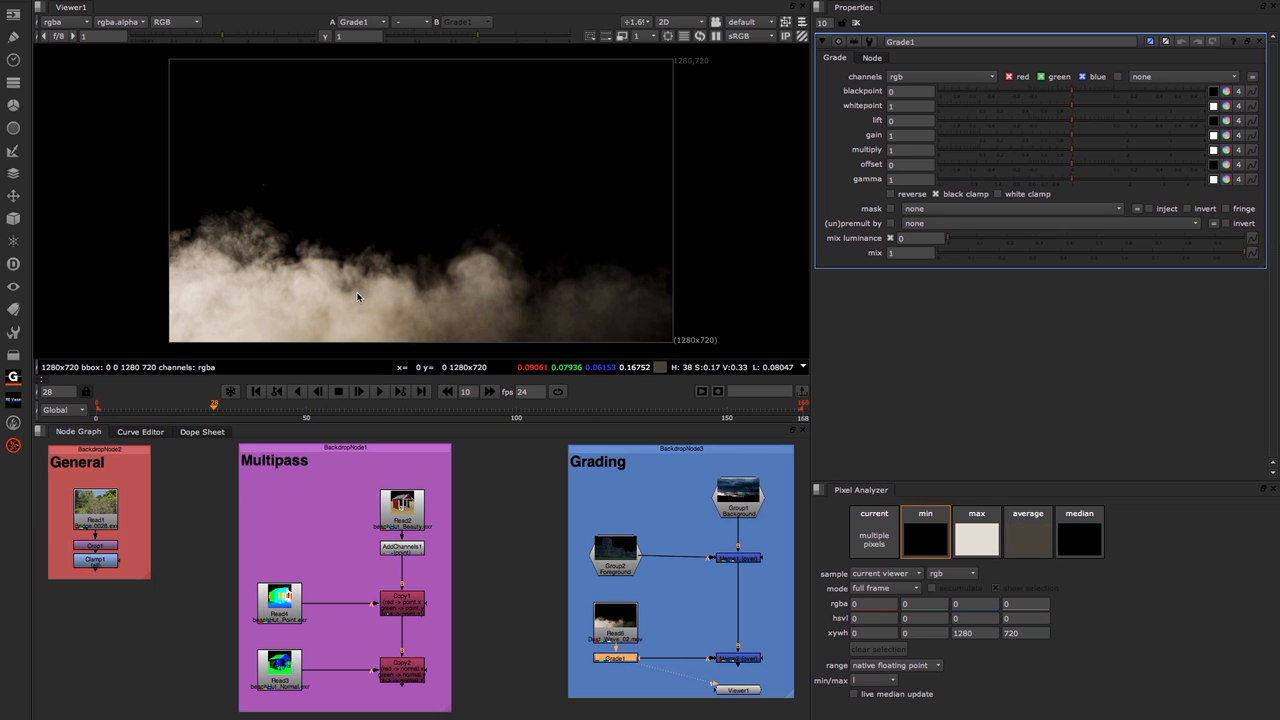
{"action": "mouse_move", "coordinate": [180, 320]}
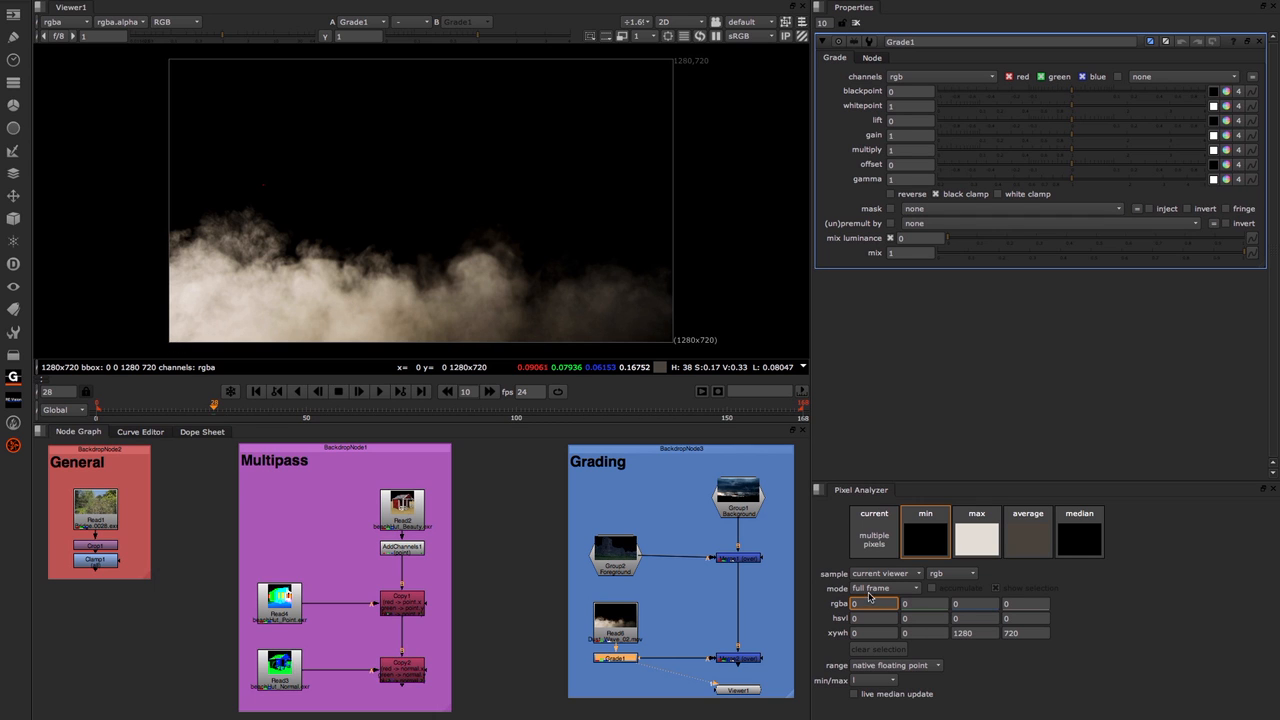
Step: Sample a 1231×105 smoke region and apply its min and max to Grade1's blackpoint and whitepoint
{"action": "left_click", "coordinate": [885, 573]}
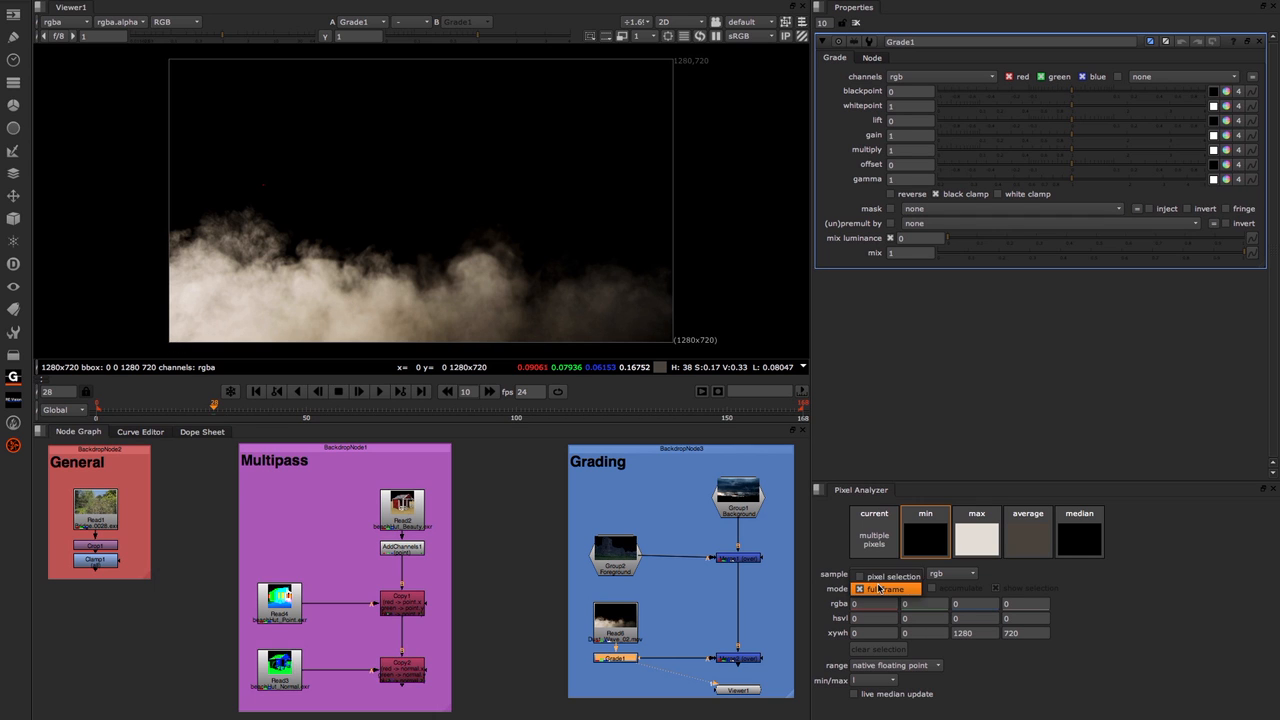
{"action": "left_click", "coordinate": [885, 573]}
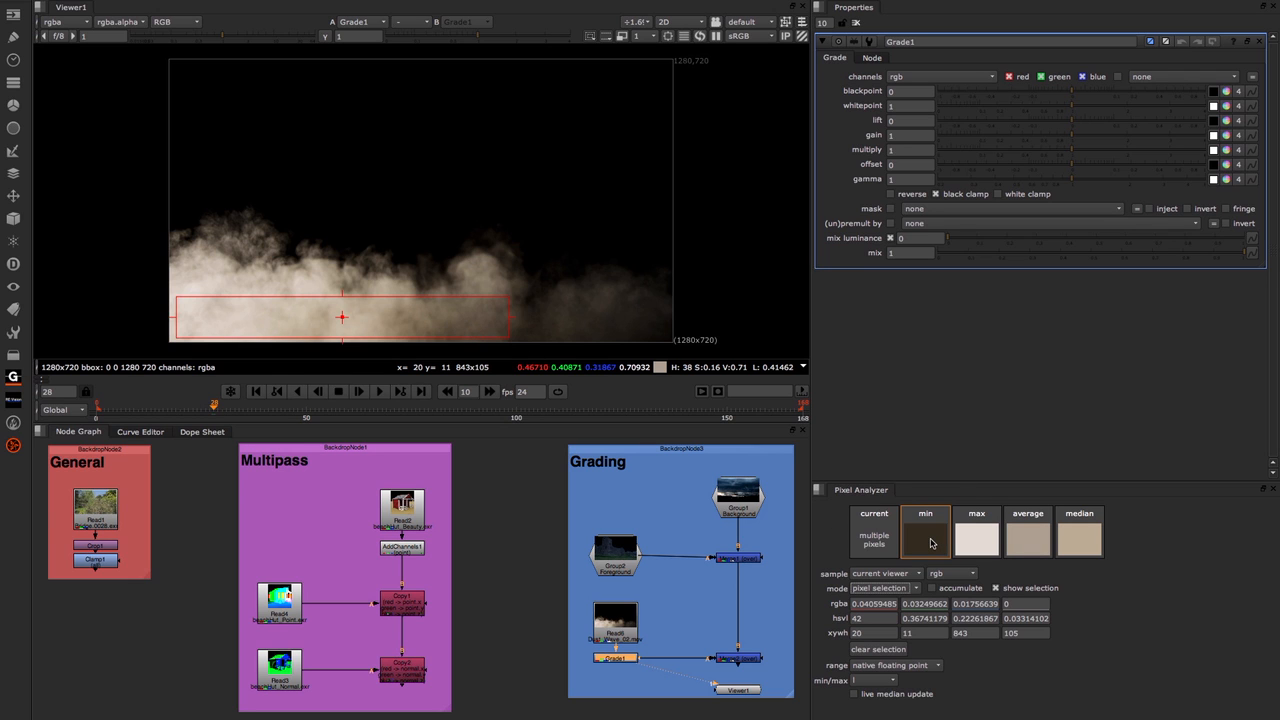
{"action": "mouse_move", "coordinate": [976, 540]}
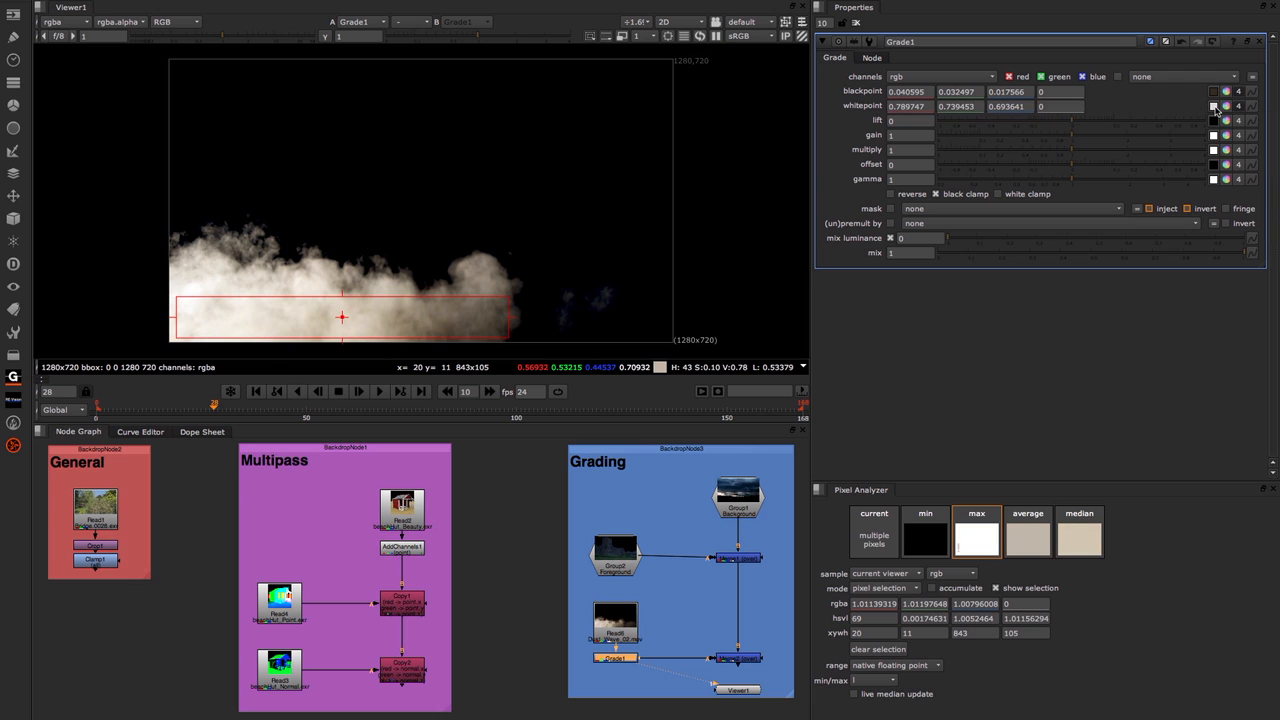
{"action": "mouse_move", "coordinate": [408, 278]}
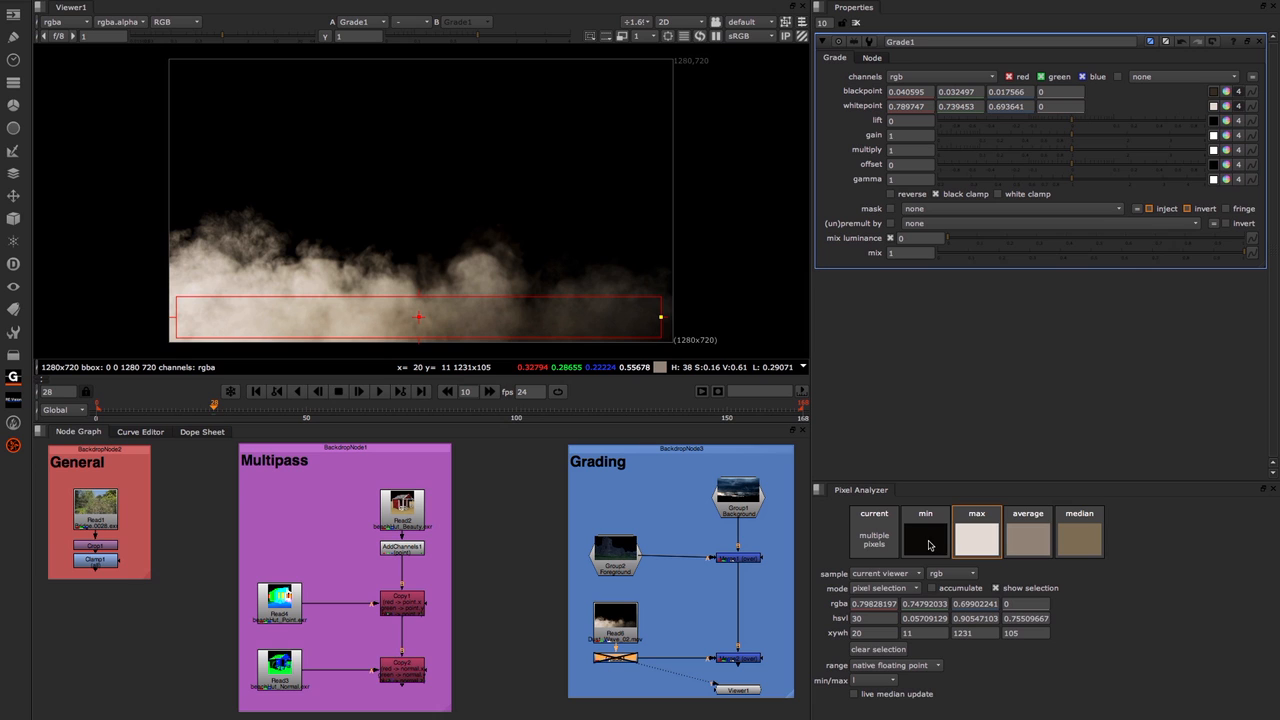
{"action": "left_click", "coordinate": [925, 513]}
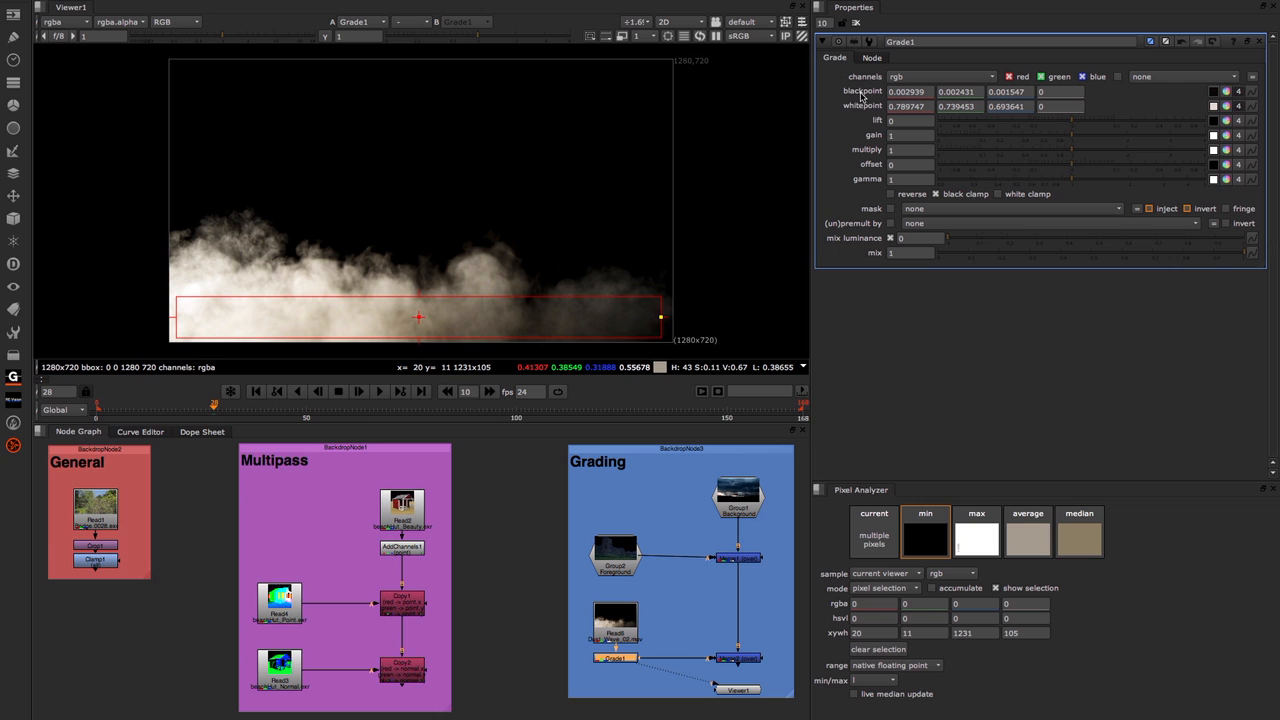
{"action": "mouse_move", "coordinate": [862, 95]}
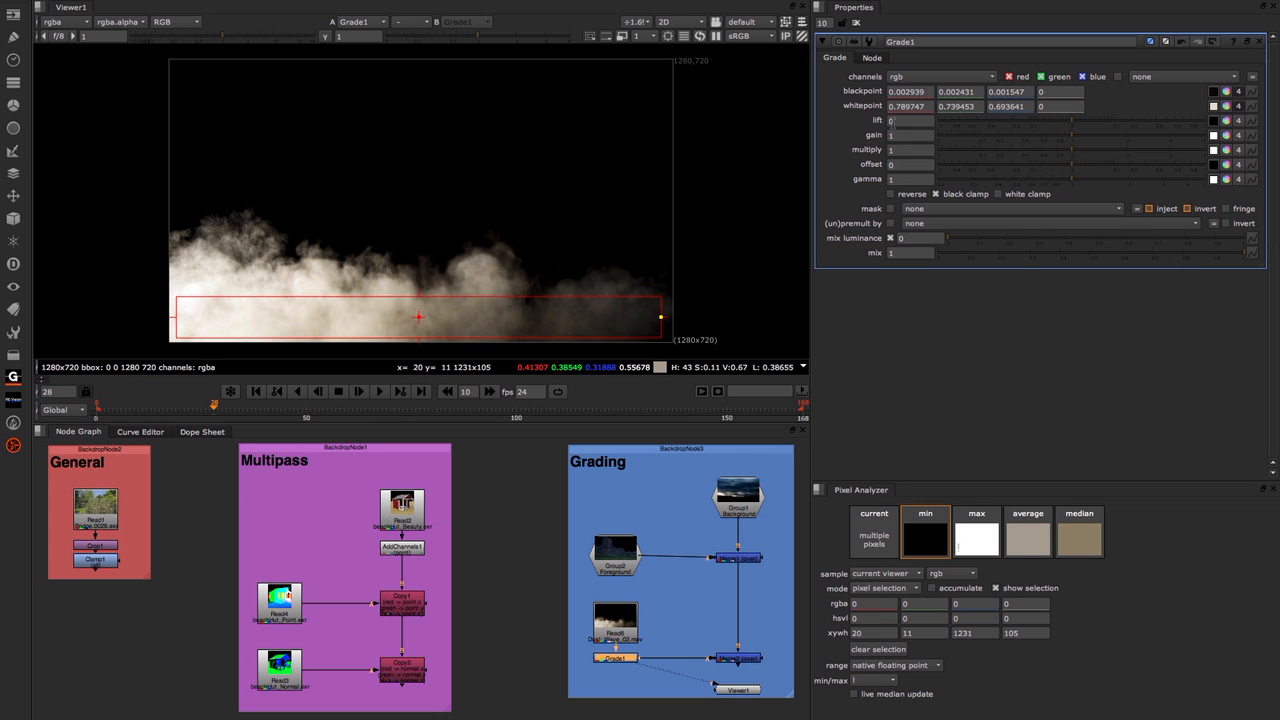
{"action": "mouse_move", "coordinate": [856, 107]}
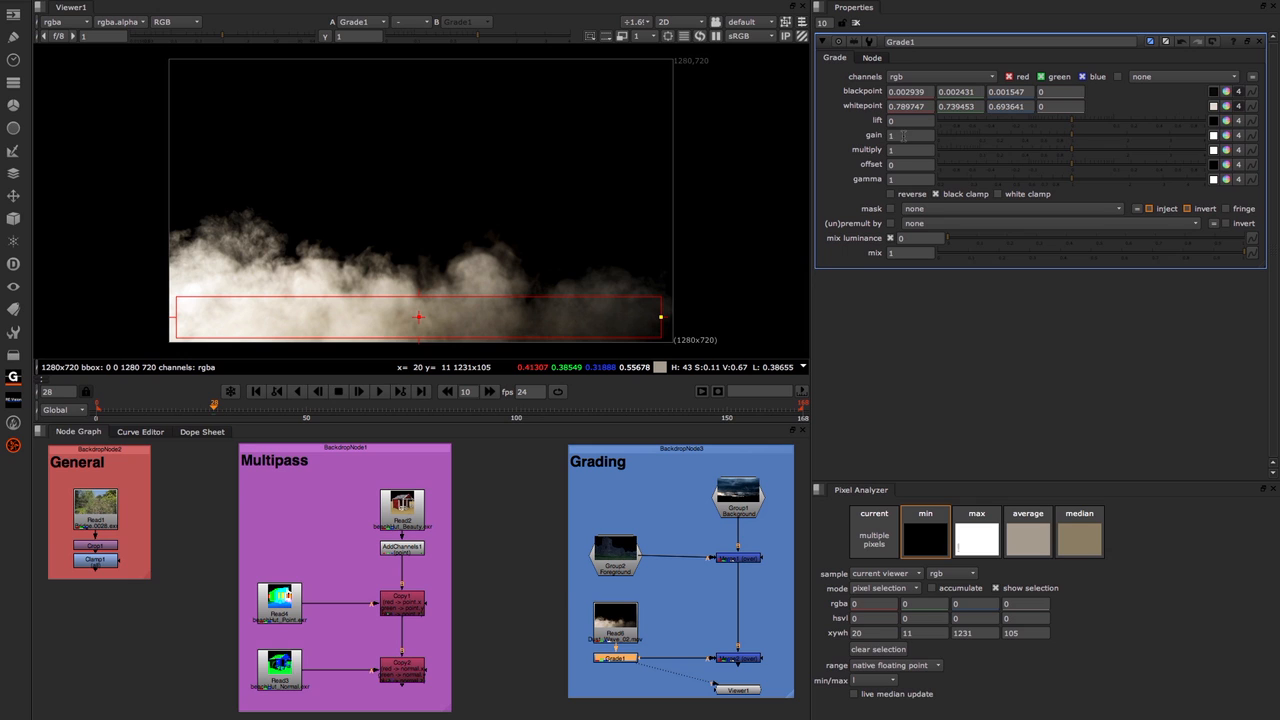
{"action": "mouse_move", "coordinate": [882, 143]}
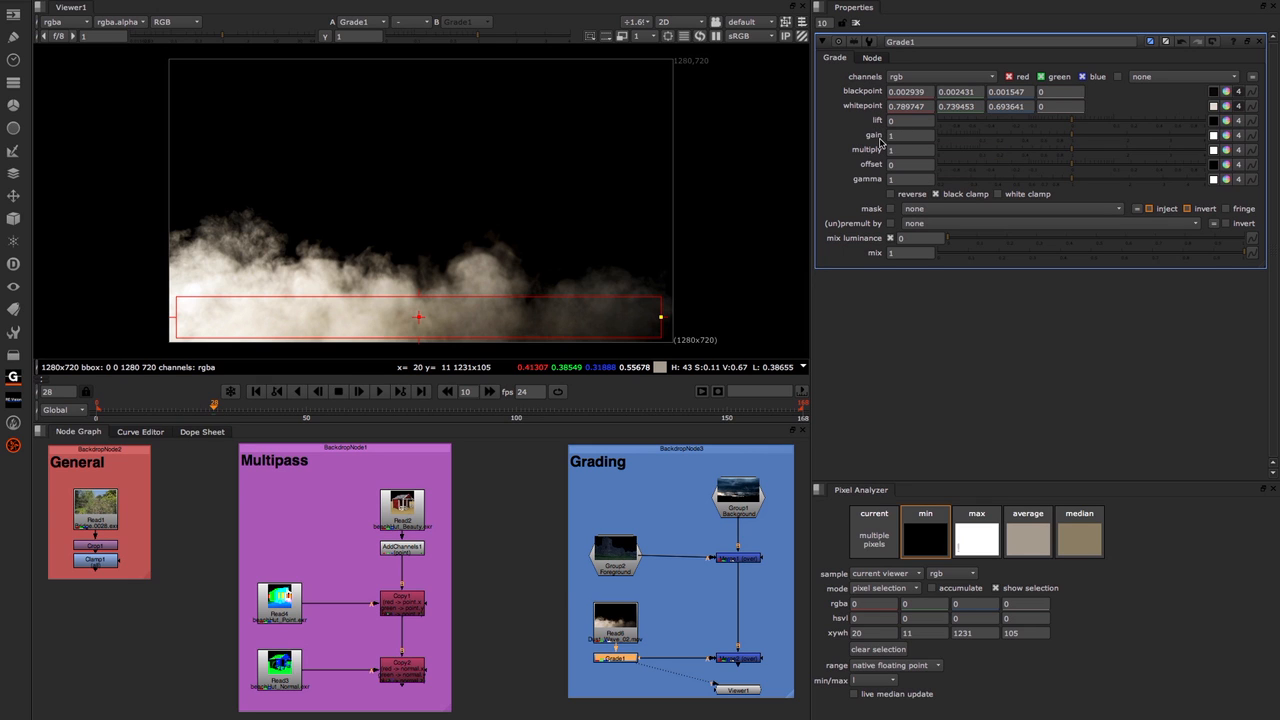
{"action": "mouse_move", "coordinate": [800, 273]}
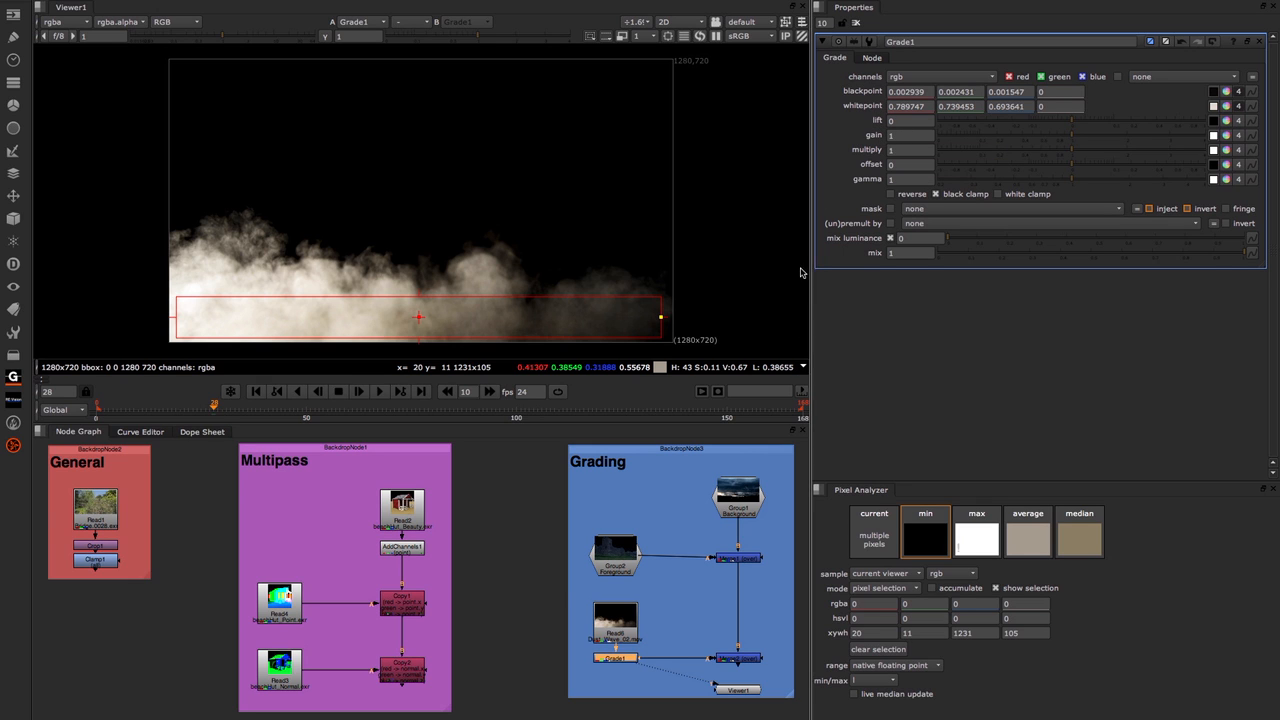
{"action": "mouse_move", "coordinate": [641, 677]}
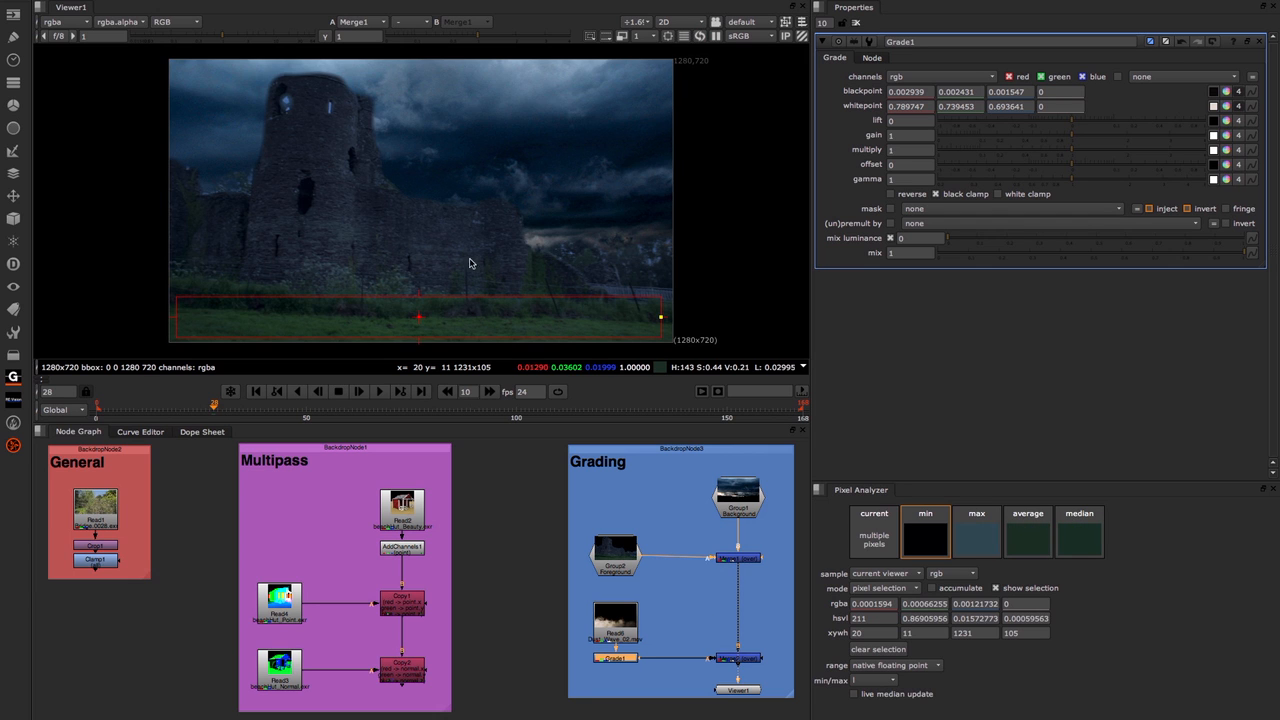
{"action": "mouse_move", "coordinate": [852, 546]}
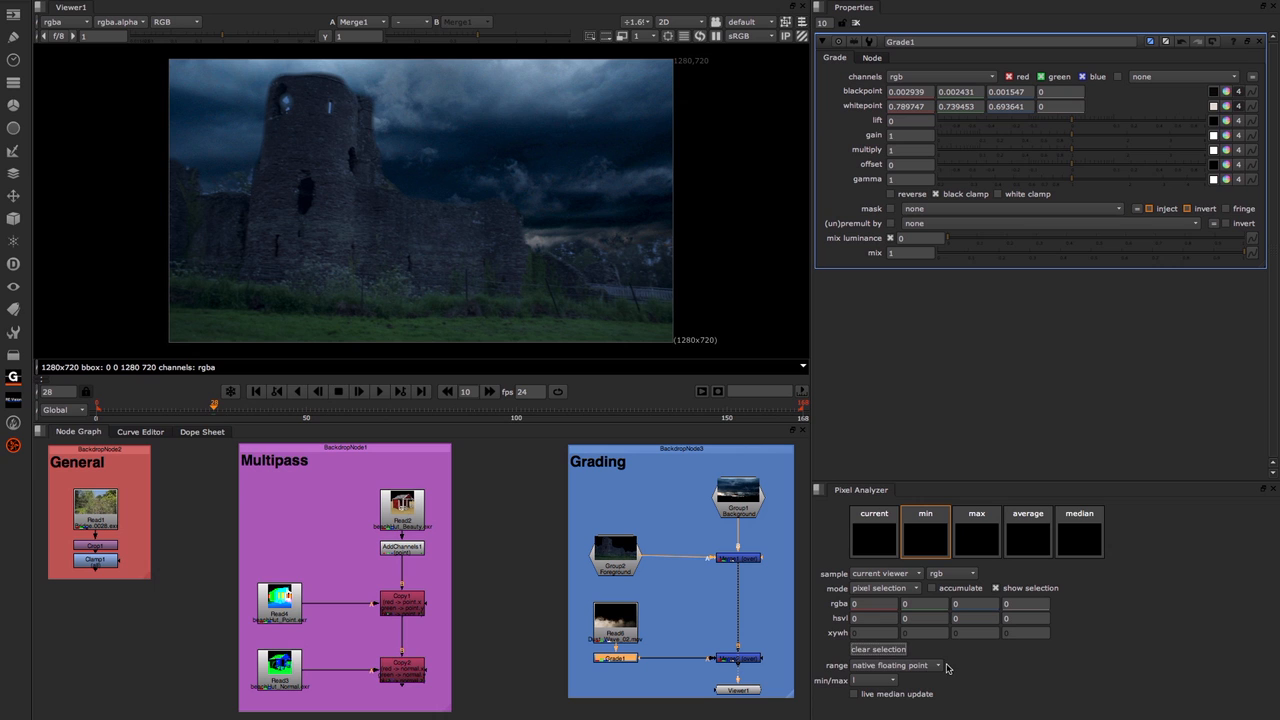
Step: Analyze the full 1280×720 castle frame and apply its min and max to Grade1's lift and gain
{"action": "left_click", "coordinate": [886, 587]}
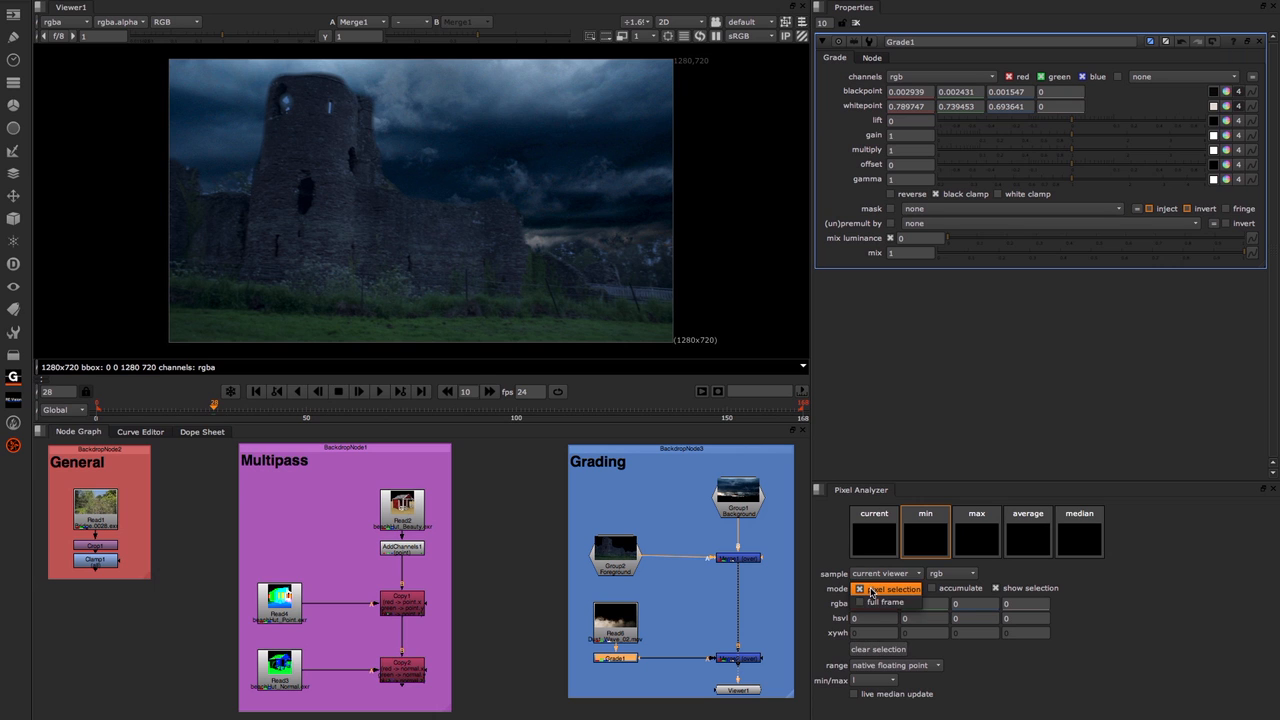
{"action": "left_click", "coordinate": [888, 588]}
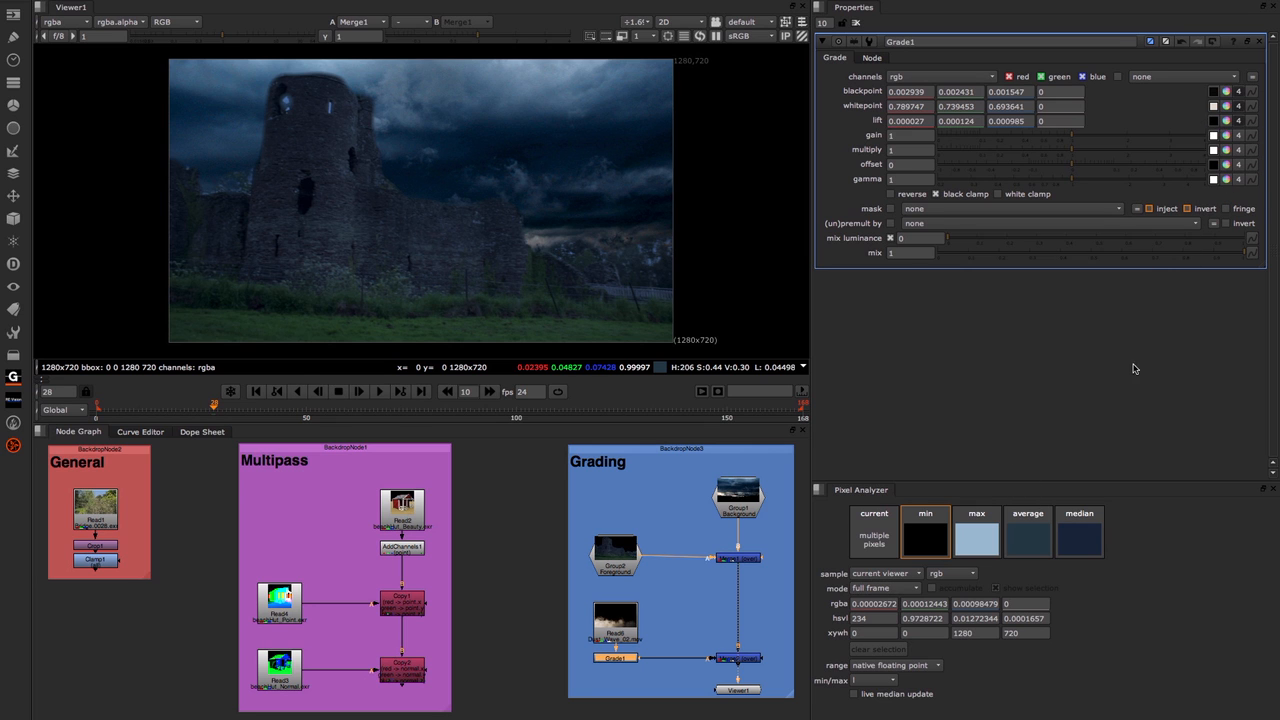
{"action": "left_click", "coordinate": [976, 513]}
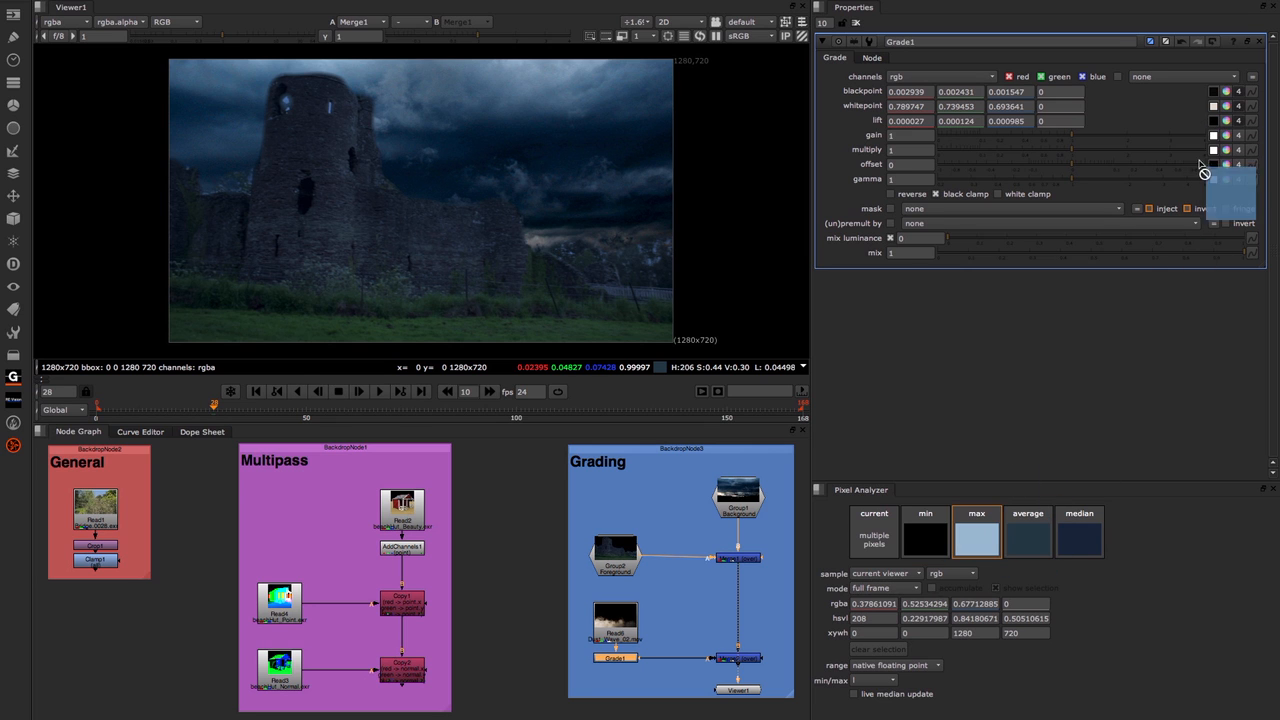
{"action": "left_click", "coordinate": [1225, 135]}
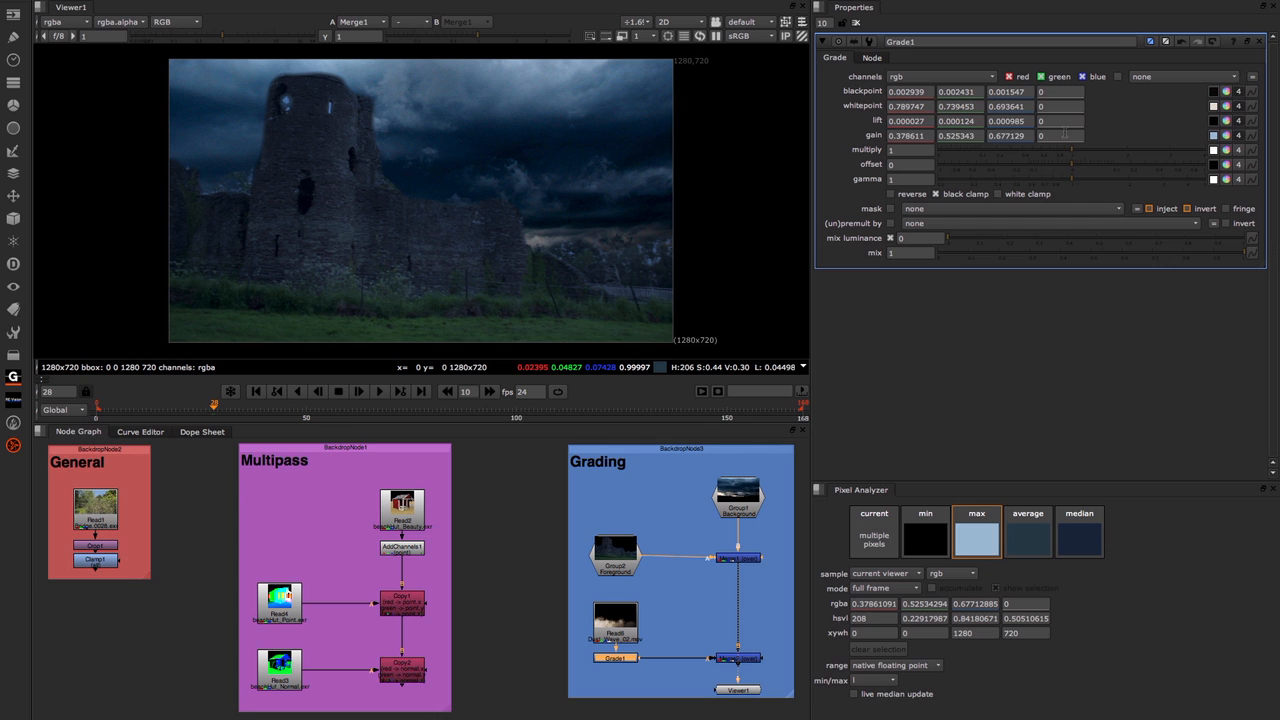
{"action": "mouse_move", "coordinate": [871, 97]}
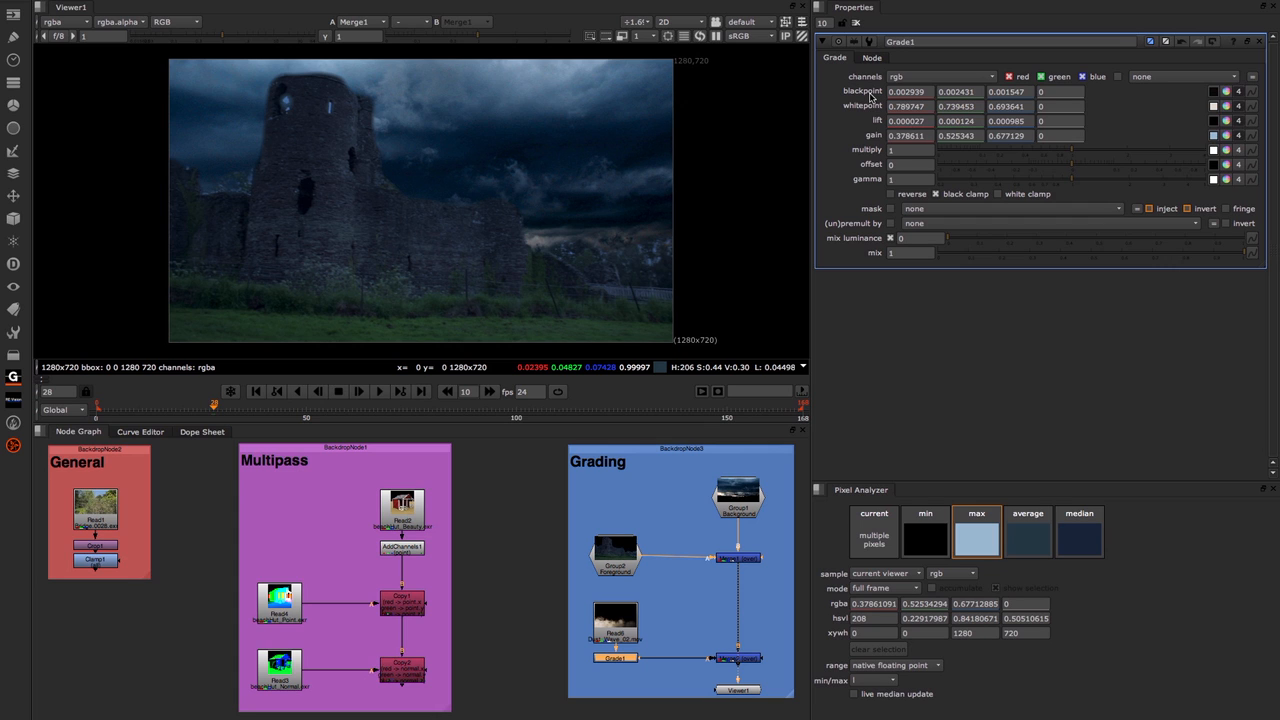
{"action": "mouse_move", "coordinate": [875, 125]}
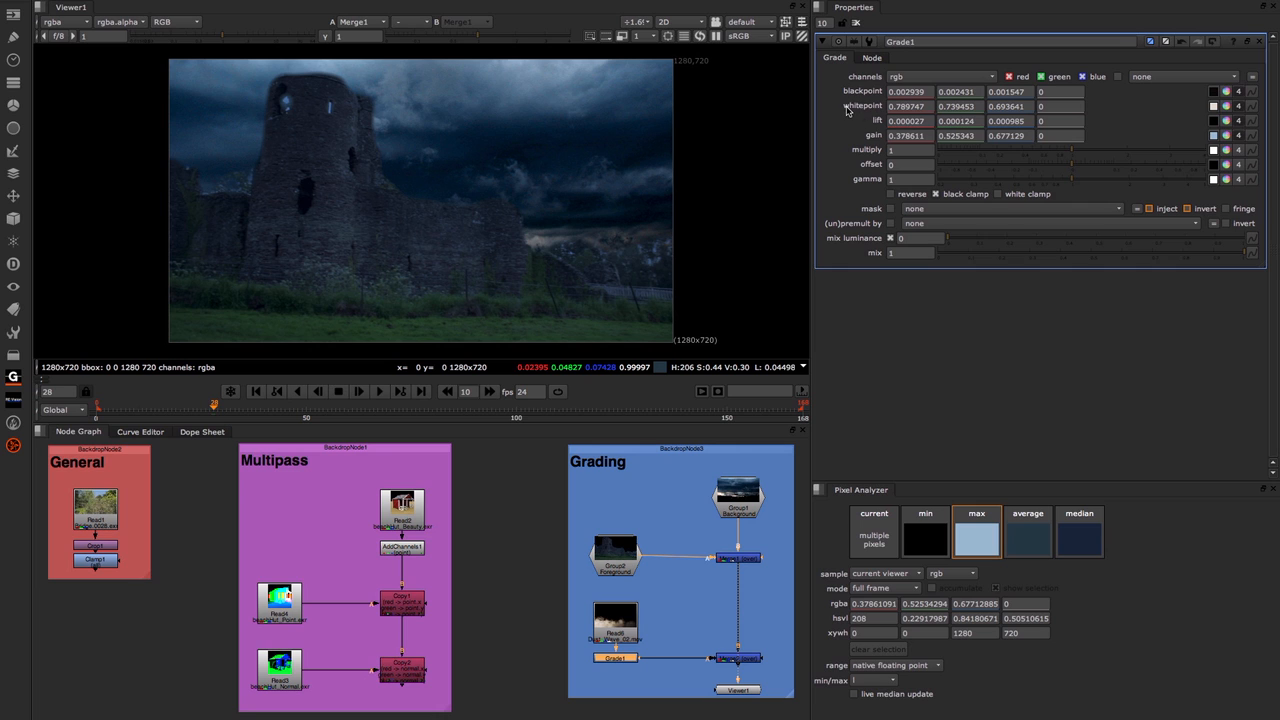
{"action": "mouse_move", "coordinate": [872, 107]}
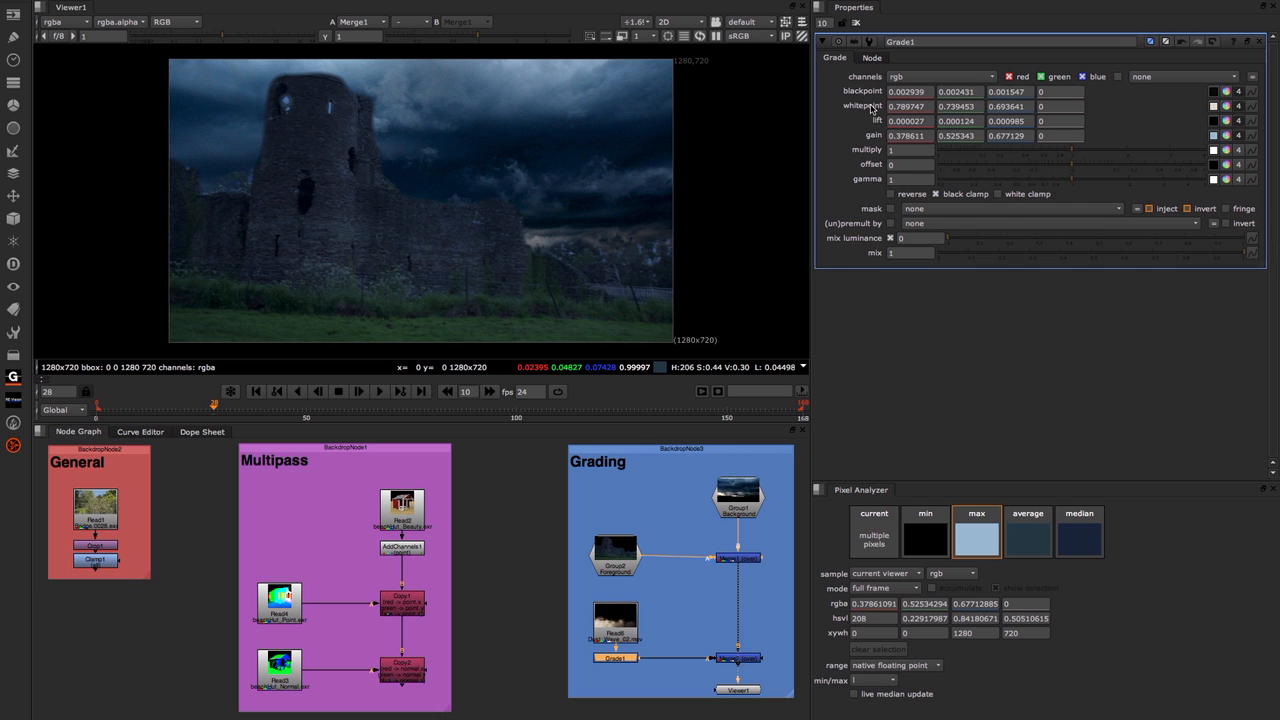
{"action": "mouse_move", "coordinate": [702, 666]}
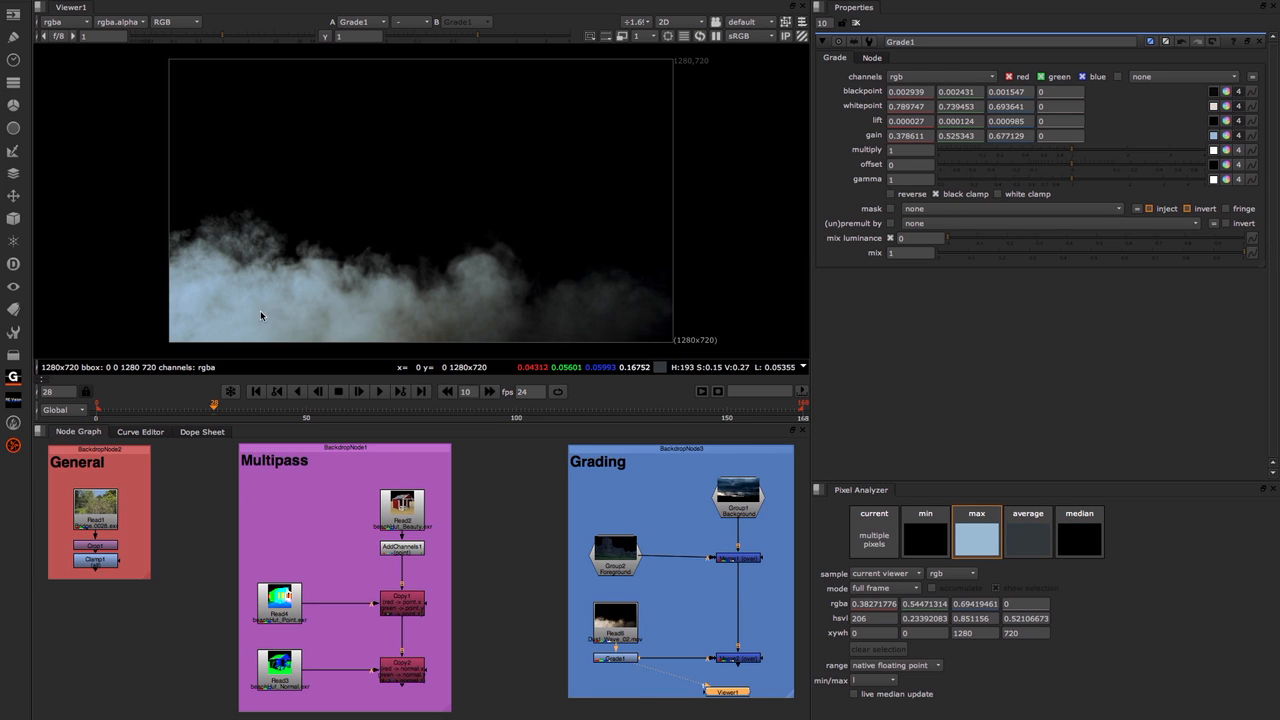
{"action": "mouse_move", "coordinate": [348, 306]}
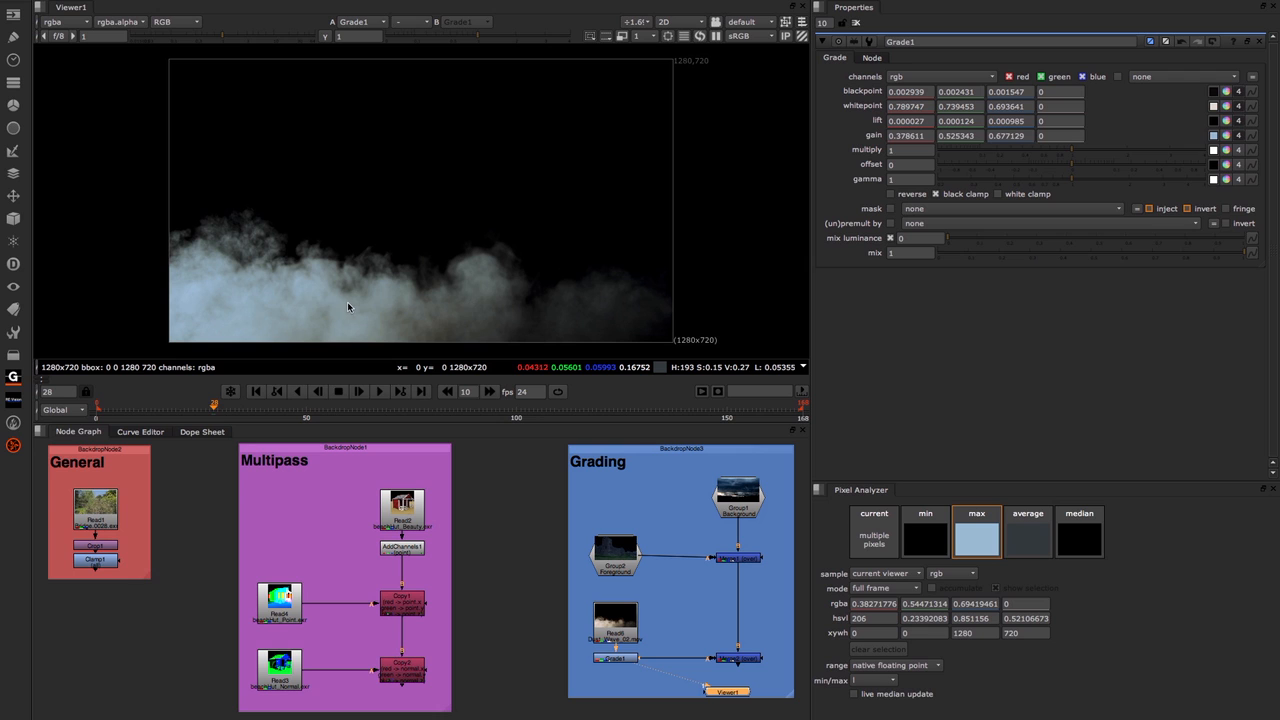
{"action": "mouse_move", "coordinate": [620, 659]}
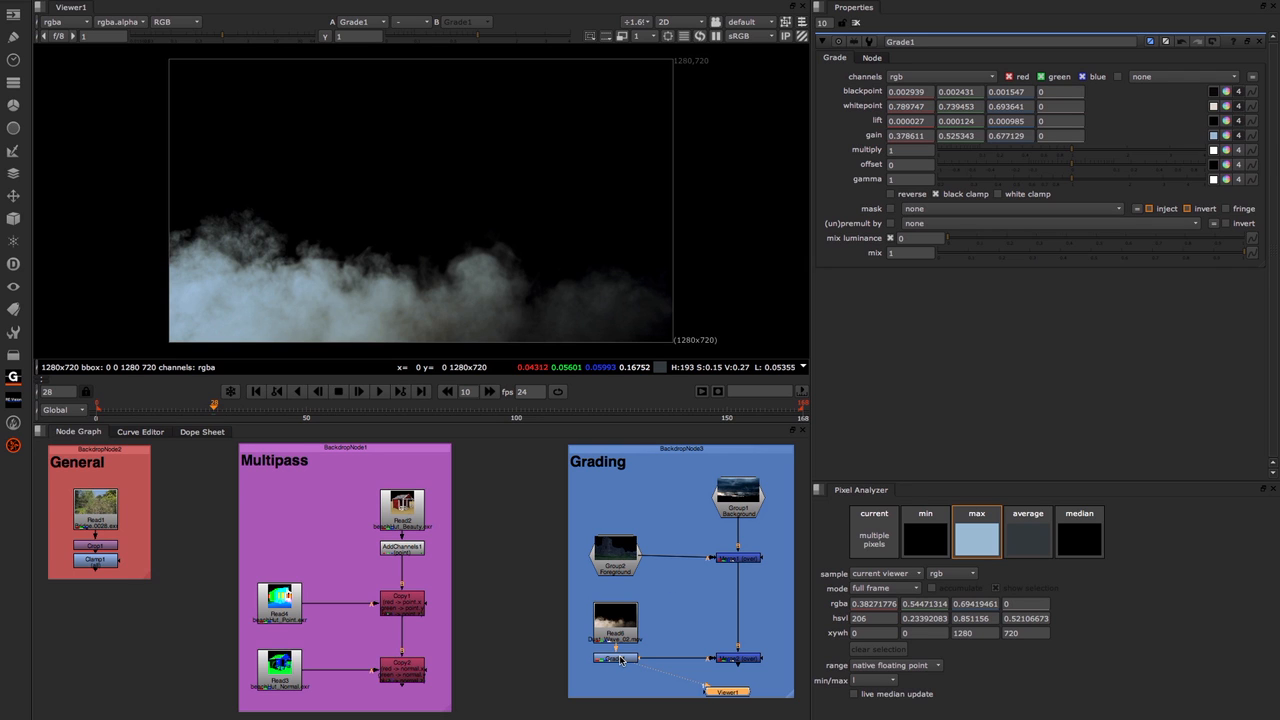
Step: Select Grade1 and view the bluish graded smoke over the night castle via Merge2
{"action": "left_click", "coordinate": [615, 658]}
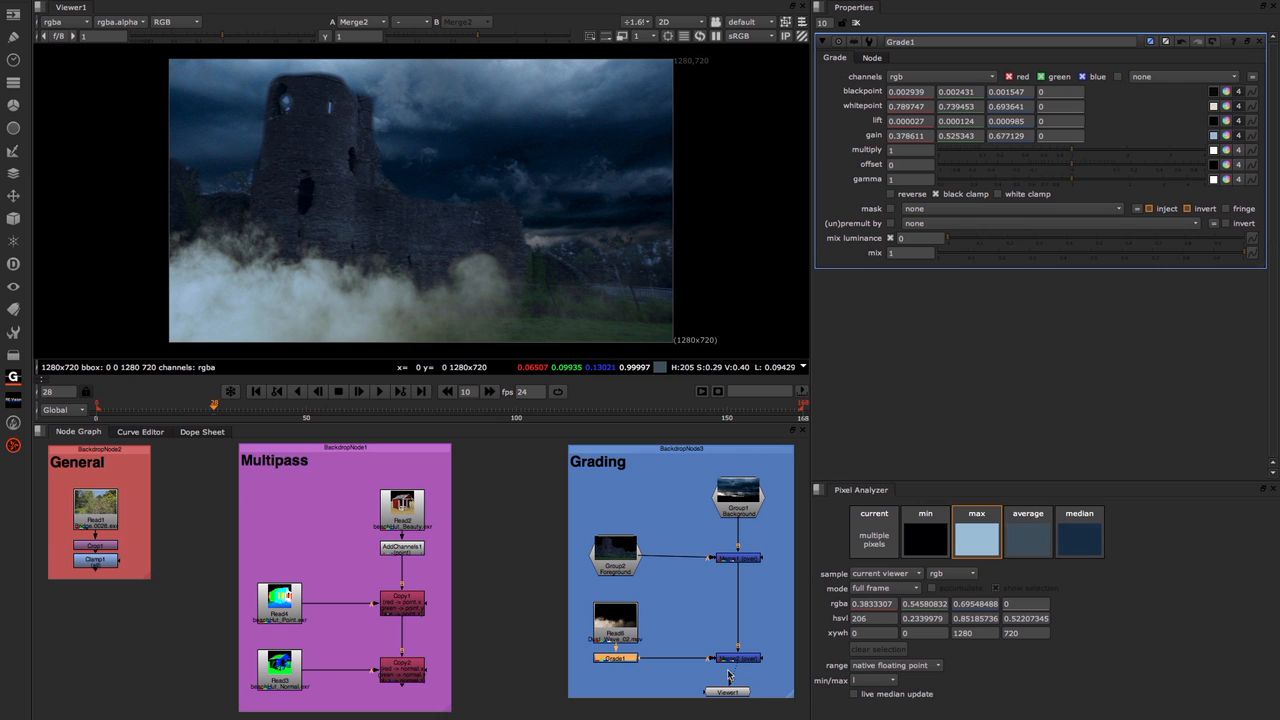
{"action": "mouse_move", "coordinate": [945, 367]}
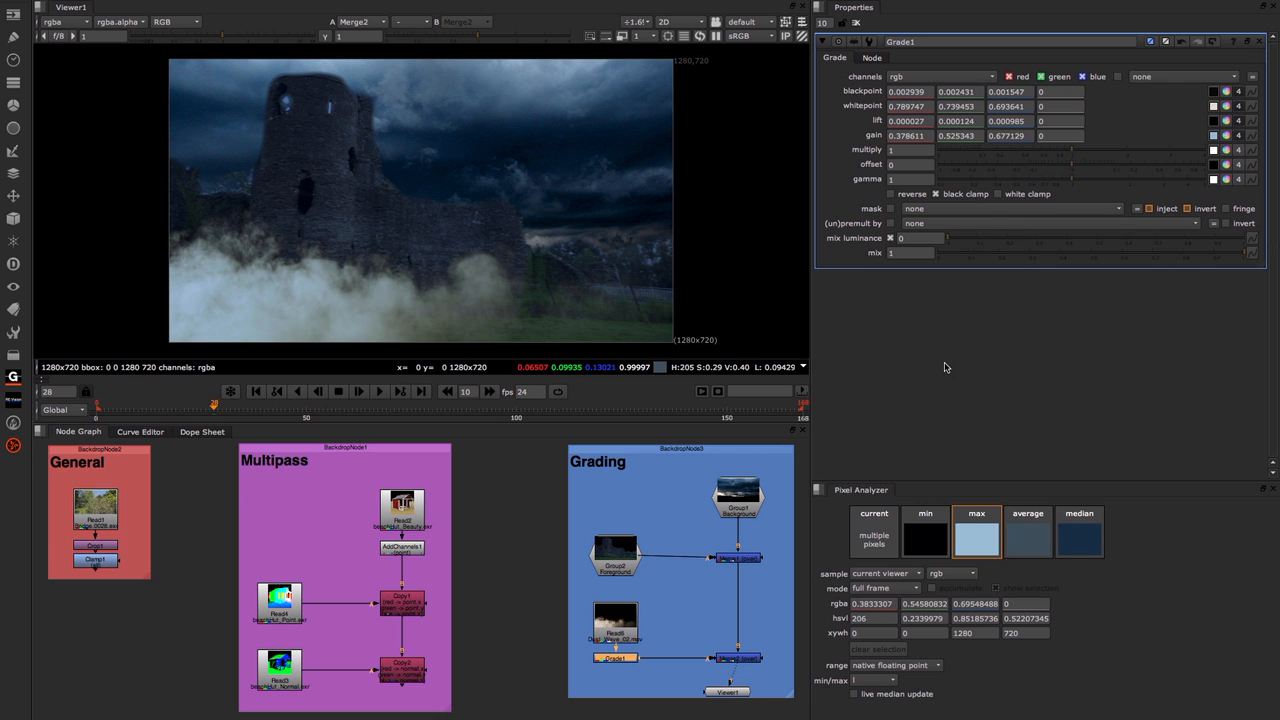
{"action": "mouse_move", "coordinate": [870, 158]}
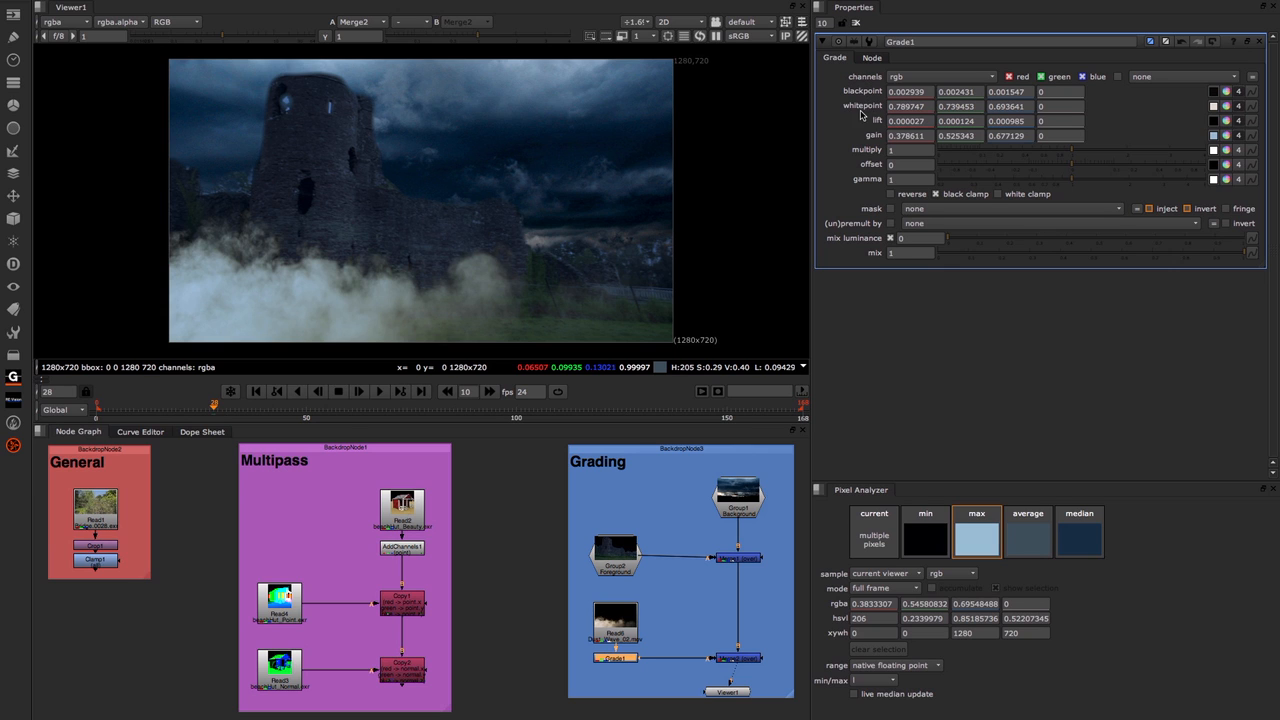
{"action": "mouse_move", "coordinate": [431, 286]}
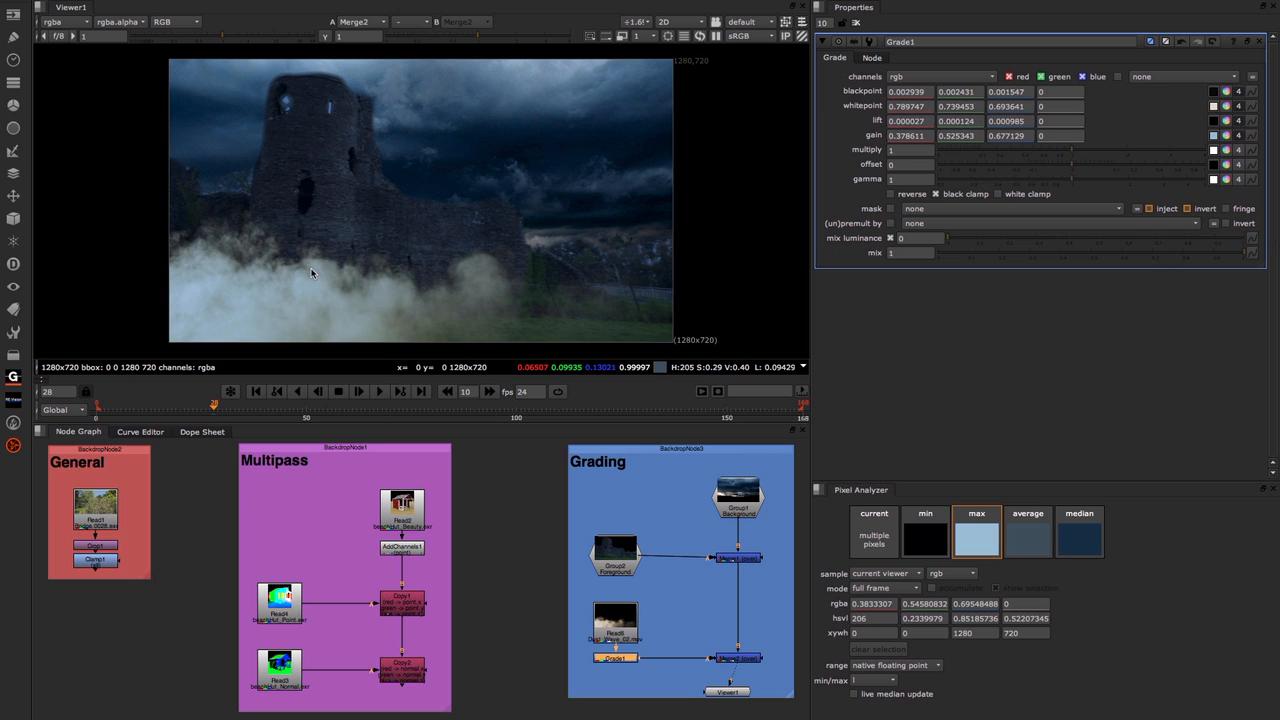
{"action": "mouse_move", "coordinate": [866, 320]}
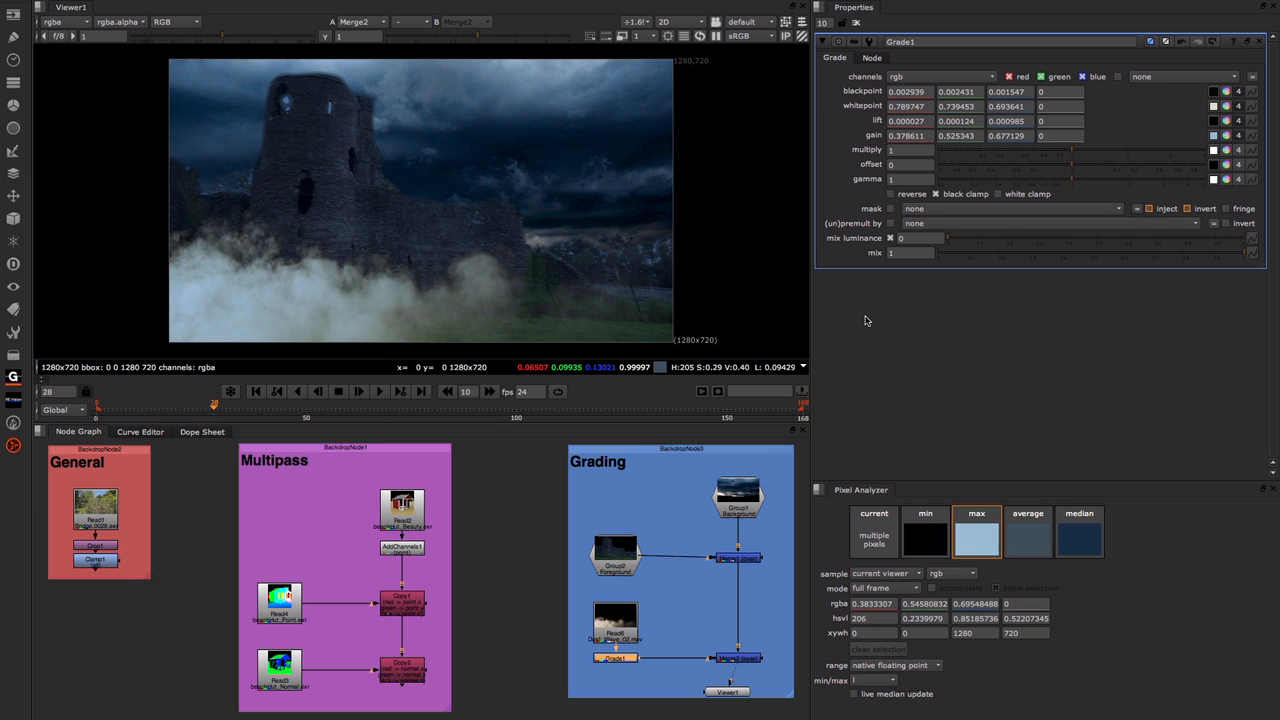